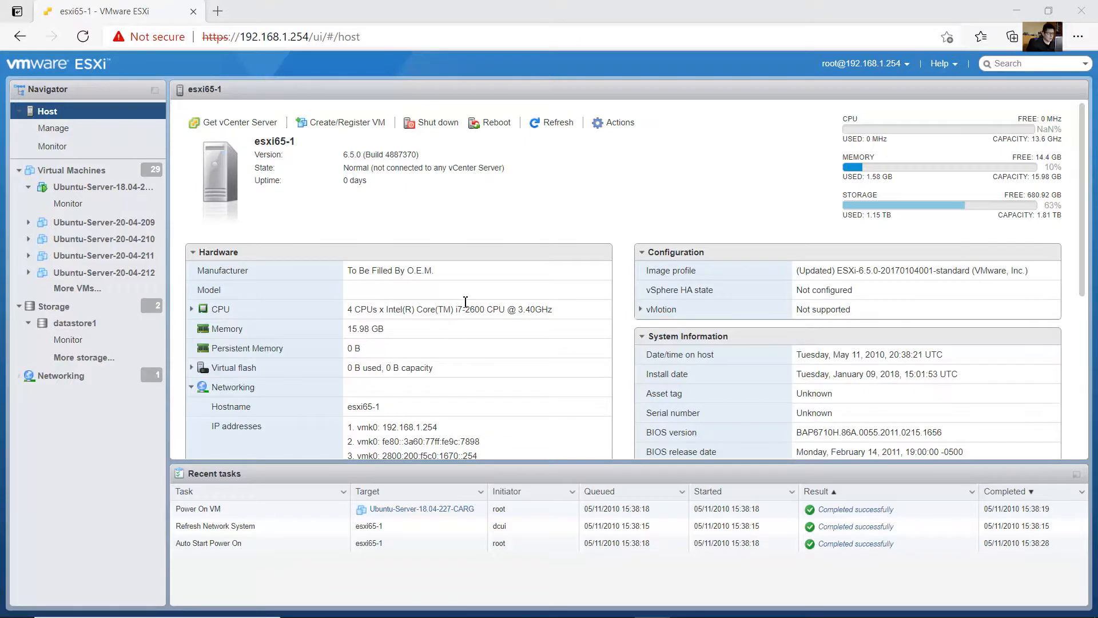
pyautogui.moveTo(348, 122)
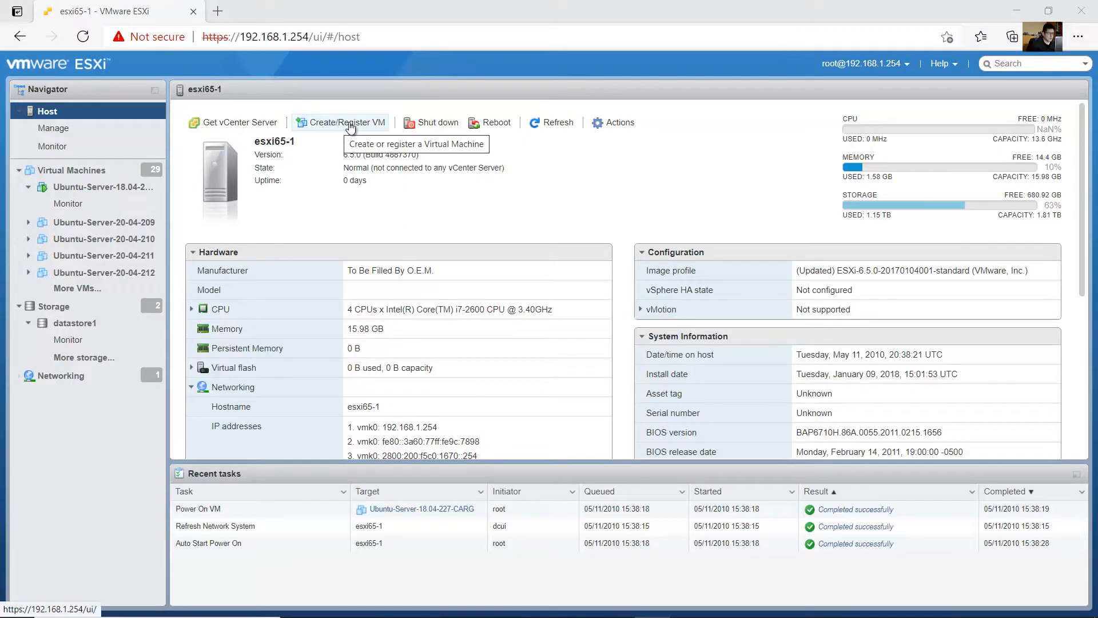
# - Open the new virtual machine wizard with 'Create a new virtual machine' selected
pyautogui.click(346, 122)
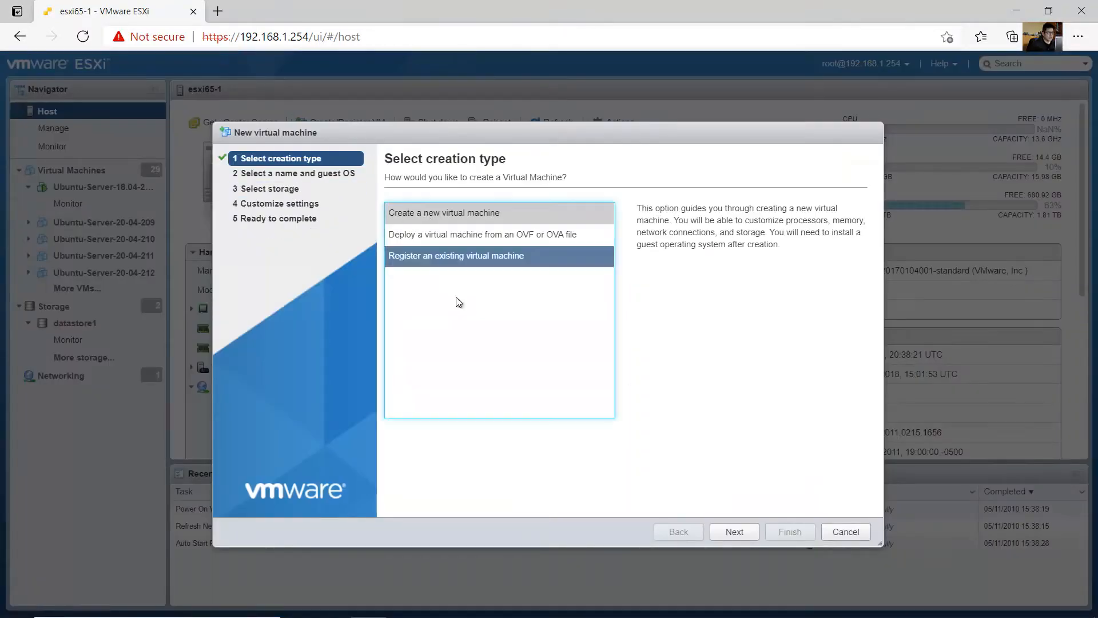
pyautogui.click(443, 212)
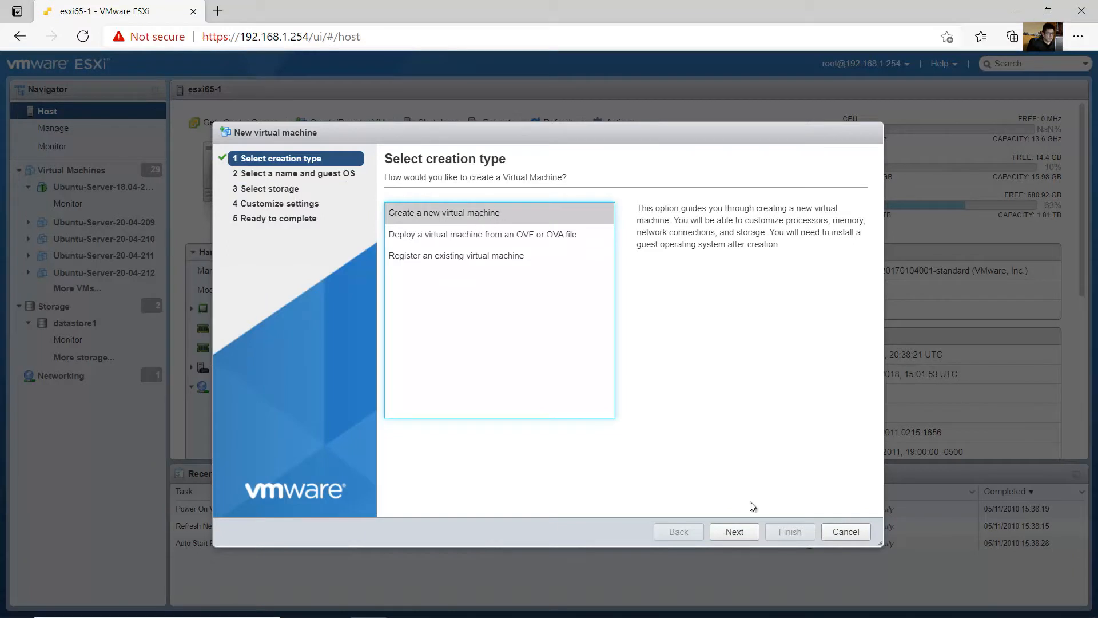
# - Name the virtual machine 'Ubuntu-Desktop-20-04.-LTS'
pyautogui.click(734, 531)
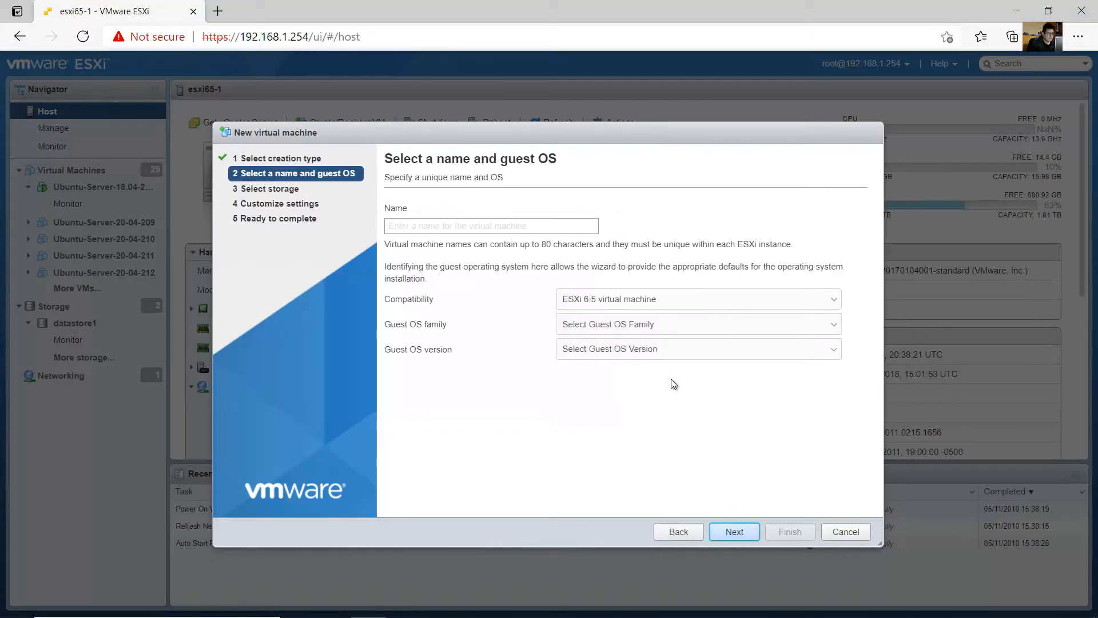
pyautogui.click(491, 225)
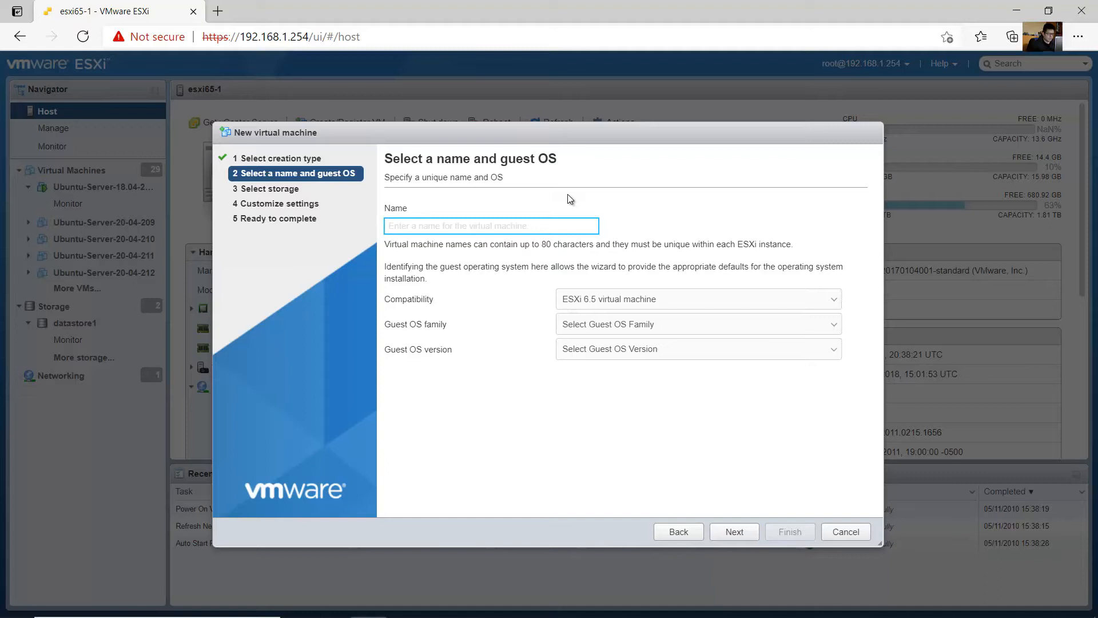
pyautogui.write('Ubuntu-')
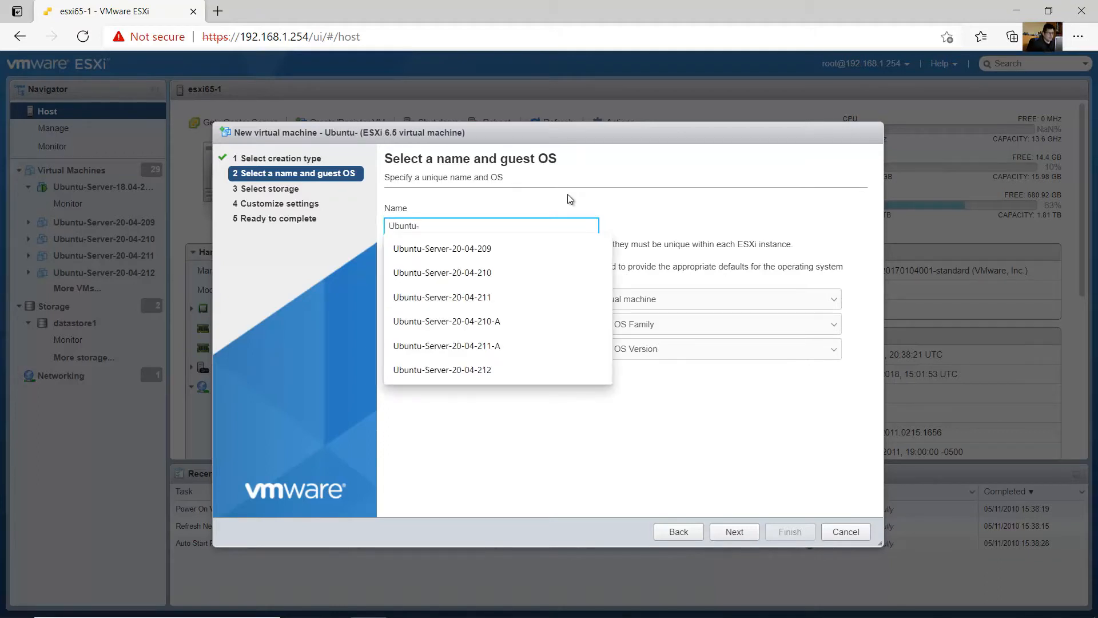
pyautogui.write('Desk')
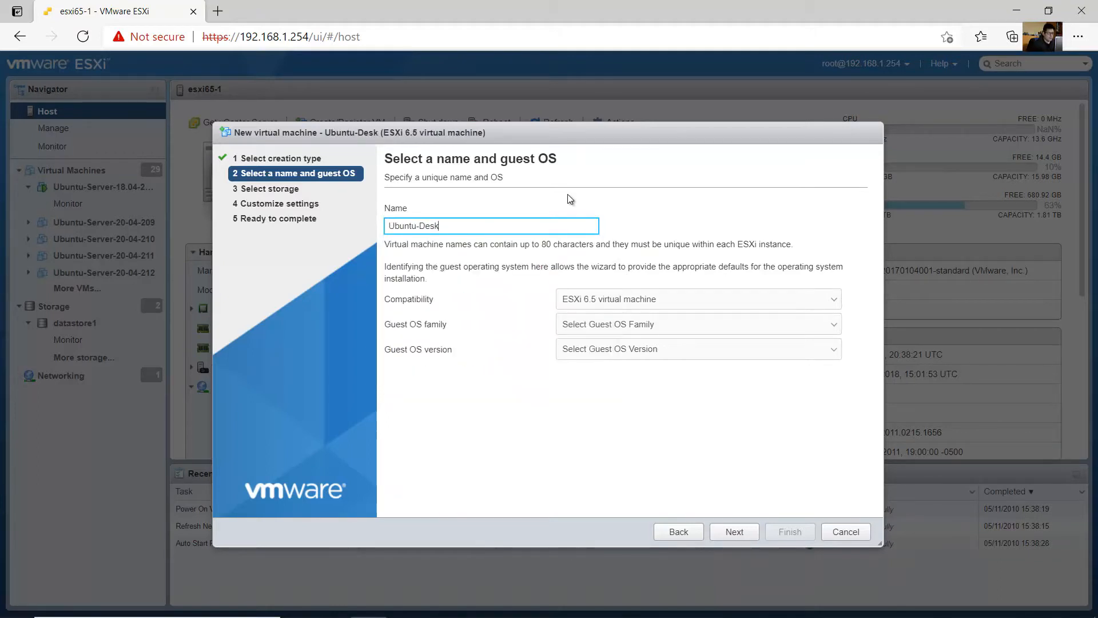
pyautogui.write('top-20')
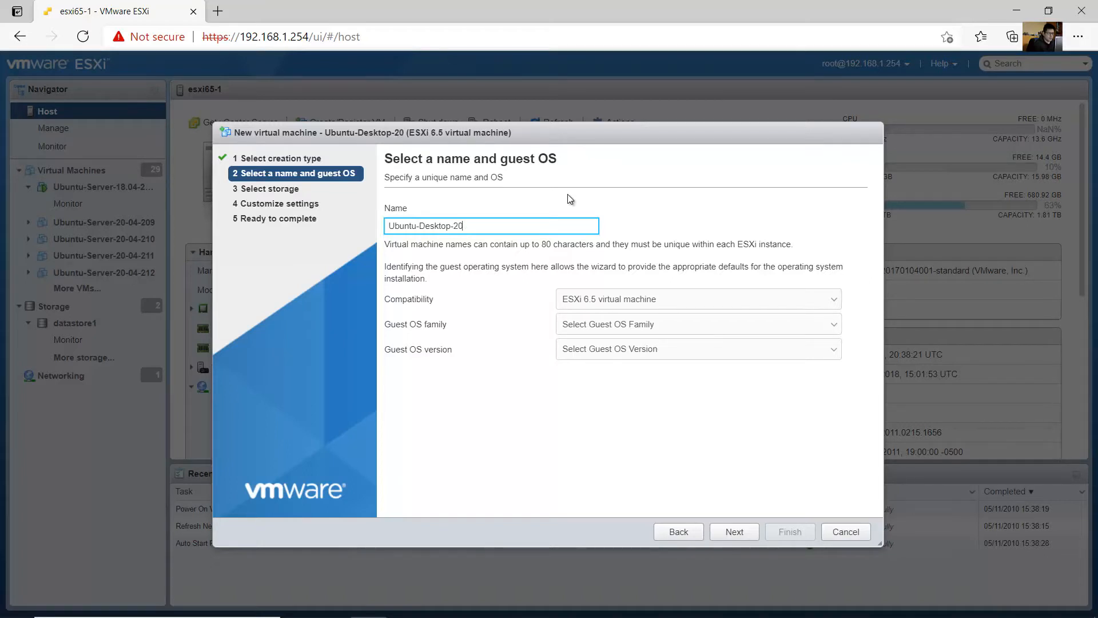
pyautogui.write('-04.-')
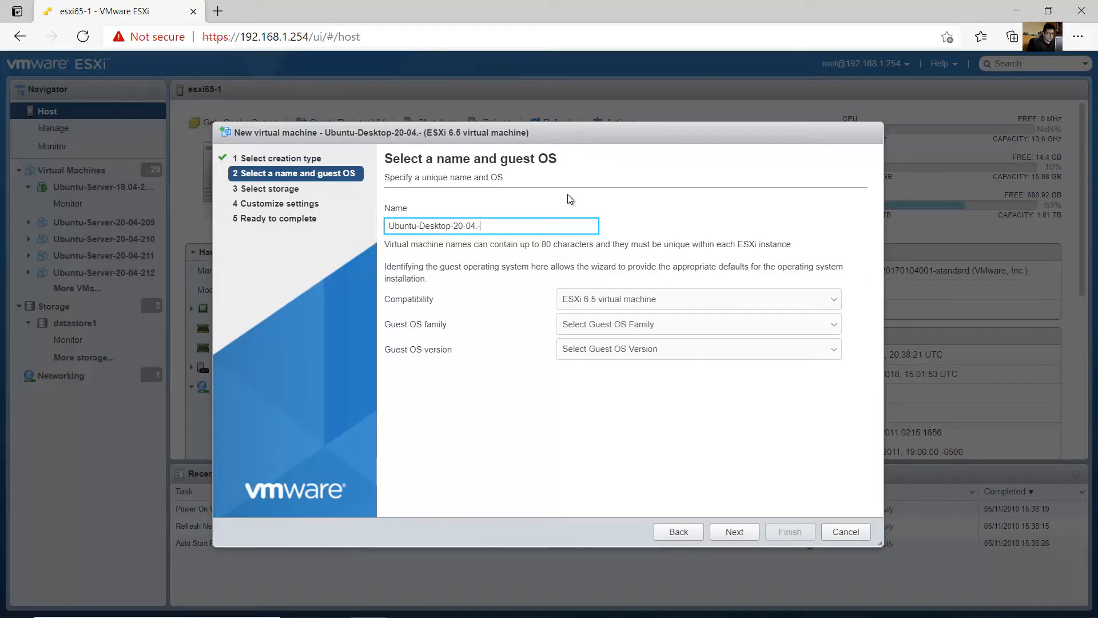
pyautogui.write('LTS')
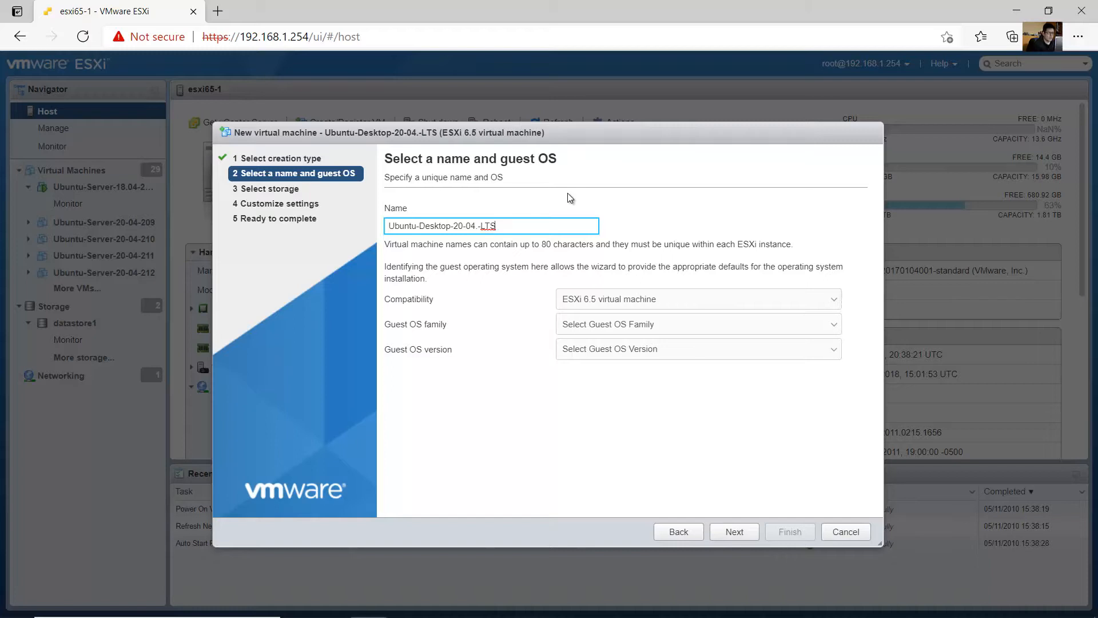
# - Set the guest OS family to Linux and version to Ubuntu Linux (64-bit)
pyautogui.click(698, 299)
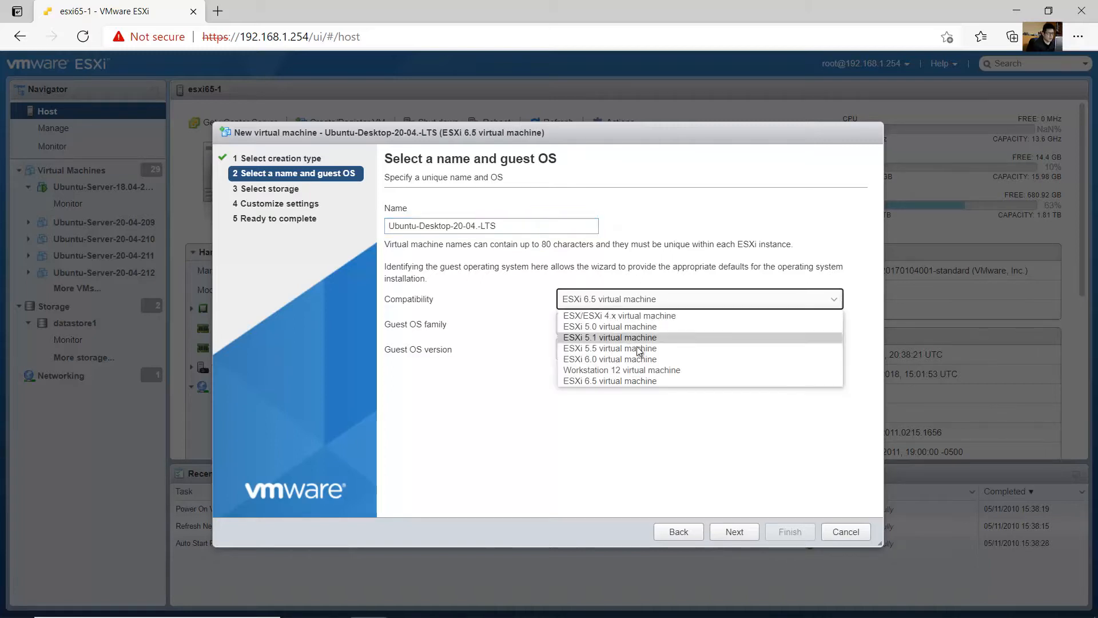
pyautogui.moveTo(593, 380)
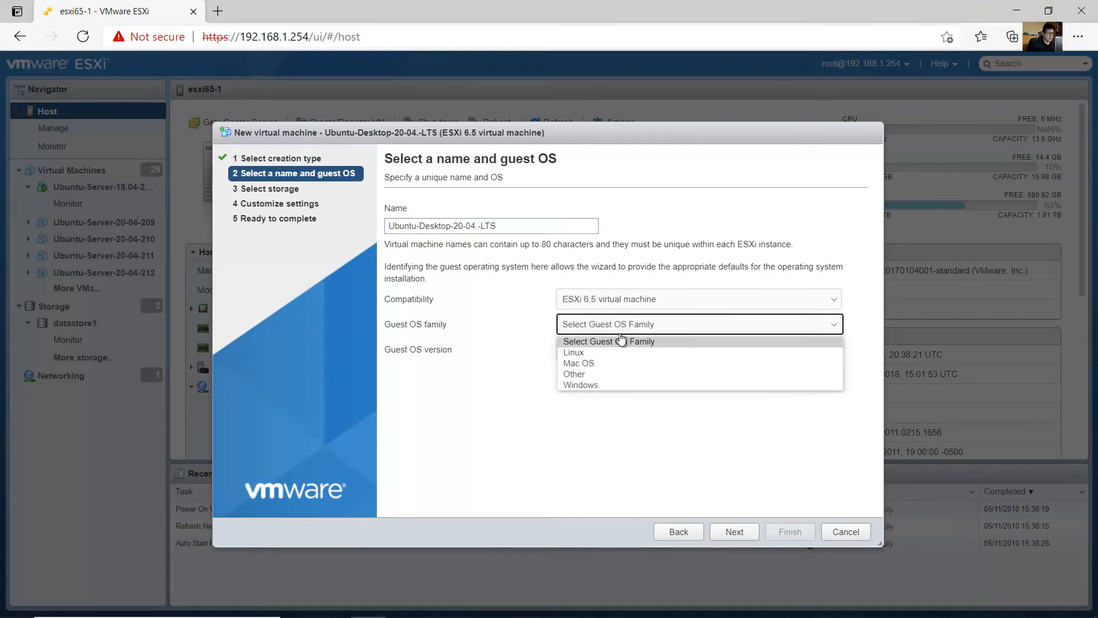
pyautogui.click(573, 352)
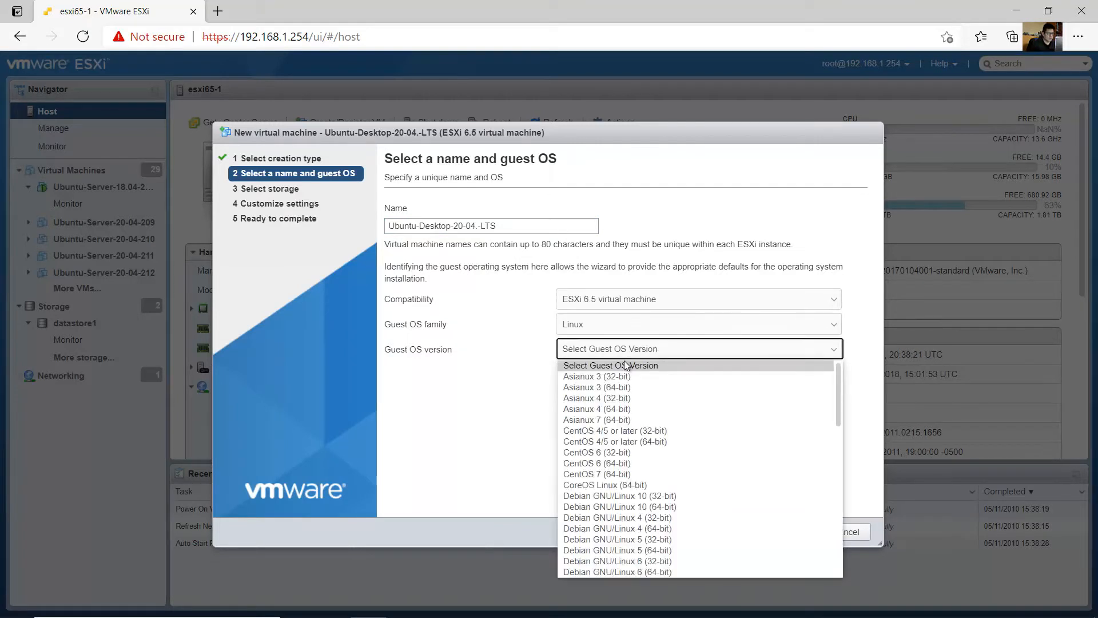
pyautogui.scroll(-3)
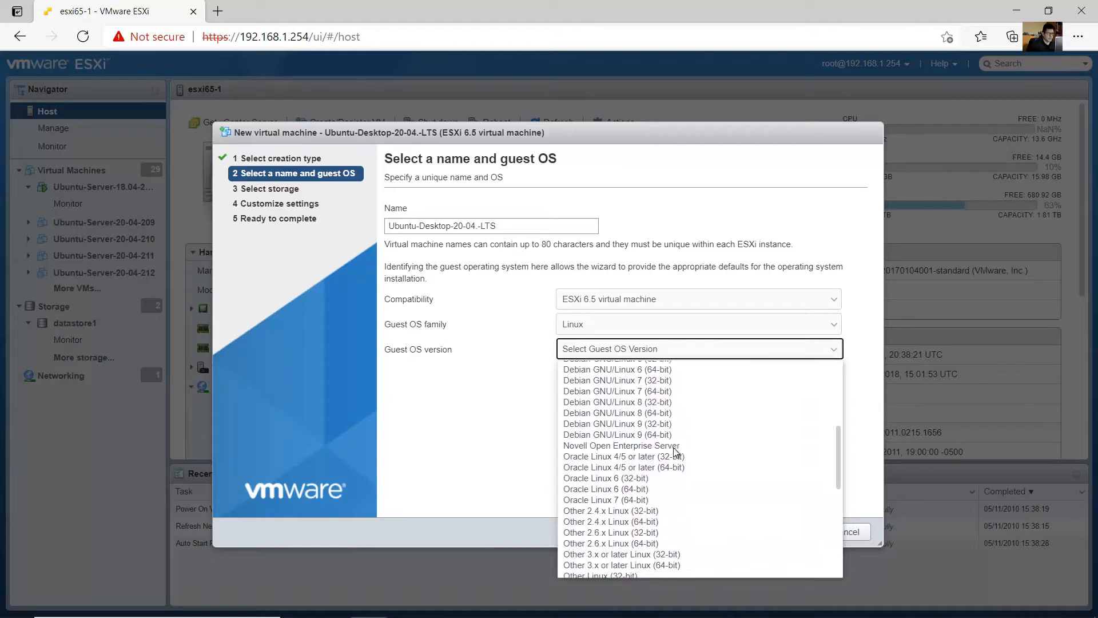
pyautogui.scroll(3)
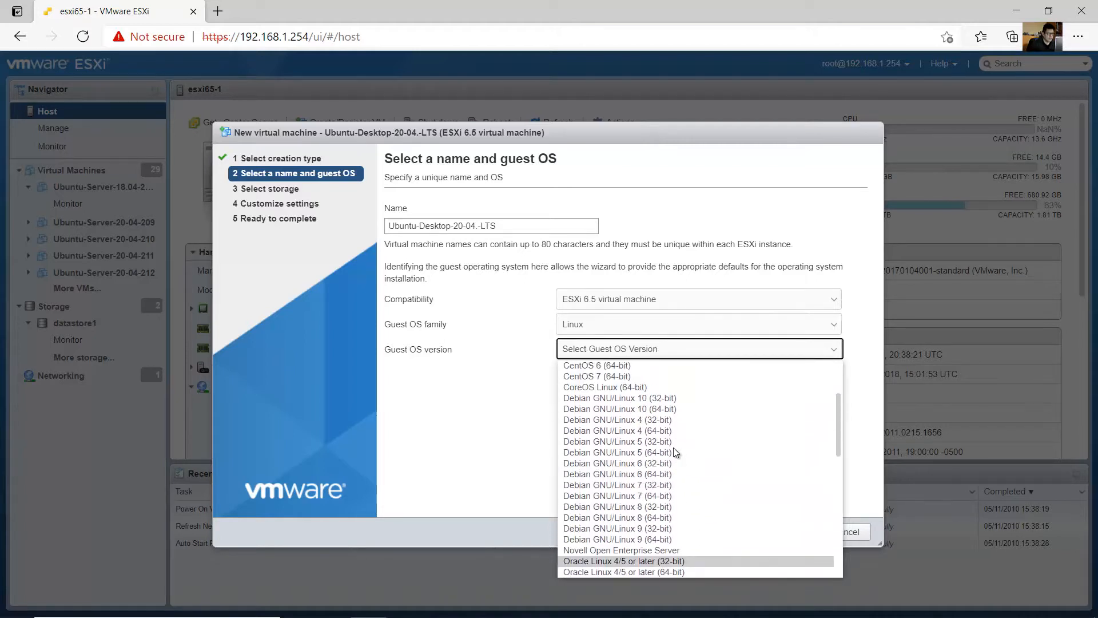
pyautogui.scroll(-3)
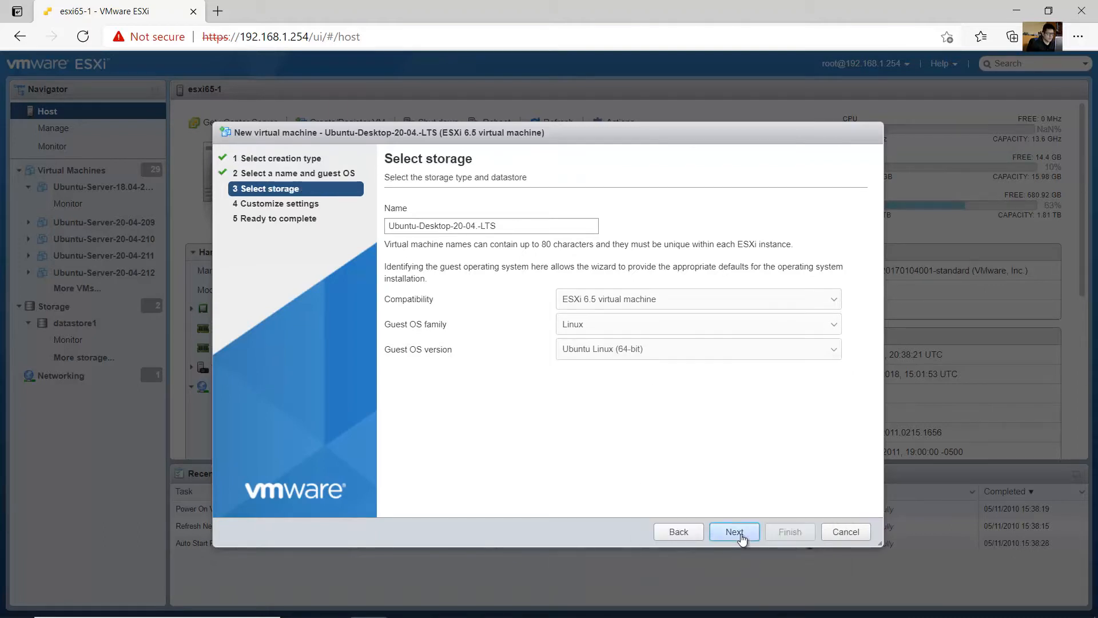
# - Store the VM on the datastorage2 datastore (352.76 GB free)
pyautogui.click(734, 531)
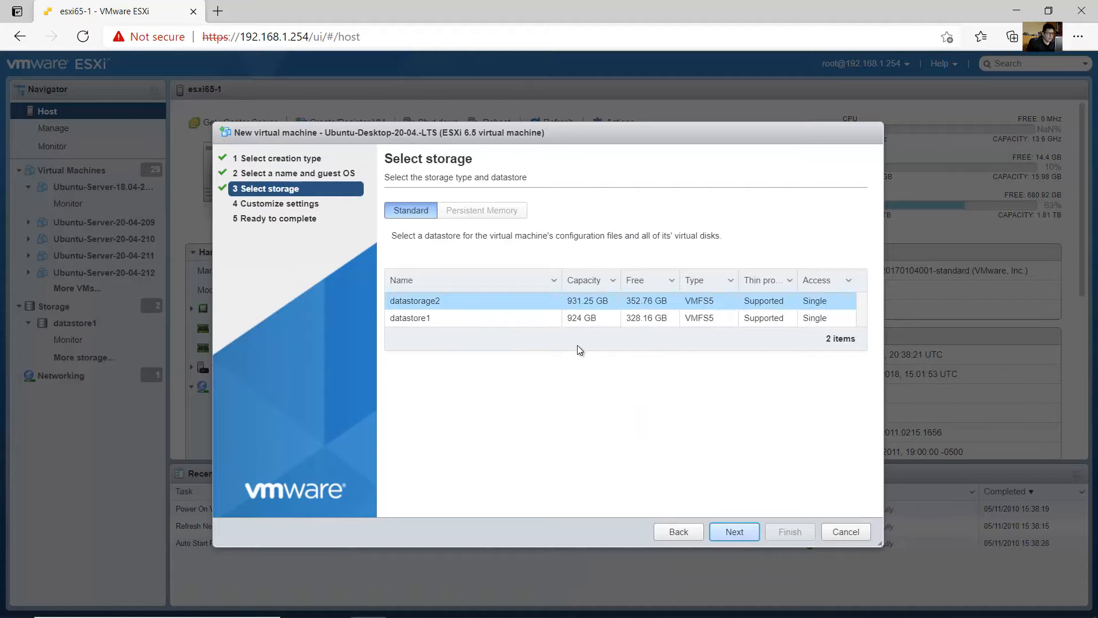
pyautogui.moveTo(575, 351)
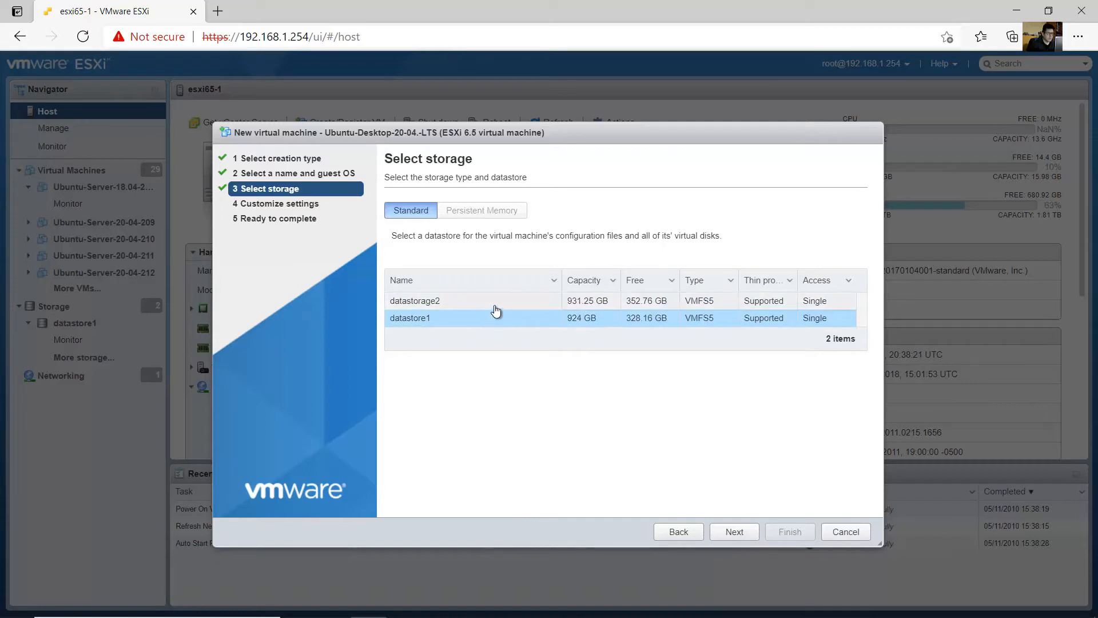
pyautogui.click(414, 300)
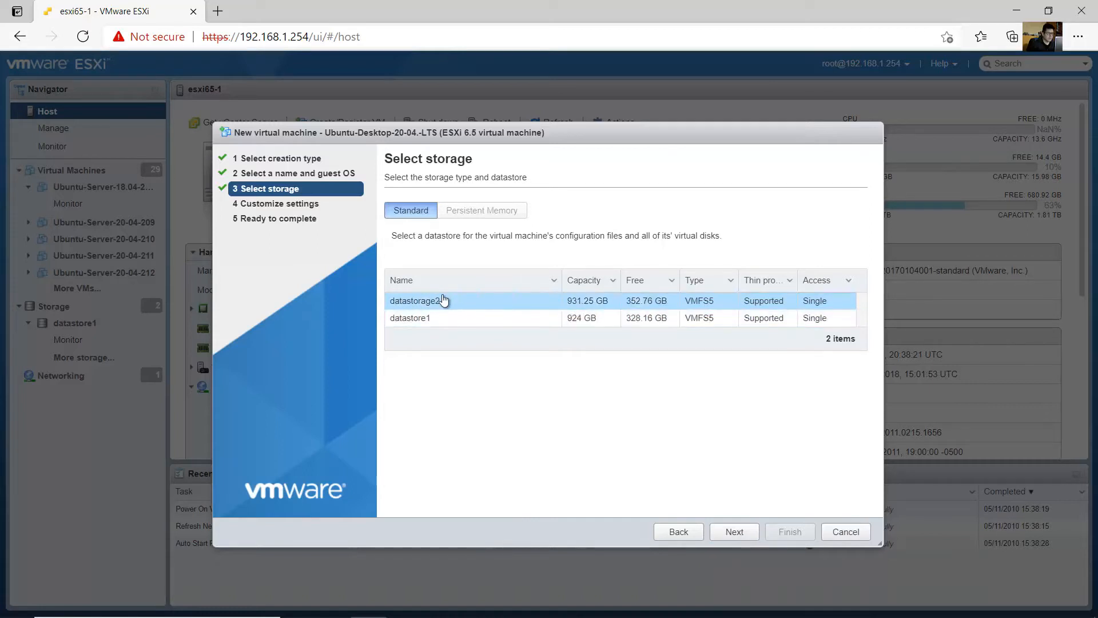
pyautogui.moveTo(731, 524)
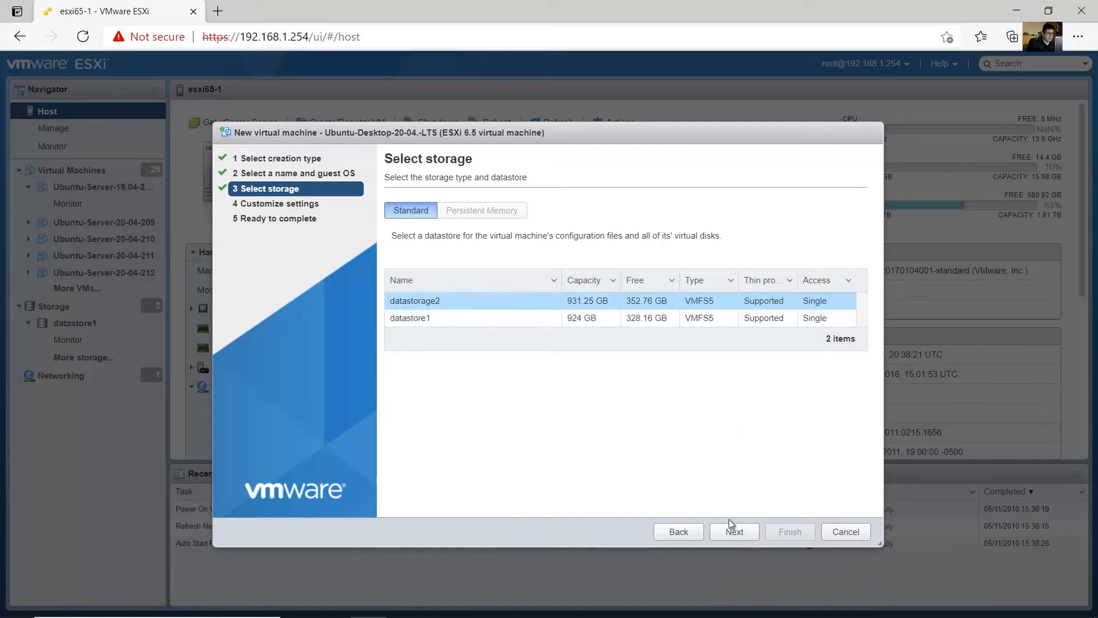
# - Give the virtual machine 6 CPUs
pyautogui.click(734, 532)
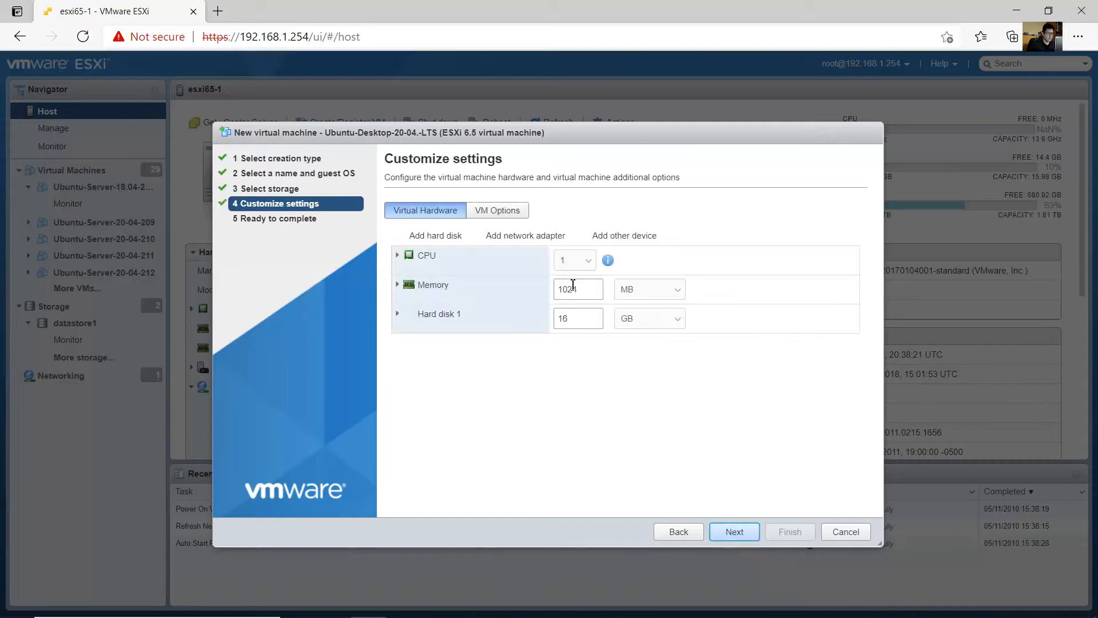
pyautogui.click(574, 259)
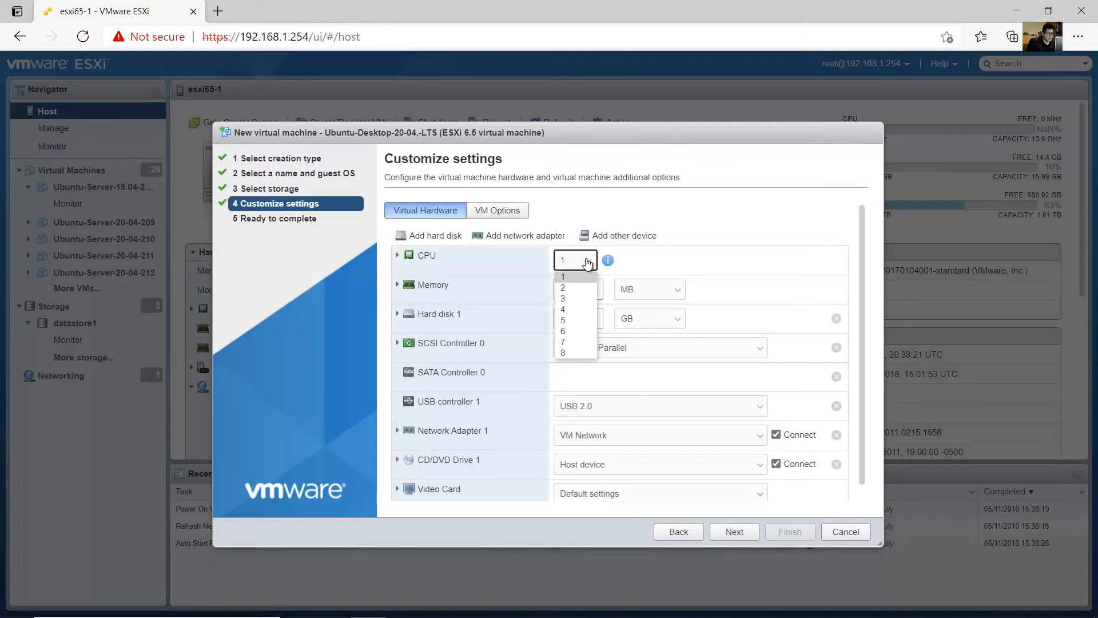
pyautogui.moveTo(579, 285)
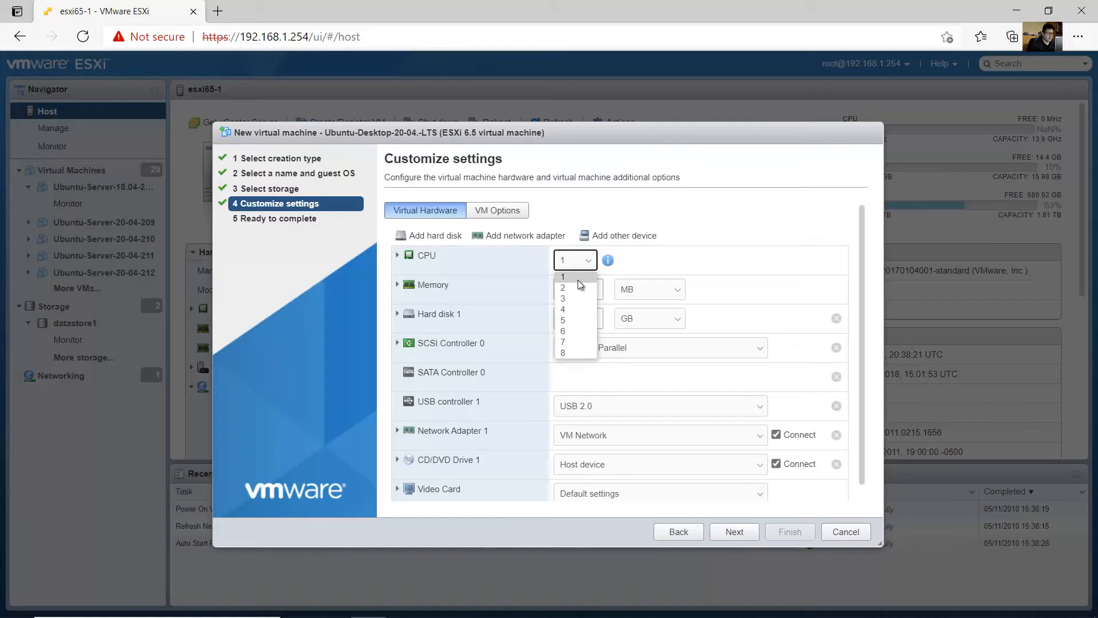
pyautogui.moveTo(562, 352)
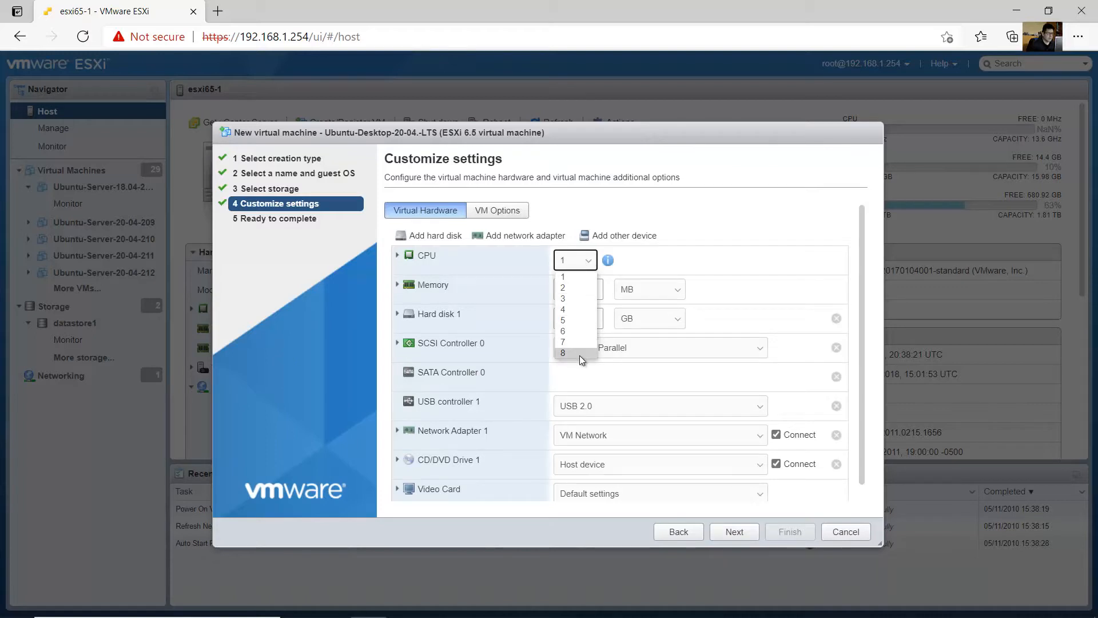
pyautogui.moveTo(578, 277)
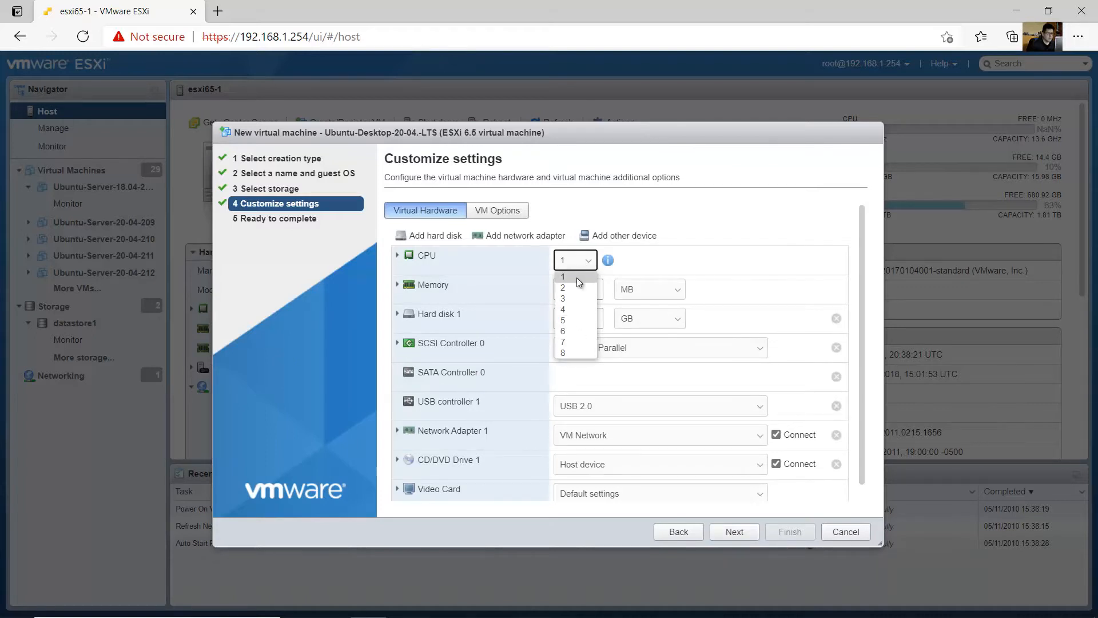
pyautogui.moveTo(576, 331)
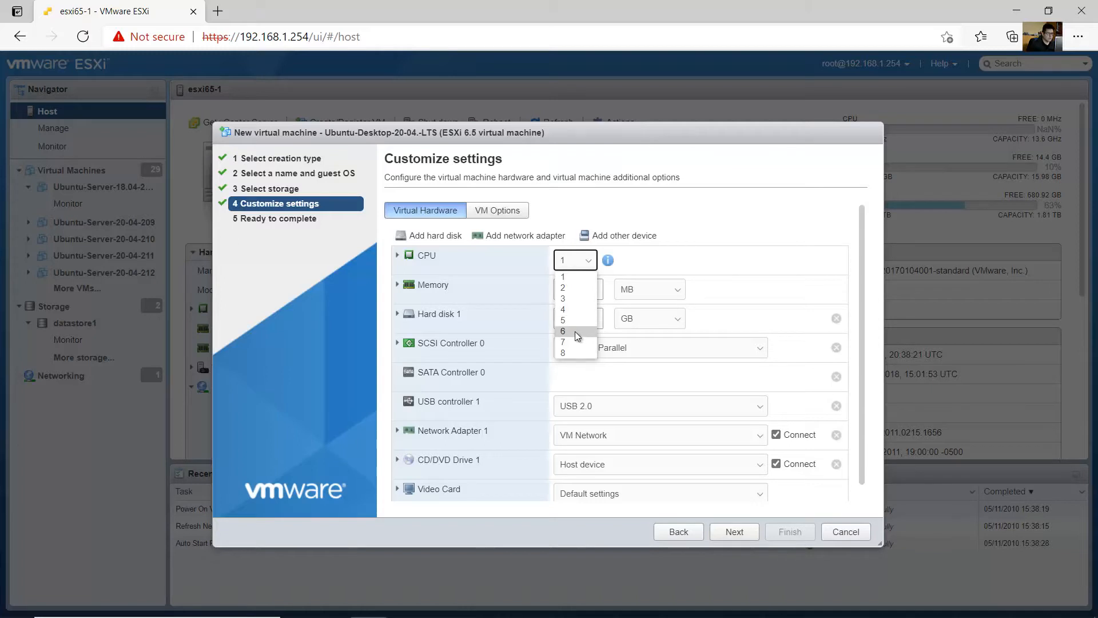
pyautogui.moveTo(574, 335)
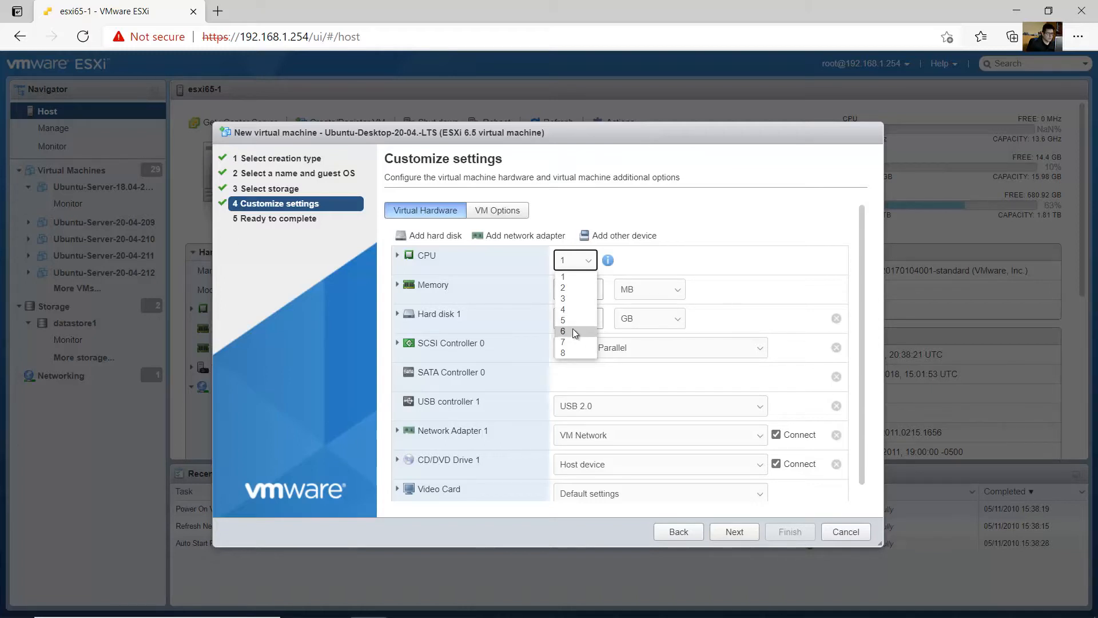
pyautogui.click(562, 330)
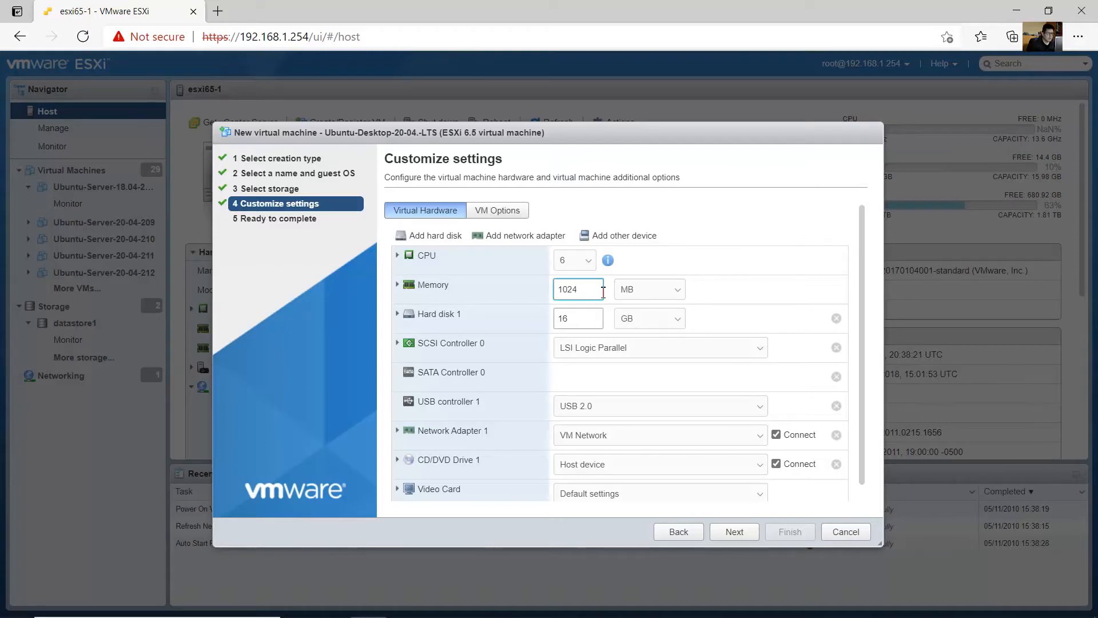
# - Set the memory to 12 GB
pyautogui.click(648, 289)
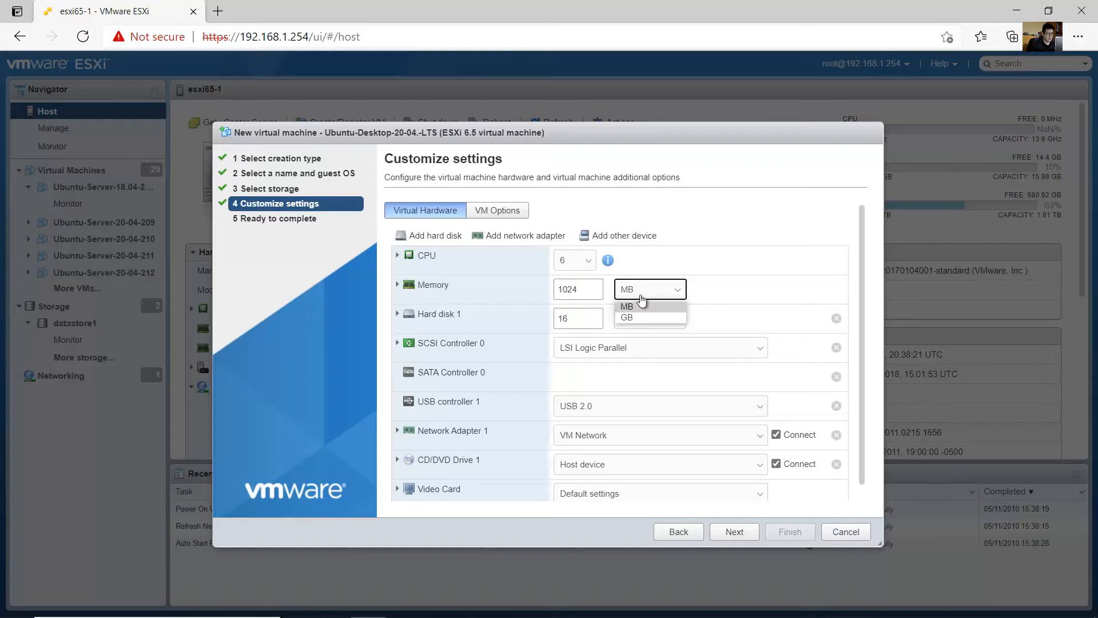
pyautogui.click(626, 317)
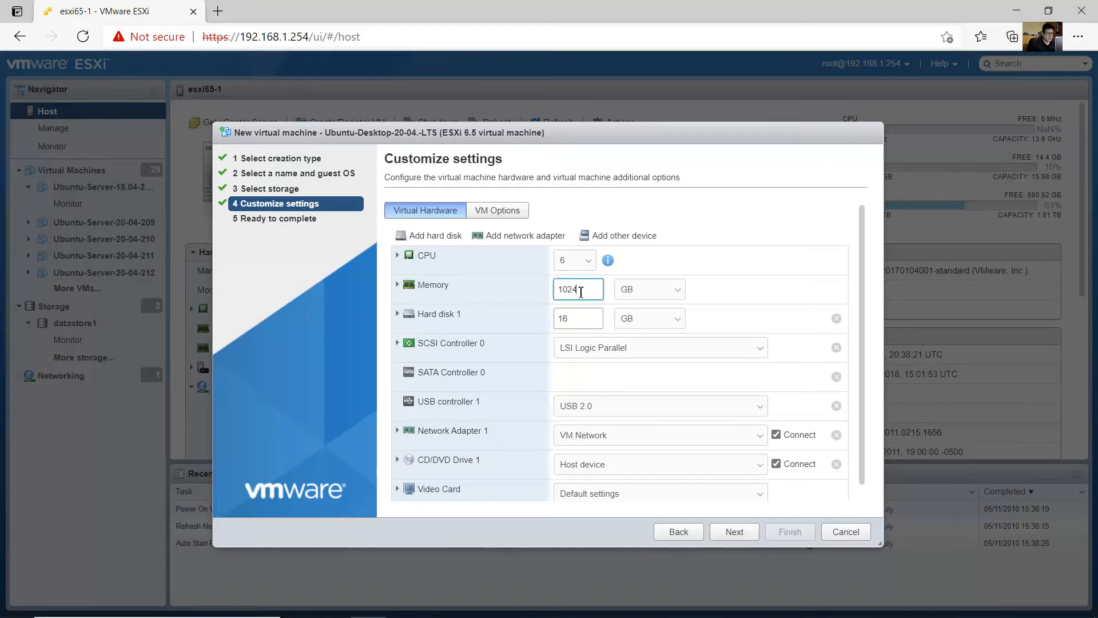
pyautogui.tripleClick(578, 288)
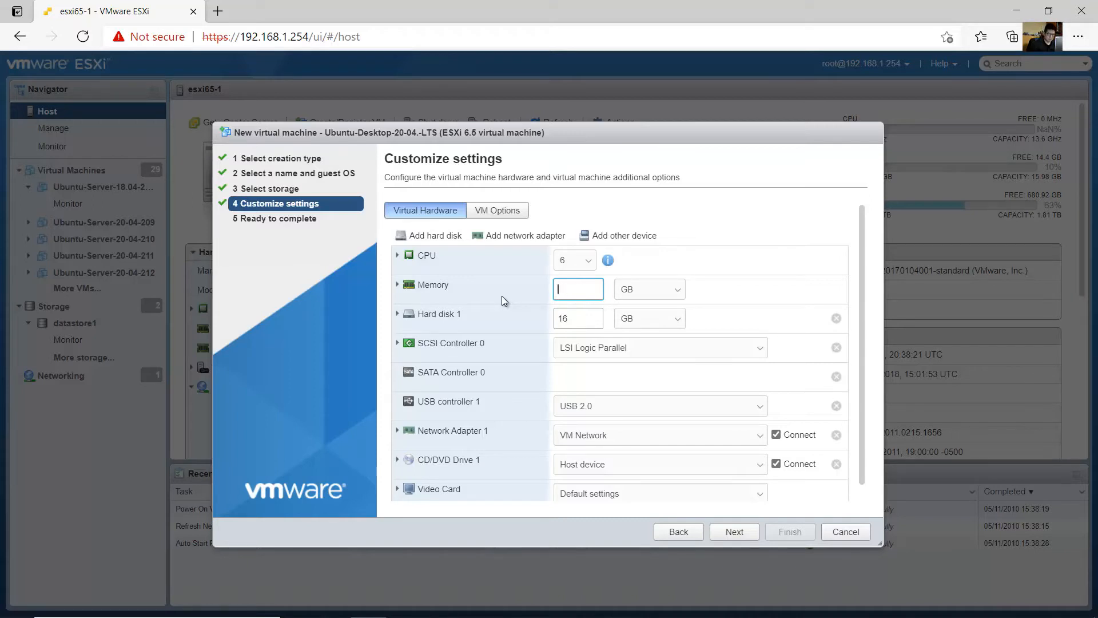
pyautogui.write('12')
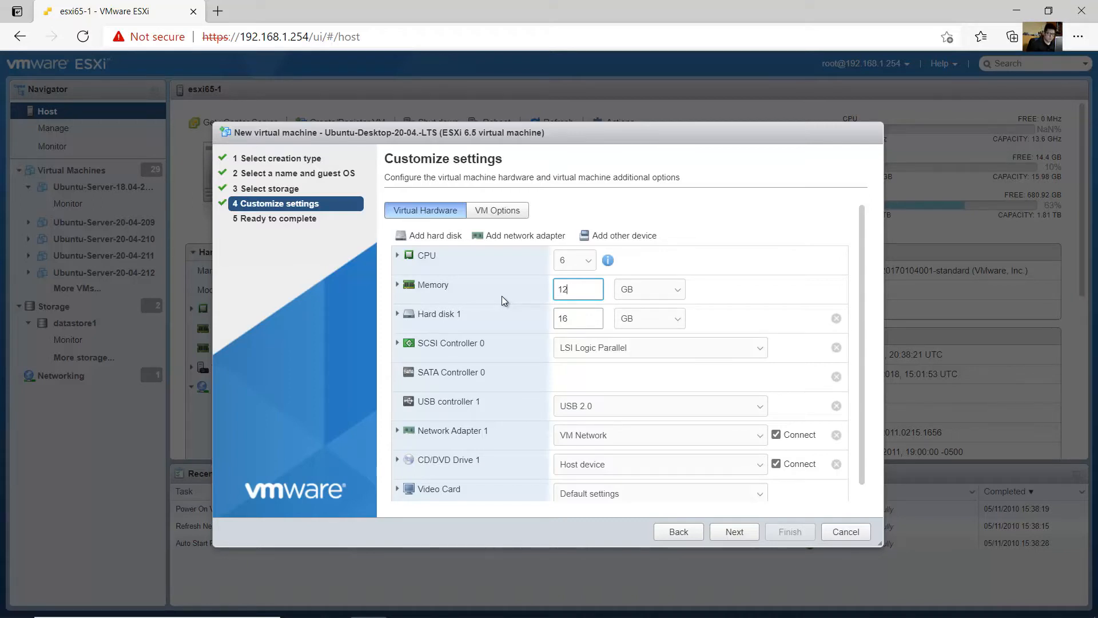
pyautogui.moveTo(577, 323)
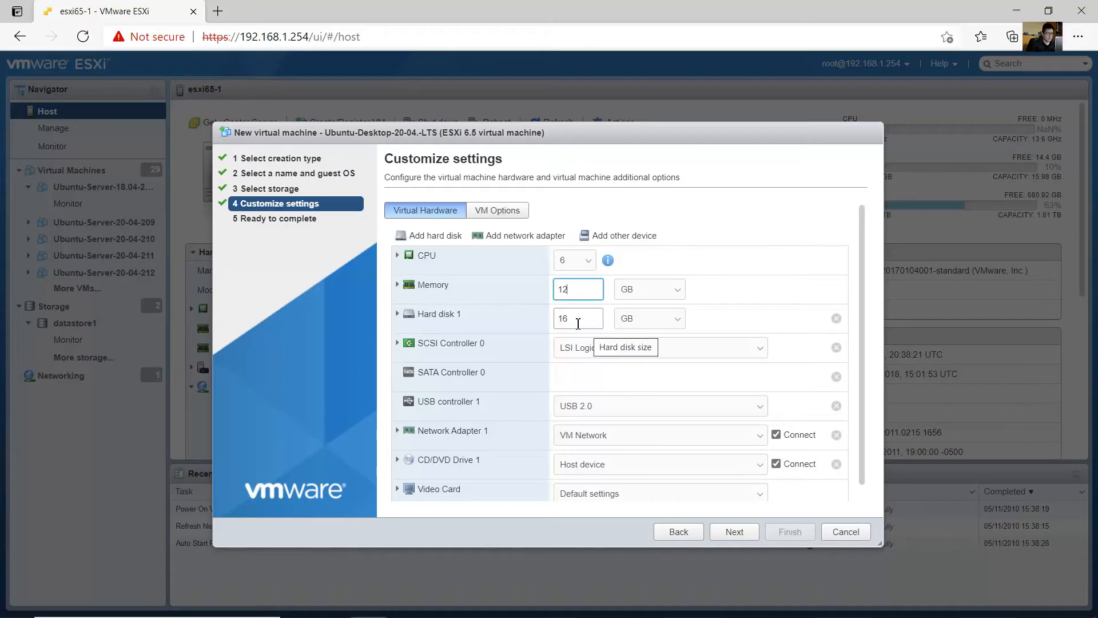
# - Set Hard disk 1 to 256 GB
pyautogui.click(648, 318)
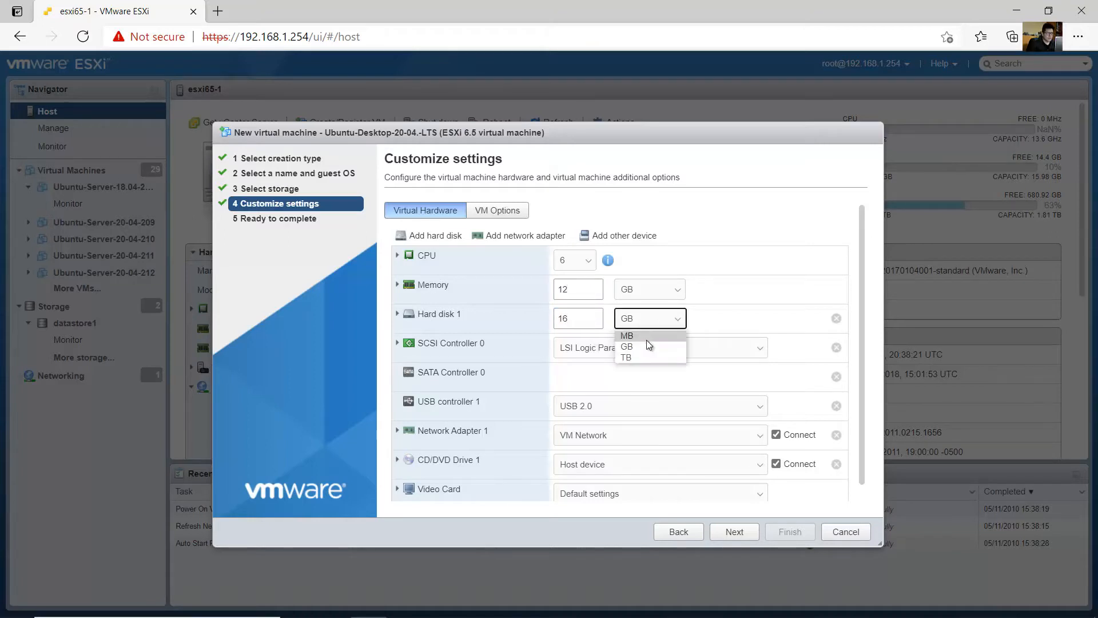
pyautogui.click(627, 346)
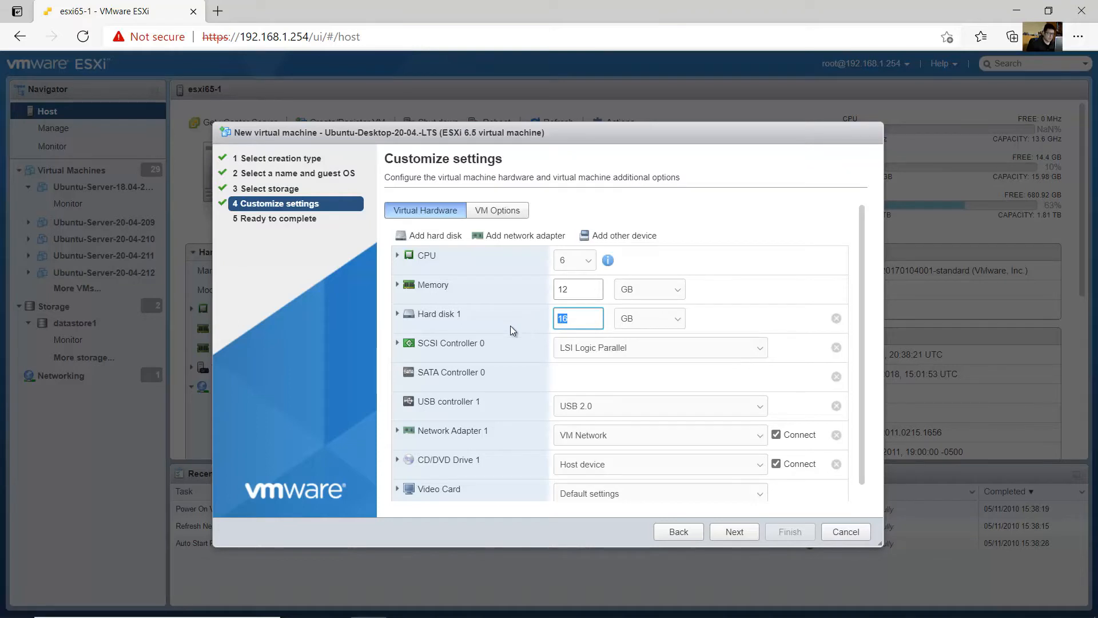
pyautogui.write('25')
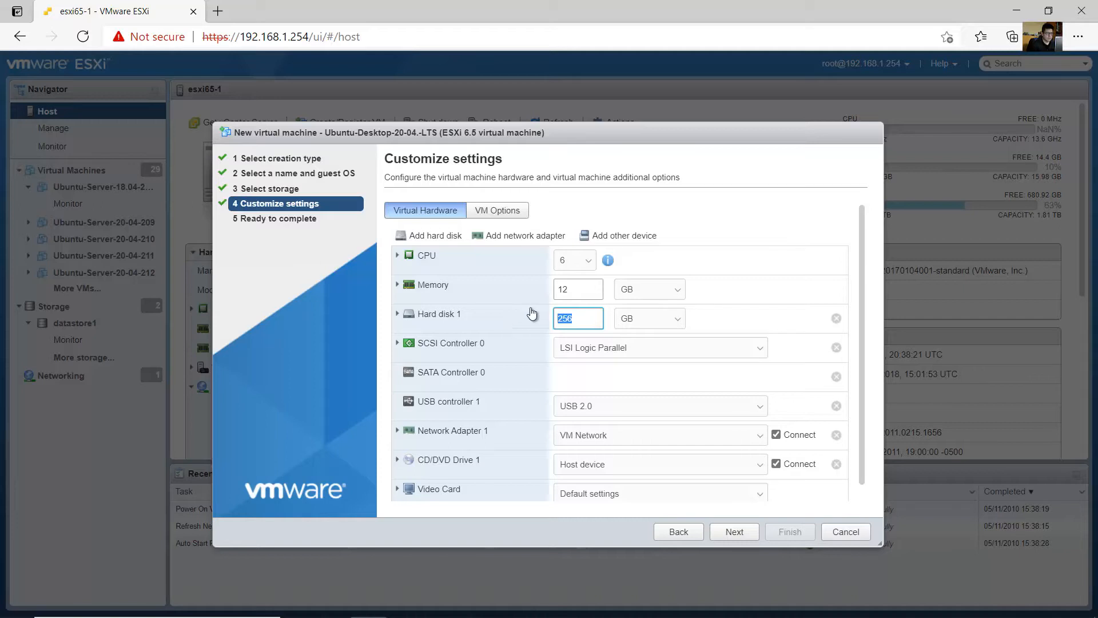
pyautogui.click(577, 289)
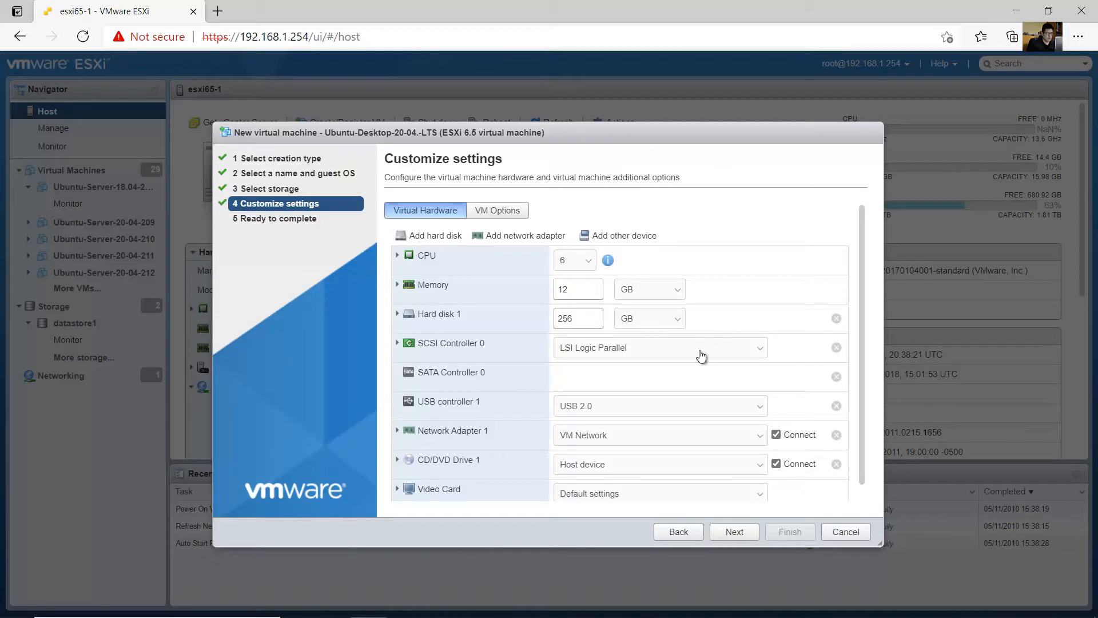
# - Keep the LSI Logic Parallel SCSI controller and set USB controller 1 to USB 3.0
pyautogui.click(658, 347)
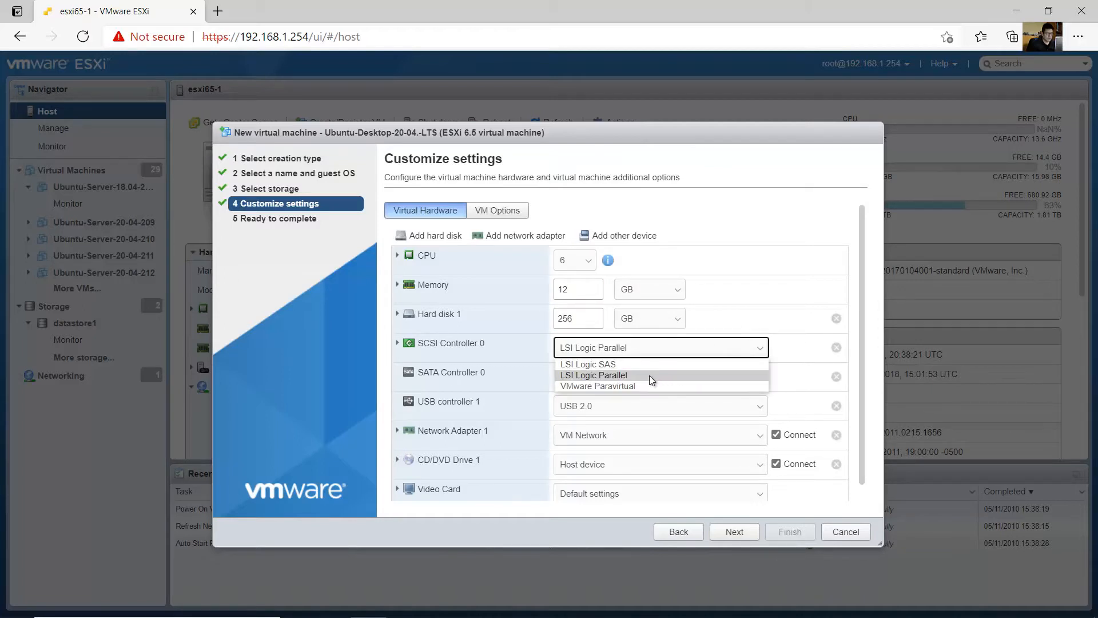
pyautogui.click(593, 375)
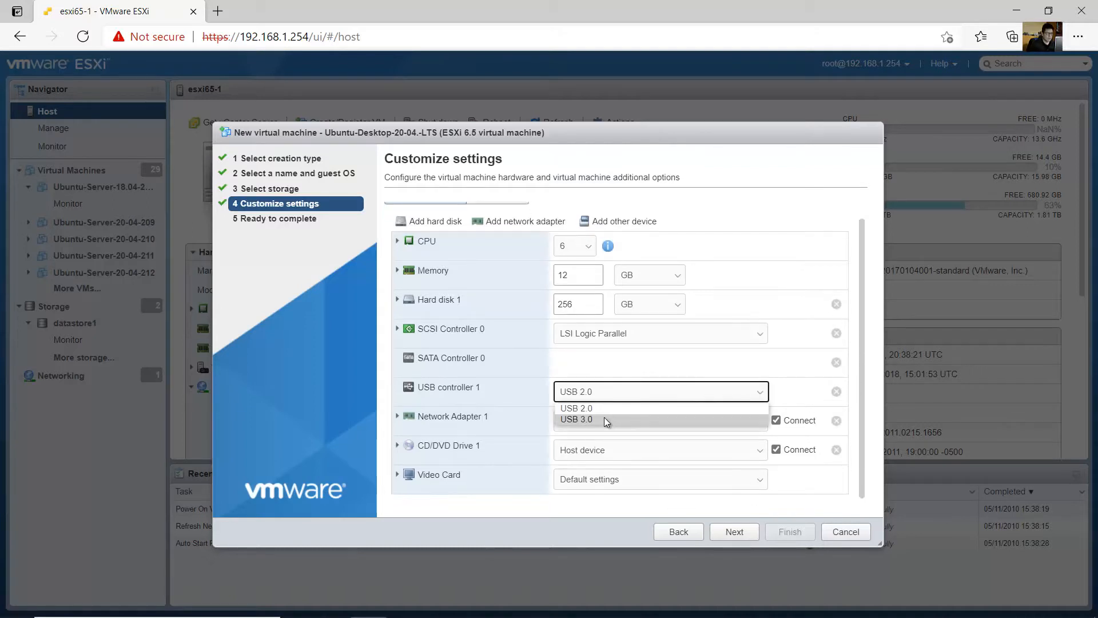
pyautogui.click(577, 419)
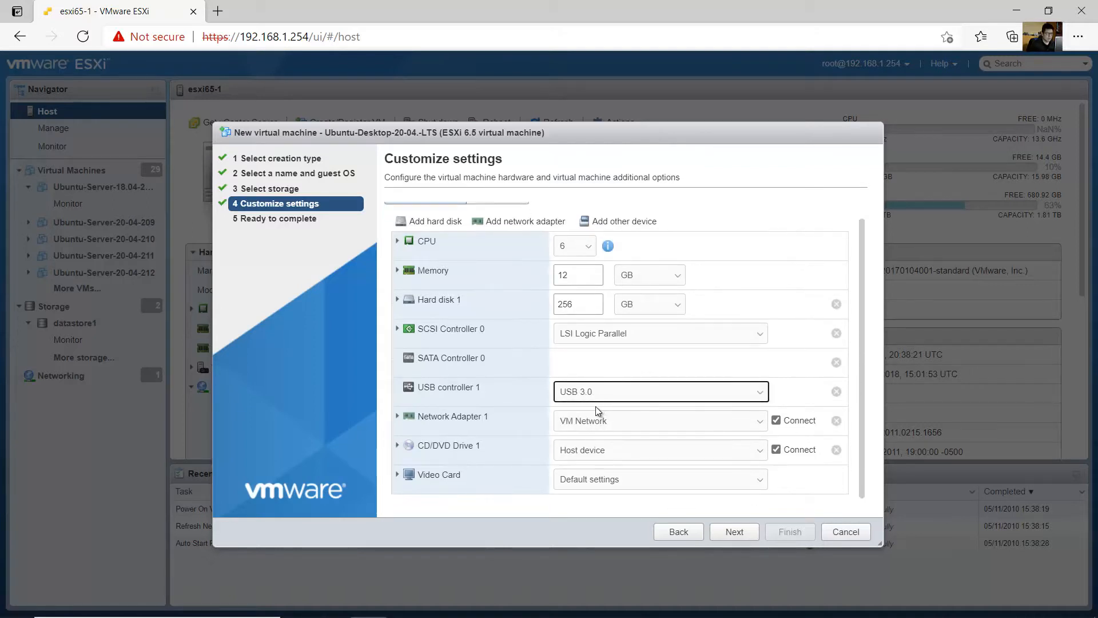
pyautogui.click(659, 420)
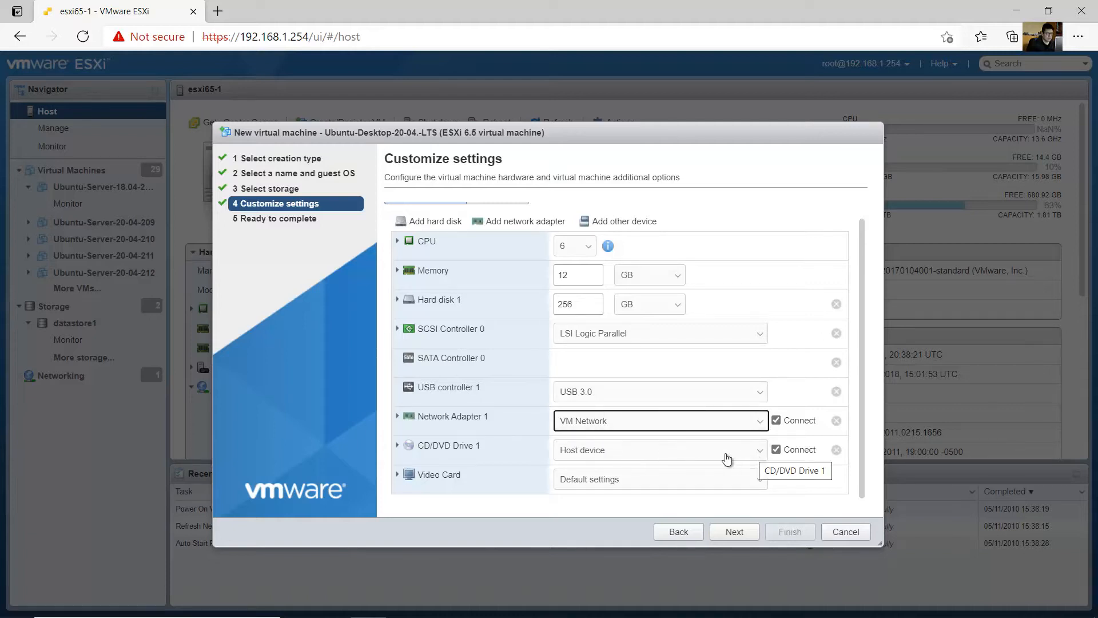
pyautogui.click(659, 449)
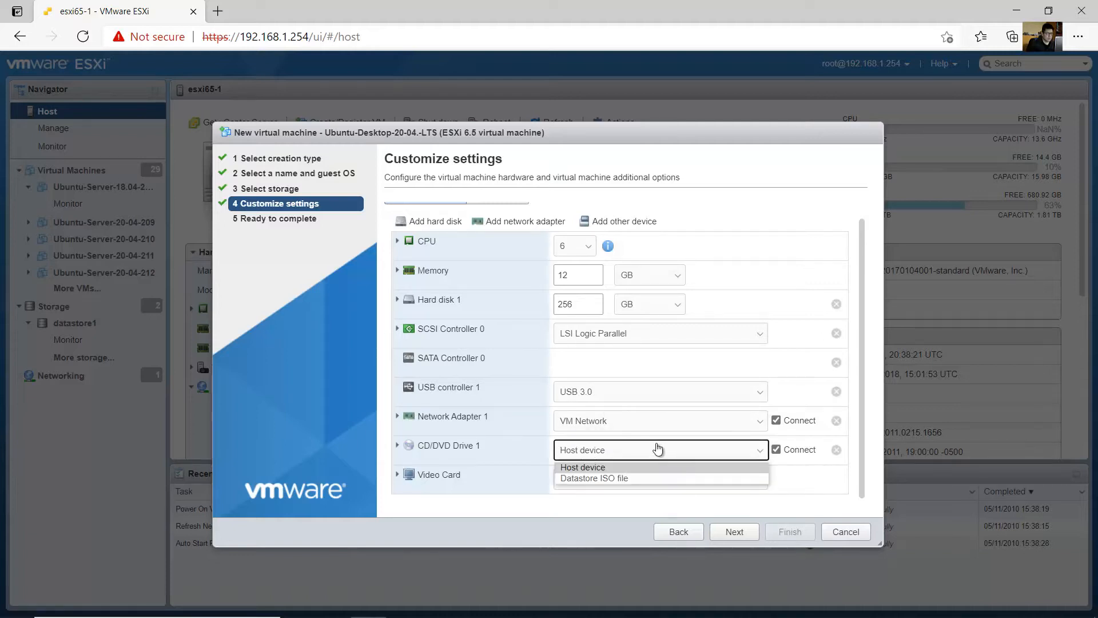
pyautogui.moveTo(608, 478)
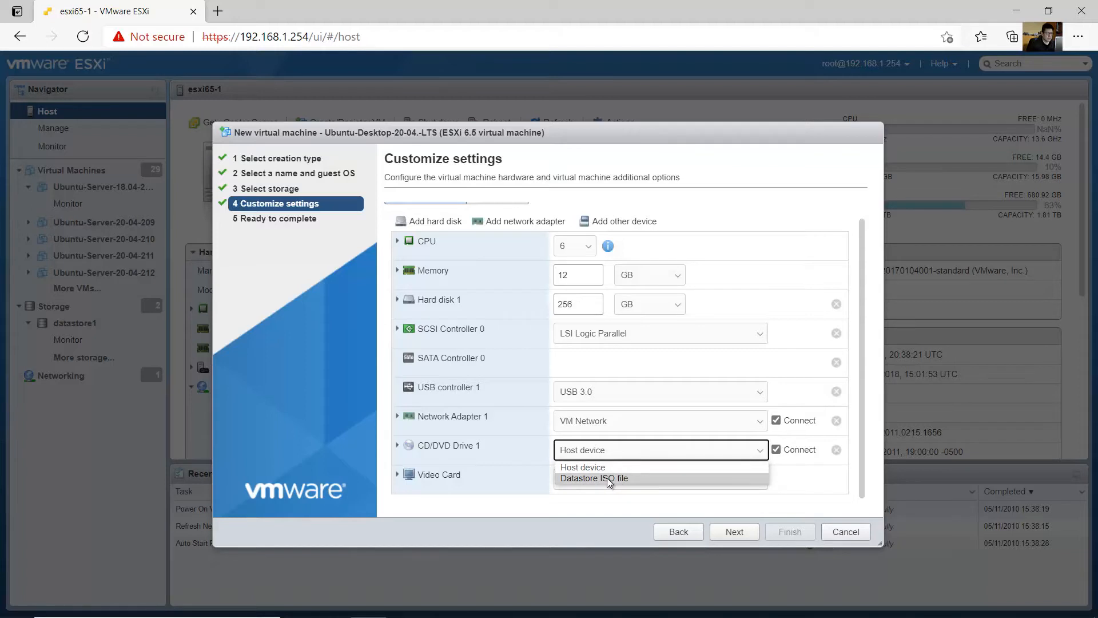
# - Use a datastore ISO for the CD/DVD drive and upload ubuntu-20.04-desktop-amd64 into datastorage2
pyautogui.click(594, 478)
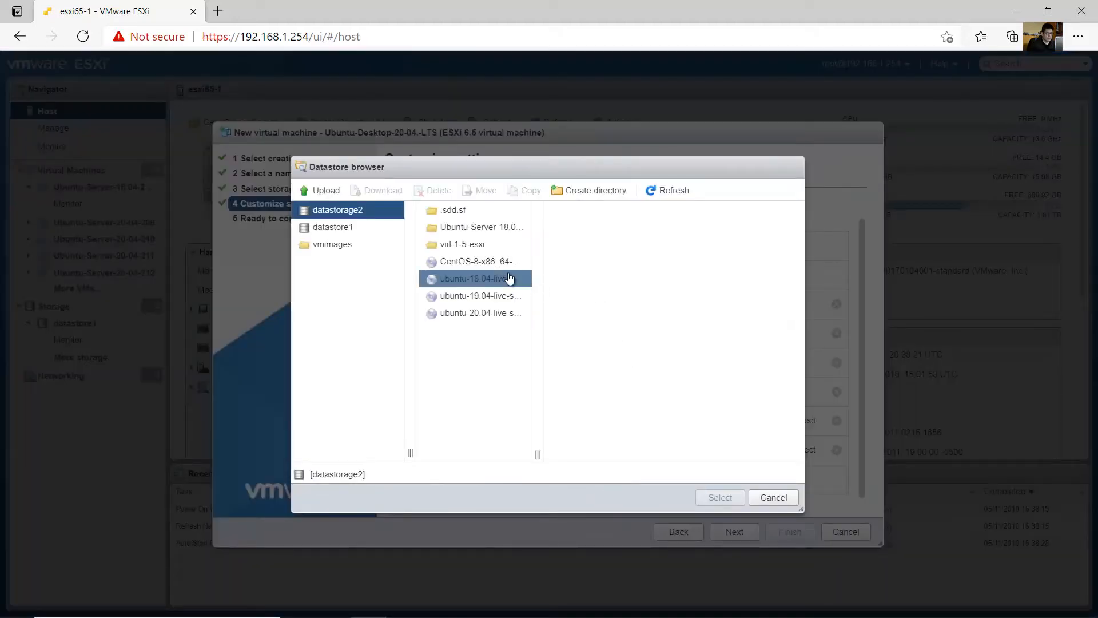
pyautogui.moveTo(326, 190)
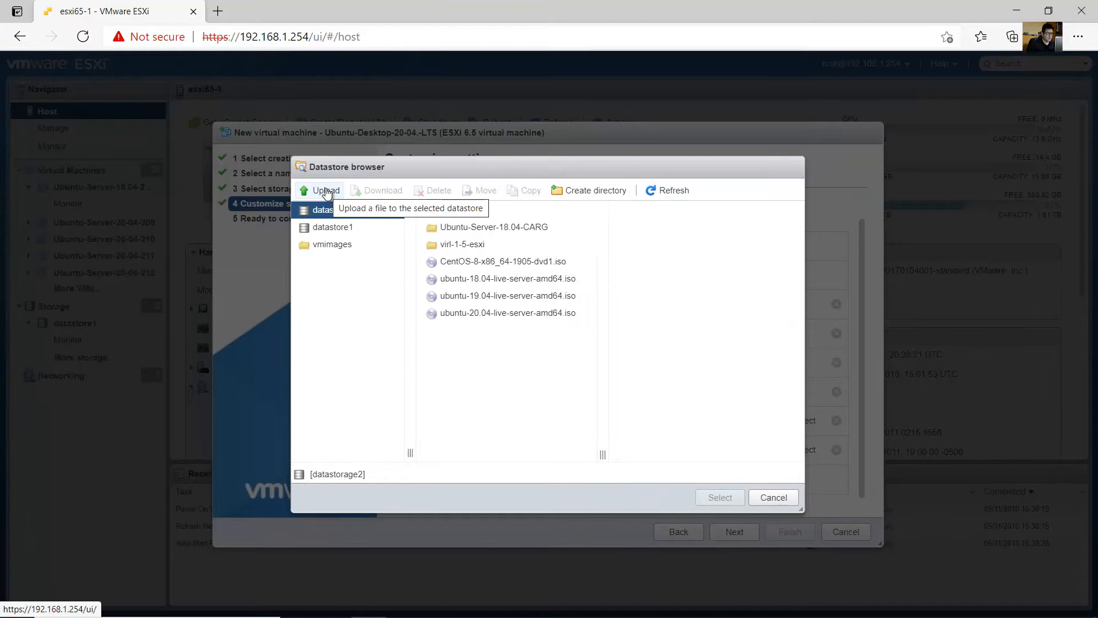
pyautogui.click(332, 227)
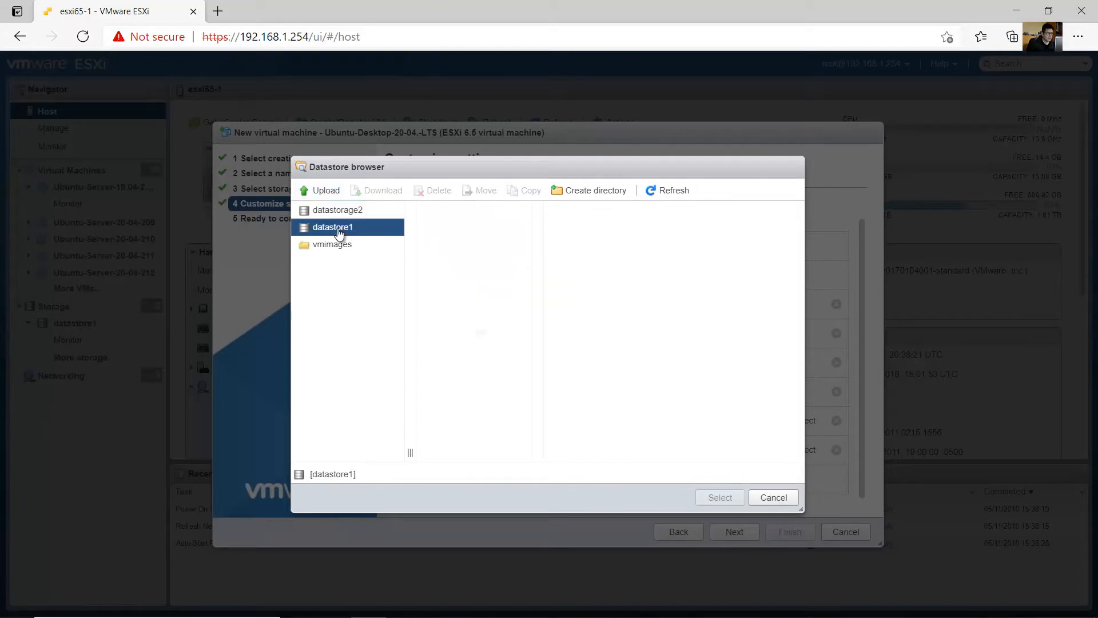
pyautogui.click(337, 209)
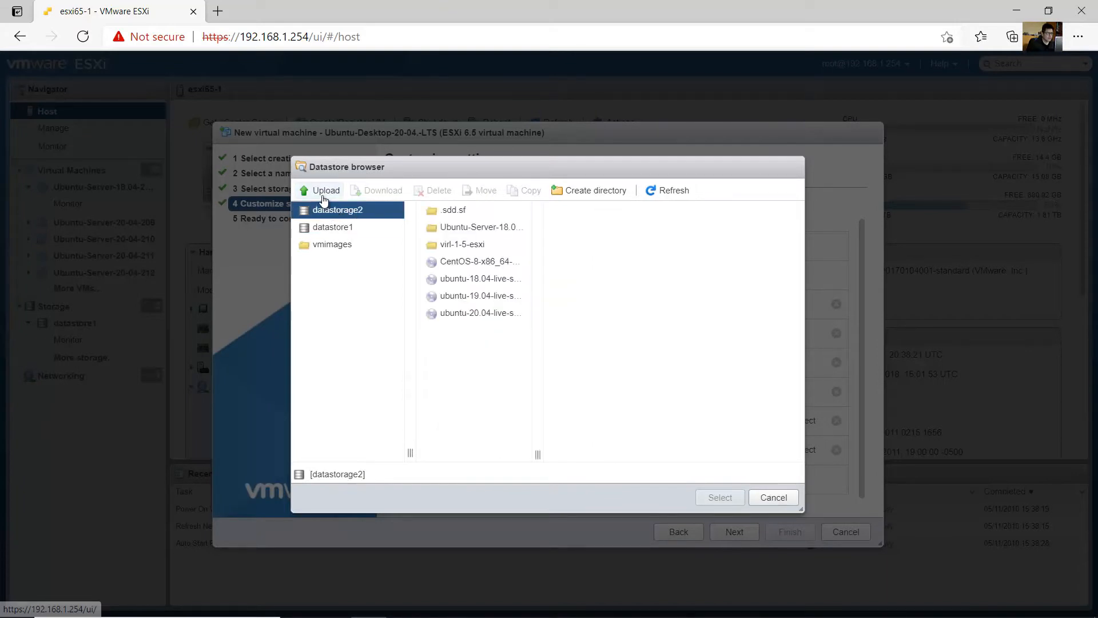
pyautogui.click(326, 190)
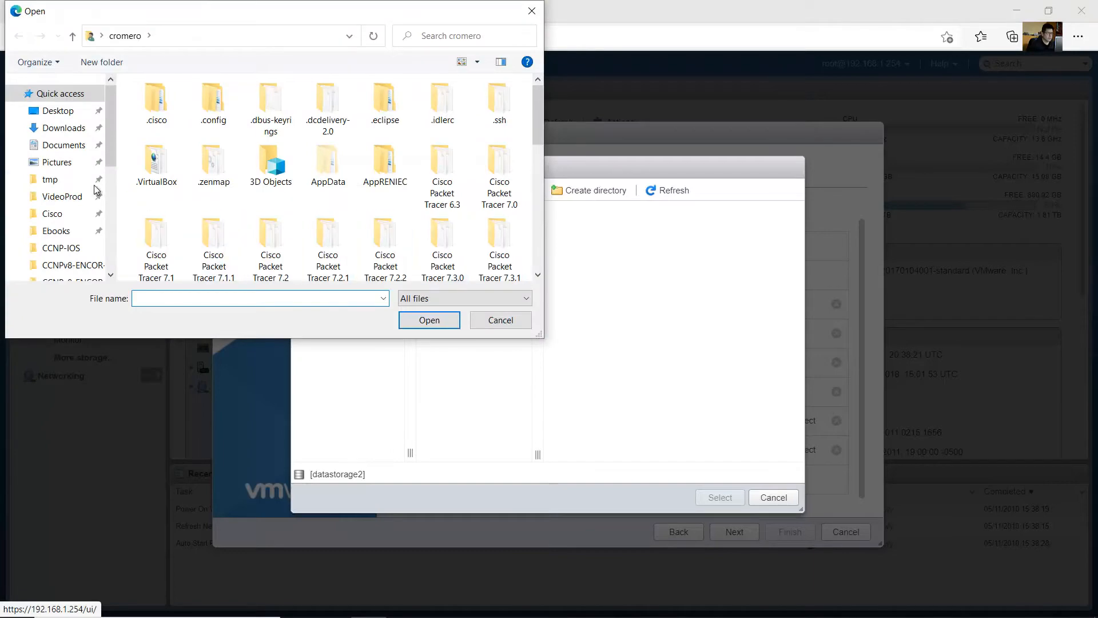
pyautogui.write('ubuntu')
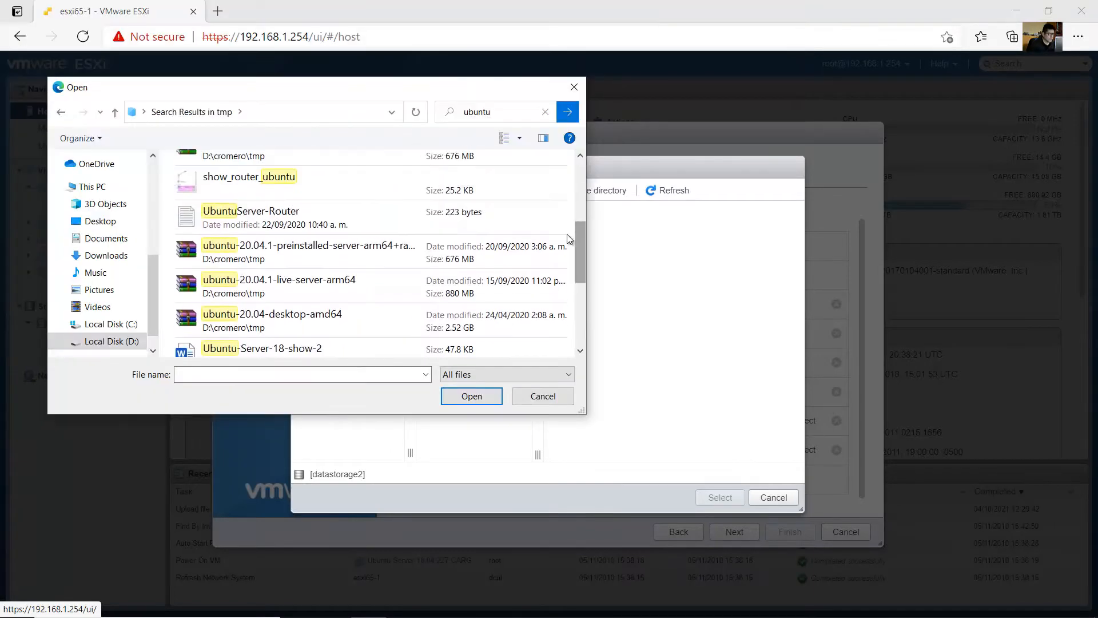
pyautogui.scroll(-3)
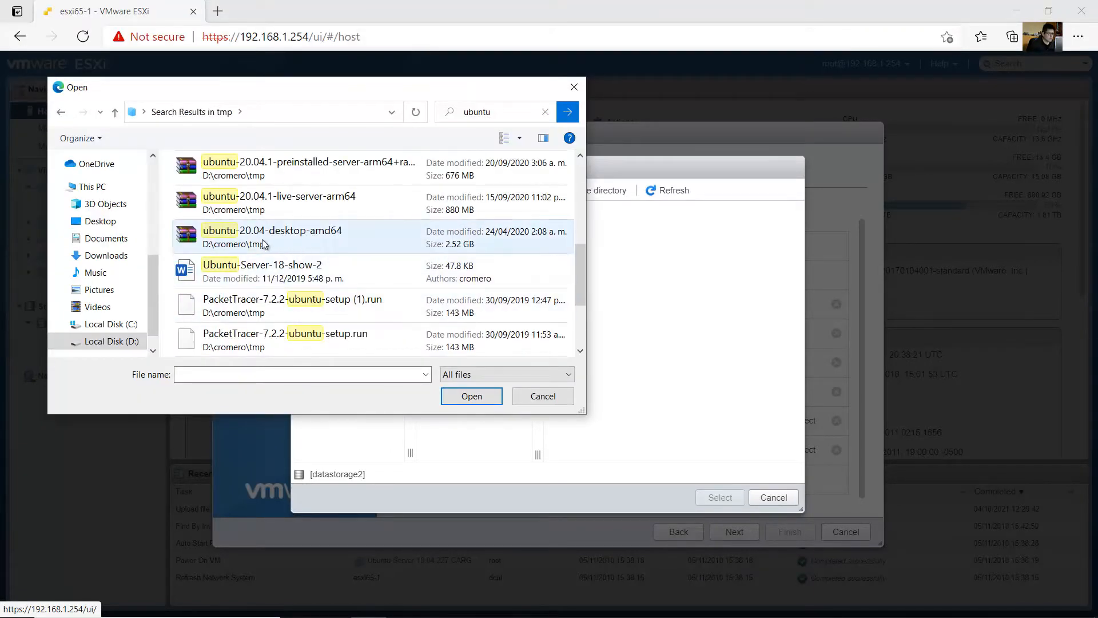
pyautogui.click(272, 235)
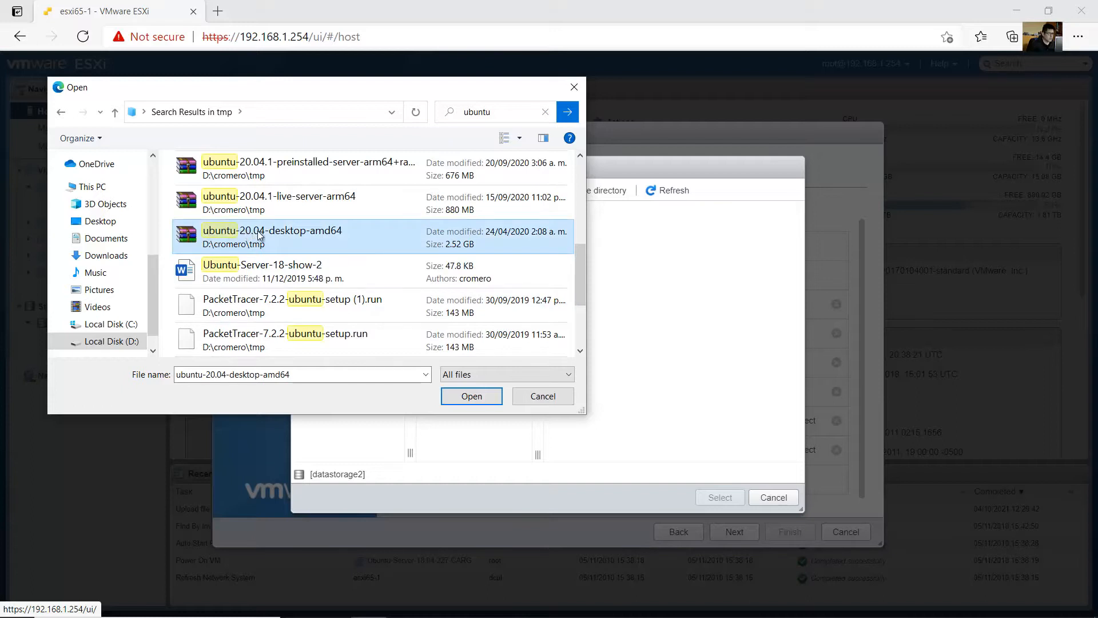
pyautogui.moveTo(310, 240)
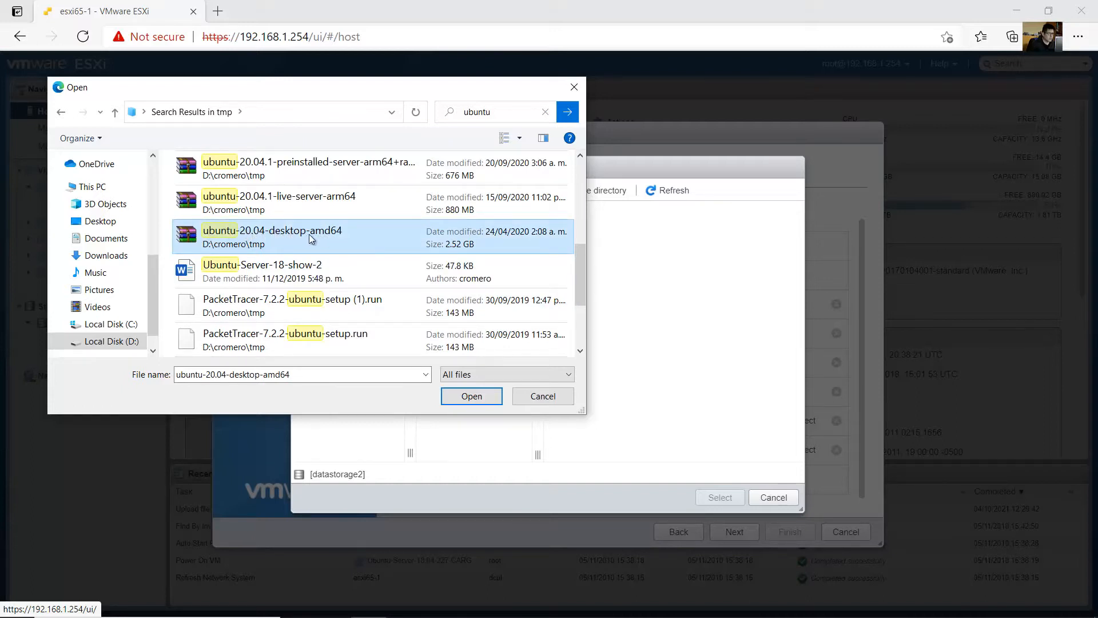
pyautogui.moveTo(471, 395)
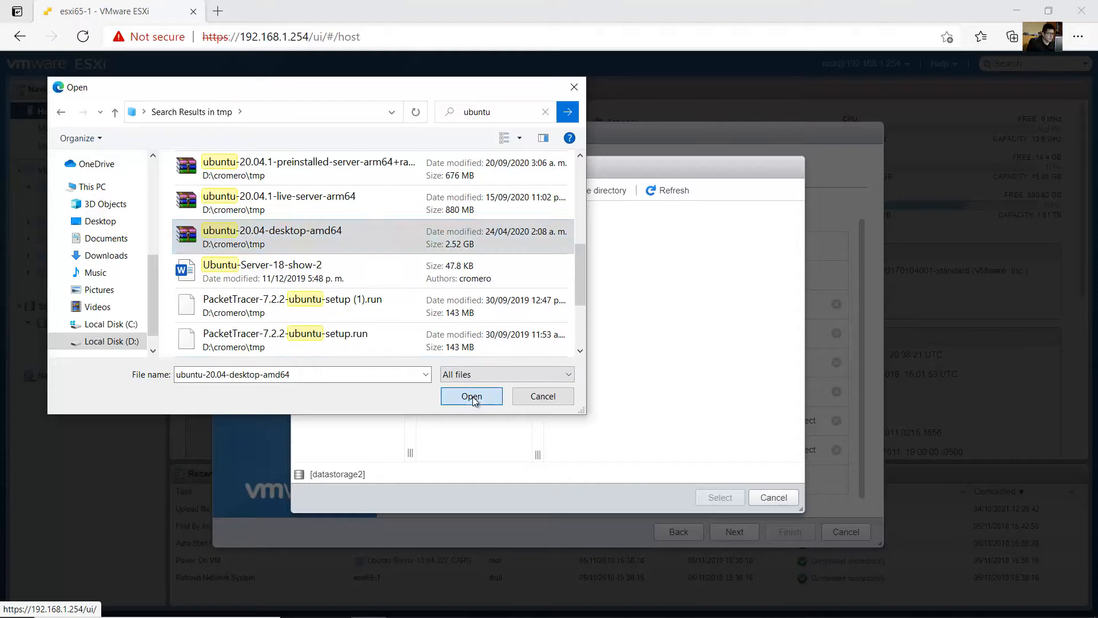
pyautogui.click(471, 396)
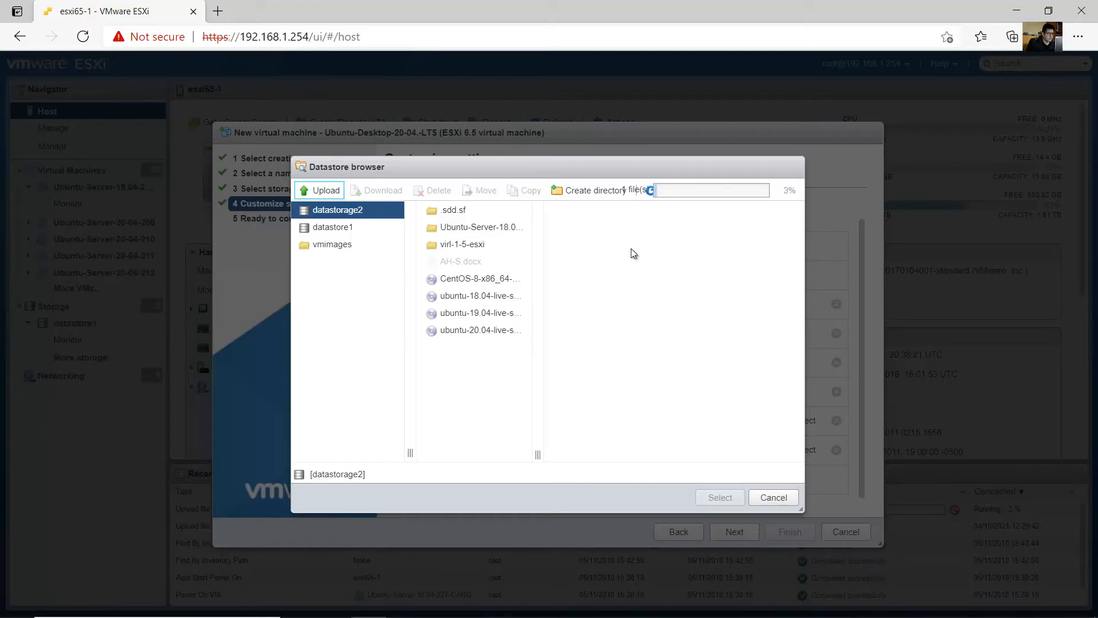
pyautogui.moveTo(676, 211)
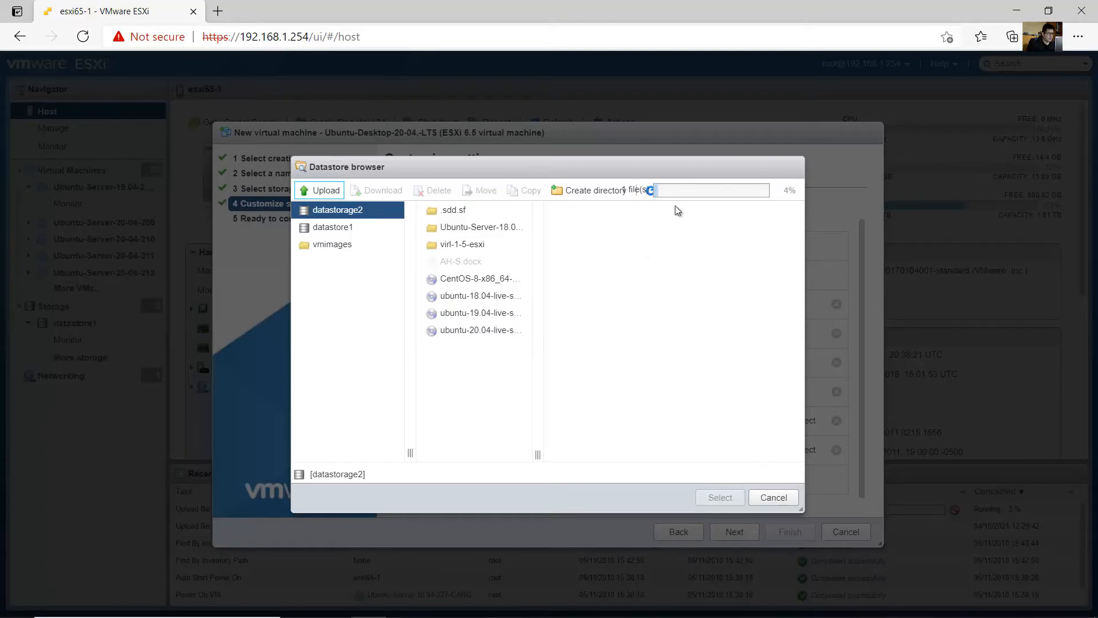
pyautogui.moveTo(707, 217)
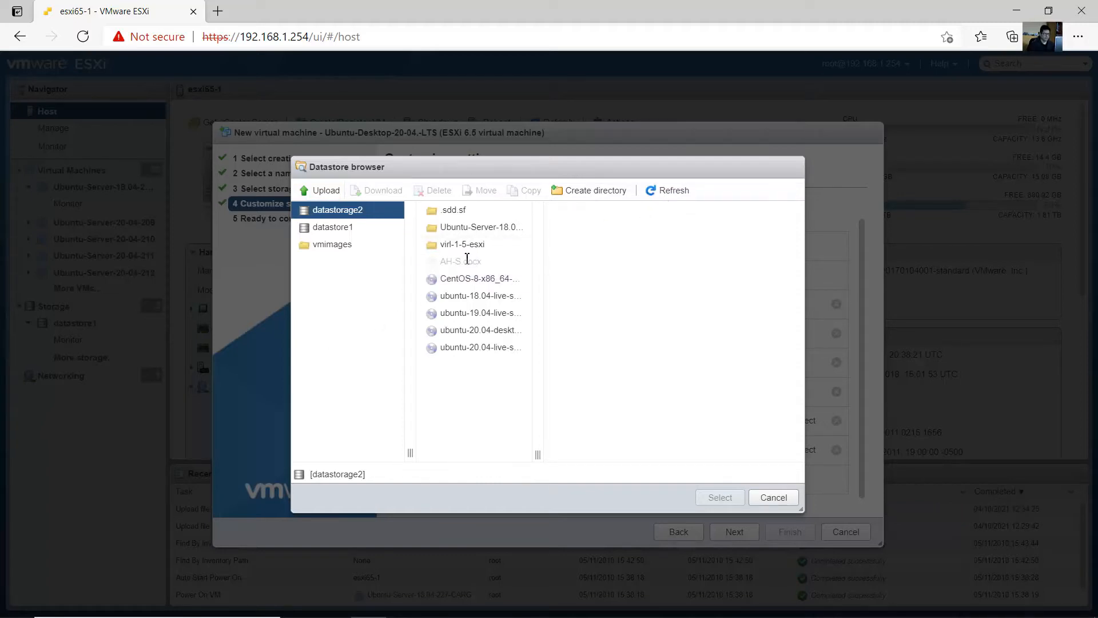
# - Attach the ubuntu-20.04-desktop-amd64 ISO to the CD/DVD drive and keep default video card settings
pyautogui.click(500, 330)
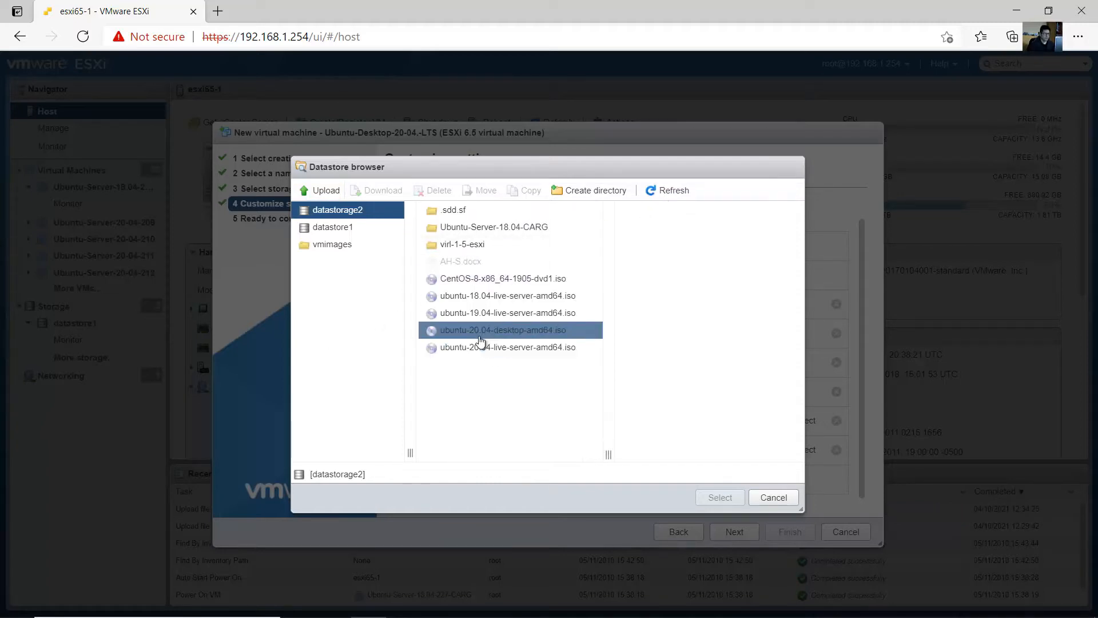
pyautogui.click(503, 330)
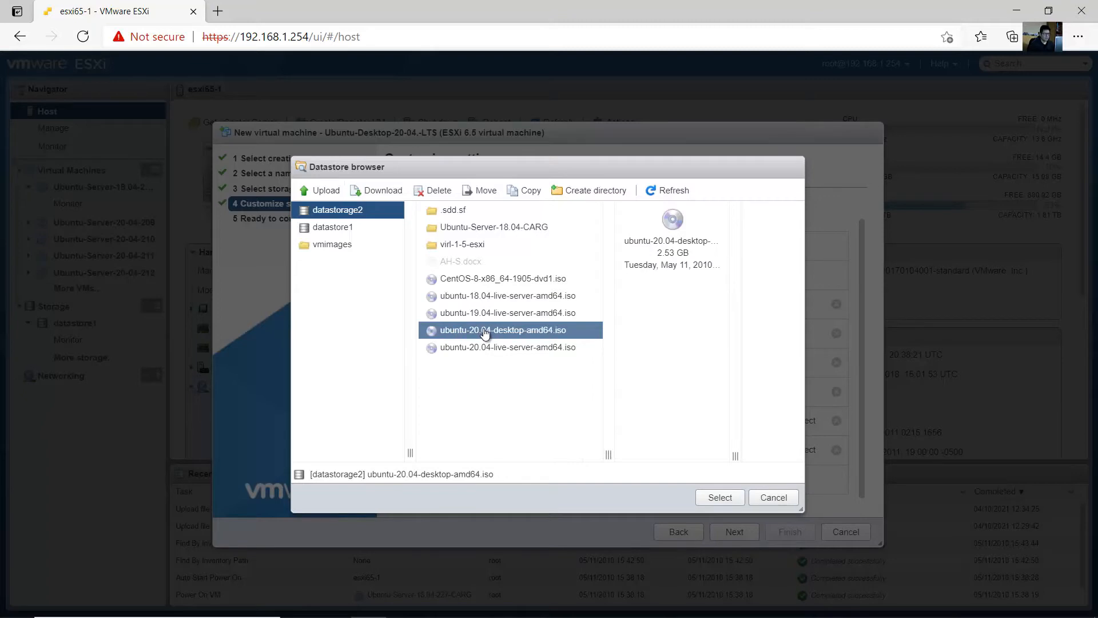
pyautogui.moveTo(671, 353)
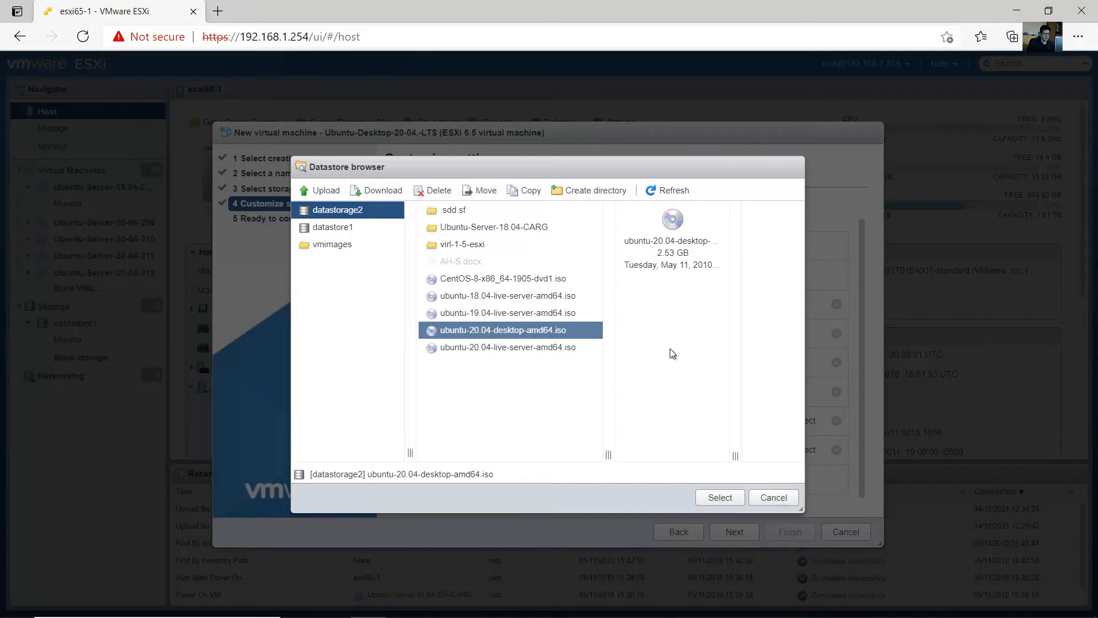
pyautogui.click(720, 497)
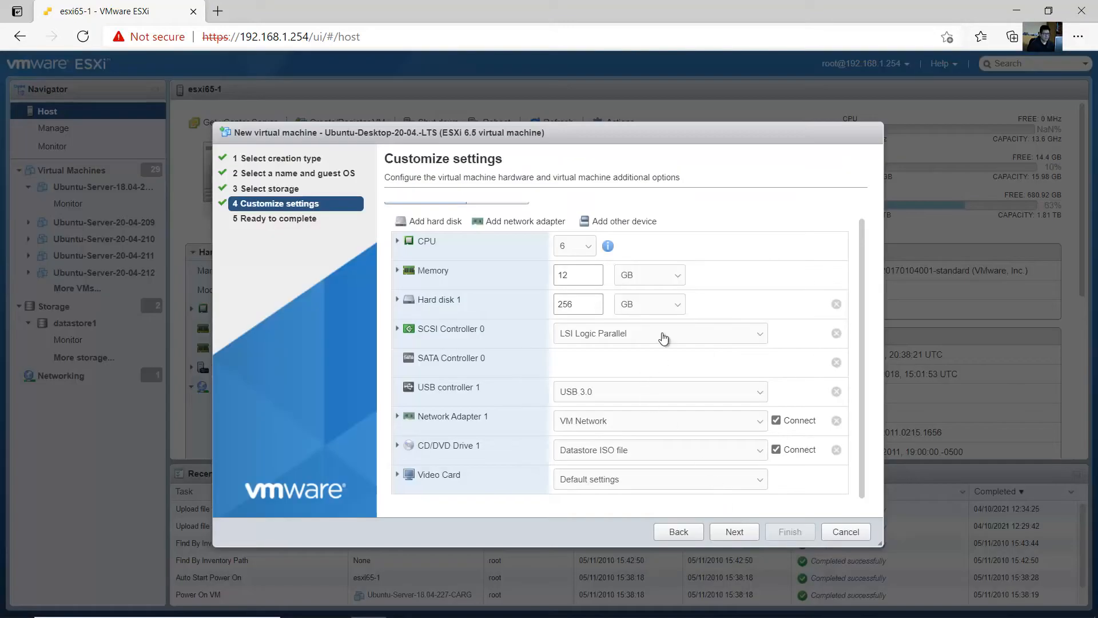
pyautogui.moveTo(792, 461)
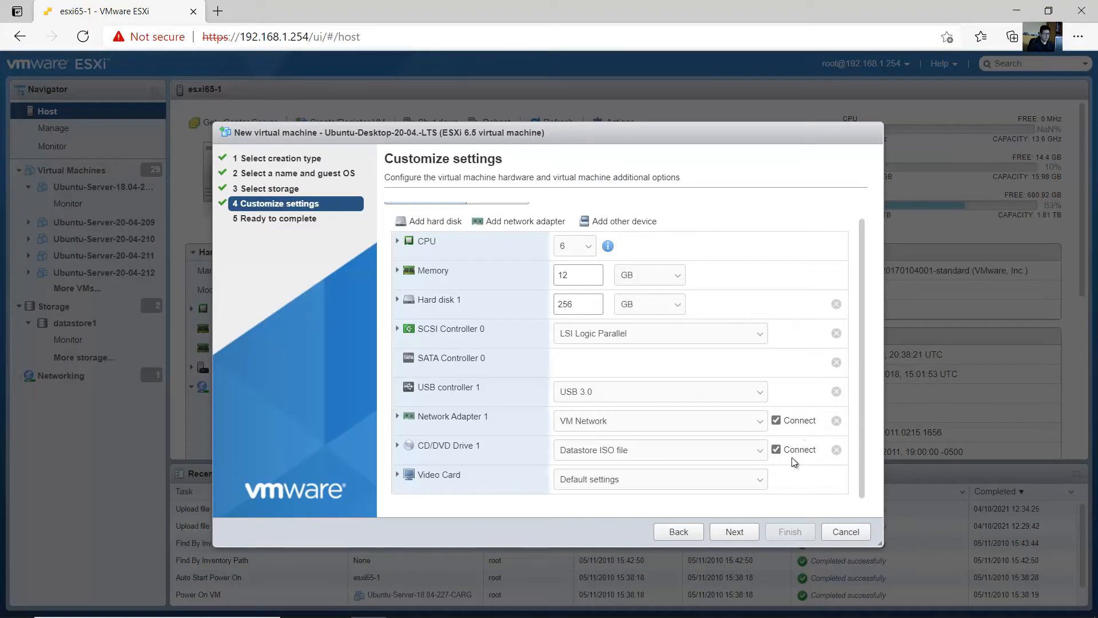
pyautogui.moveTo(739, 462)
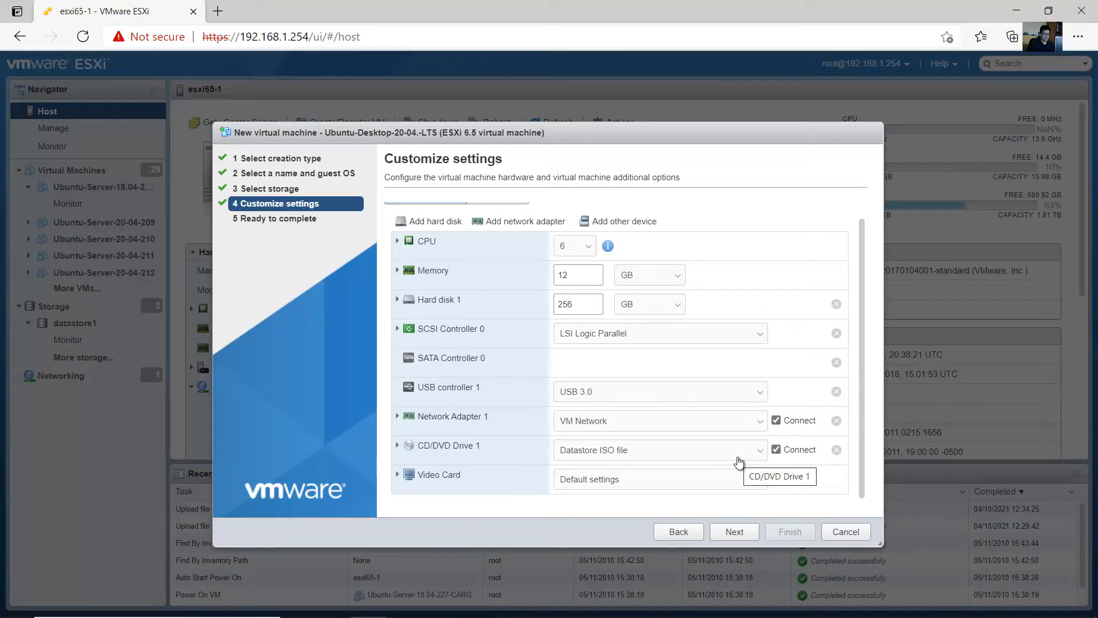
pyautogui.click(658, 479)
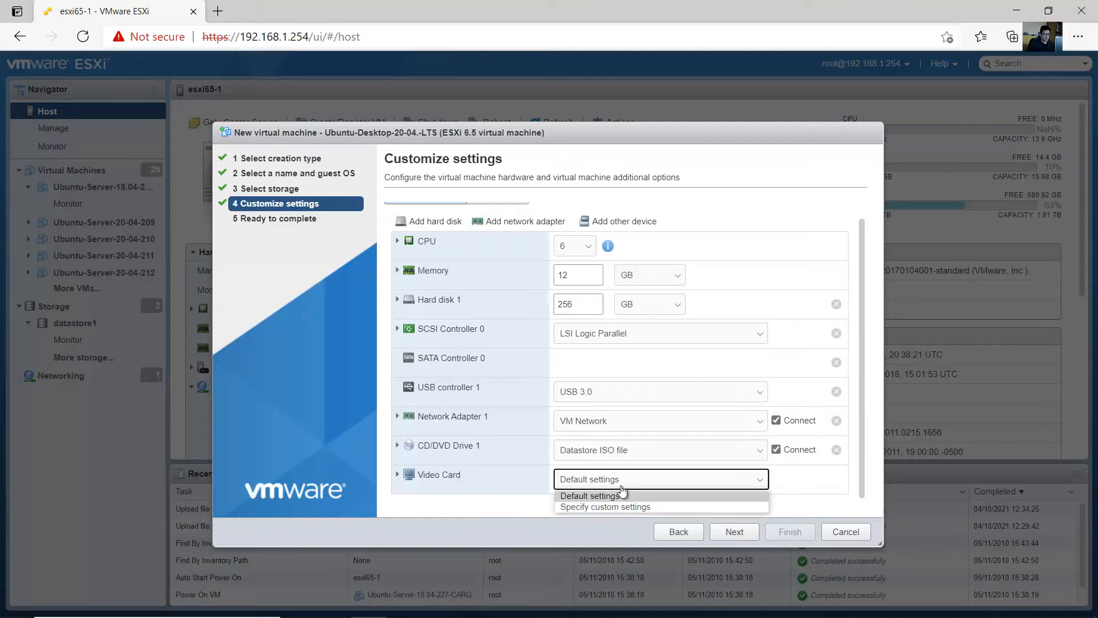
pyautogui.click(590, 480)
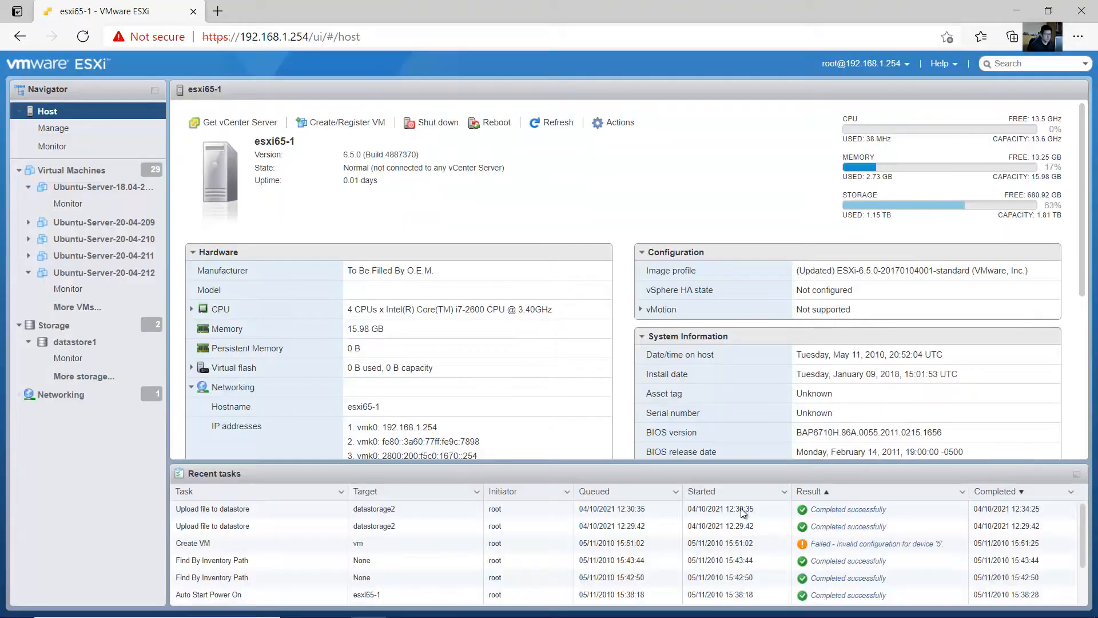
pyautogui.moveTo(490, 212)
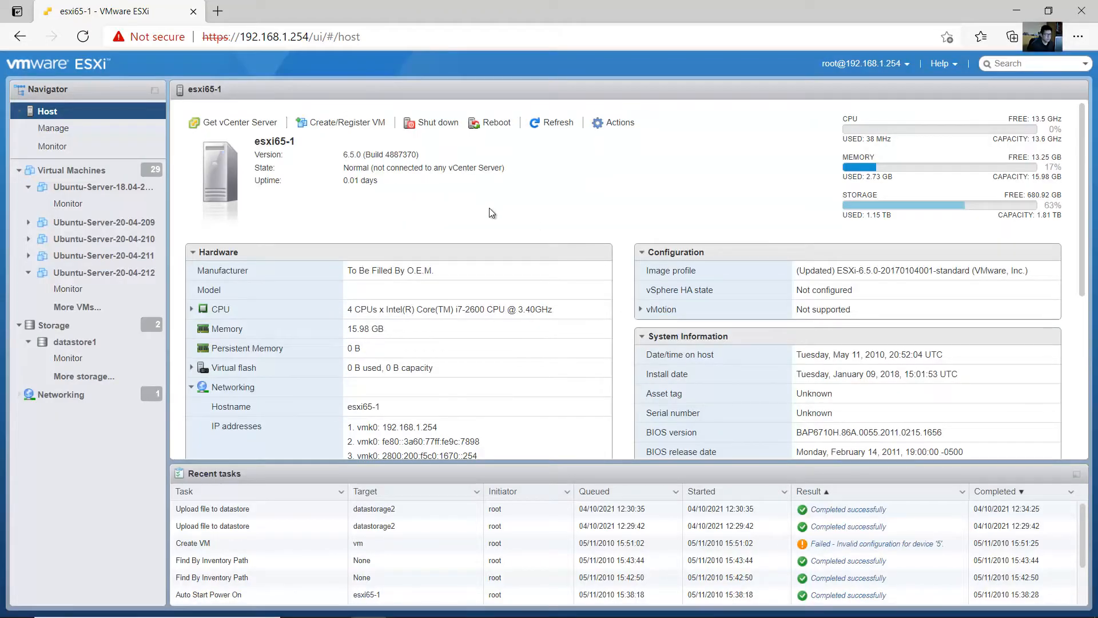
pyautogui.moveTo(72, 171)
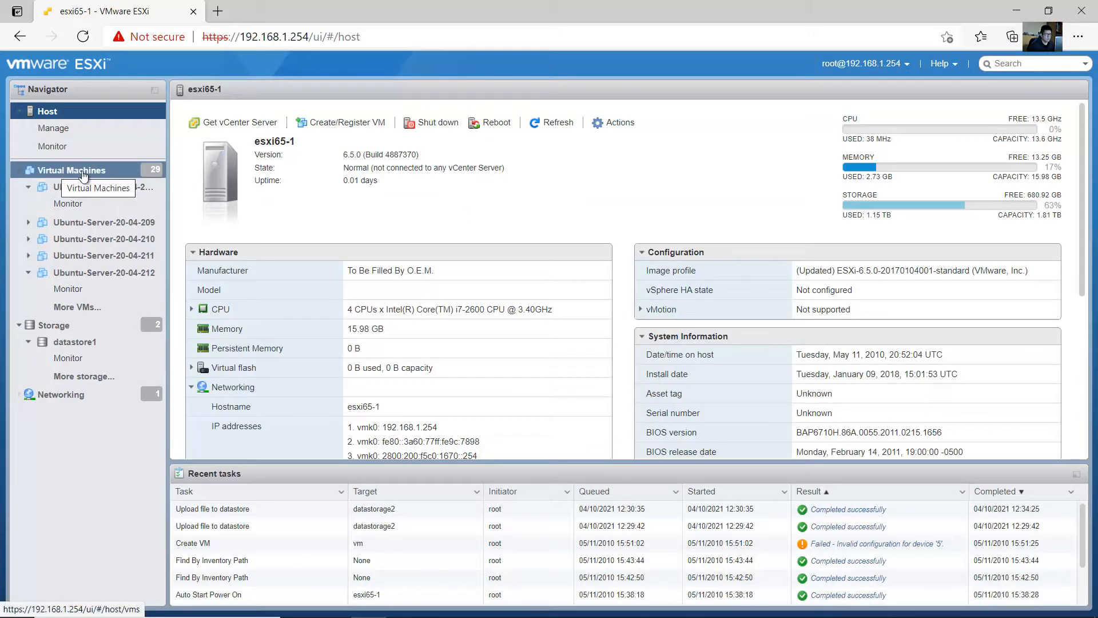
# - Open Ubuntu-Desktop-20-04.LTS from the Virtual Machines list to view its summary
pyautogui.click(72, 169)
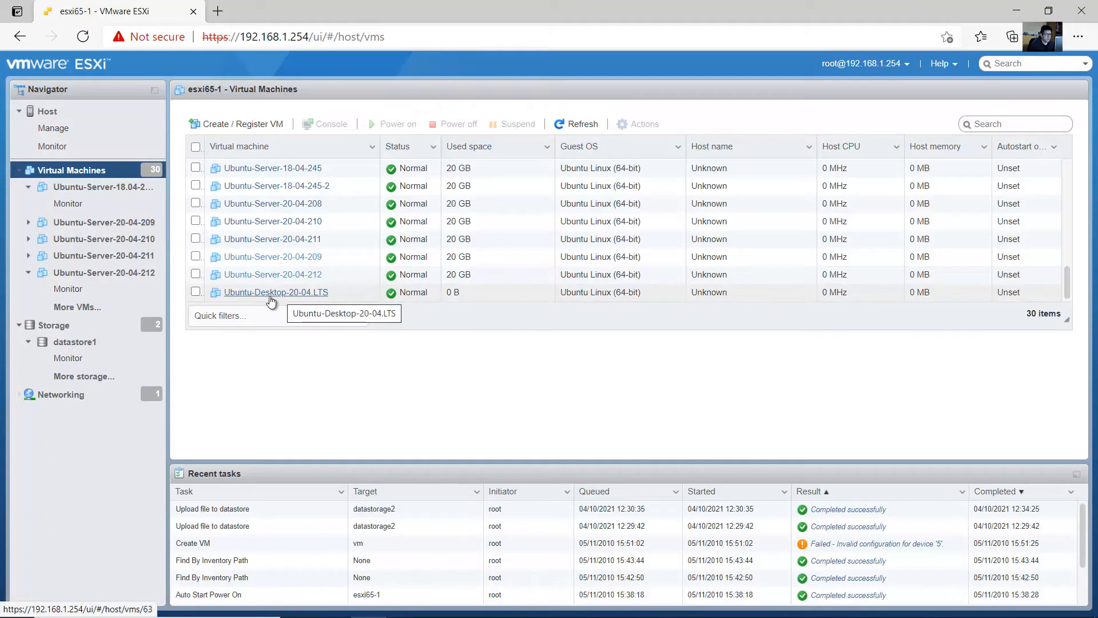
pyautogui.moveTo(271, 297)
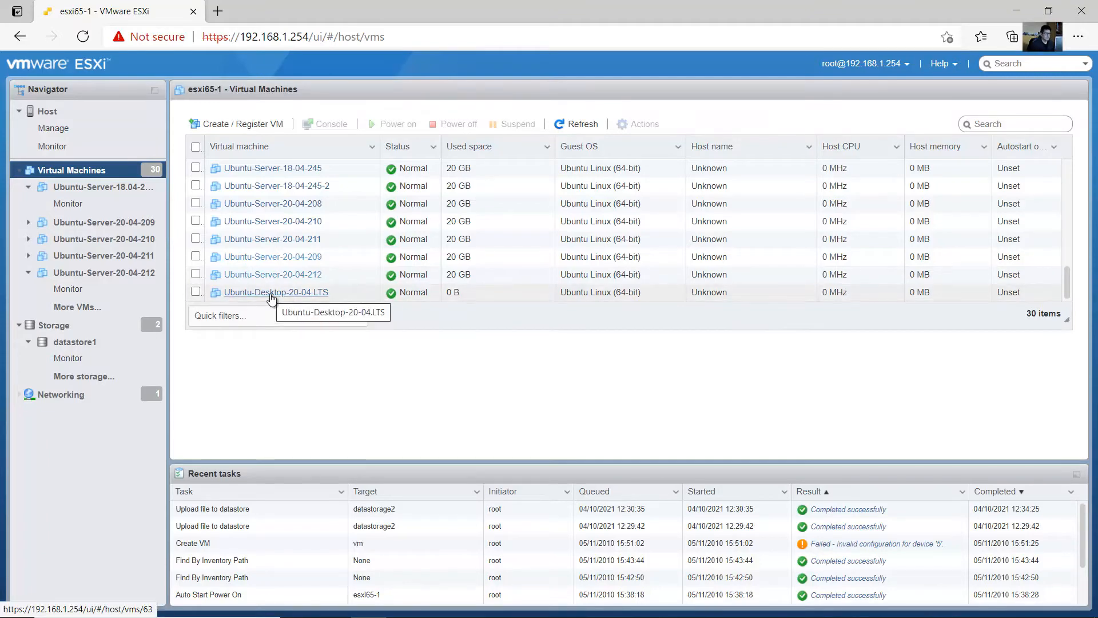
pyautogui.click(275, 292)
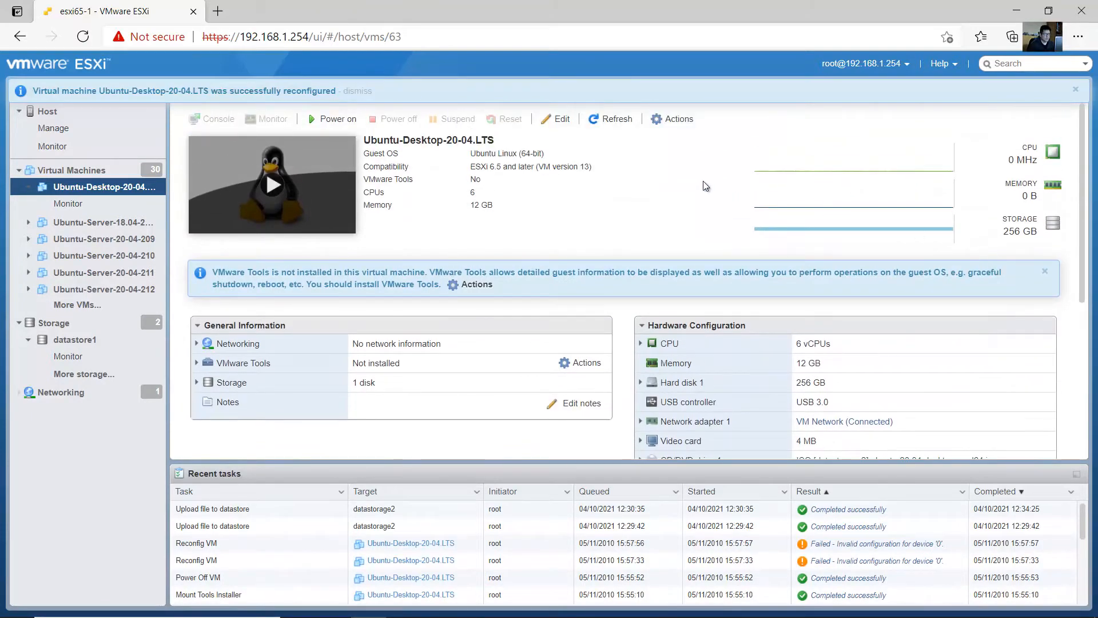
pyautogui.moveTo(334, 119)
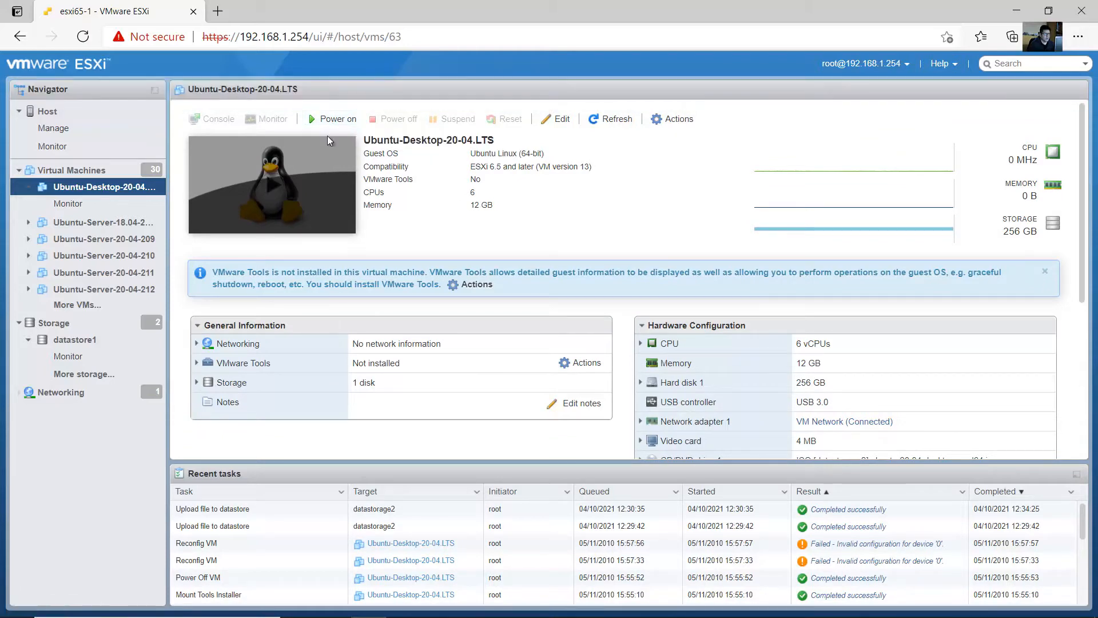
# - Power on Ubuntu-Desktop-20-04.LTS and open its console to the installer Welcome screen
pyautogui.click(331, 118)
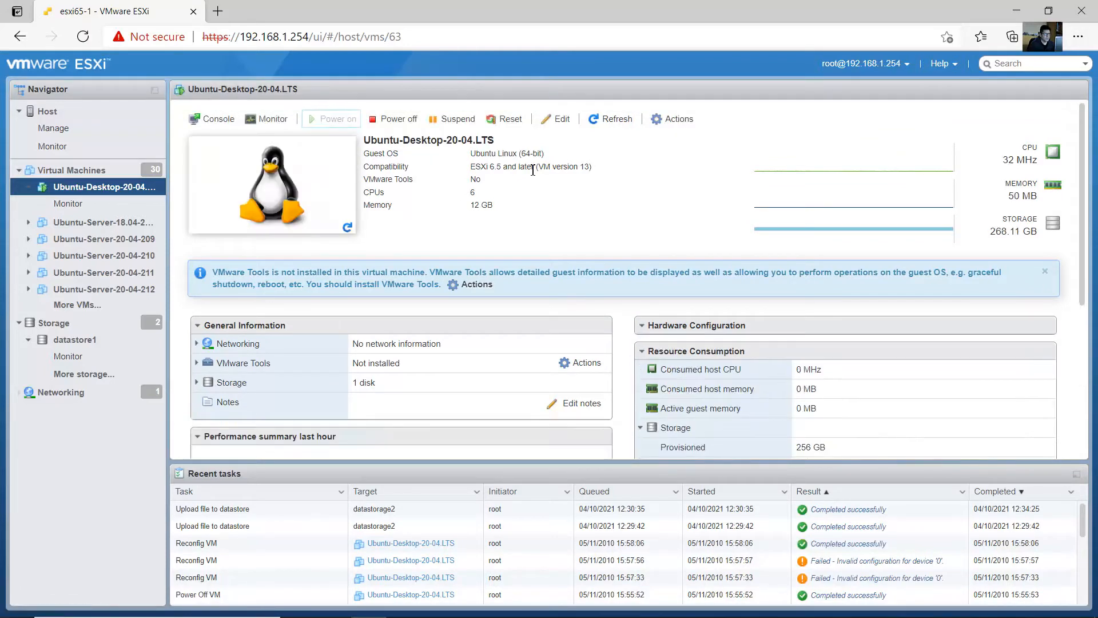
pyautogui.click(696, 325)
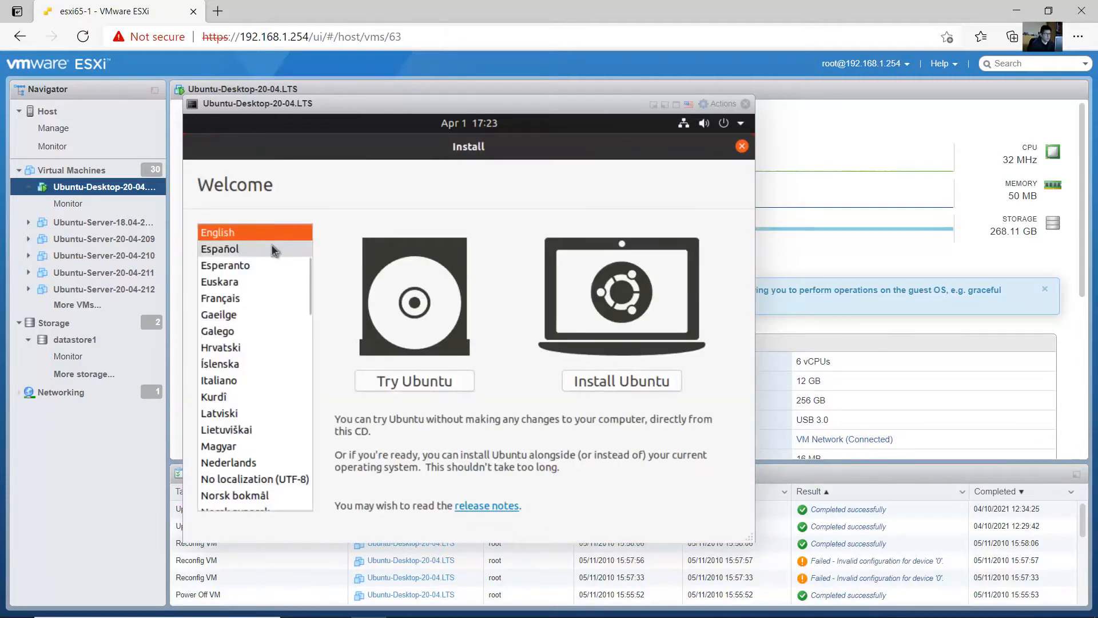
pyautogui.moveTo(639, 390)
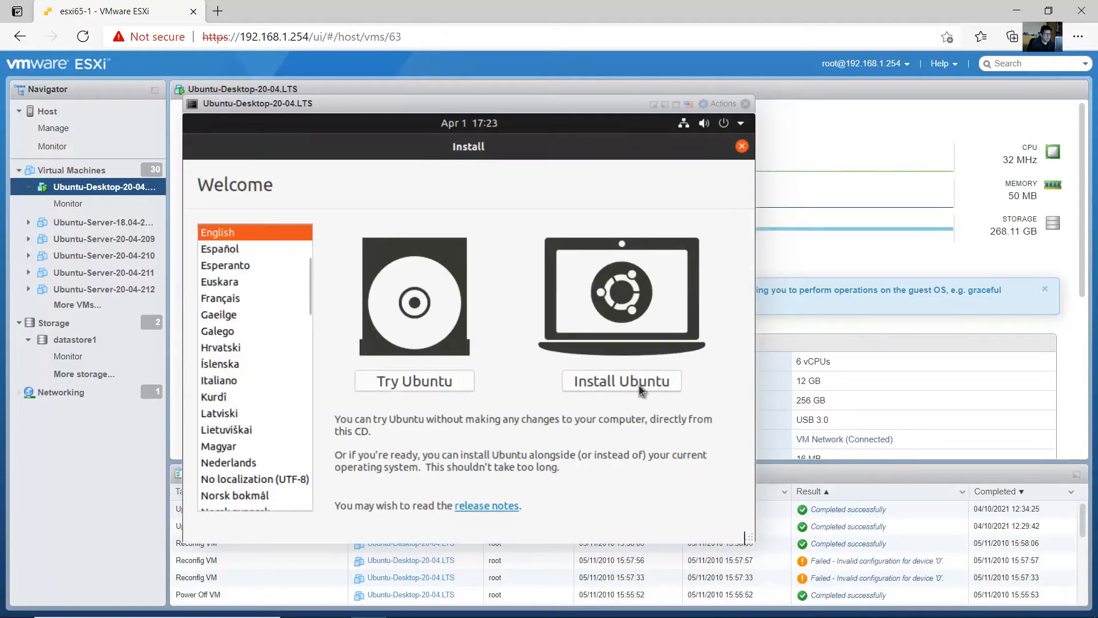
# - Begin Install Ubuntu and select the Spanish (Latin American) keyboard layout
pyautogui.click(620, 381)
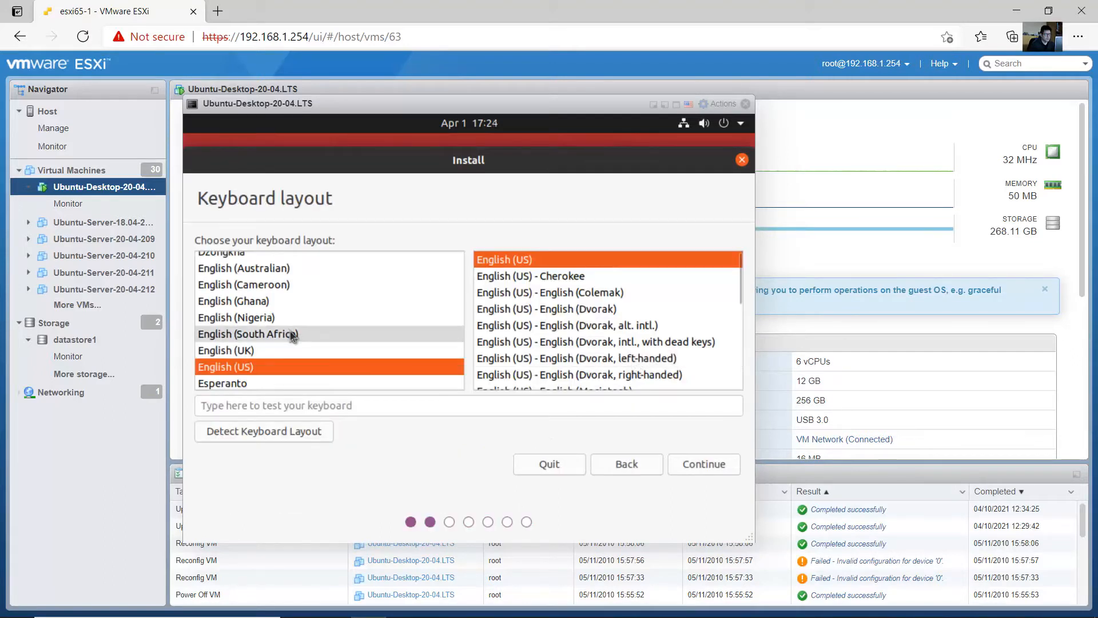
pyautogui.scroll(-3)
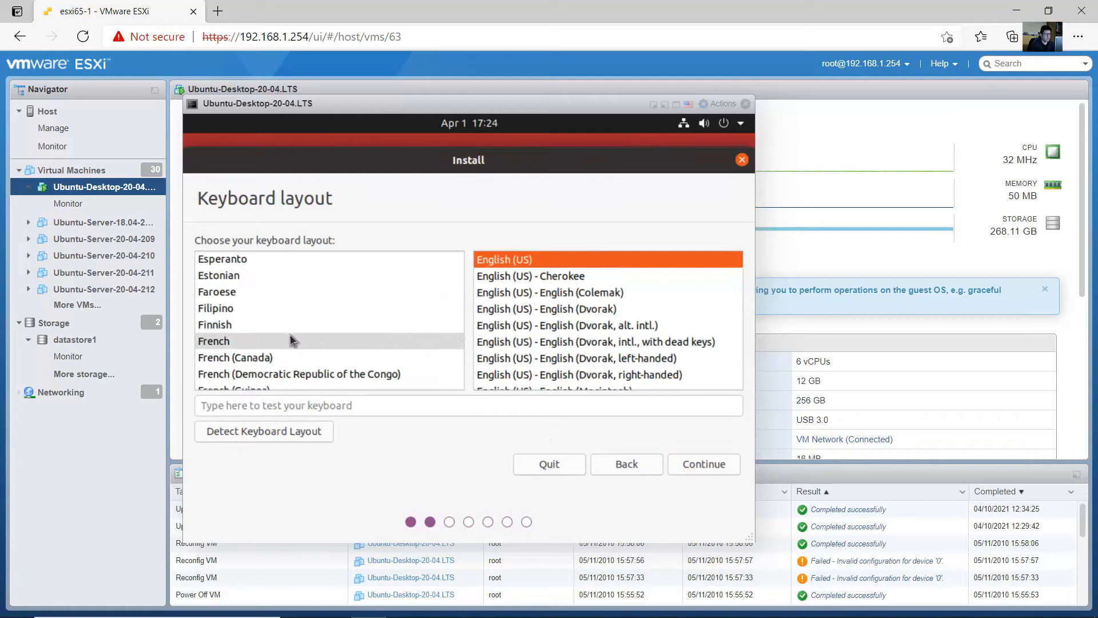
pyautogui.scroll(-3)
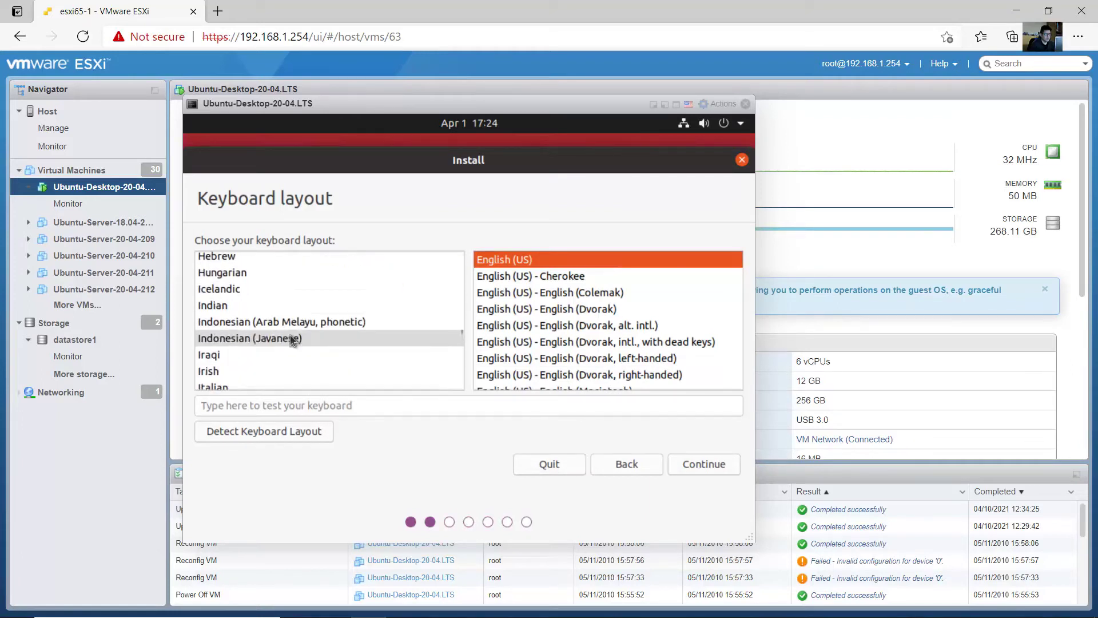
pyautogui.scroll(-3)
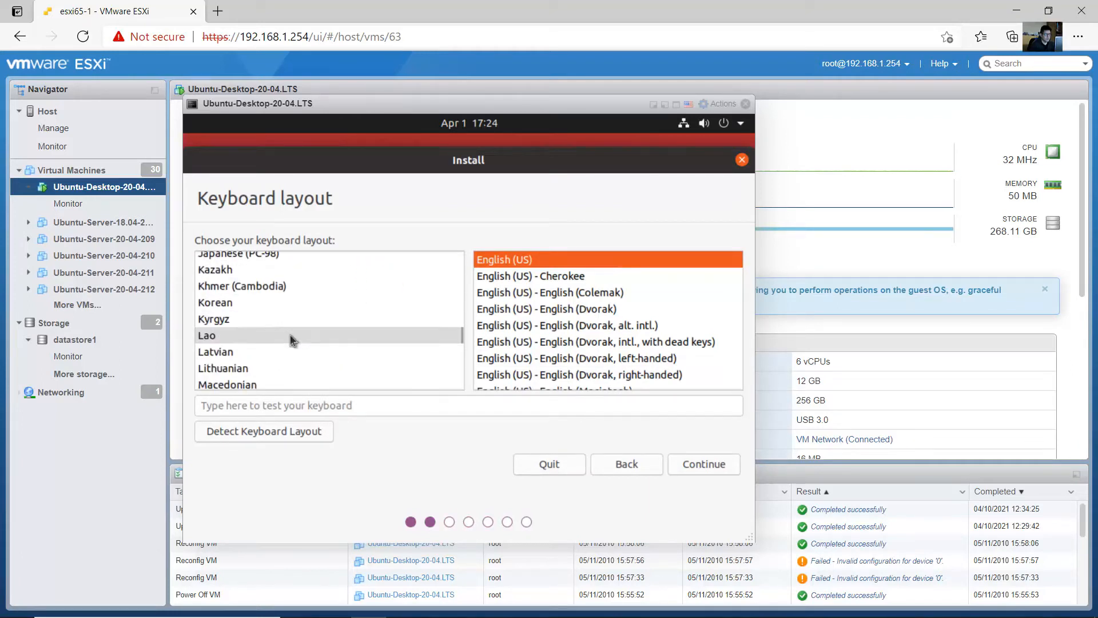
pyautogui.scroll(-3)
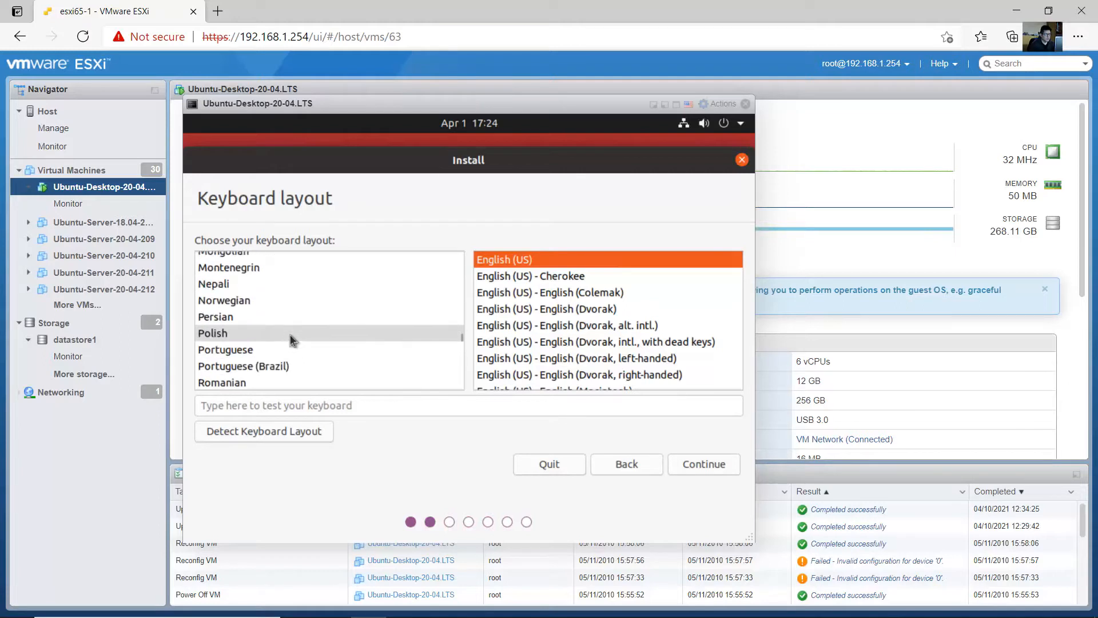
pyautogui.scroll(-3)
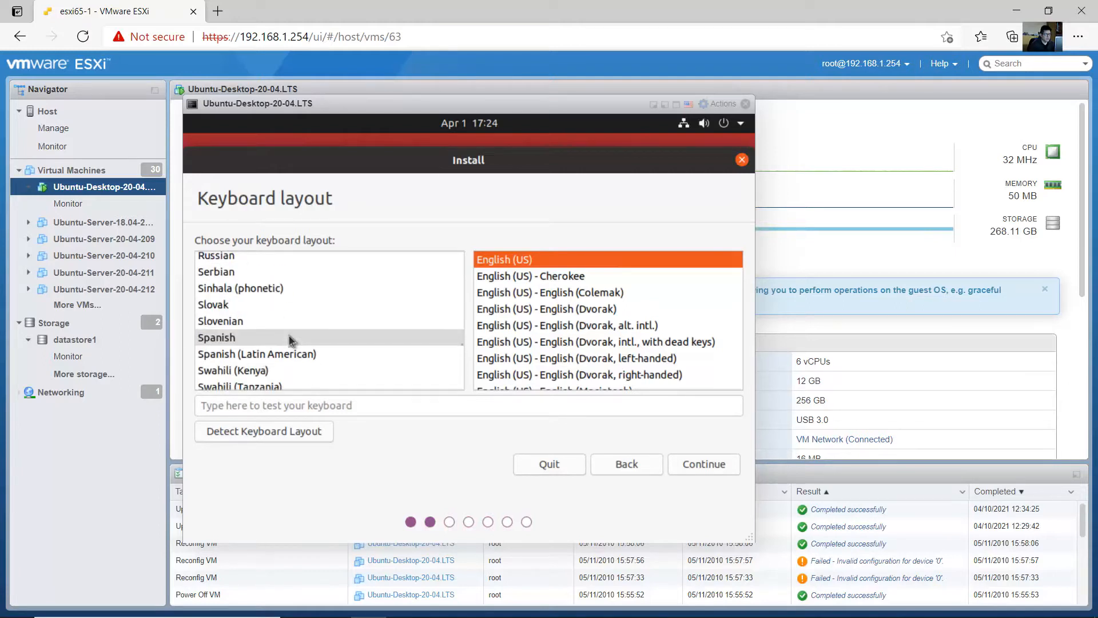
pyautogui.click(256, 337)
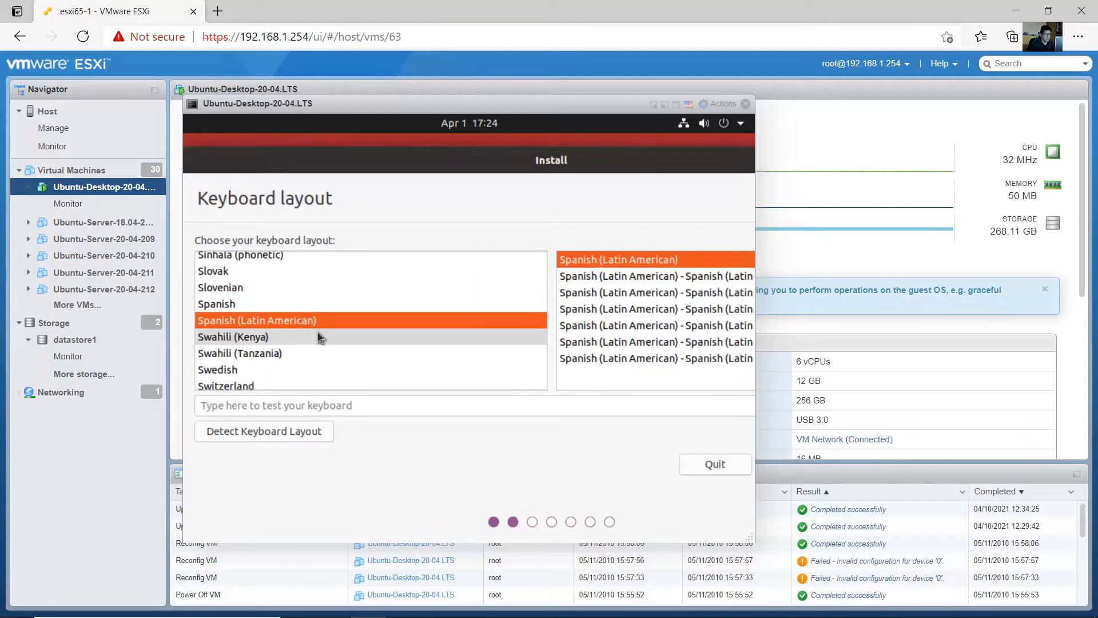
pyautogui.moveTo(759, 262)
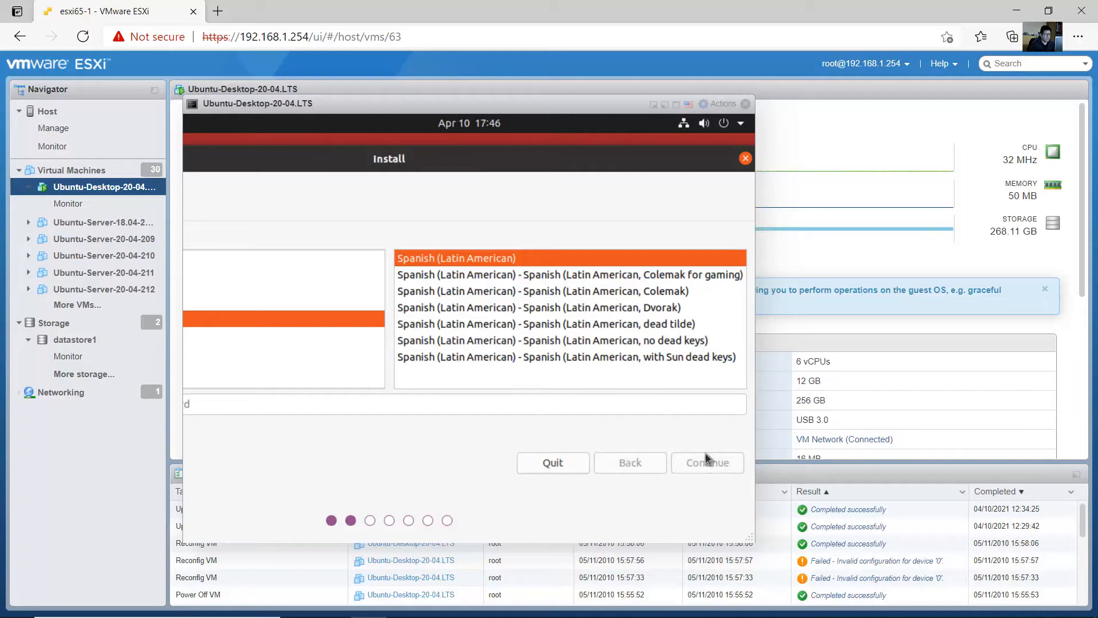
# - Keep Normal installation and toggle Download updates while installing Ubuntu
pyautogui.click(707, 462)
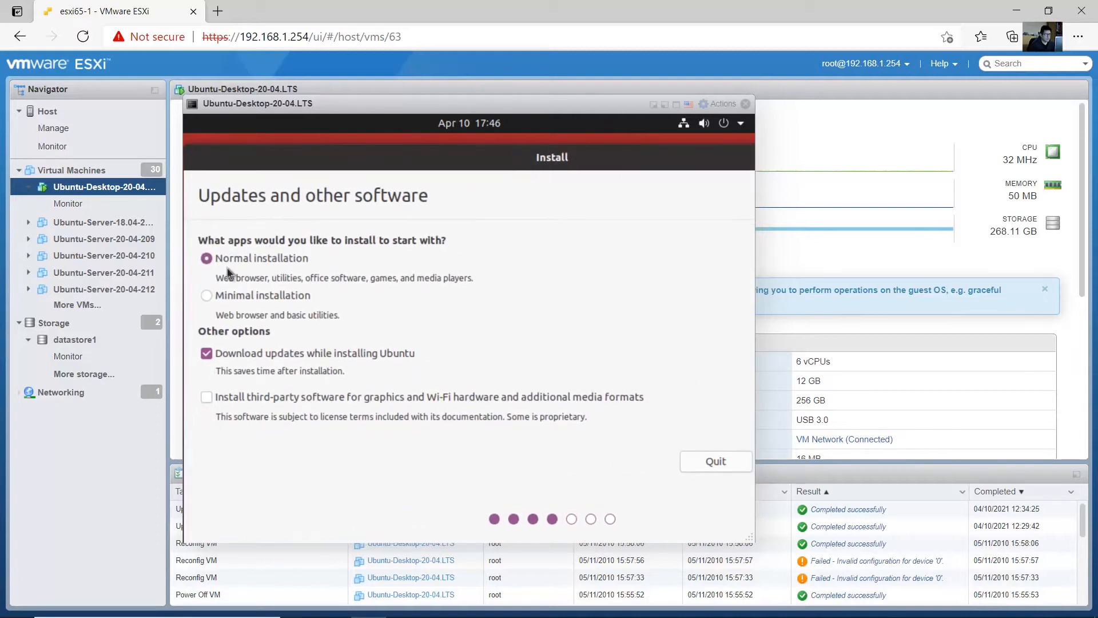
pyautogui.moveTo(247, 278)
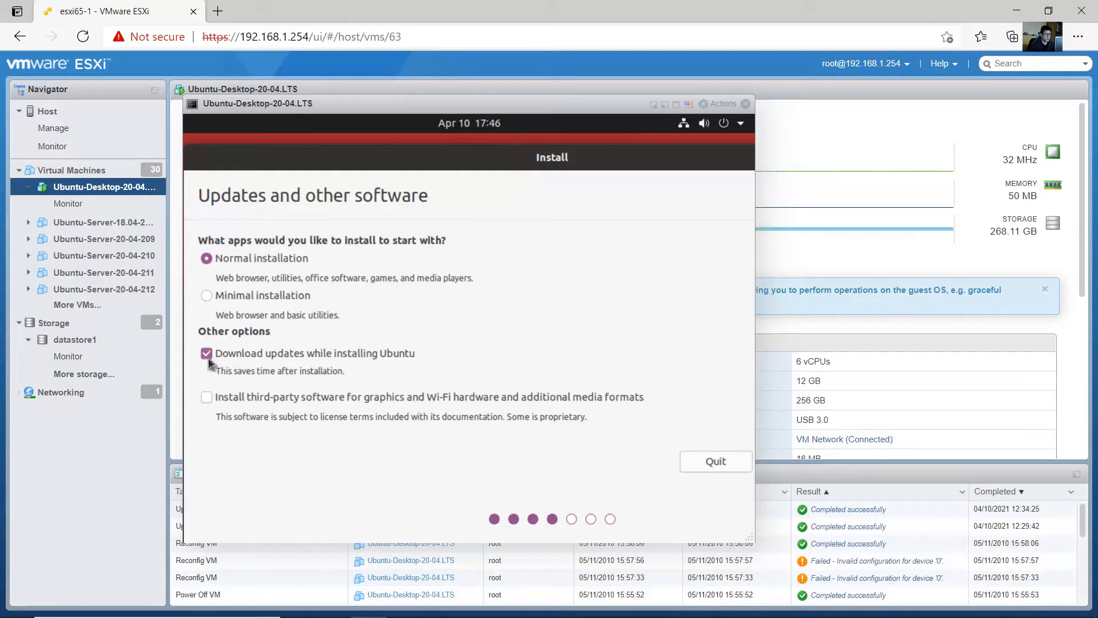
pyautogui.click(207, 352)
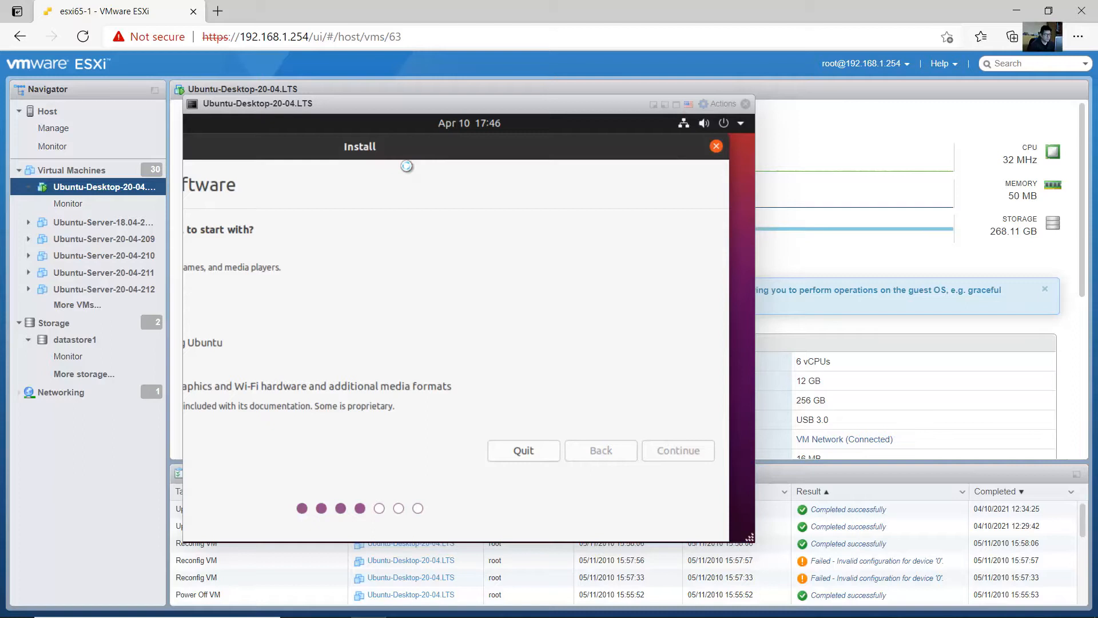
# - Choose Something else as the installation type to partition the disk manually
pyautogui.click(678, 450)
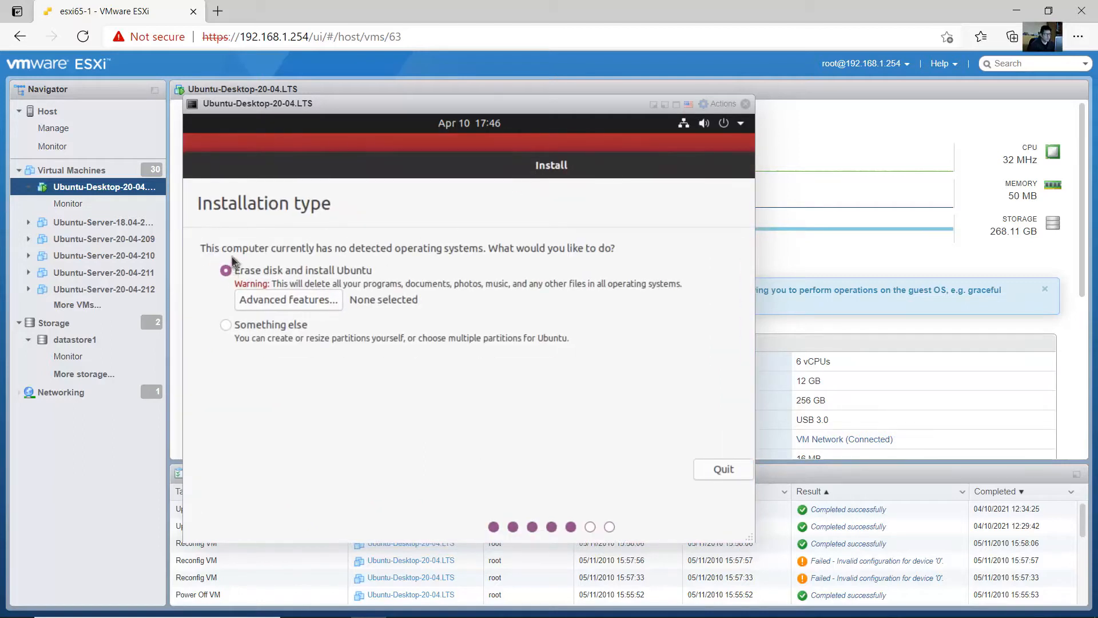
pyautogui.moveTo(419, 259)
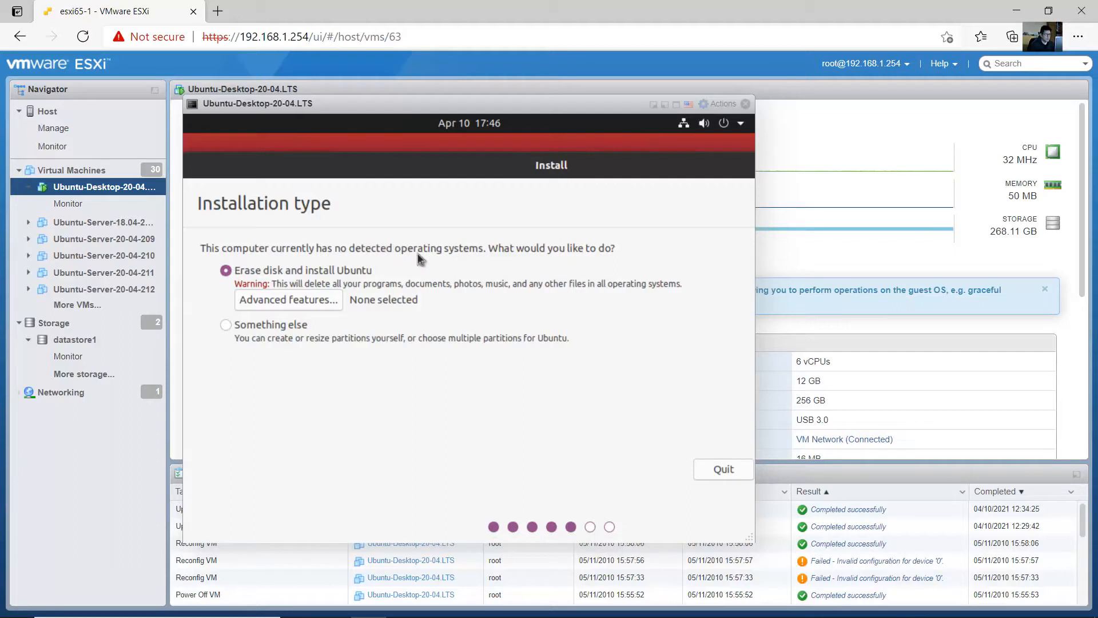
pyautogui.moveTo(487, 263)
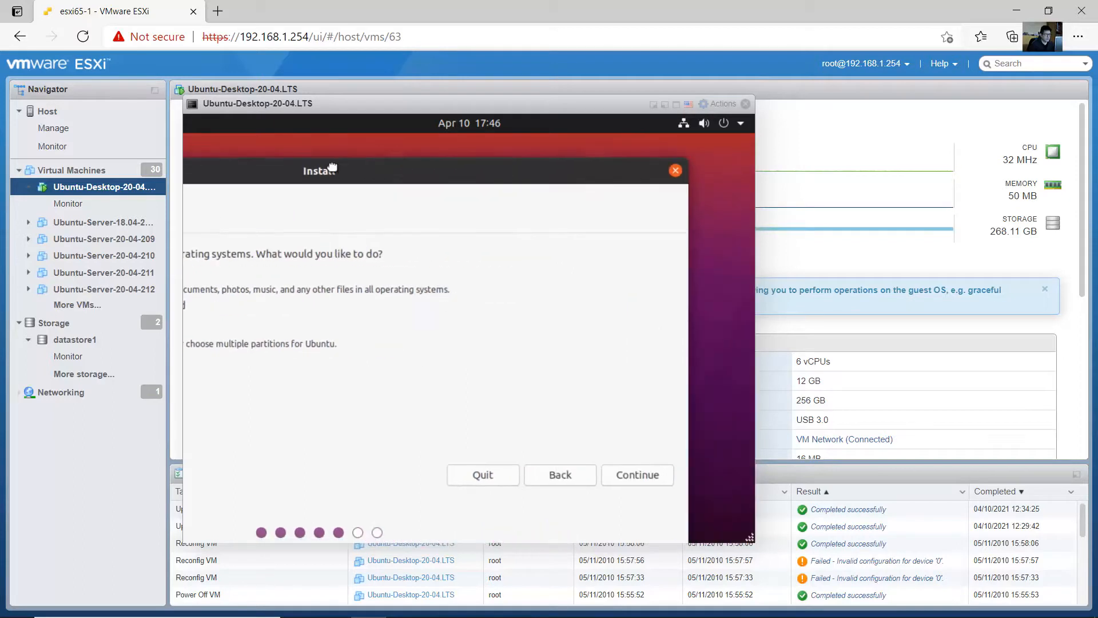
pyautogui.click(636, 474)
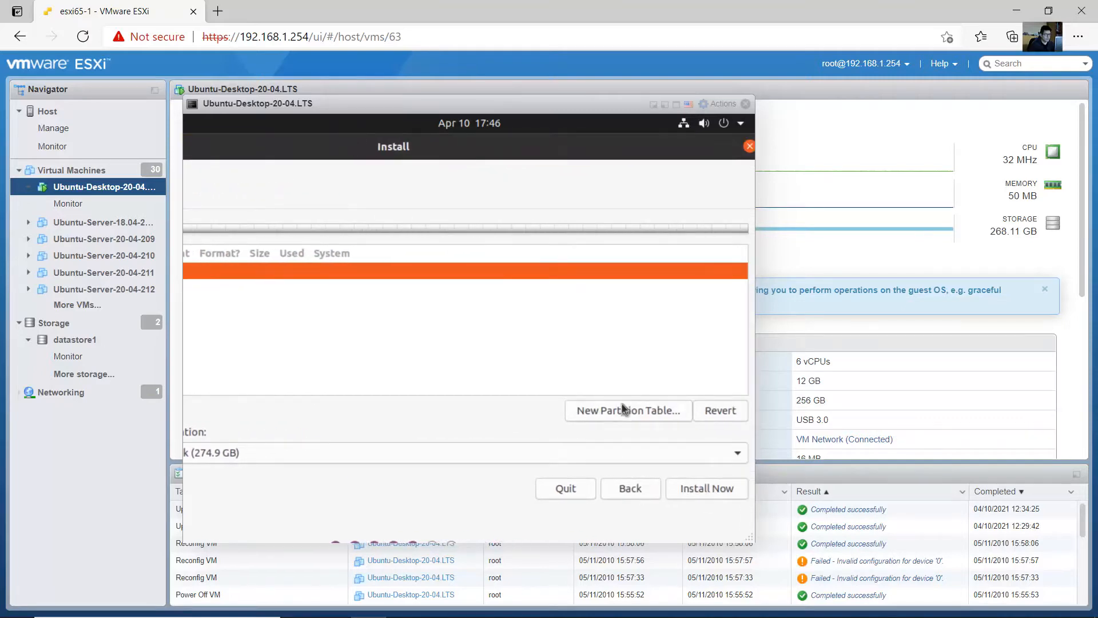
# - Create an empty partition table, then an 8192 MB primary swap partition at its start
pyautogui.click(628, 411)
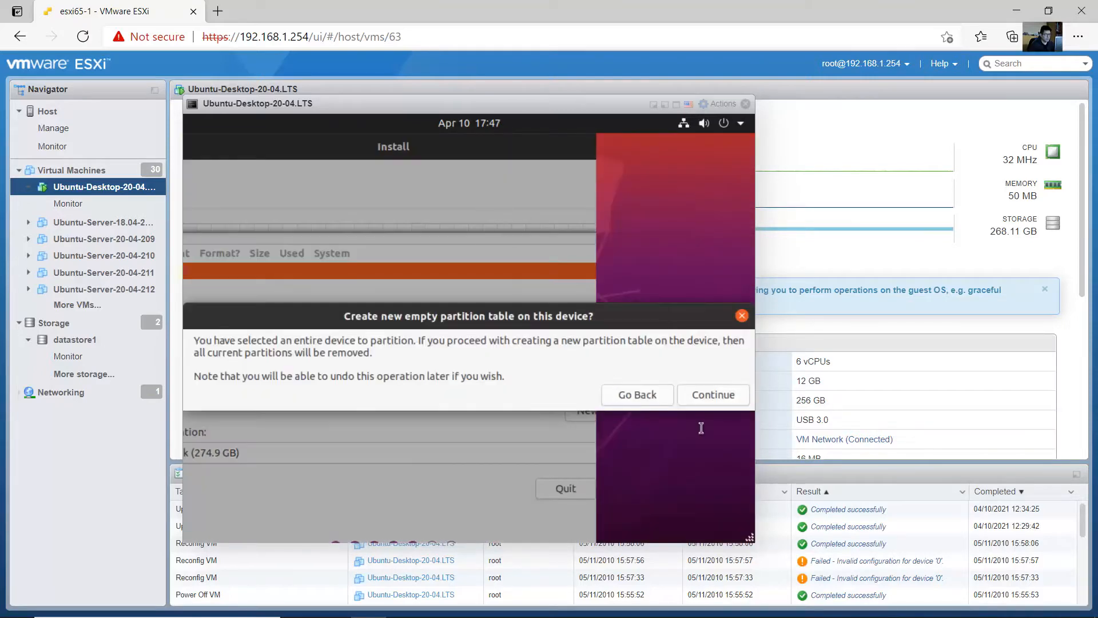
pyautogui.click(712, 394)
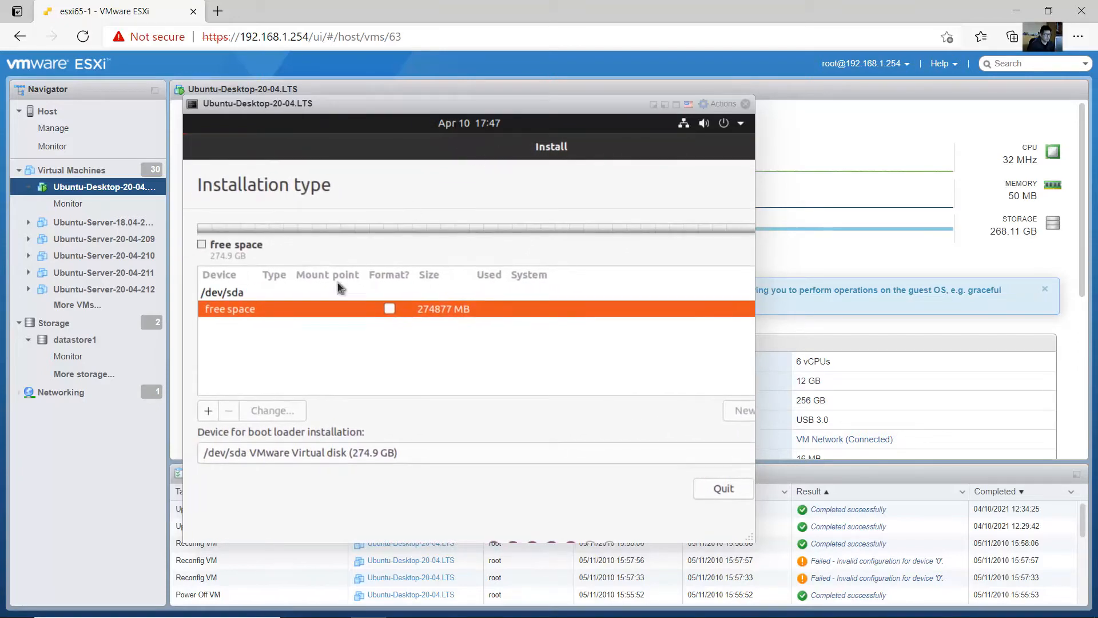
pyautogui.moveTo(208, 425)
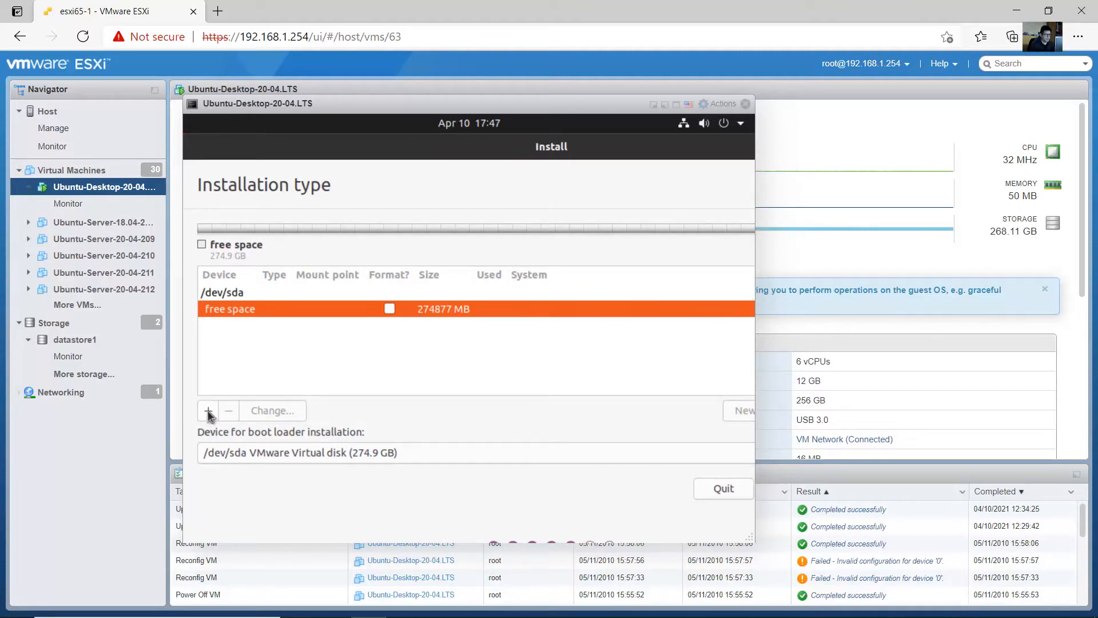
pyautogui.click(209, 411)
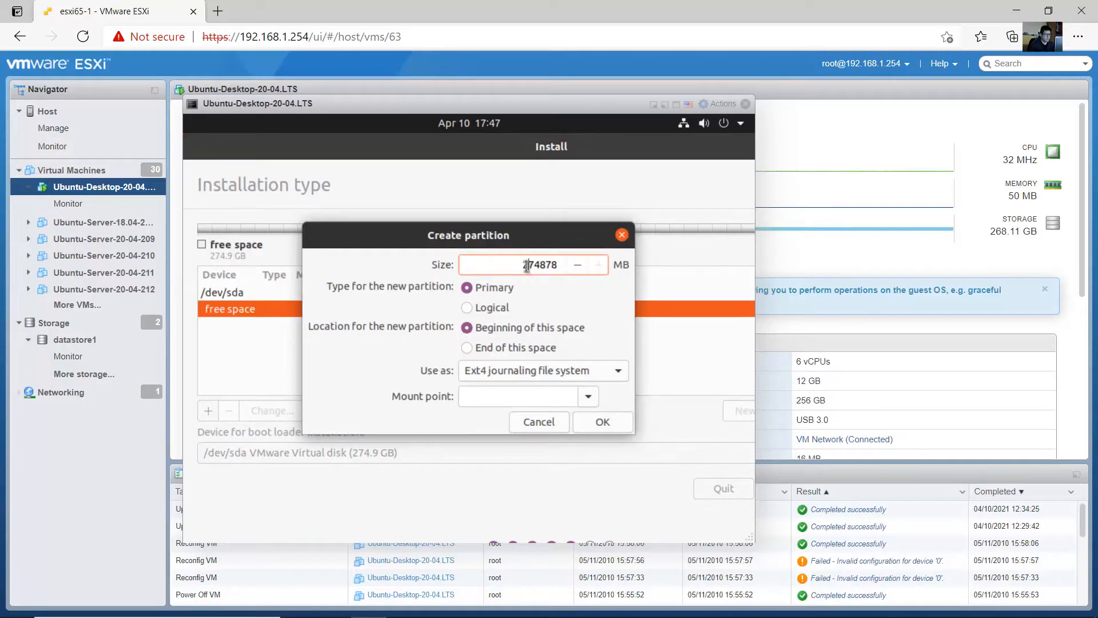
pyautogui.tripleClick(532, 265)
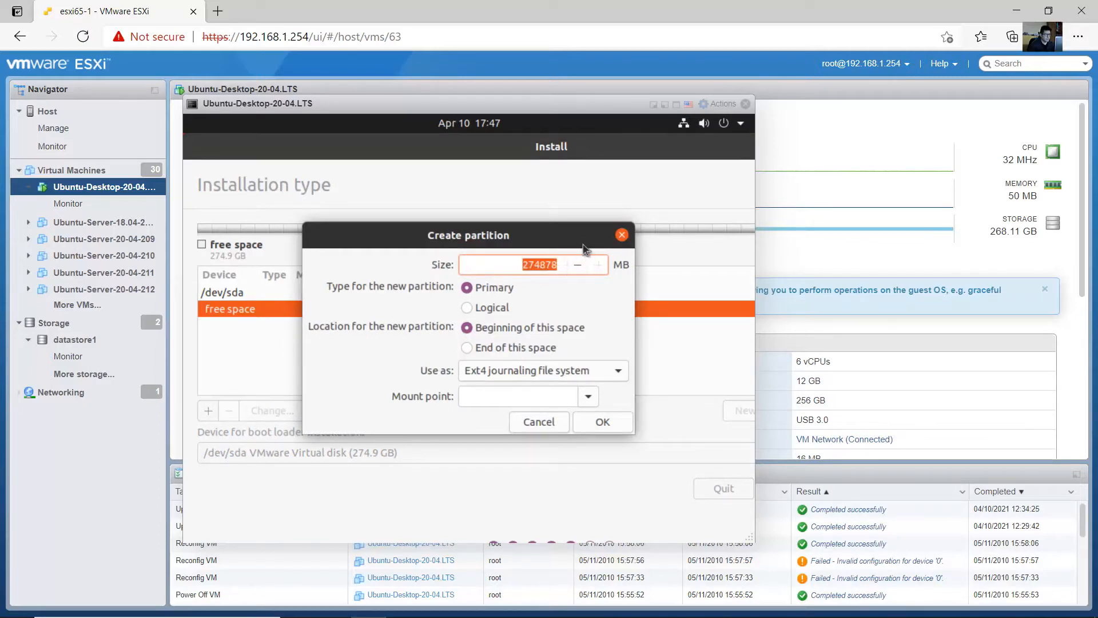
pyautogui.write('8192')
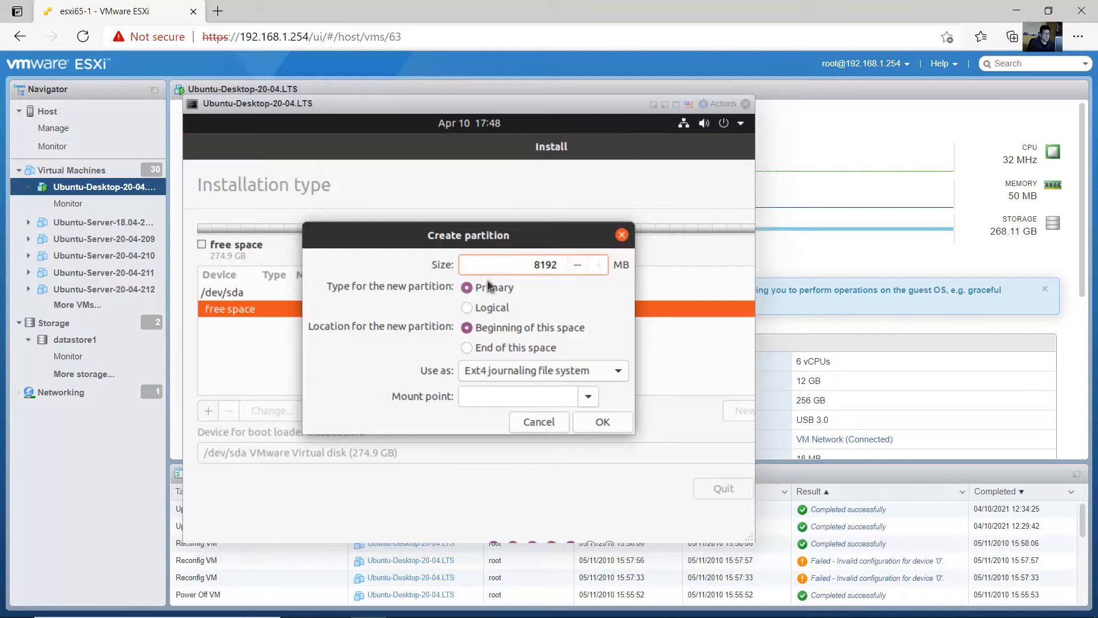
pyautogui.click(542, 371)
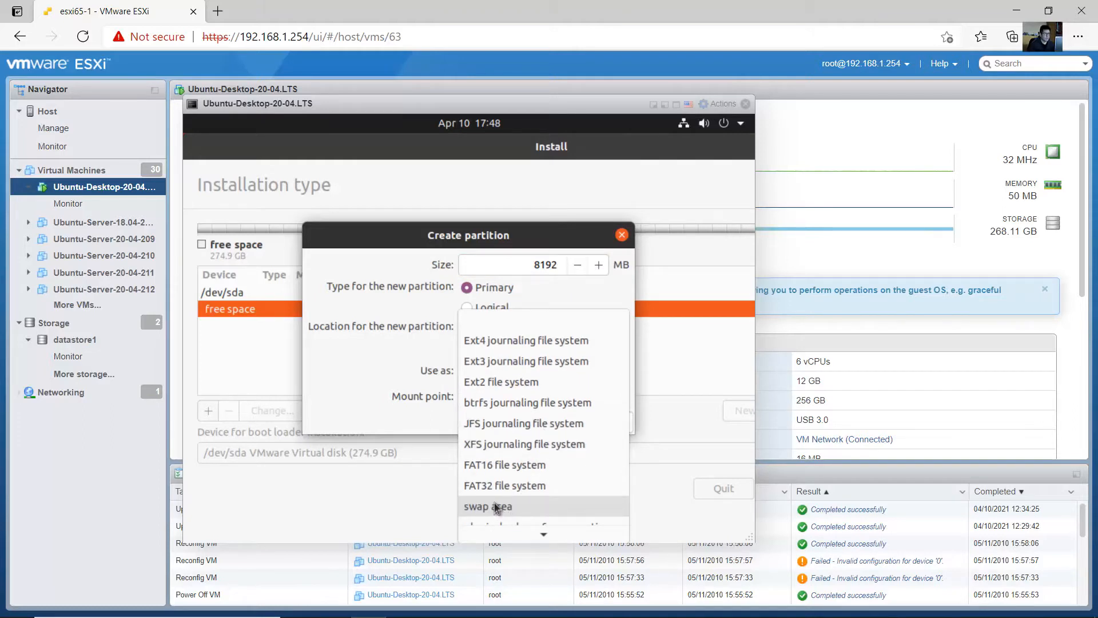
pyautogui.click(621, 234)
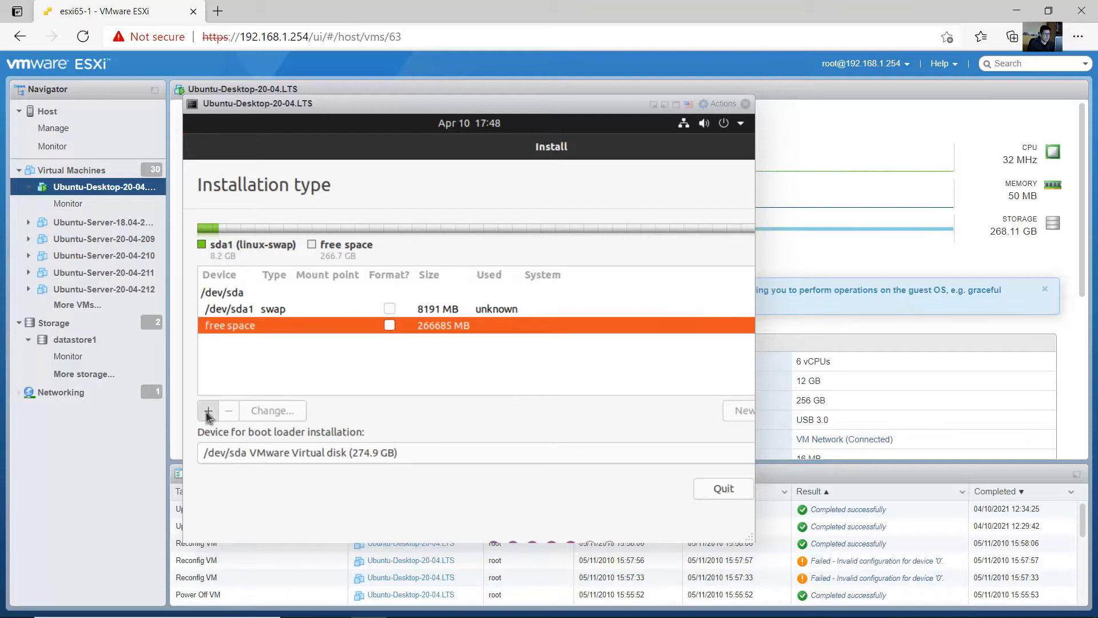
# - Add a primary ext4 partition mounted at / using all remaining free space
pyautogui.click(208, 410)
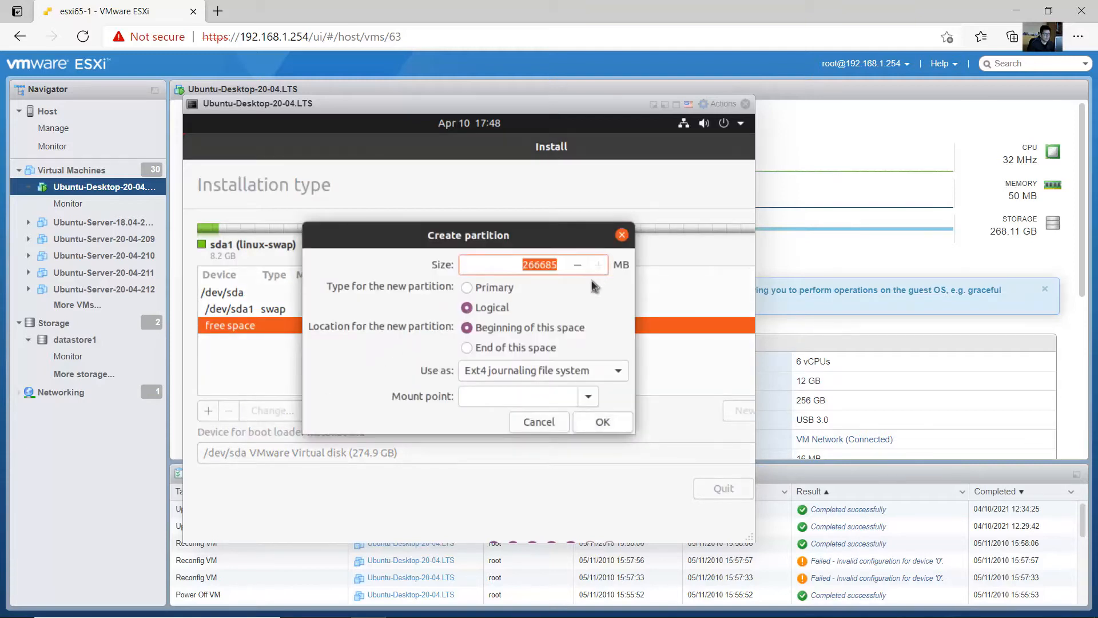
pyautogui.click(467, 288)
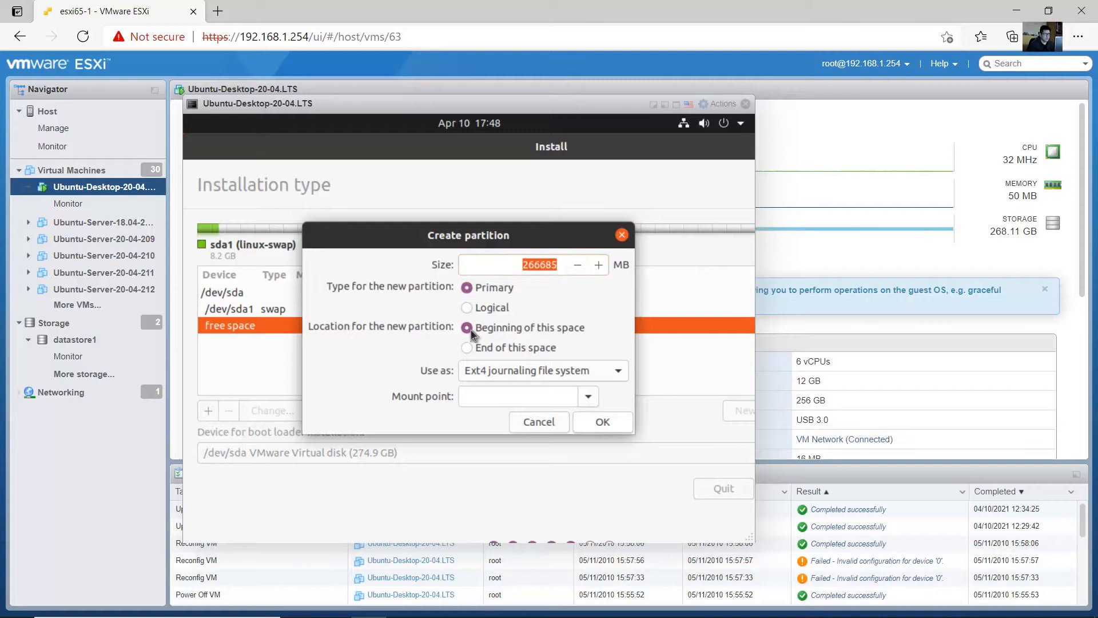
pyautogui.click(587, 397)
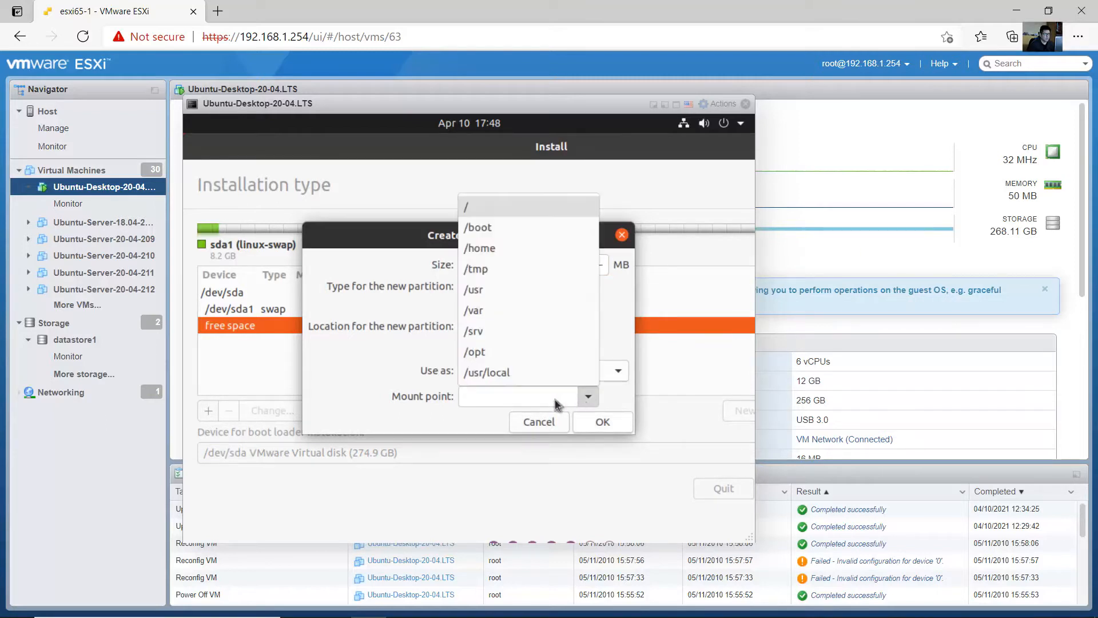
pyautogui.click(467, 206)
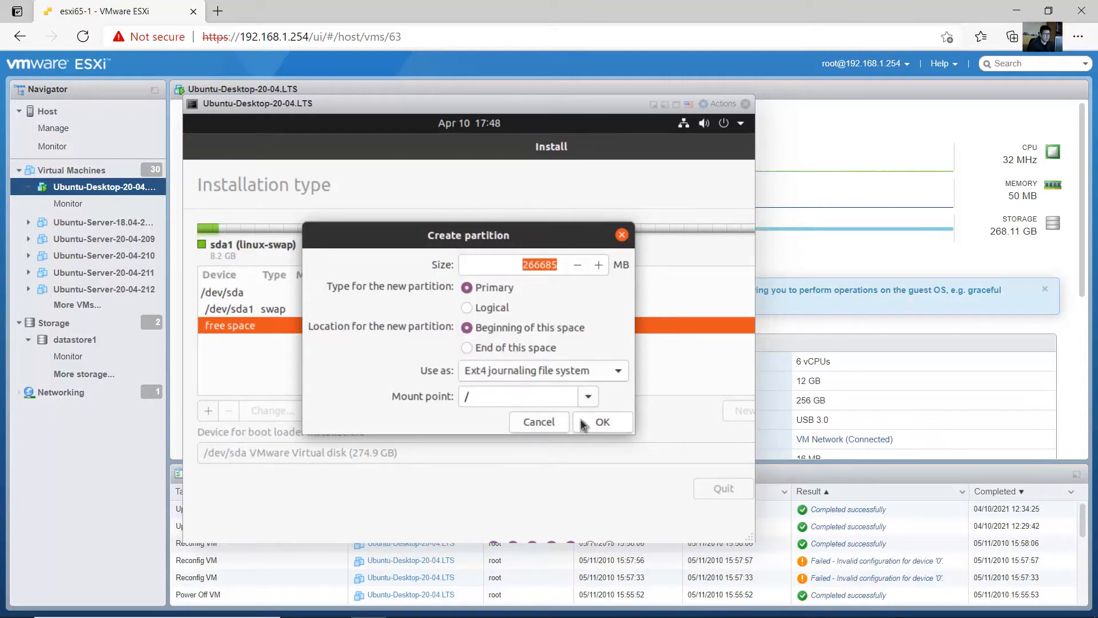
pyautogui.click(602, 421)
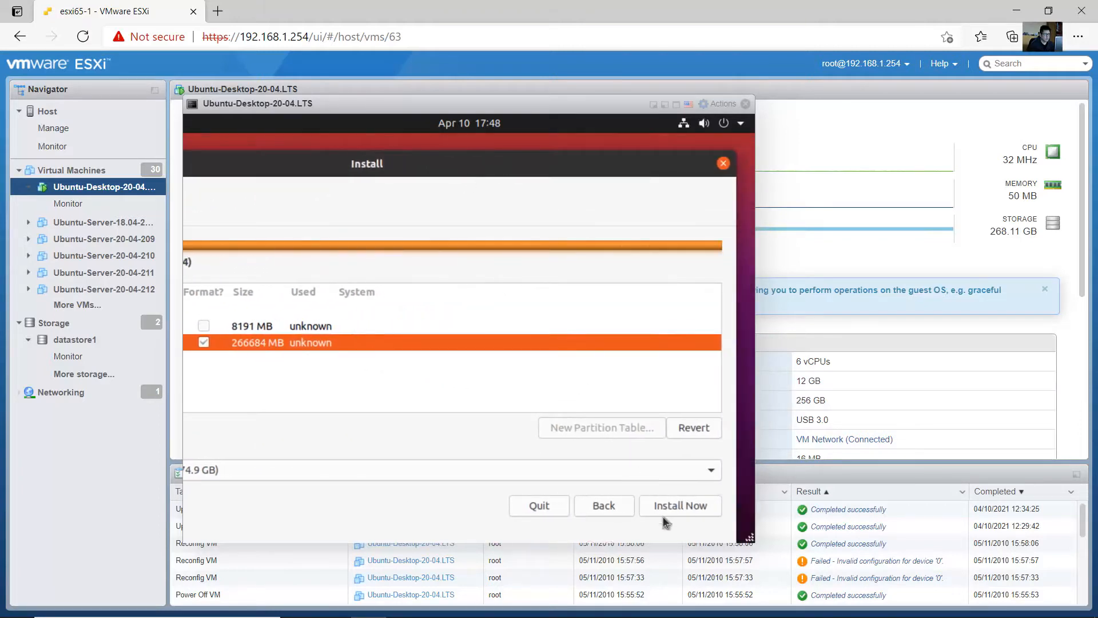
# - Install Now, confirm writing the partition changes, and keep Lima as the time zone
pyautogui.click(679, 505)
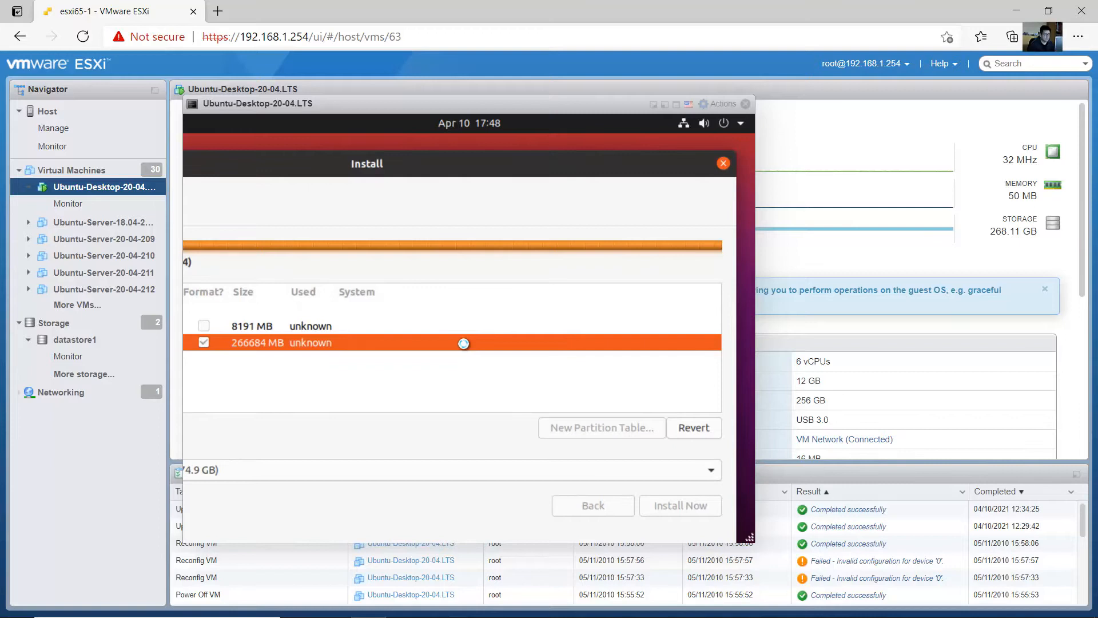
pyautogui.click(679, 506)
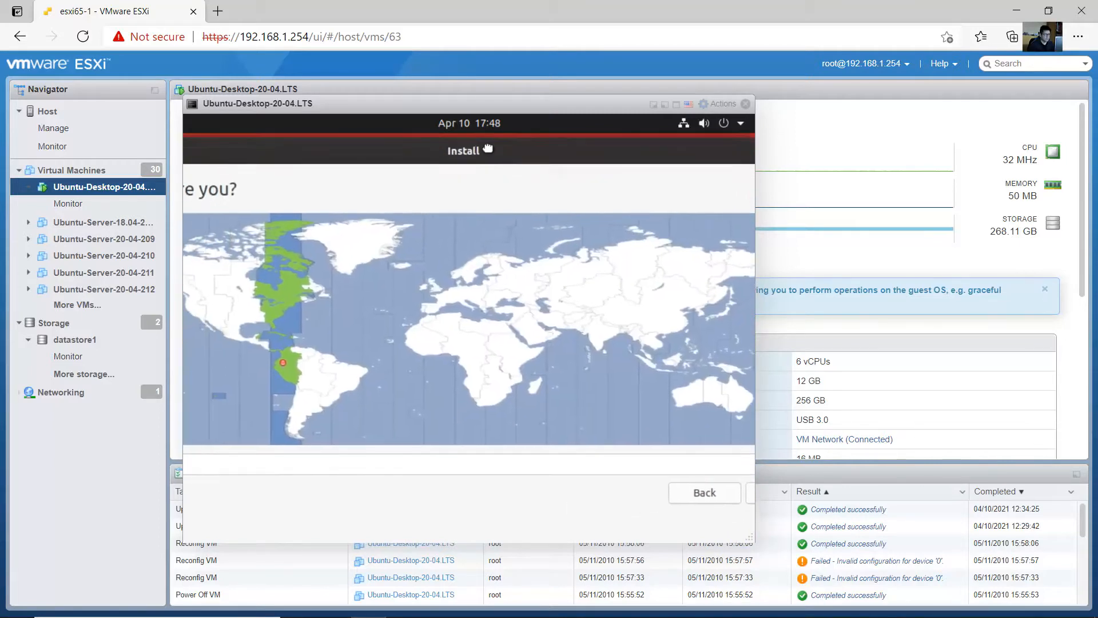
pyautogui.click(397, 359)
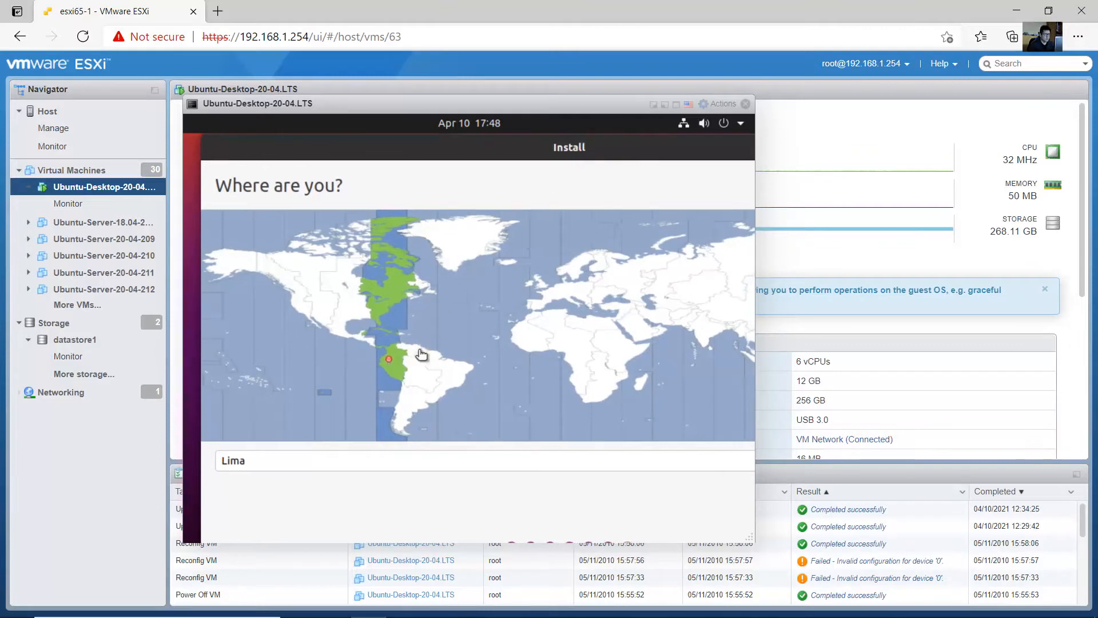
pyautogui.moveTo(392, 377)
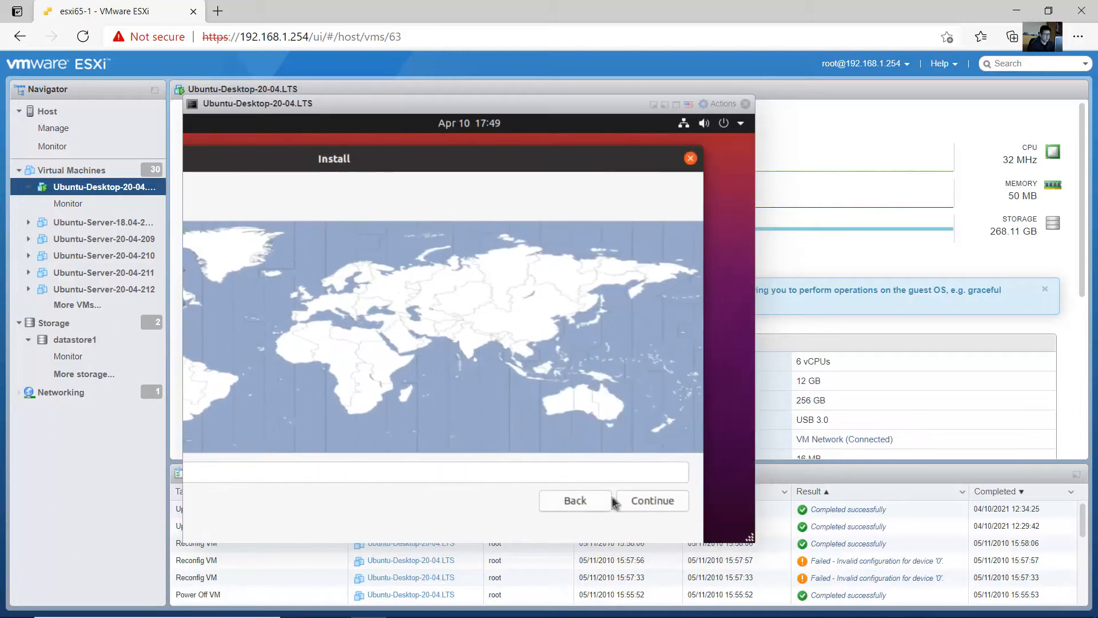
pyautogui.click(651, 500)
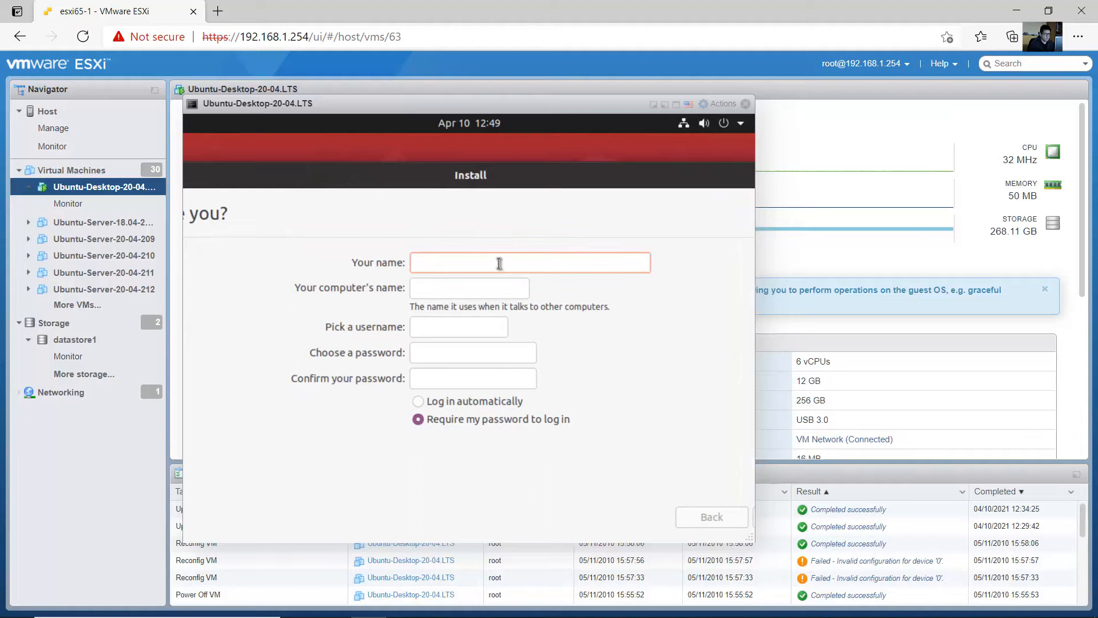
# - Enter name Christian Romero and computer name ubu-desk-esxi-226, then continue the installation
pyautogui.write('Christian Romero')
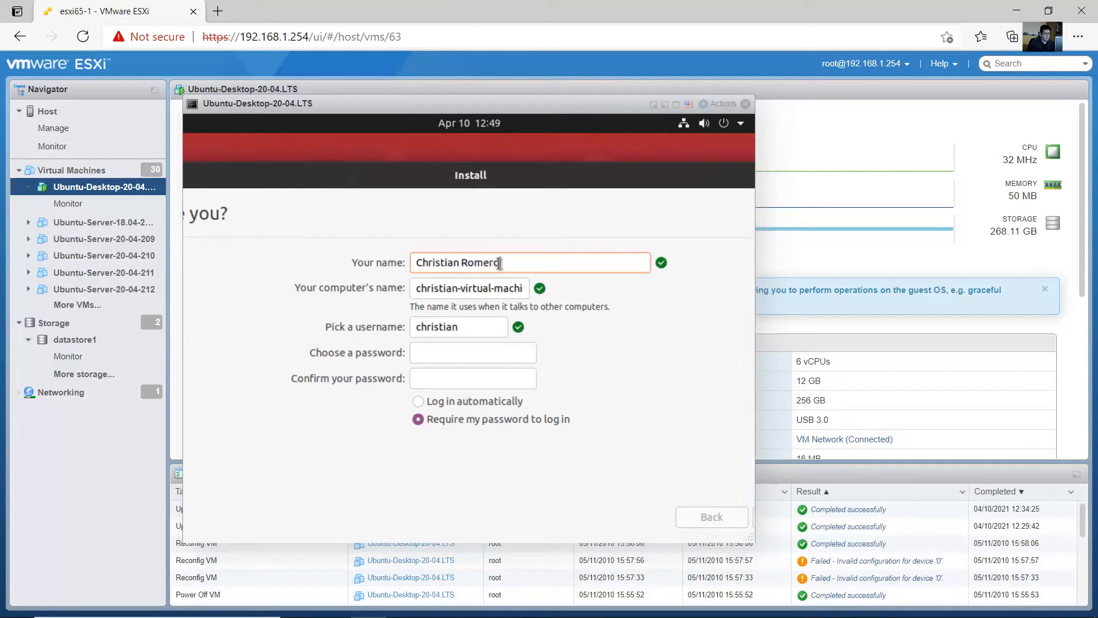
pyautogui.tripleClick(469, 288)
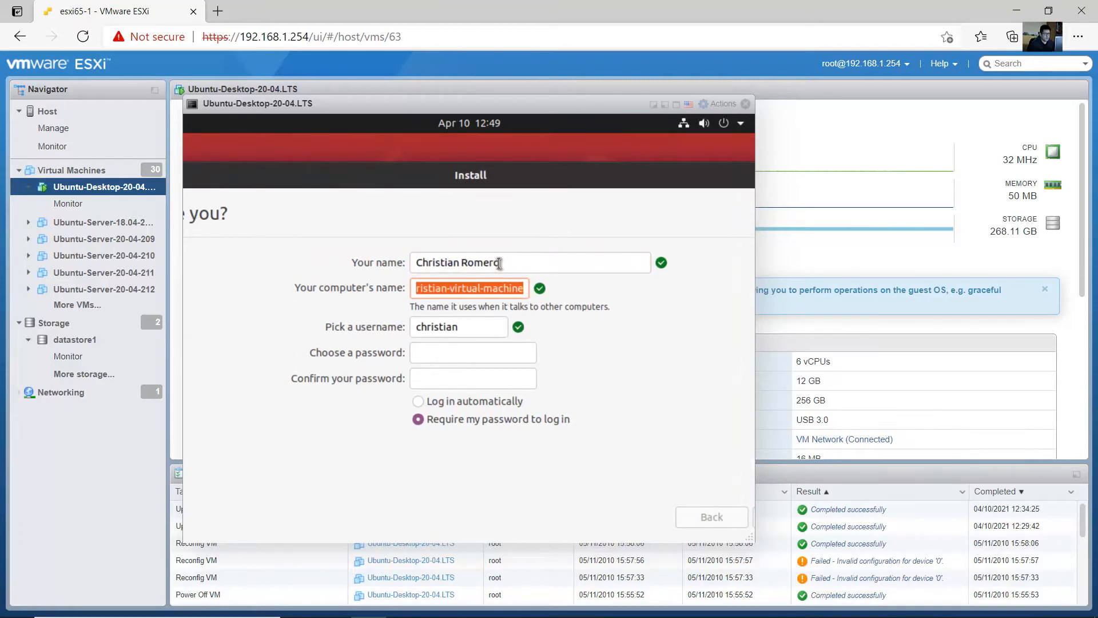
pyautogui.write('ubu')
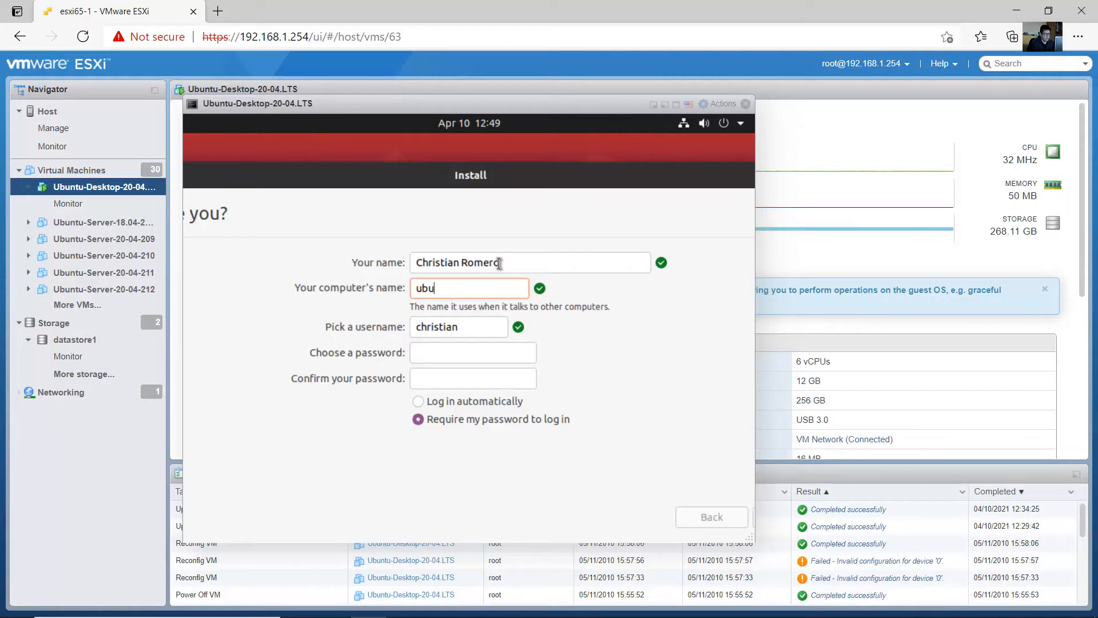
pyautogui.write('-')
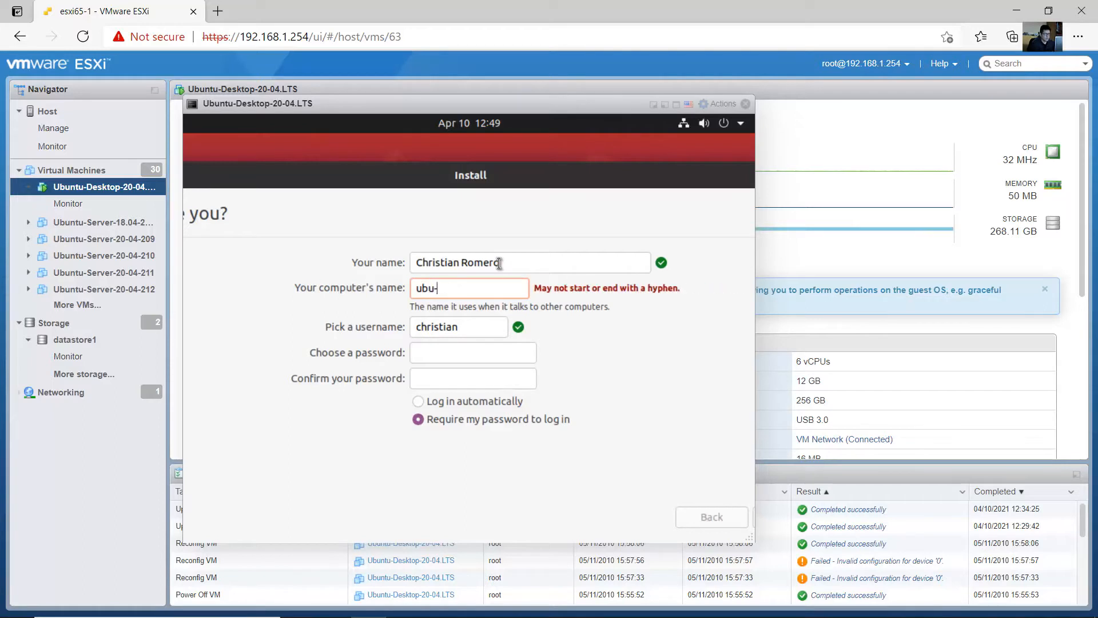
pyautogui.write('desk')
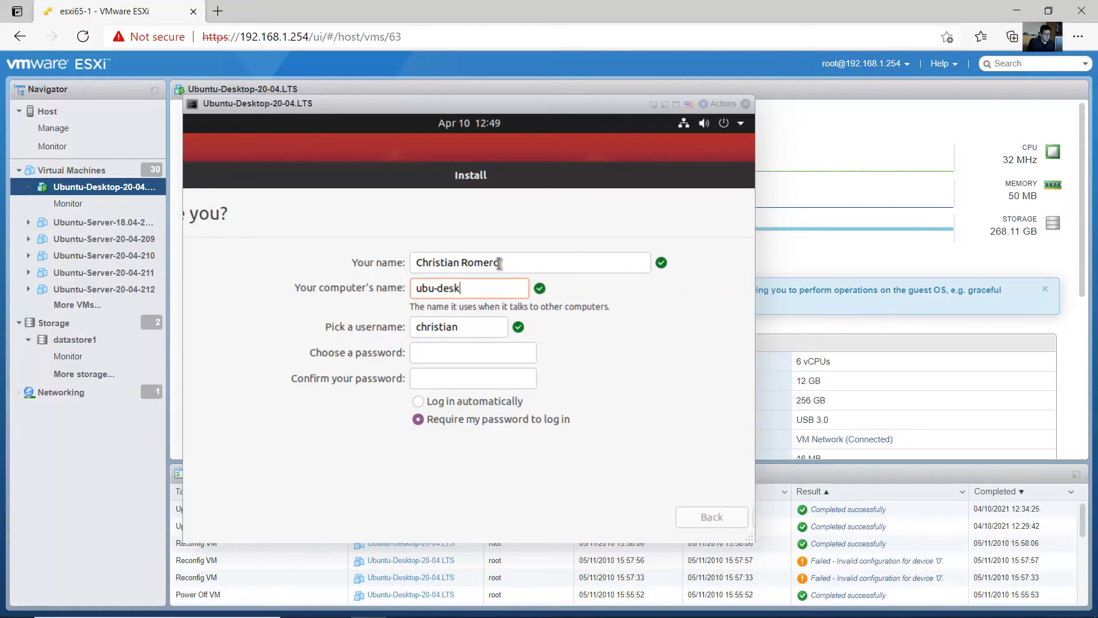
pyautogui.write('-e')
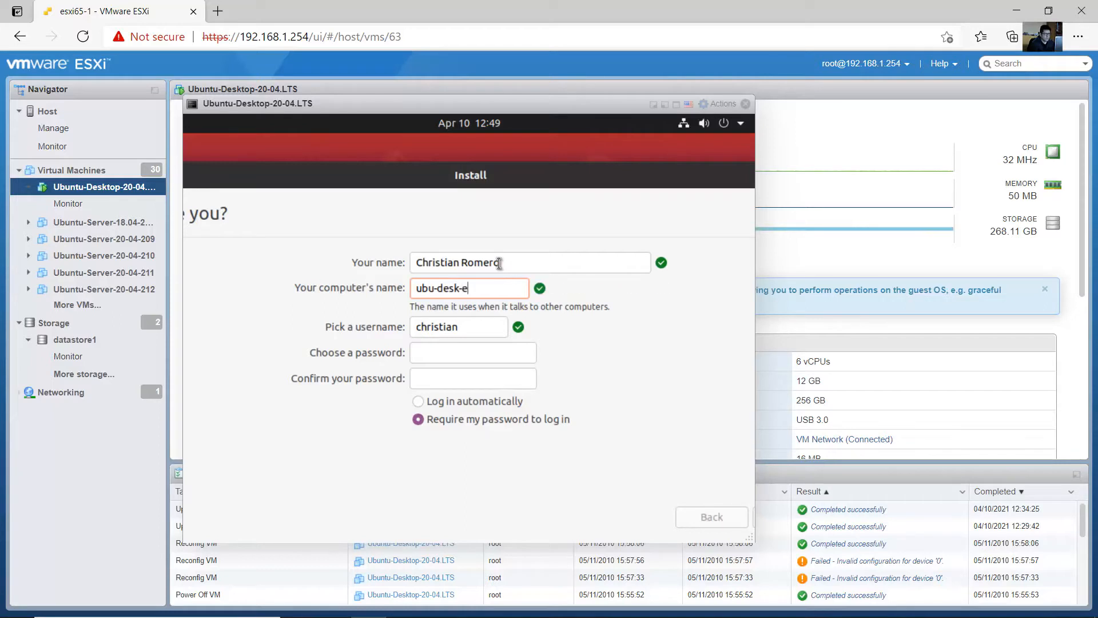
pyautogui.write('sxi')
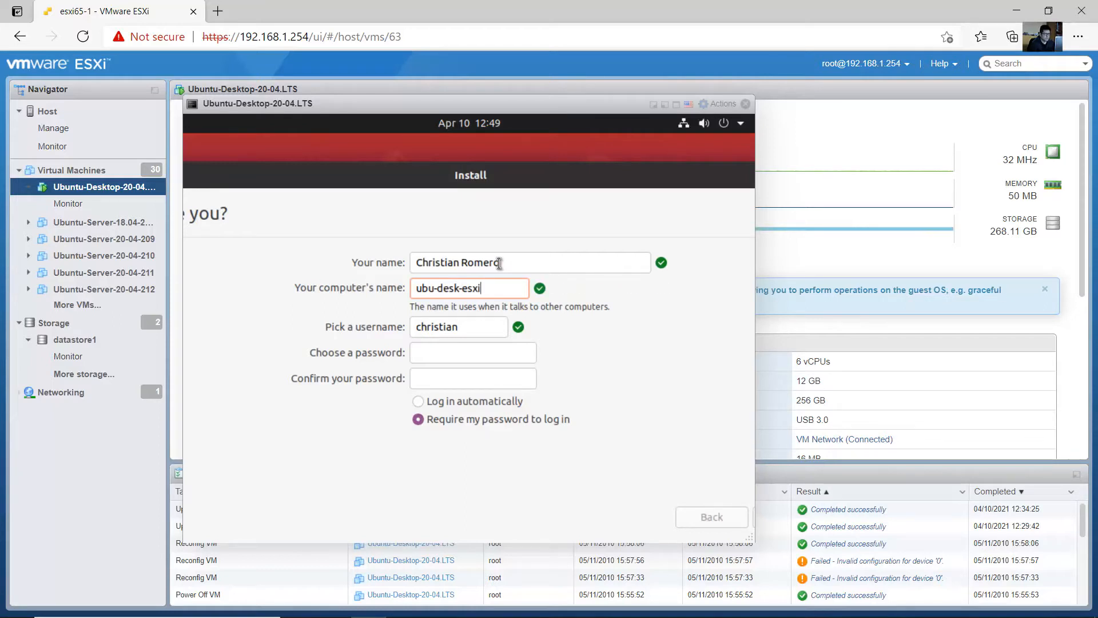
pyautogui.write('-')
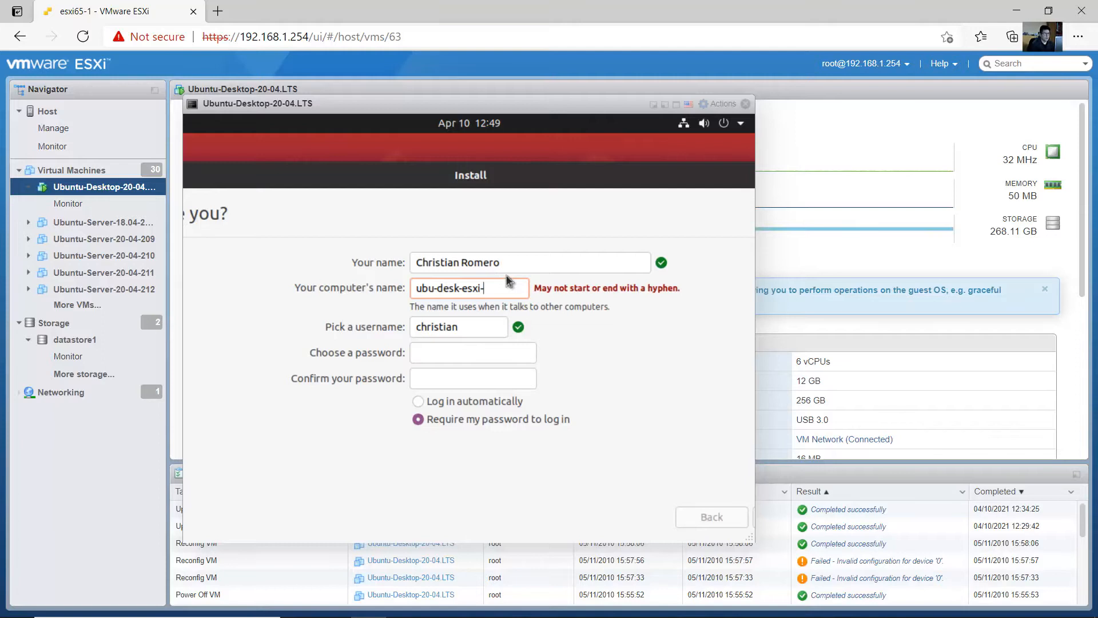
pyautogui.write('26')
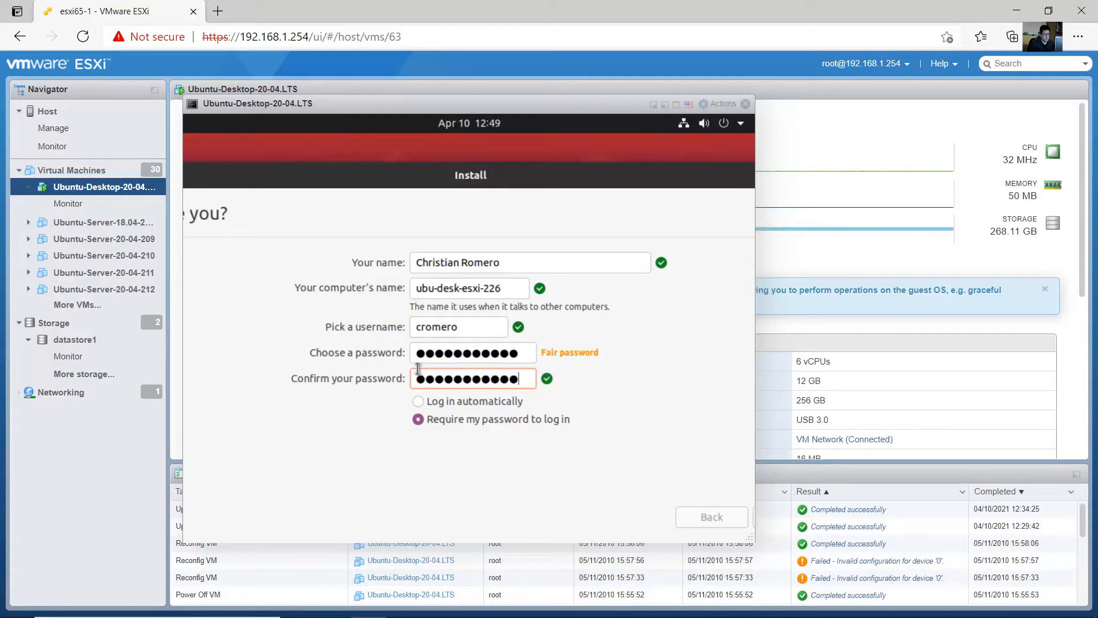
pyautogui.moveTo(436, 428)
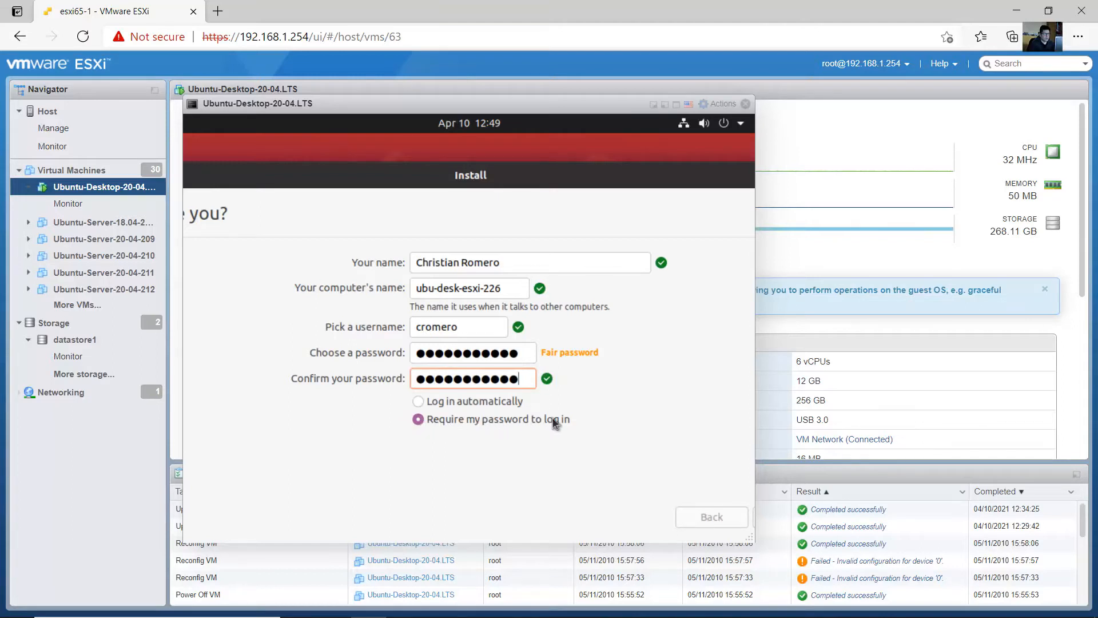
pyautogui.moveTo(432, 427)
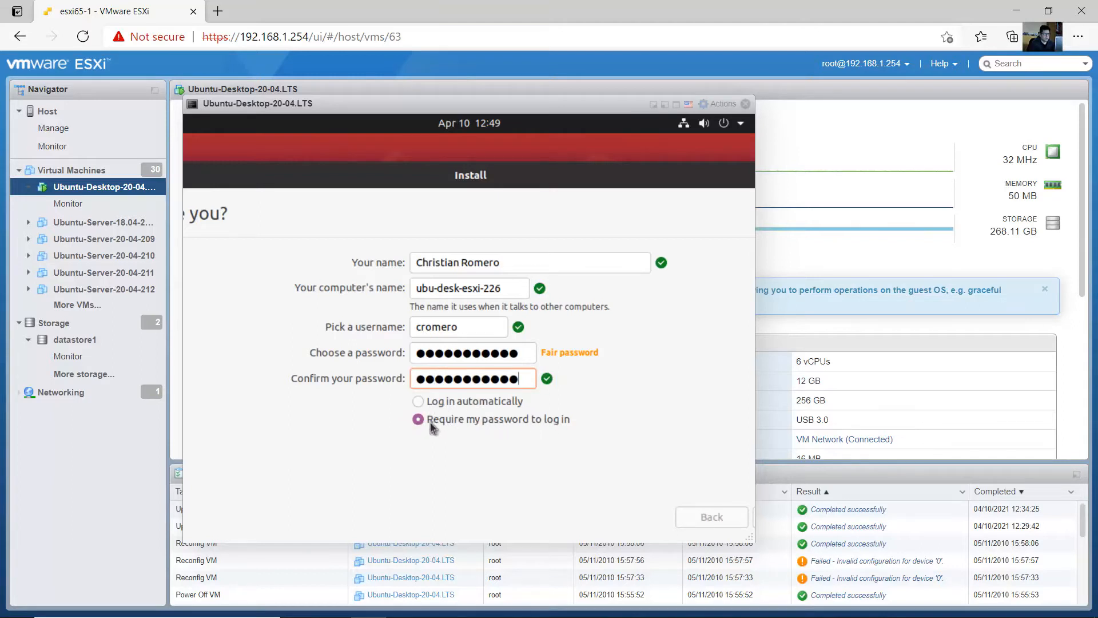
pyautogui.moveTo(664, 139)
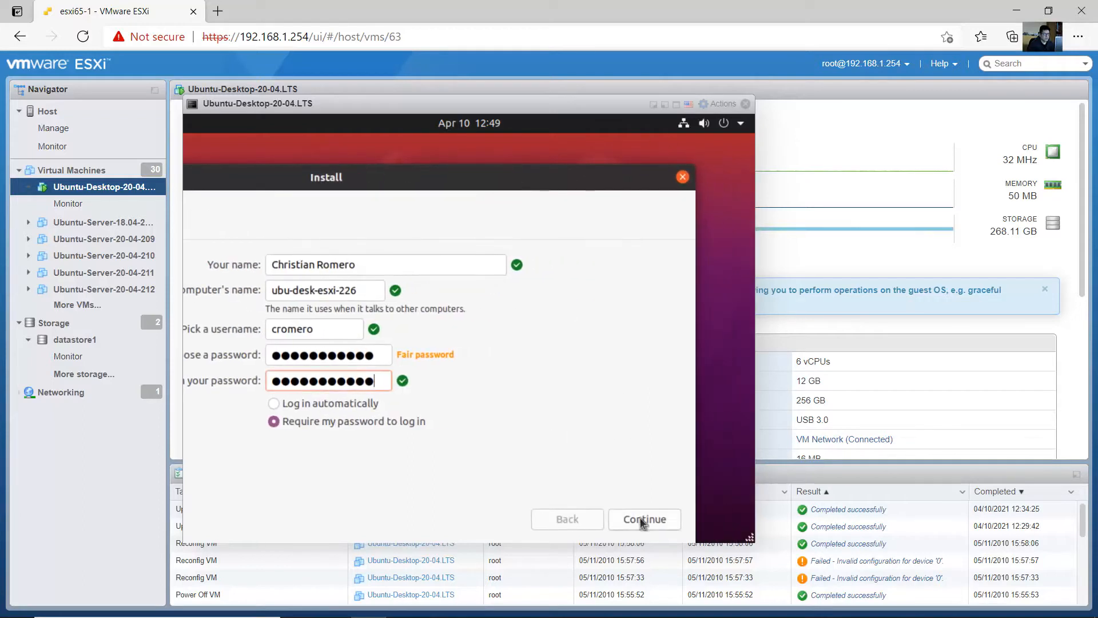
pyautogui.click(643, 519)
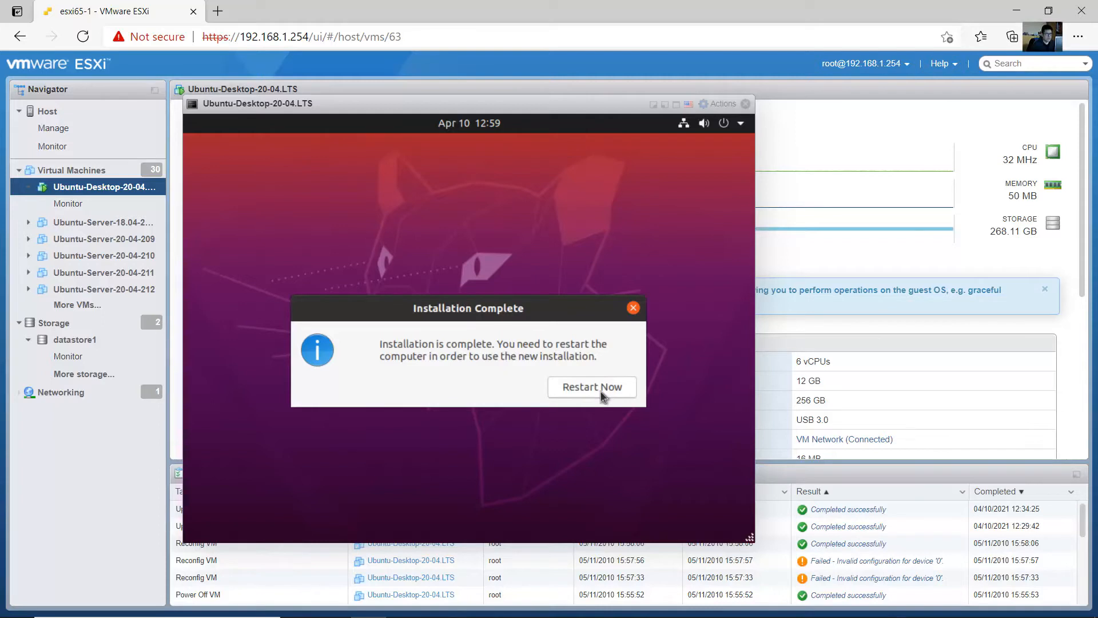
# - Restart the VM into the freshly installed Ubuntu system
pyautogui.click(591, 387)
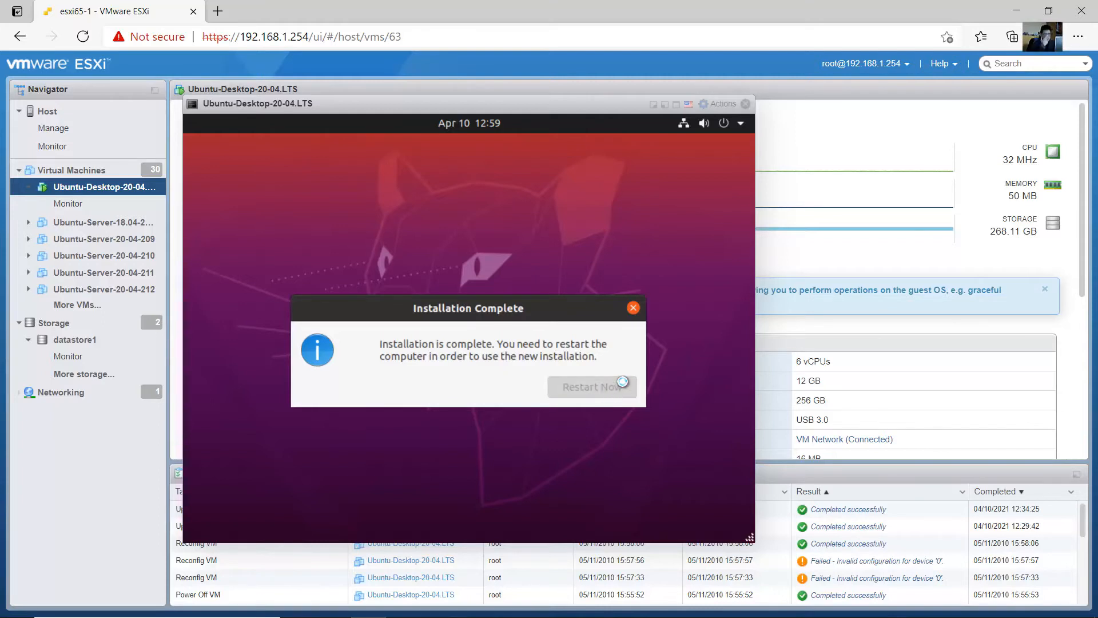
pyautogui.click(591, 386)
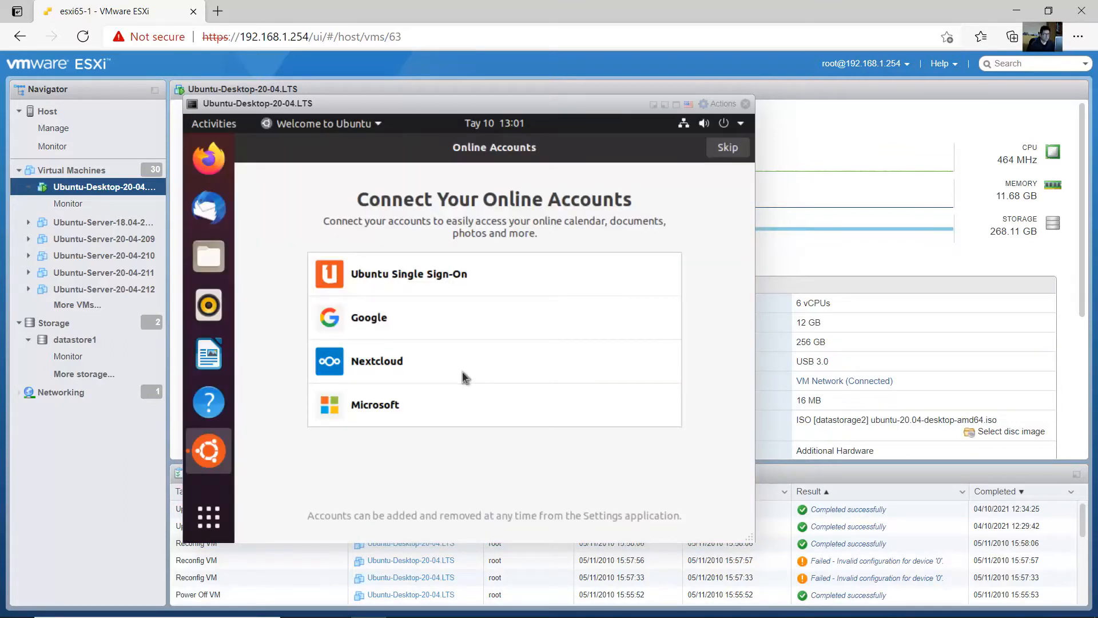
# - Skip online accounts, Livepatch, system info and location pages, then click Done
pyautogui.click(726, 147)
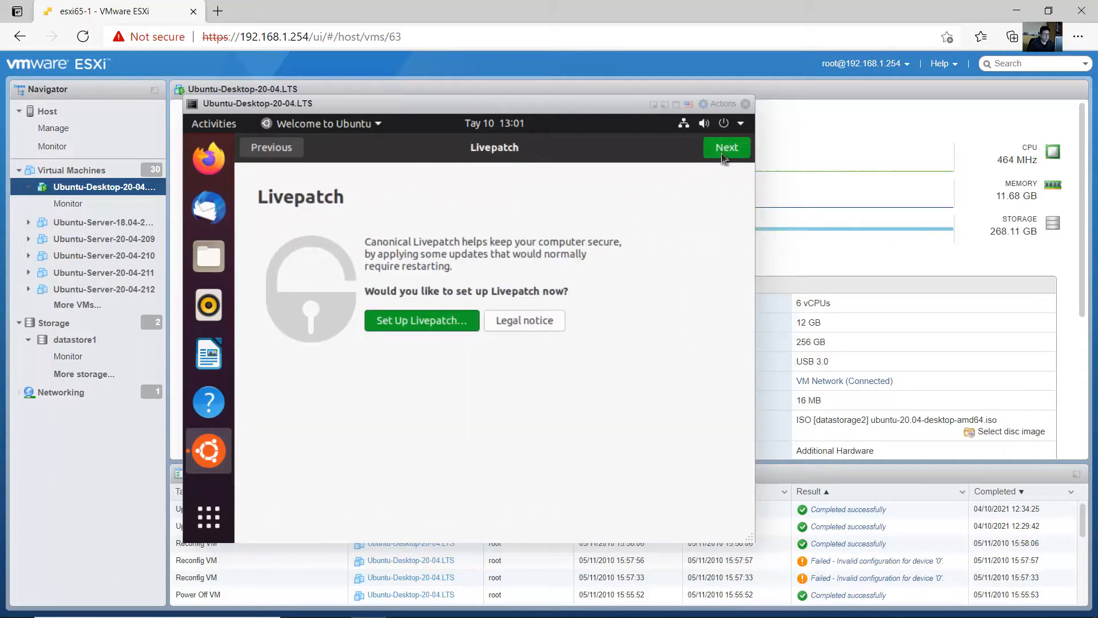
pyautogui.click(726, 147)
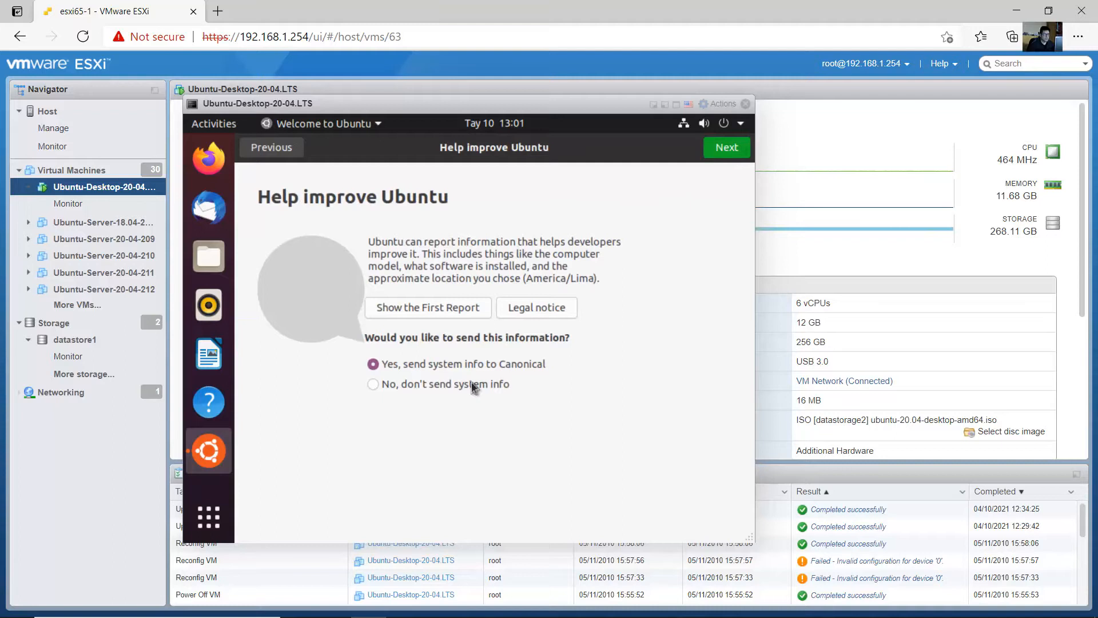
pyautogui.click(372, 384)
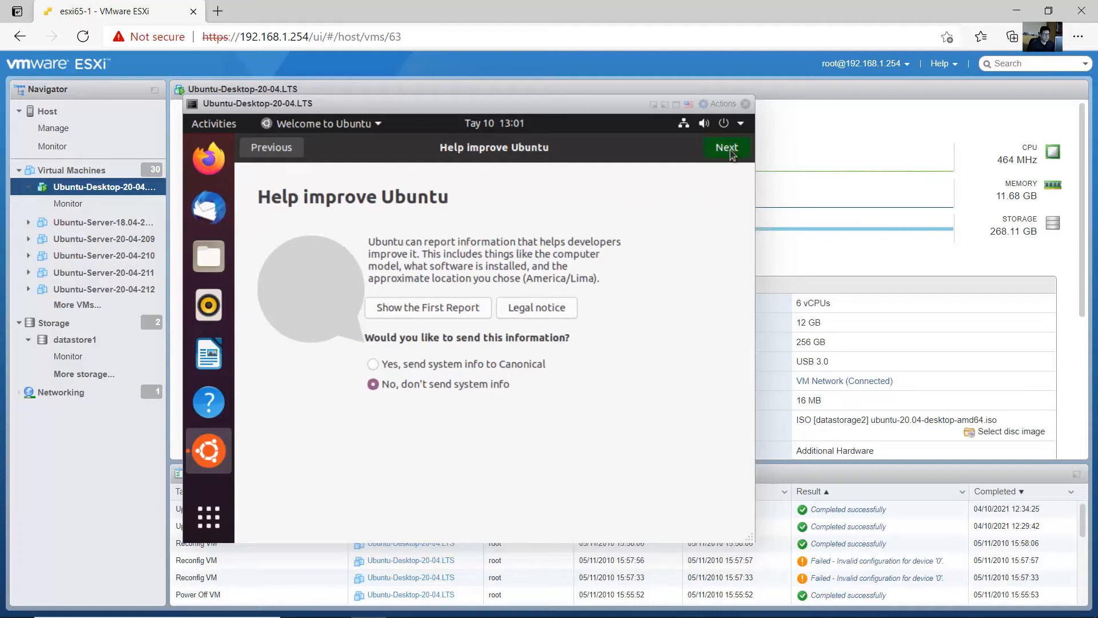
pyautogui.click(726, 147)
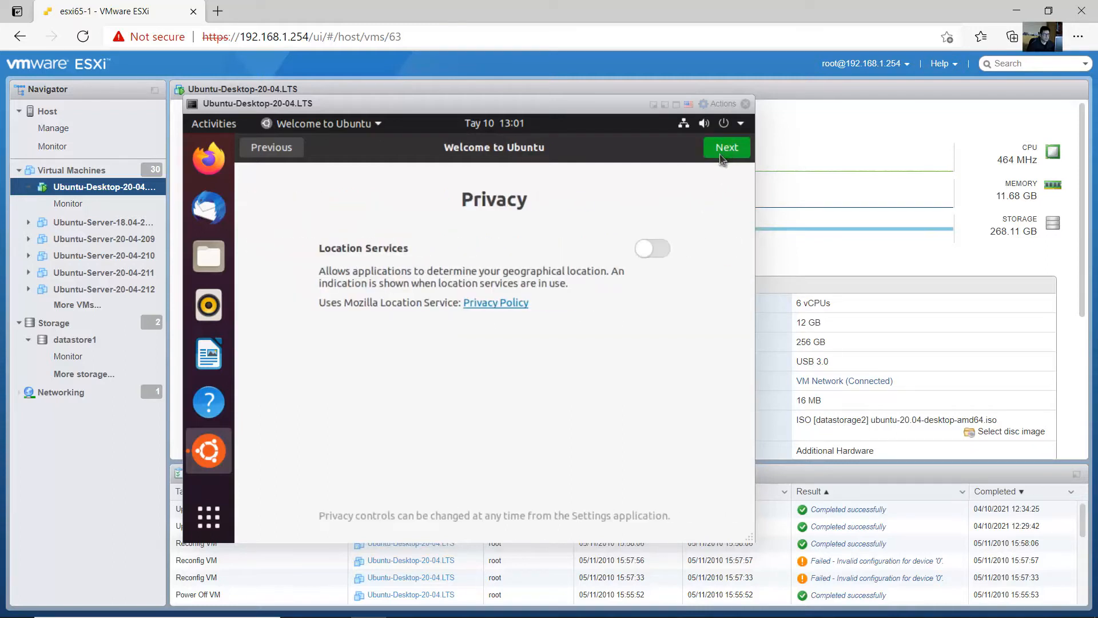
pyautogui.click(726, 147)
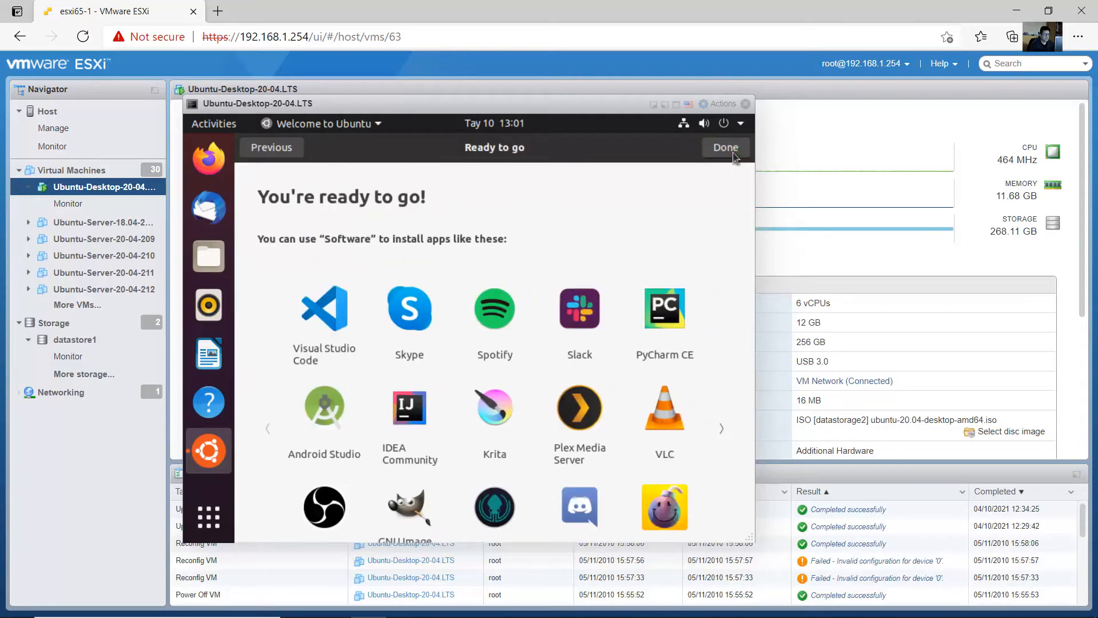
pyautogui.click(725, 147)
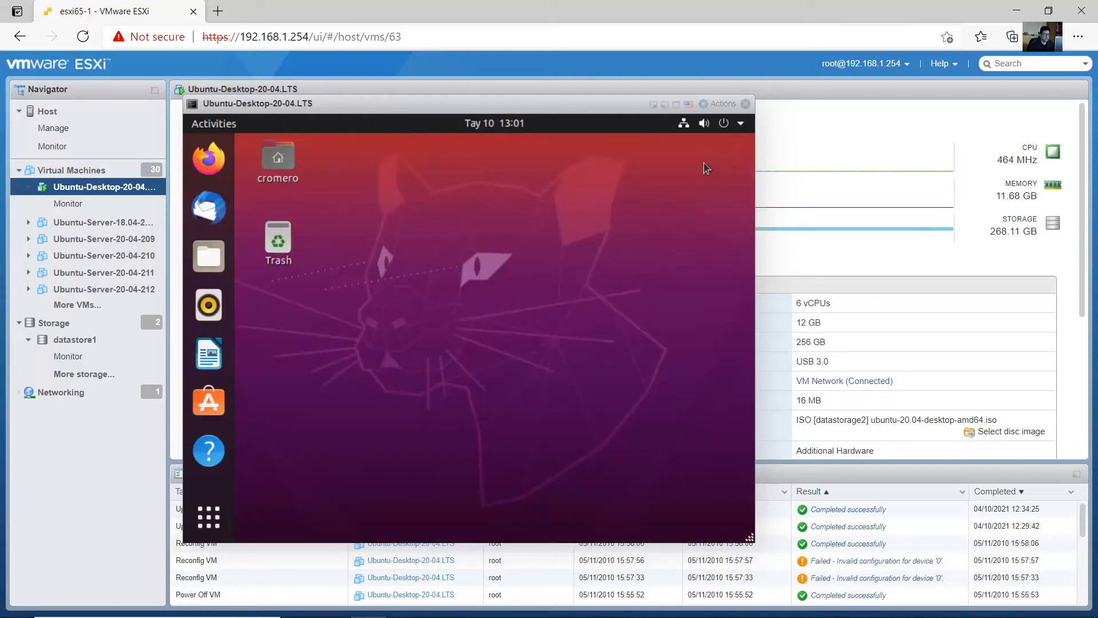
pyautogui.moveTo(848, 558)
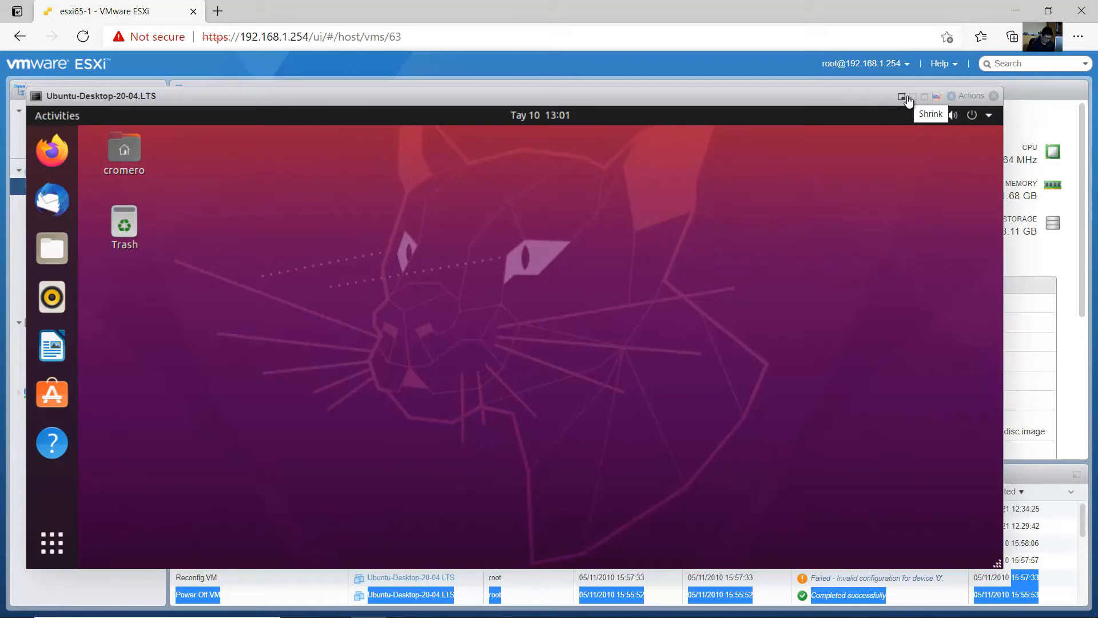
pyautogui.moveTo(953, 108)
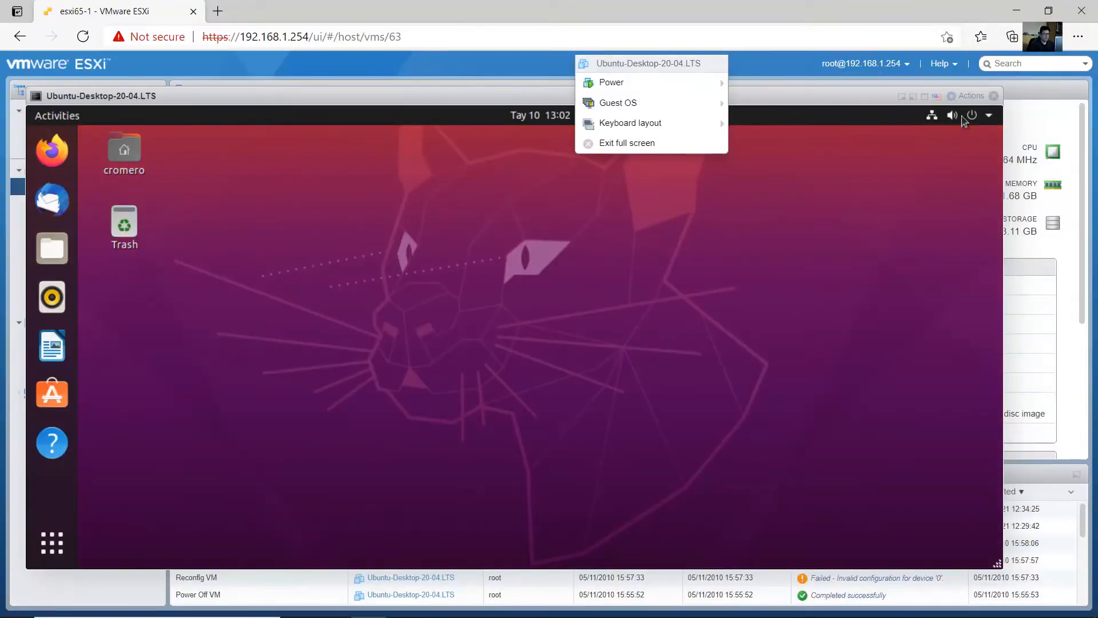
pyautogui.moveTo(589, 273)
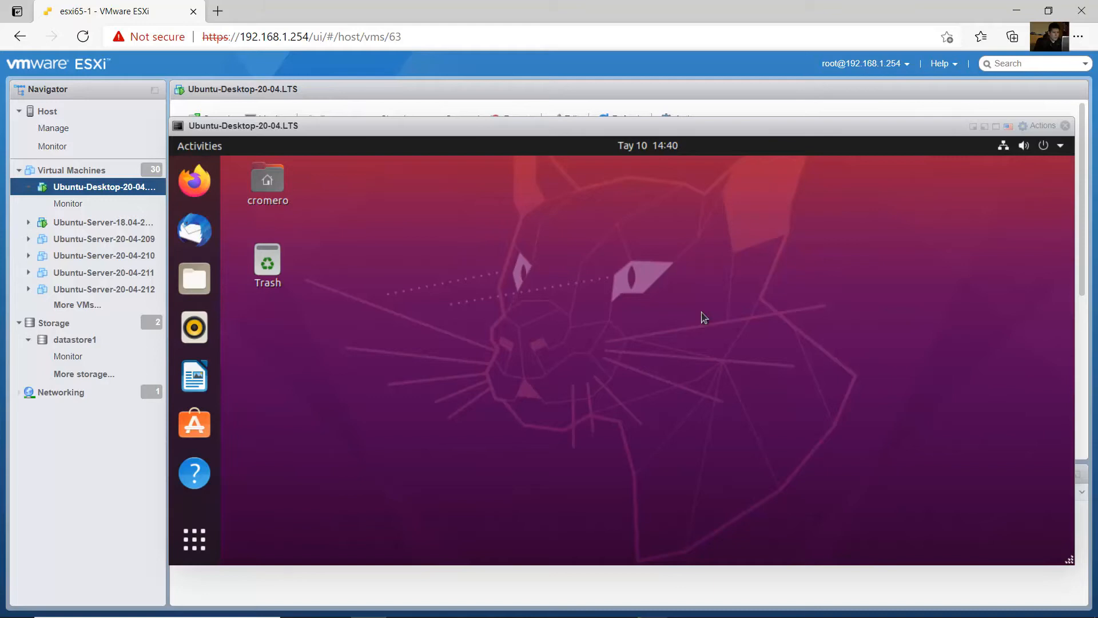
pyautogui.moveTo(240, 211)
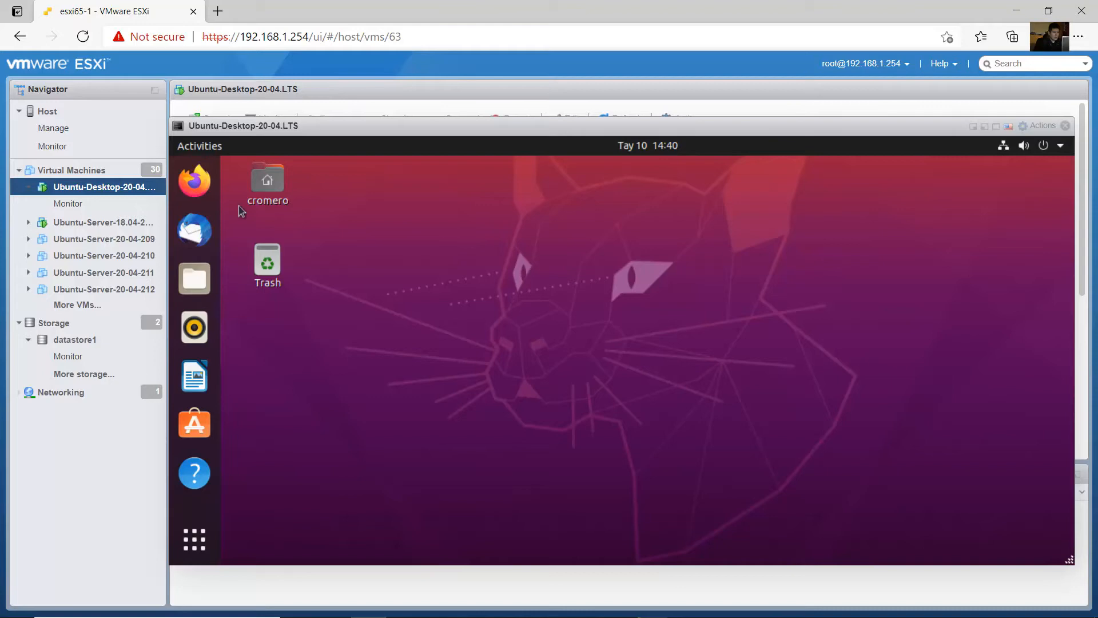
# - Search Activities for 'terminal' and add Terminal to Favorites
pyautogui.click(199, 146)
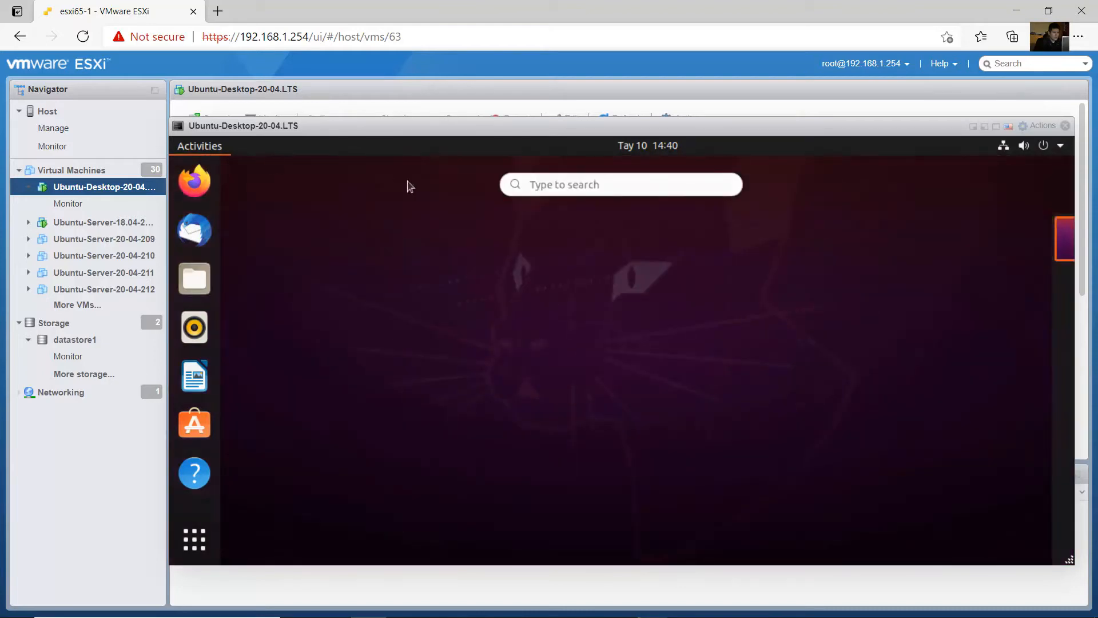
pyautogui.click(620, 184)
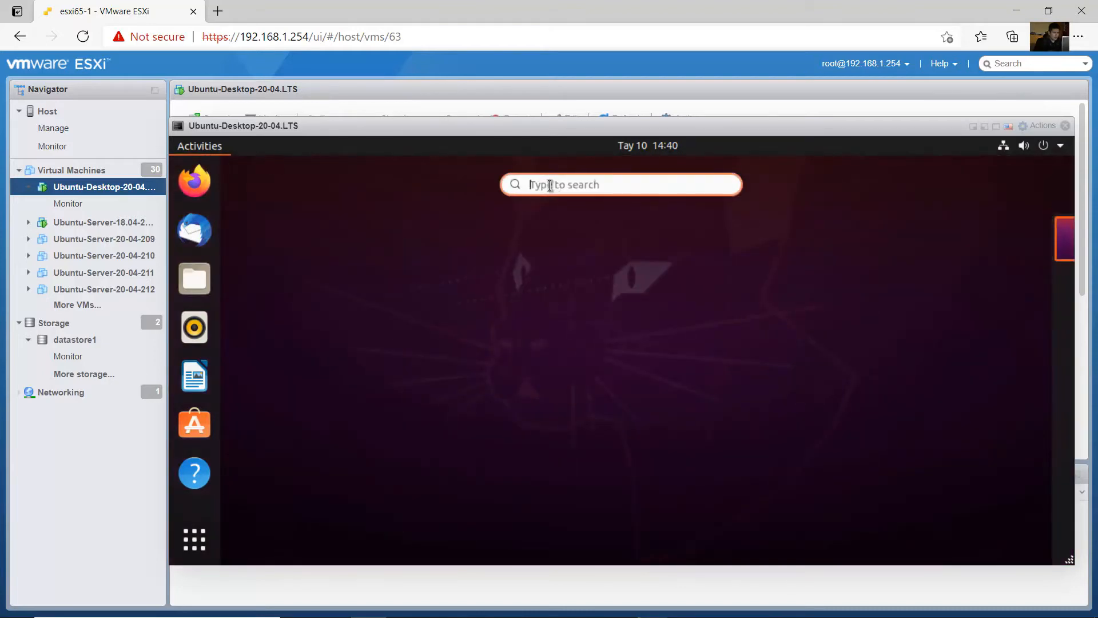
pyautogui.write('terminal')
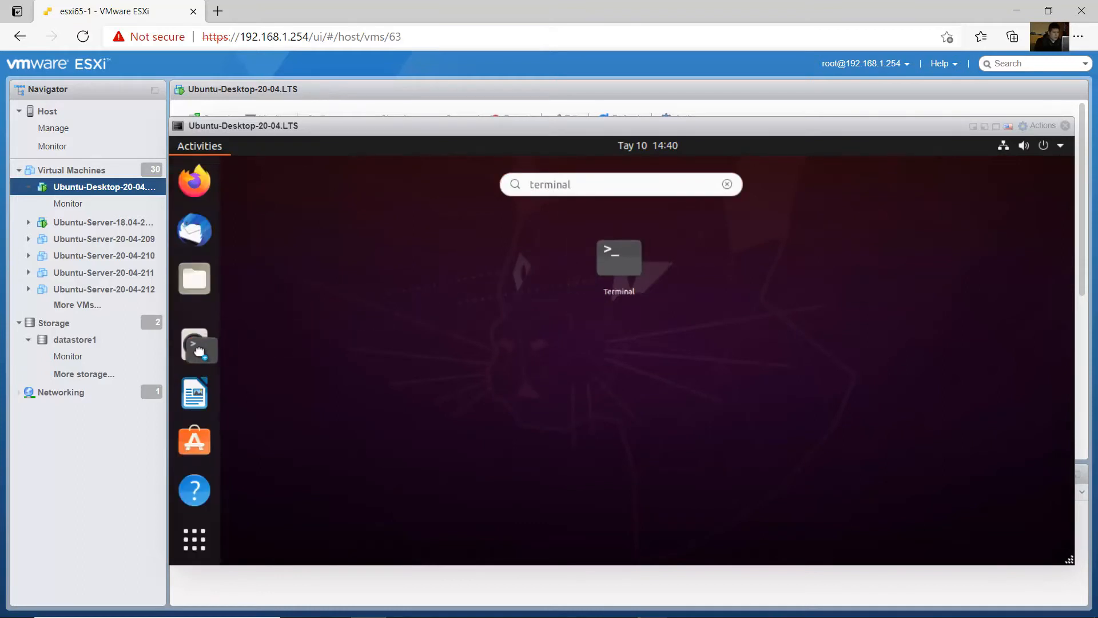
pyautogui.moveTo(194, 310)
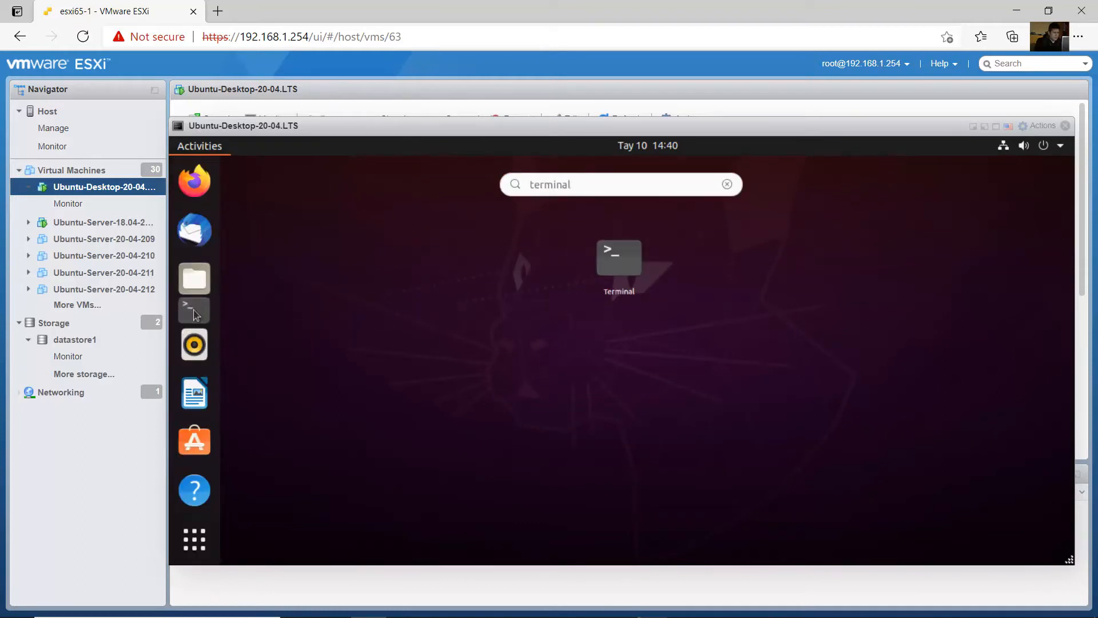
pyautogui.rightClick(618, 254)
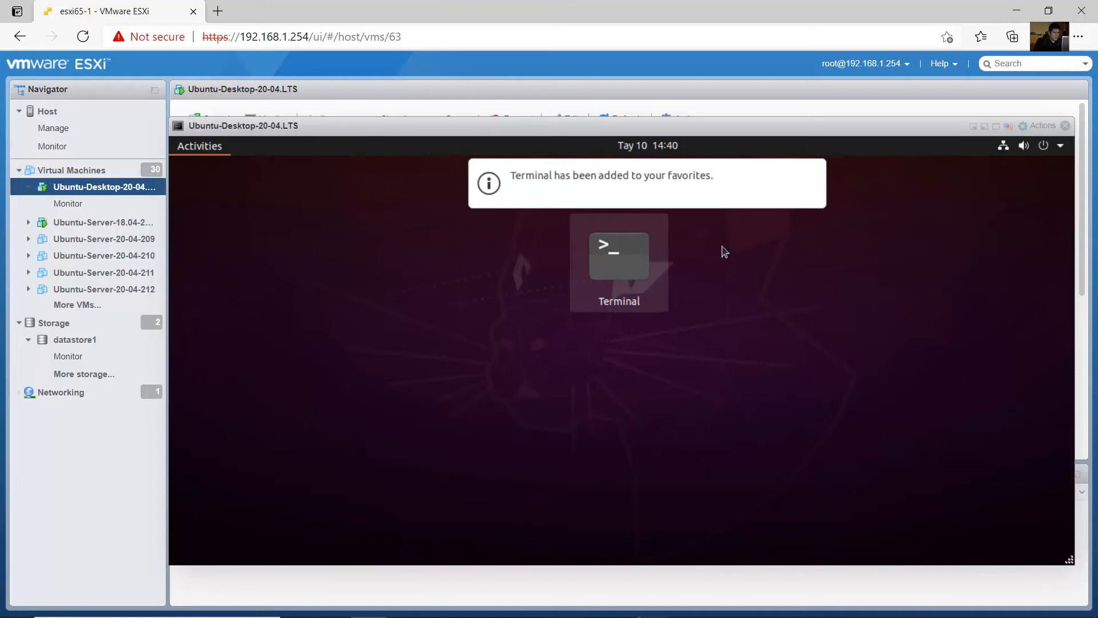
pyautogui.moveTo(418, 370)
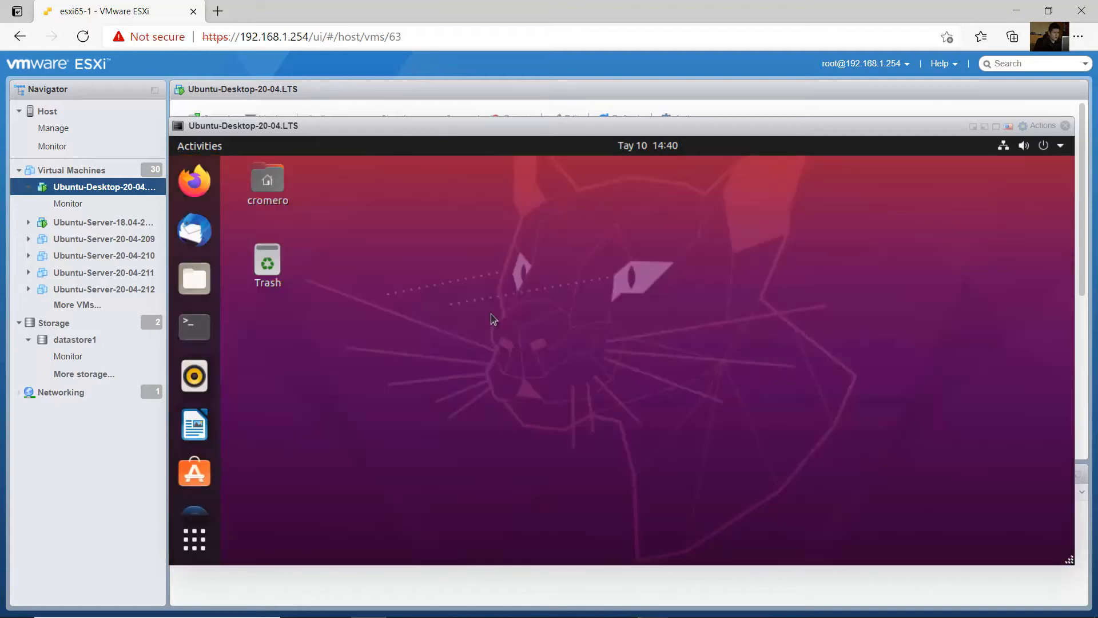
pyautogui.moveTo(194, 327)
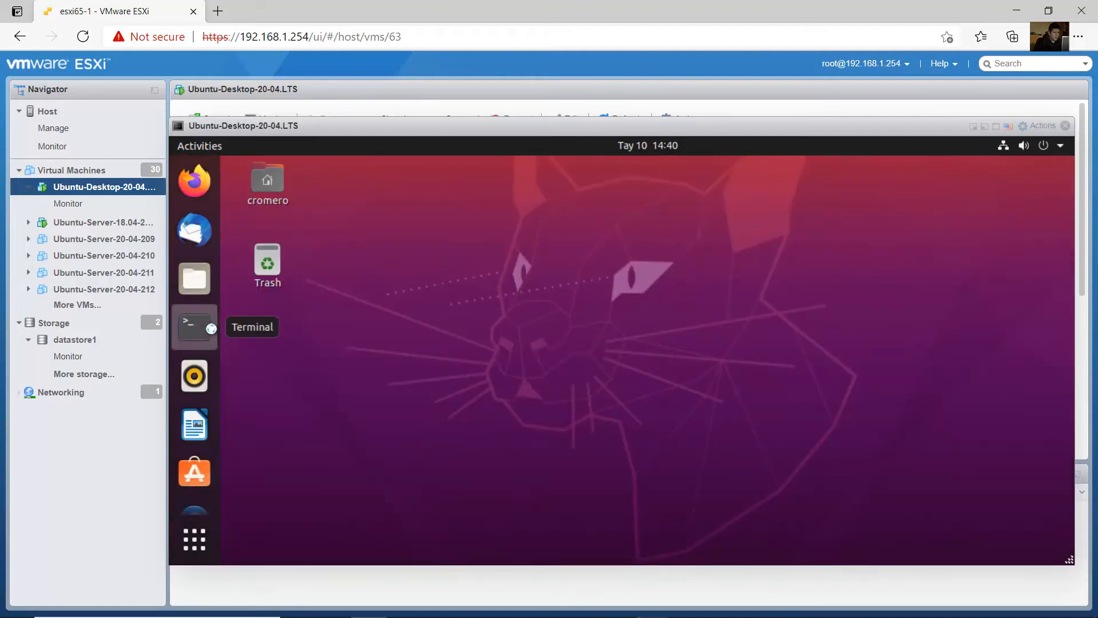
# - Run 'sudo apt install xrdp' in a new terminal window
pyautogui.click(194, 325)
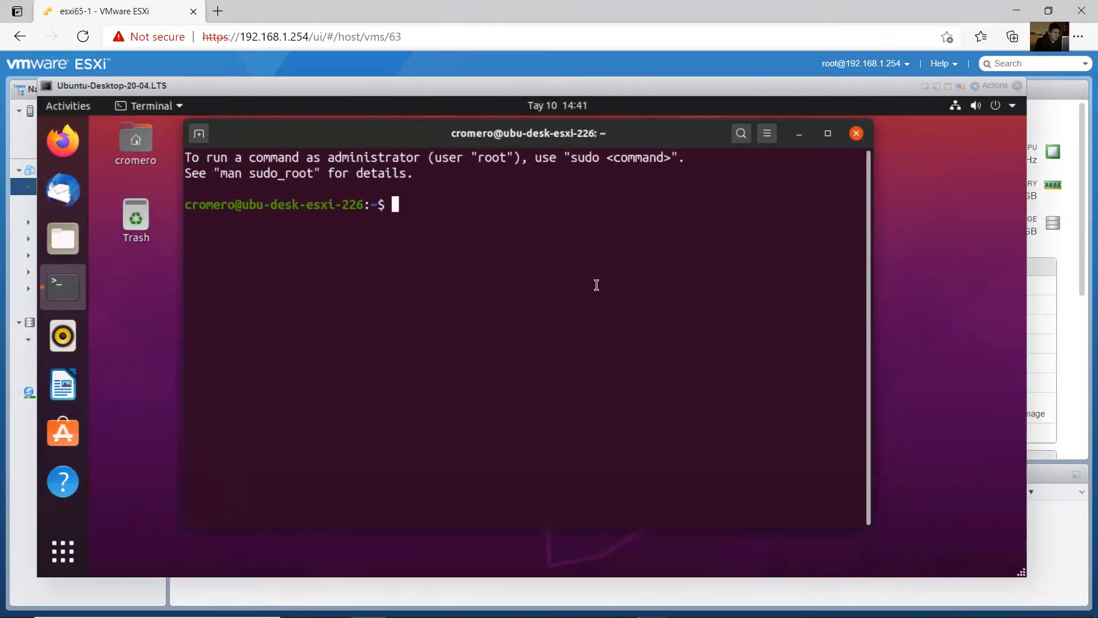
pyautogui.write('sudo apt')
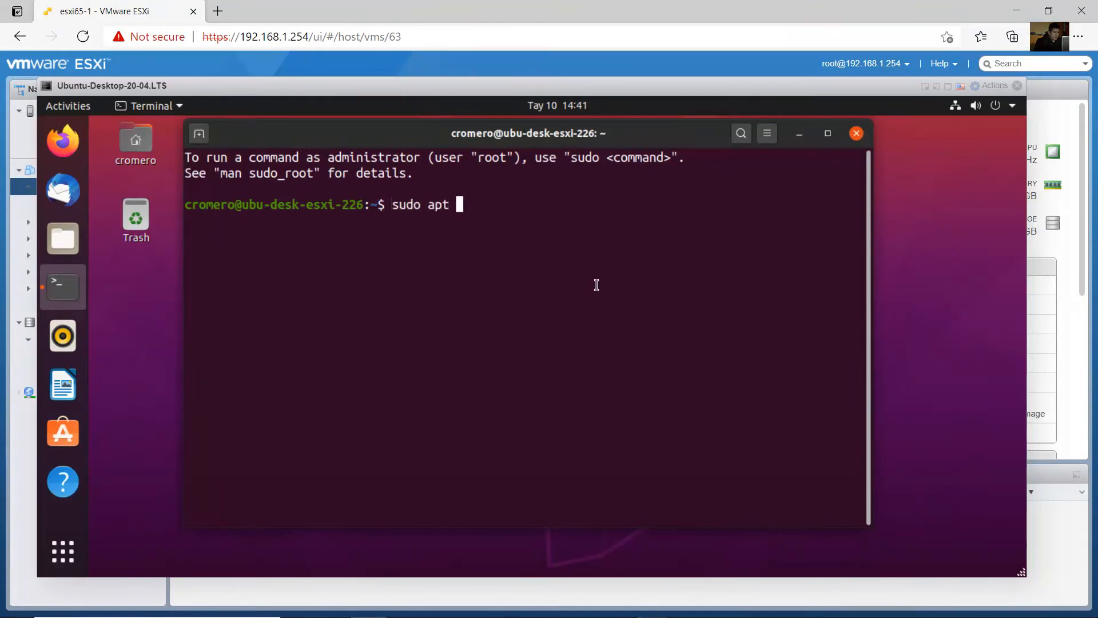
pyautogui.write('install x')
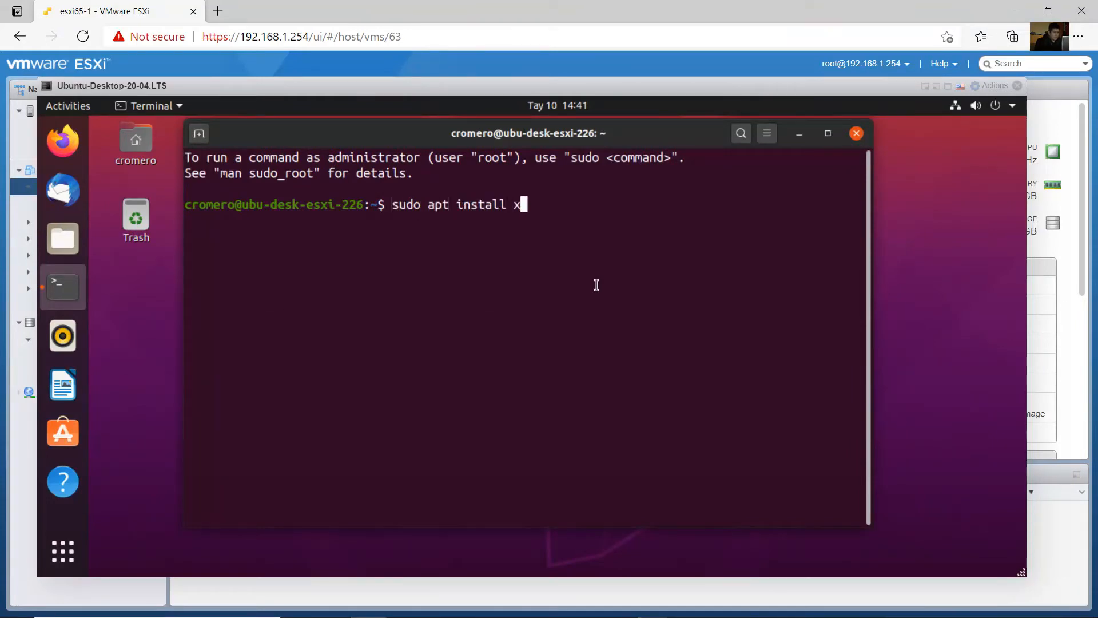
pyautogui.write('rdp')
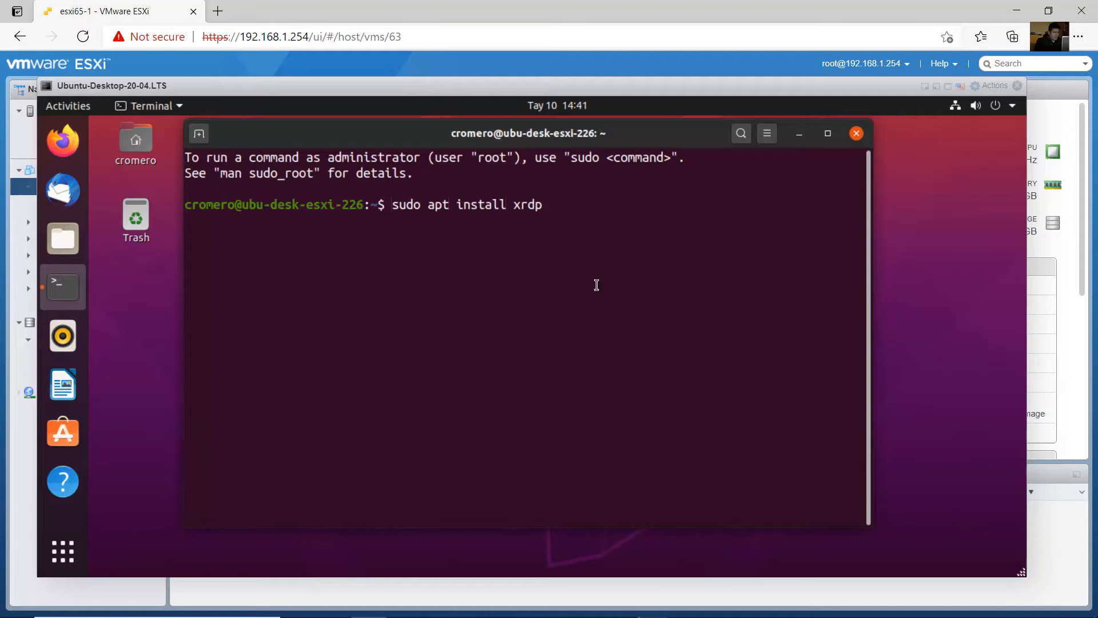
pyautogui.press('Return')
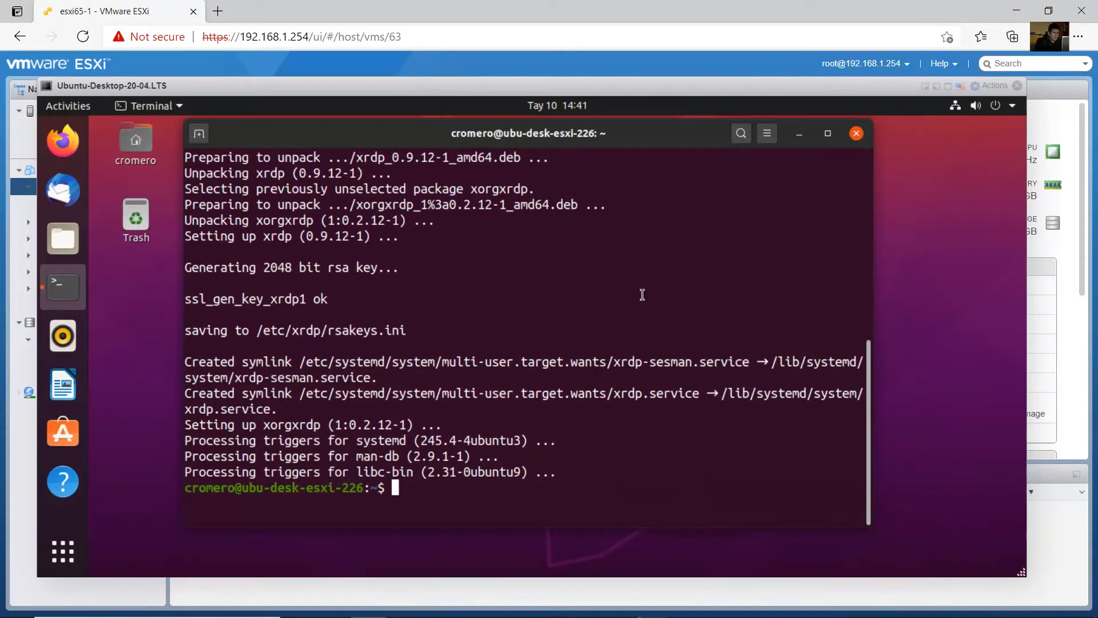
# - Check the xrdp service status in the VM terminal, then quit the output
pyautogui.write('sudo sy')
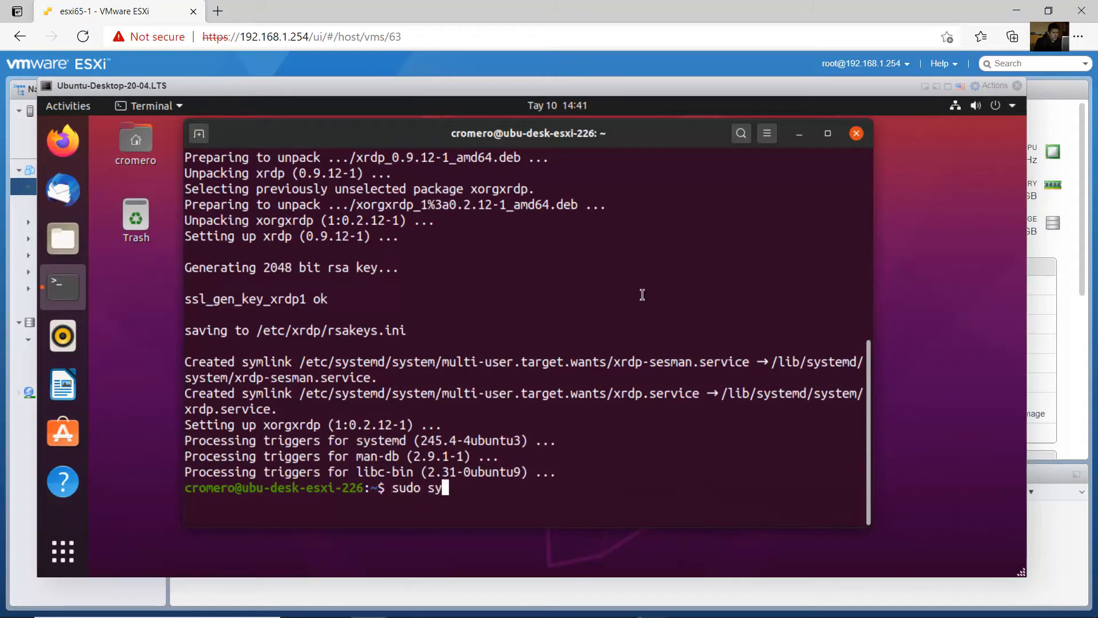
pyautogui.write('stemctl statu')
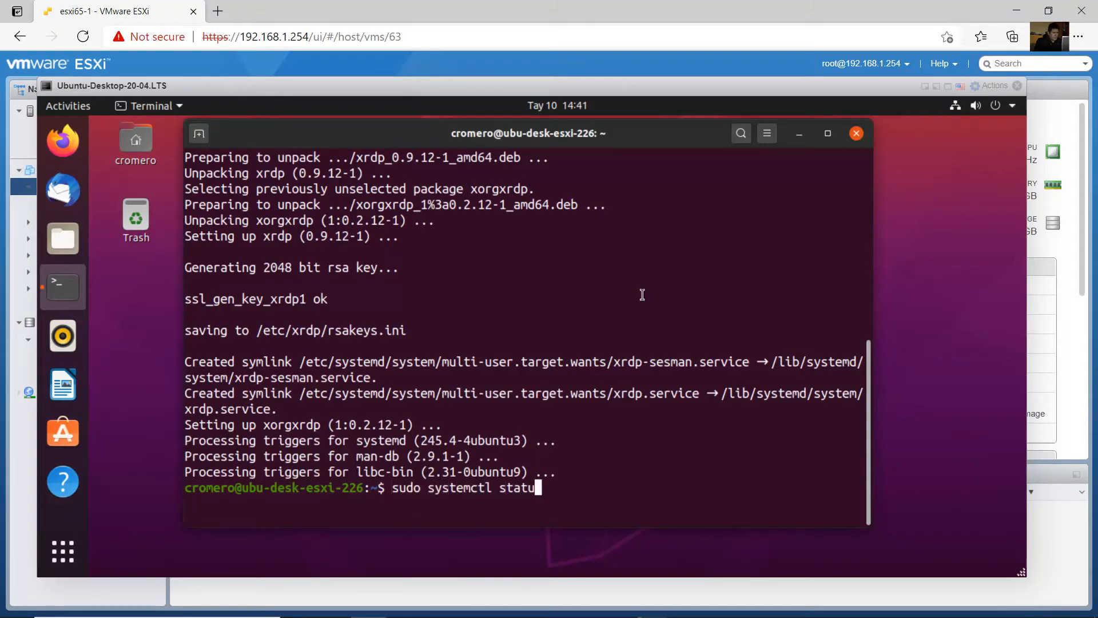
pyautogui.press('Return')
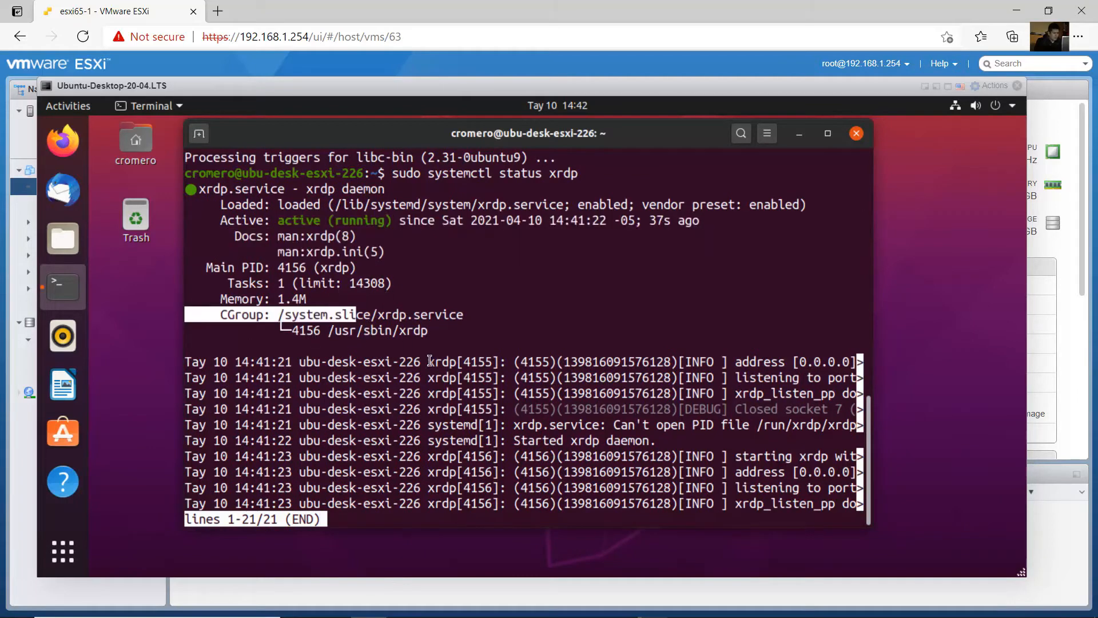
pyautogui.press('q')
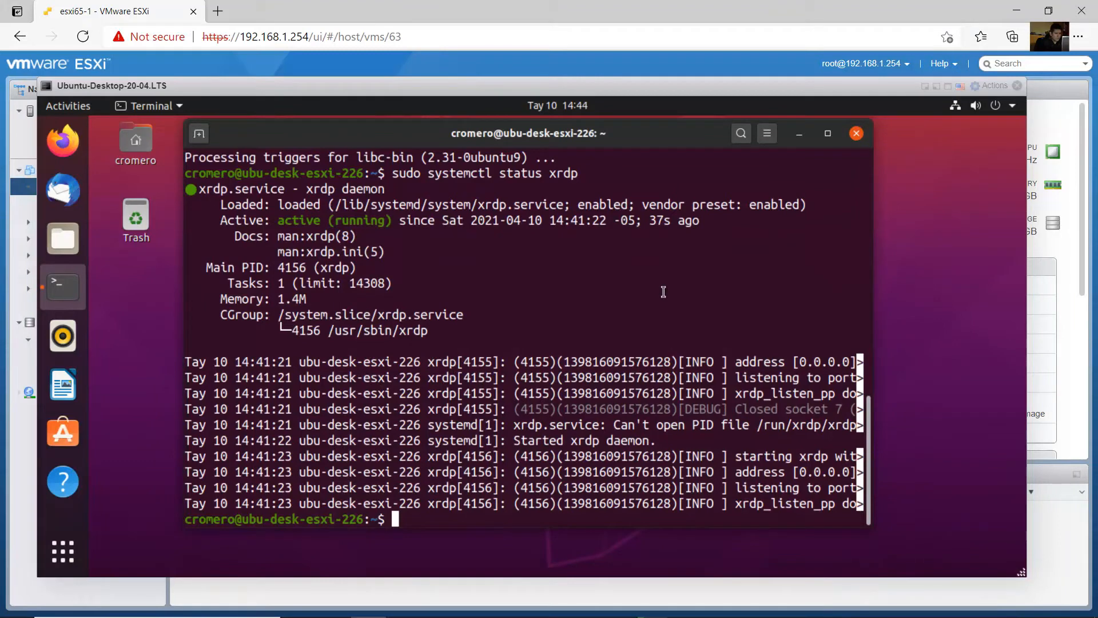
# - Add the xrdp user to the ssl-cert group with sudo adduser
pyautogui.write('sudo adduse')
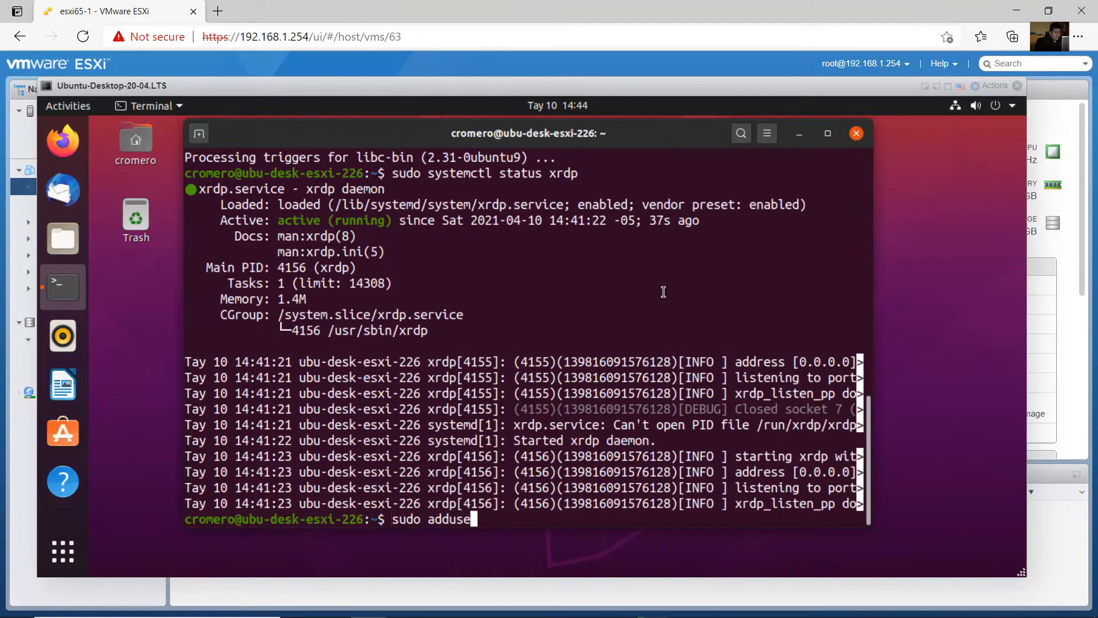
pyautogui.write('r')
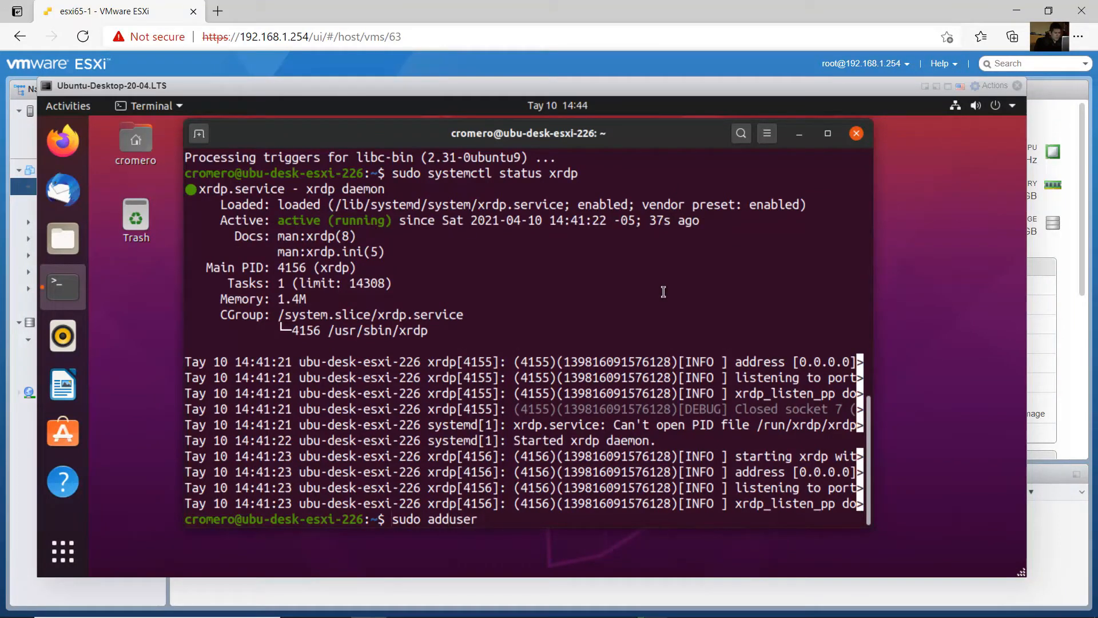
pyautogui.write('xrdp')
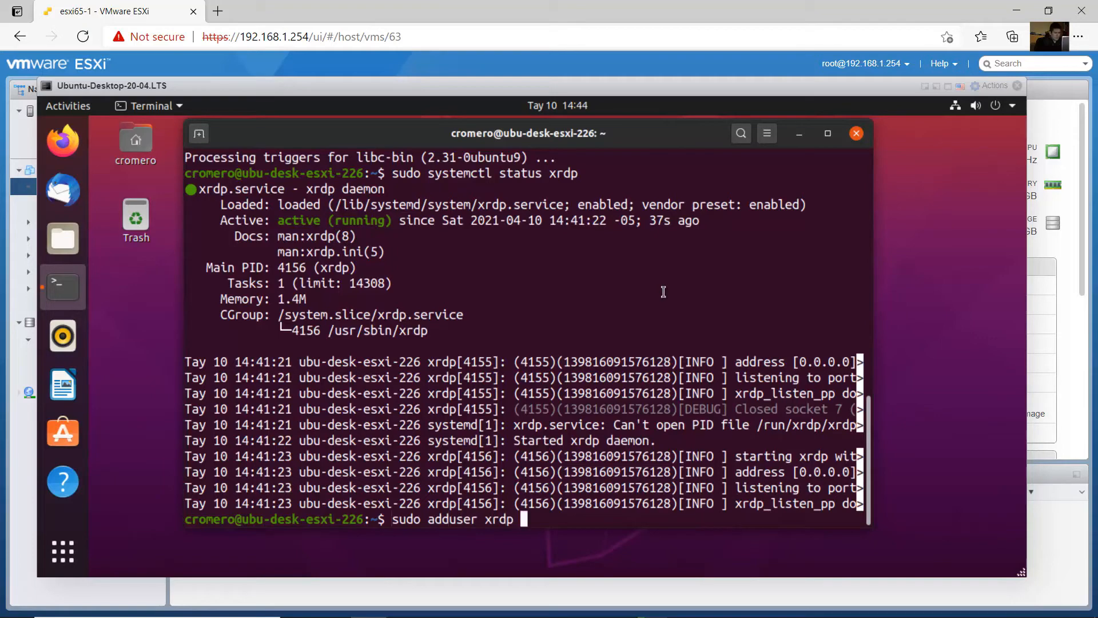
pyautogui.write('ssl')
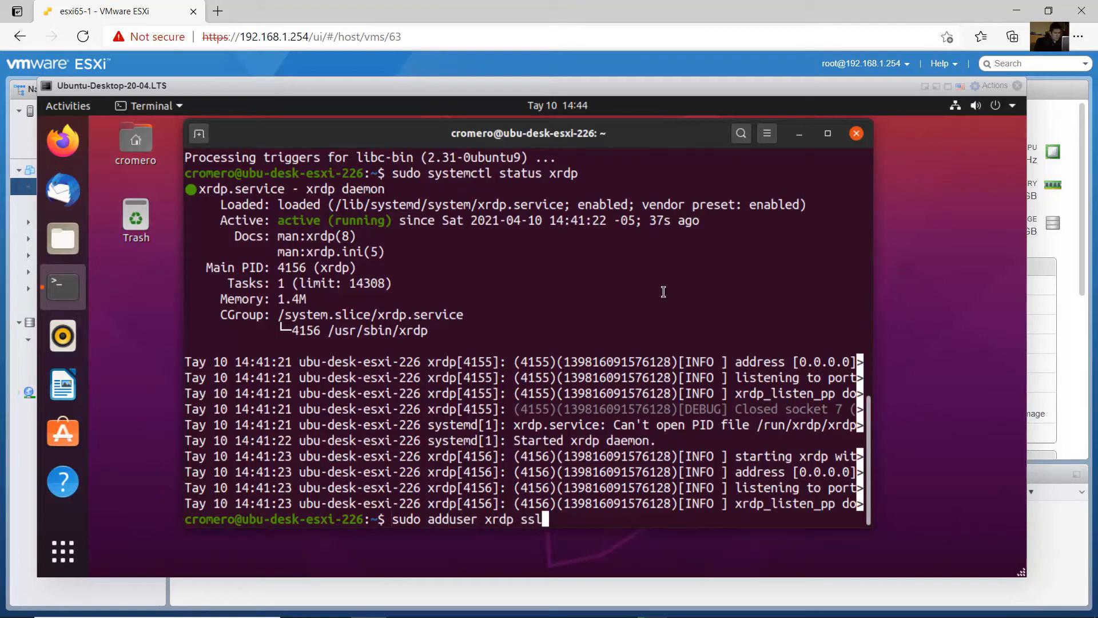
pyautogui.press('Return')
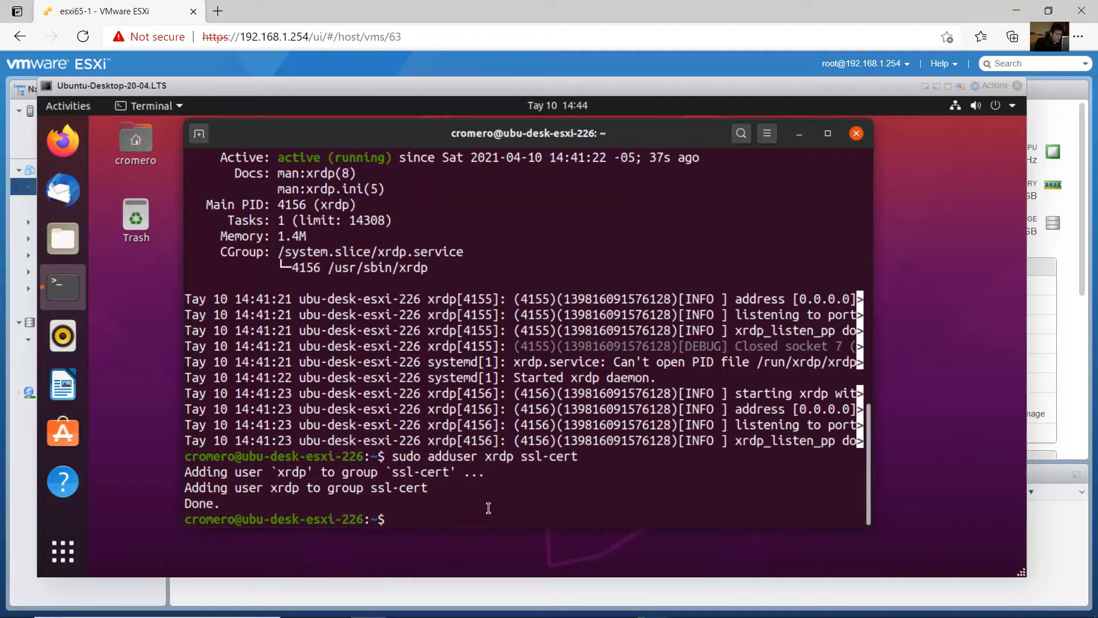
# - Restart xrdp and confirm its status shows active (running)
pyautogui.write('sudo systemctl status xrdp')
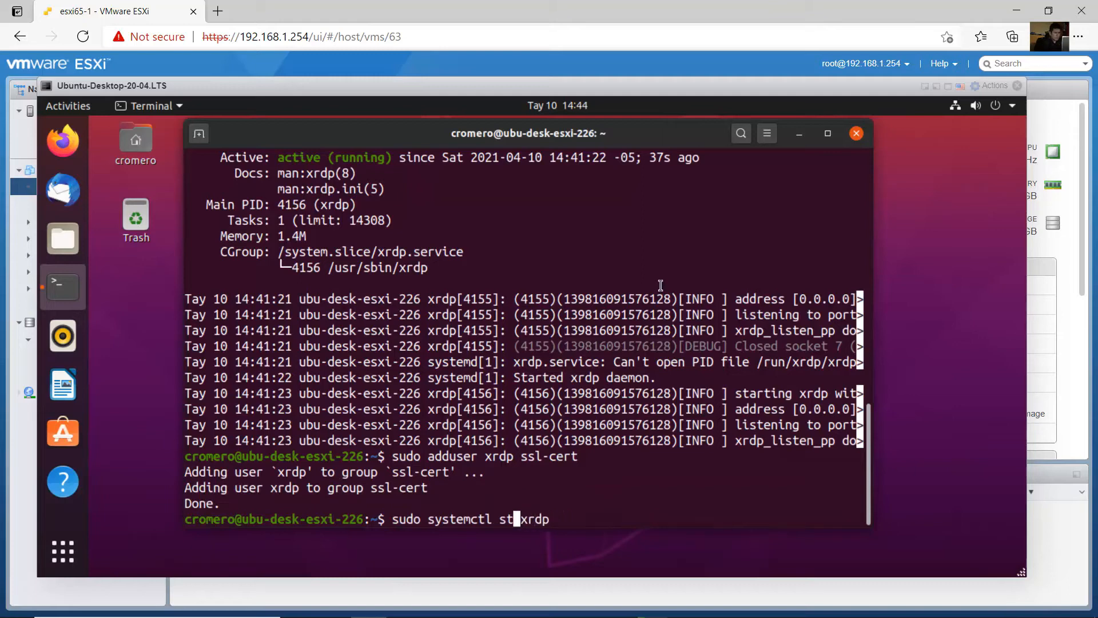
pyautogui.write('restart')
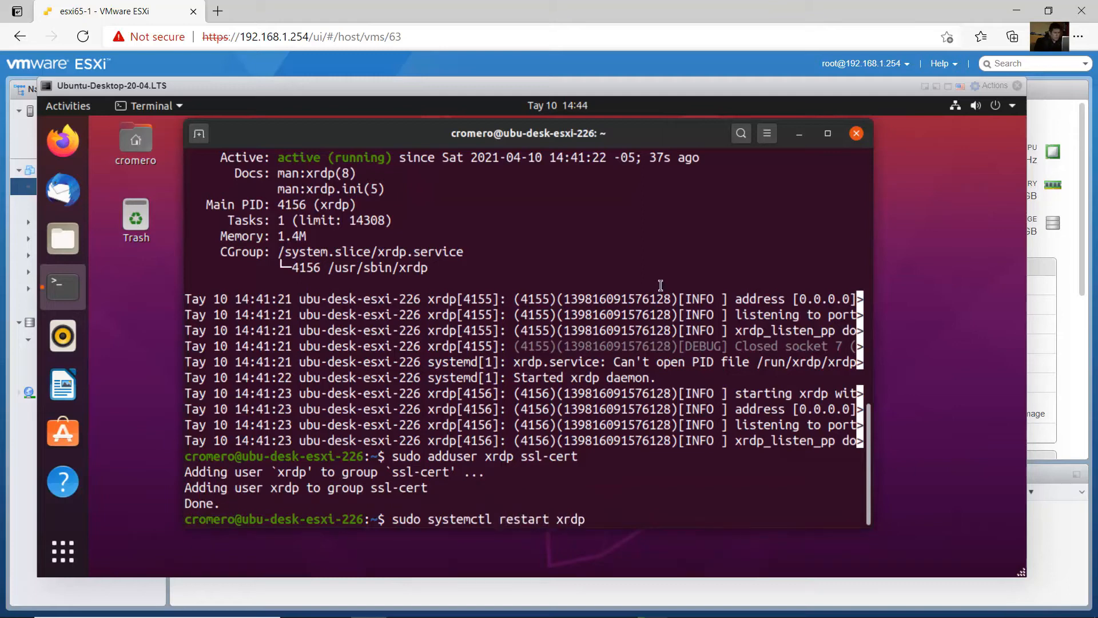
pyautogui.scroll(3)
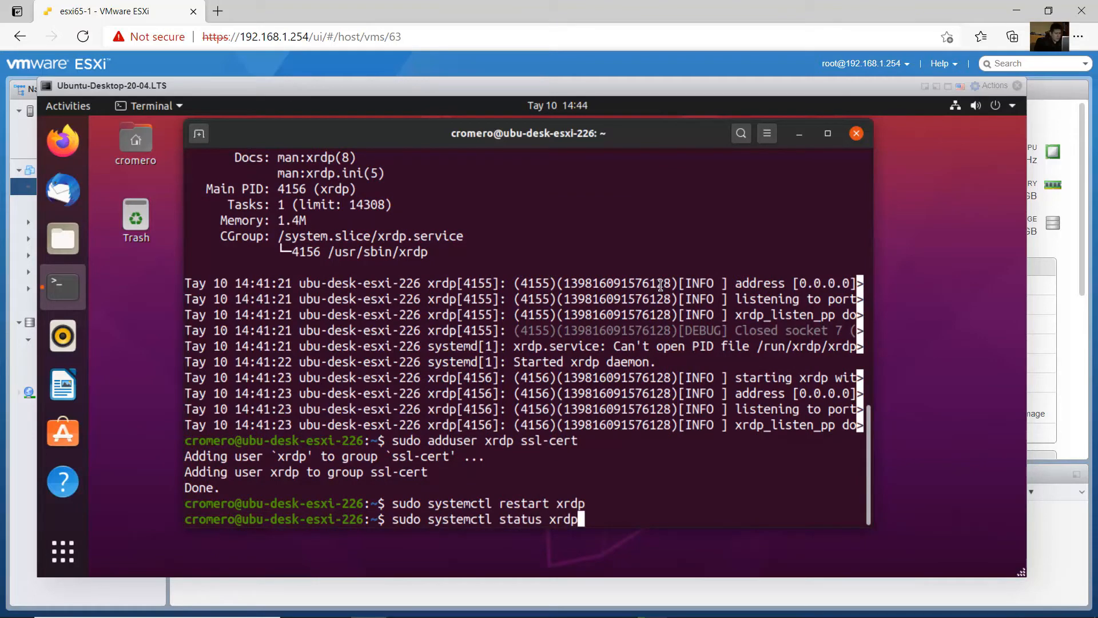
pyautogui.press('Return')
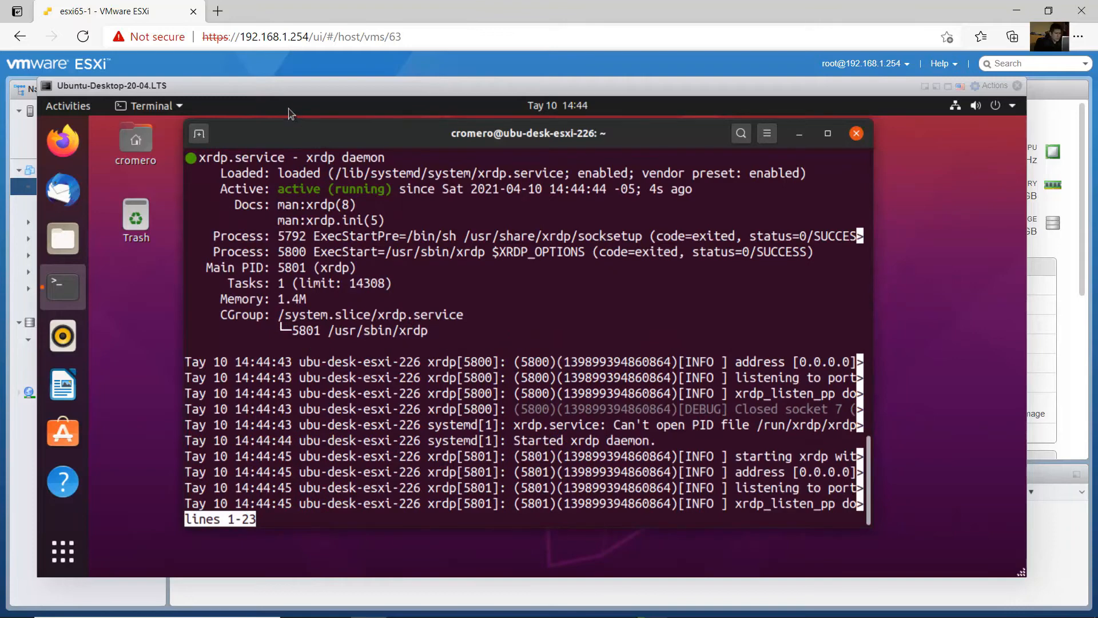
pyautogui.moveTo(362, 405)
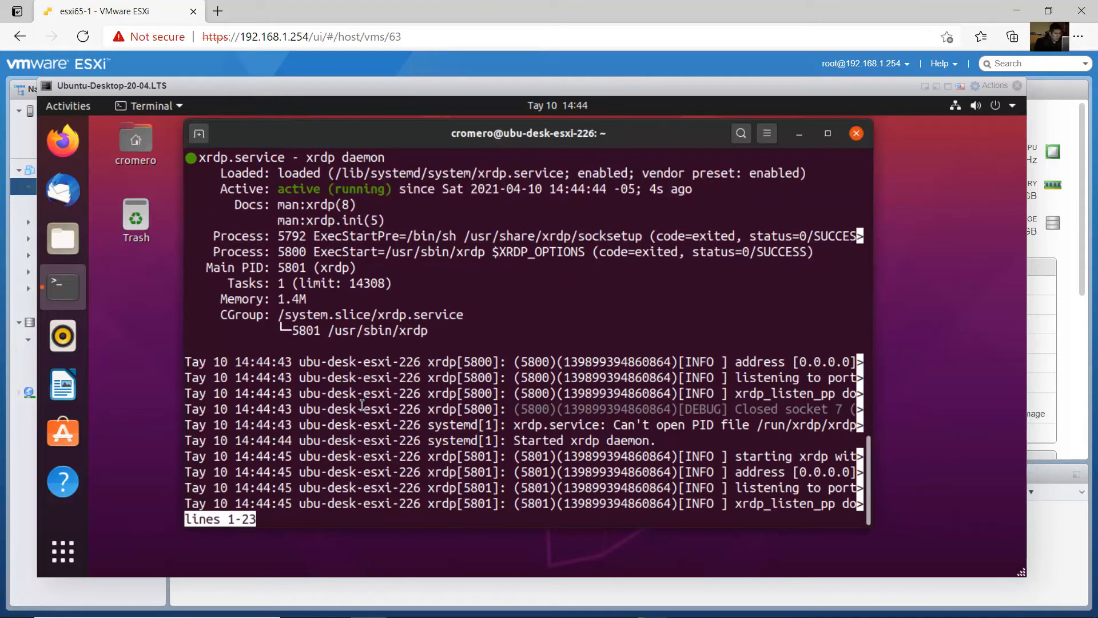
pyautogui.press('q')
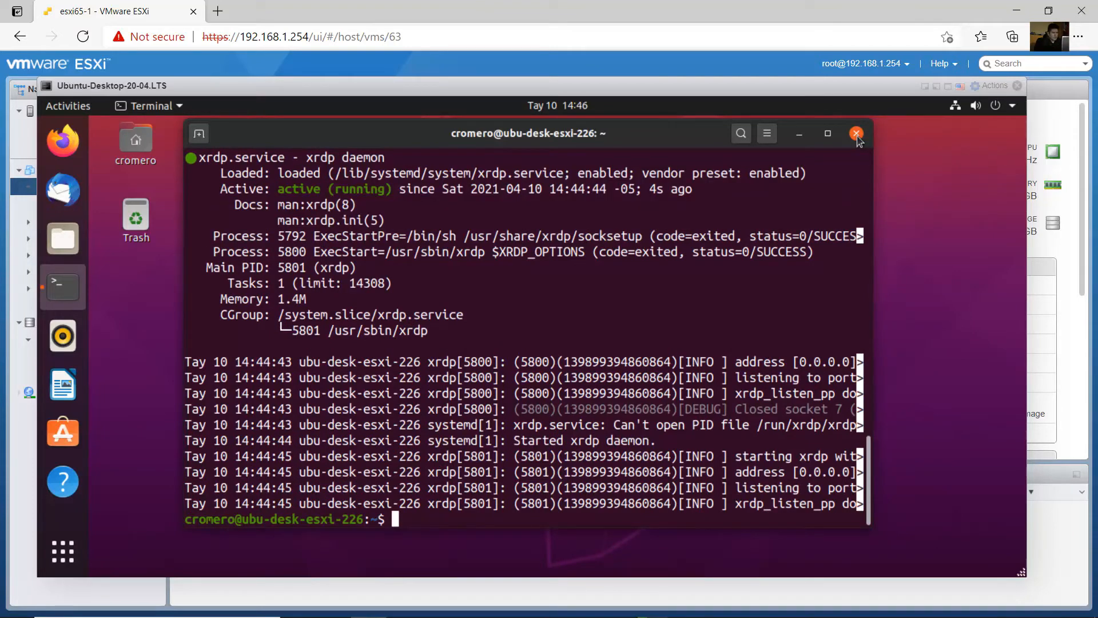
# - Close the terminal and open Ubuntu Settings from the system menu, landing on Network
pyautogui.click(856, 134)
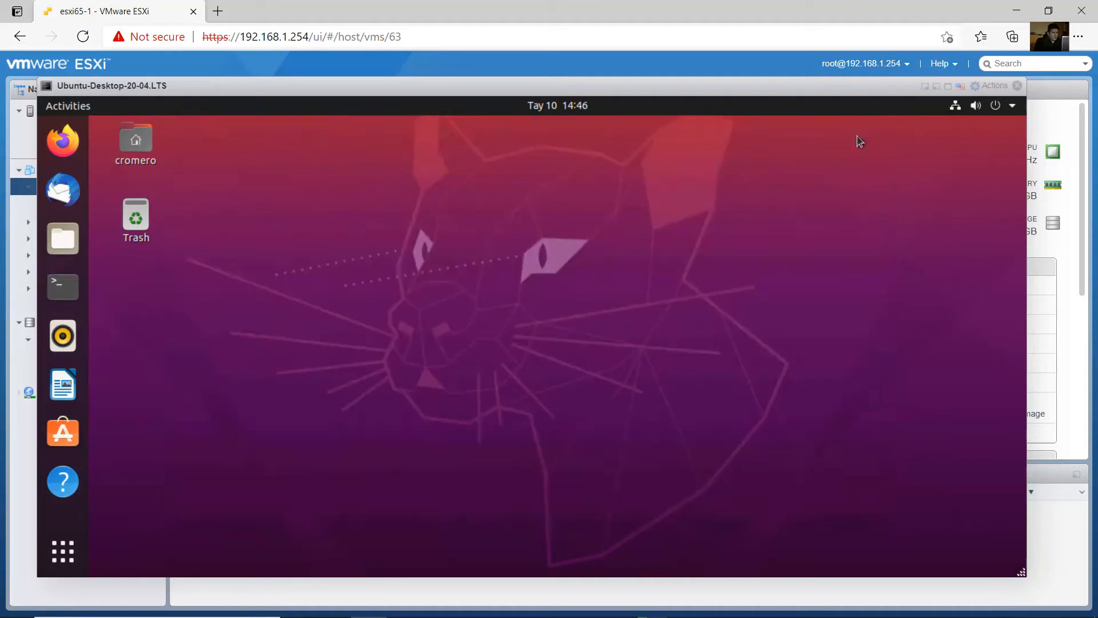
pyautogui.moveTo(902, 138)
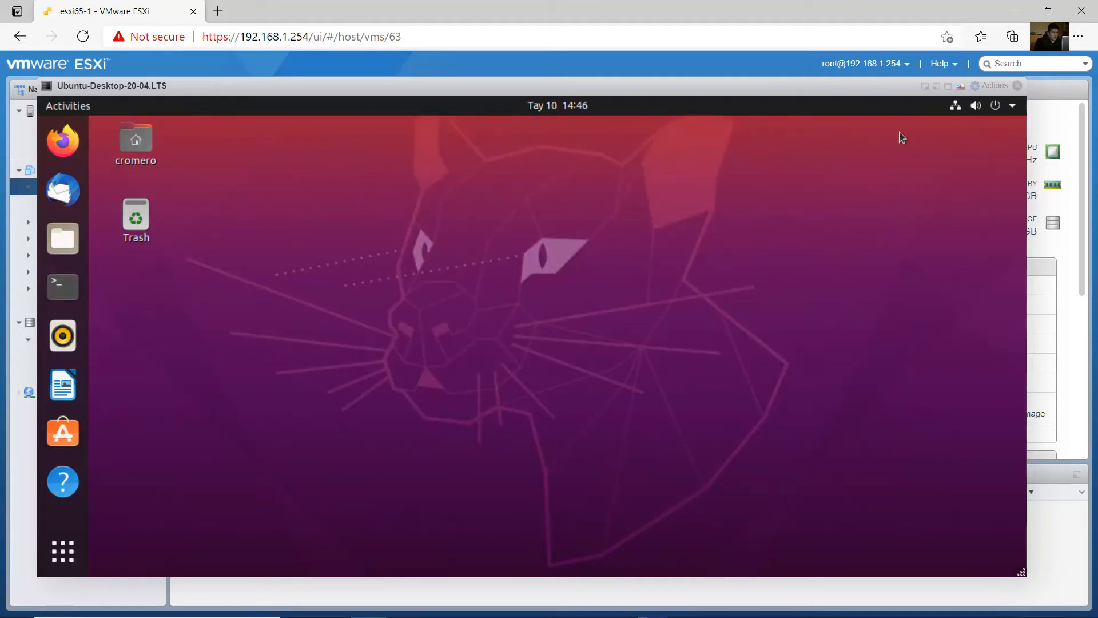
pyautogui.click(995, 105)
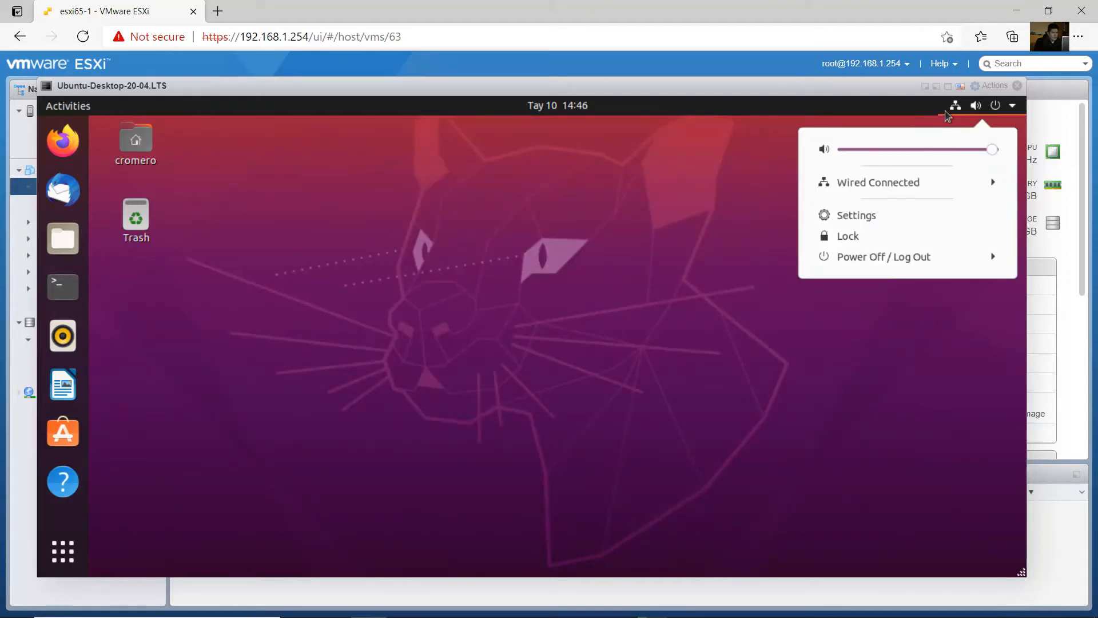
pyautogui.moveTo(915, 191)
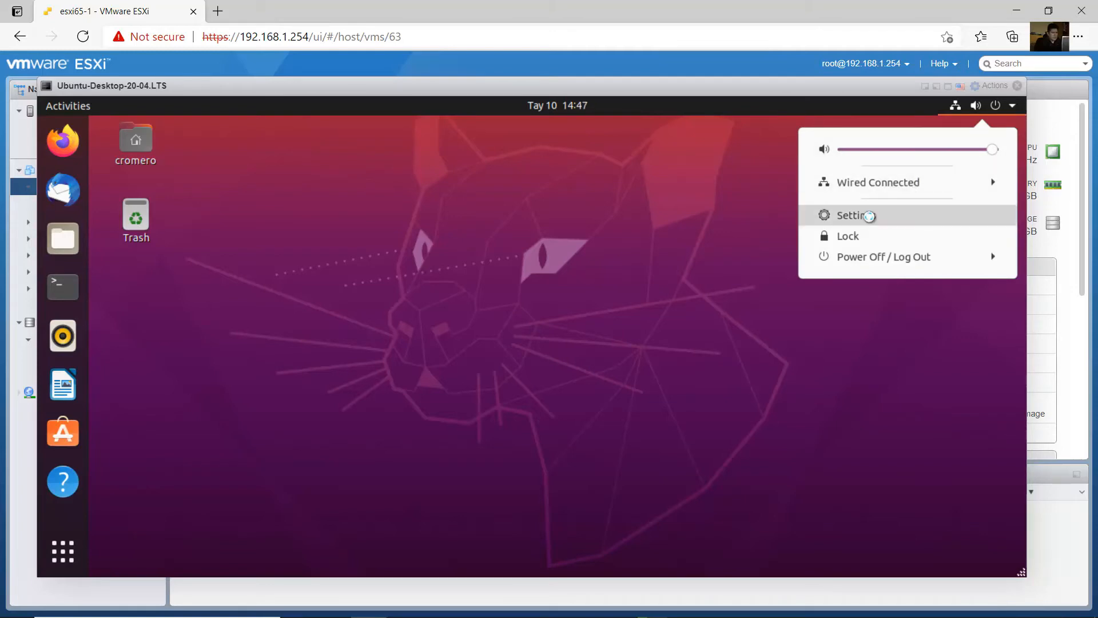
pyautogui.click(854, 215)
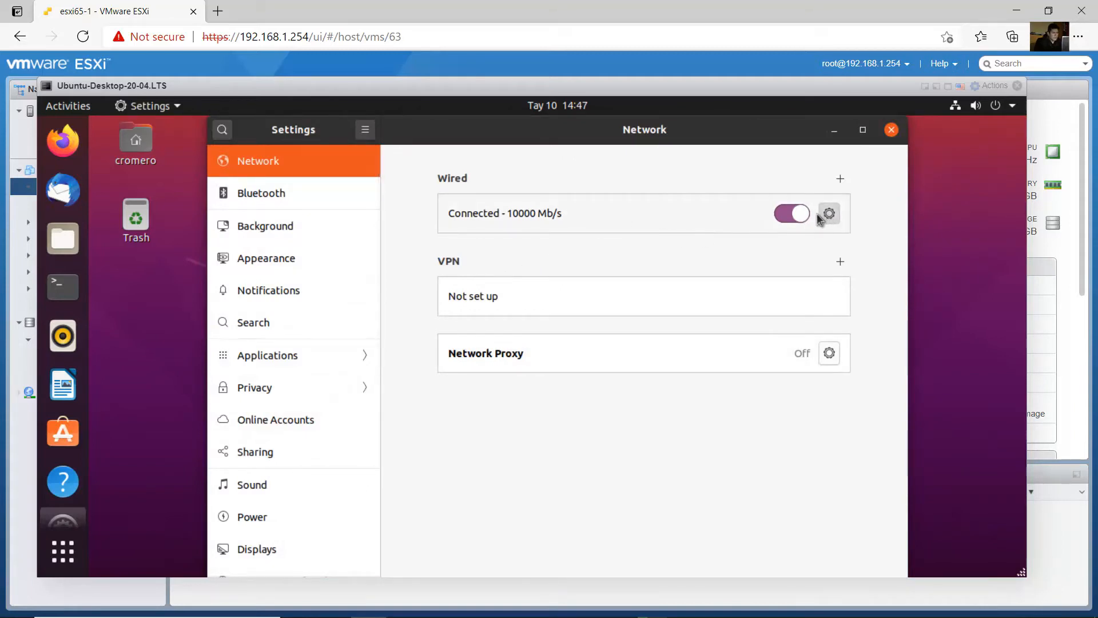
# - Set wired IPv4 to Manual: address 192.168.1.226, netmask 24, gateway 192.168.1.1
pyautogui.click(828, 212)
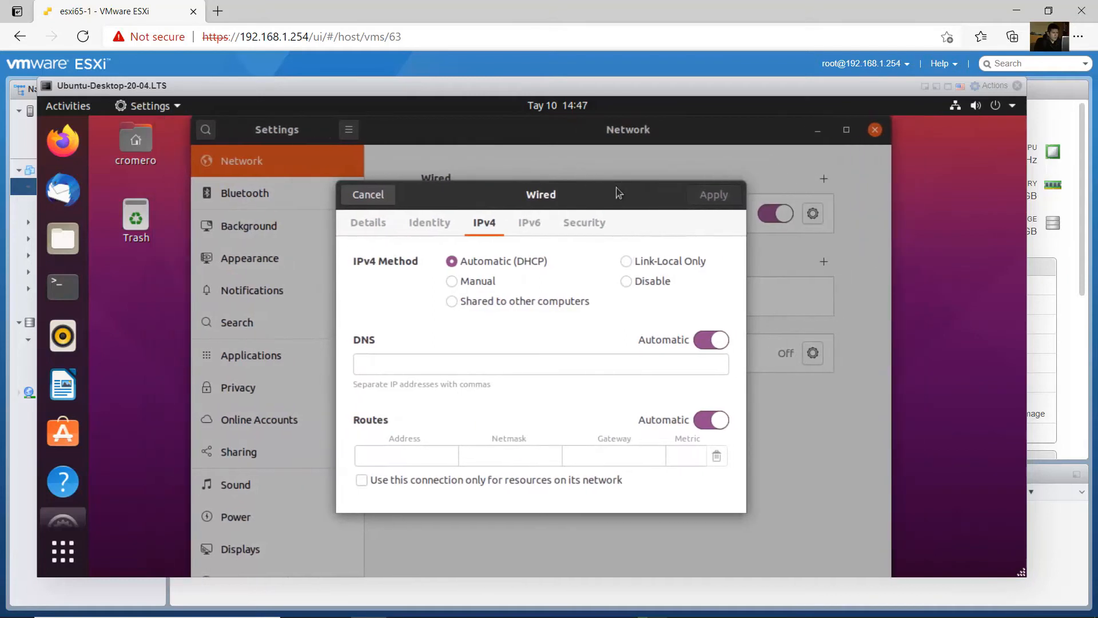
pyautogui.moveTo(540, 308)
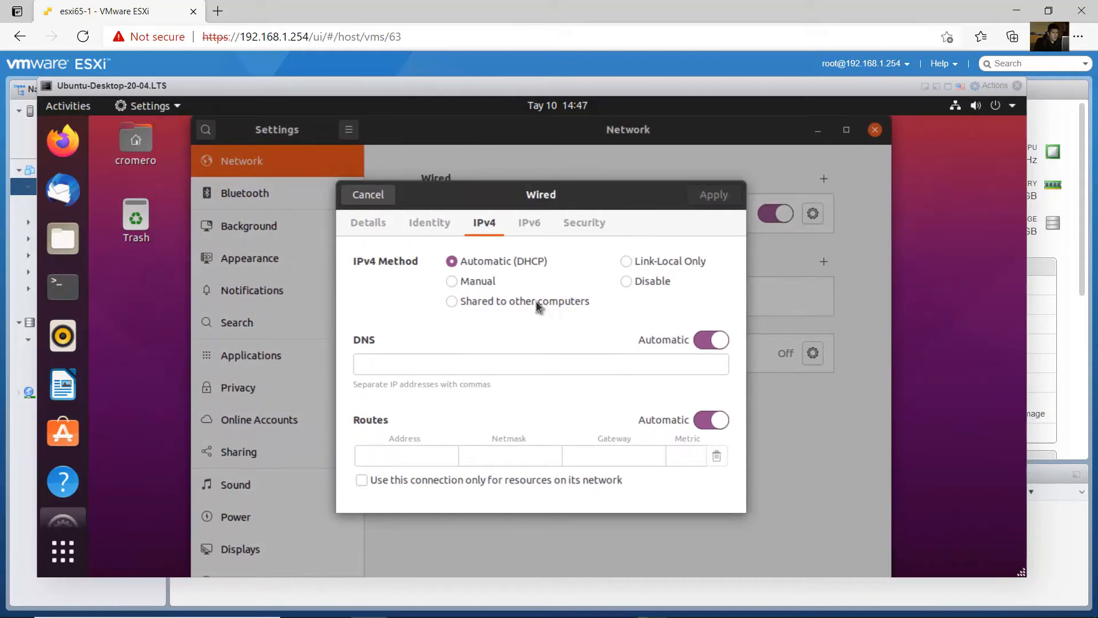
pyautogui.click(452, 281)
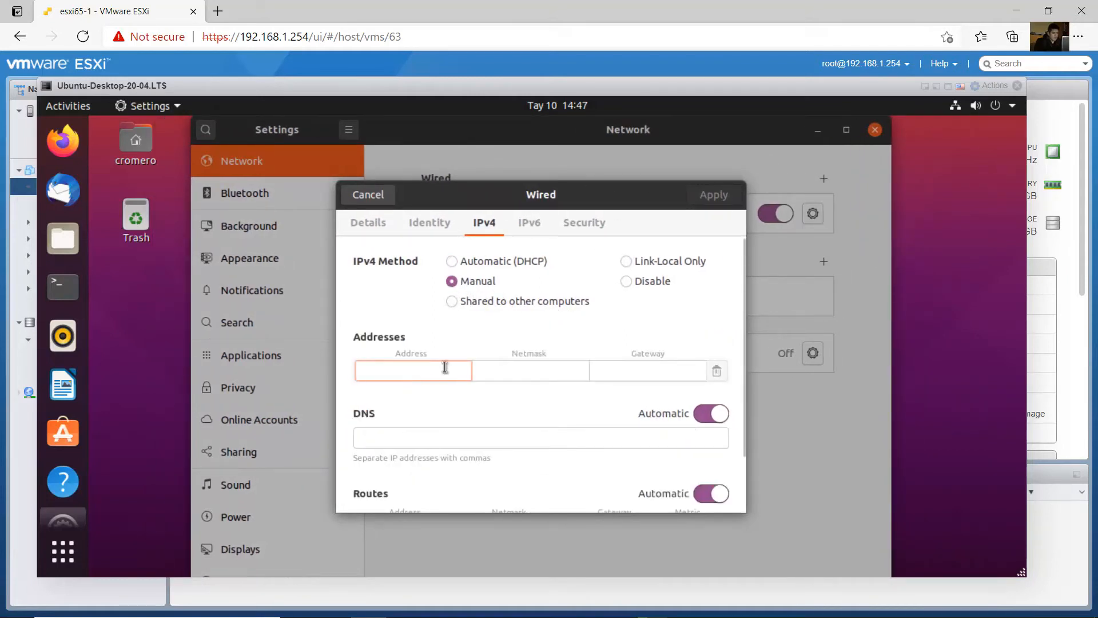
pyautogui.write('192.168.')
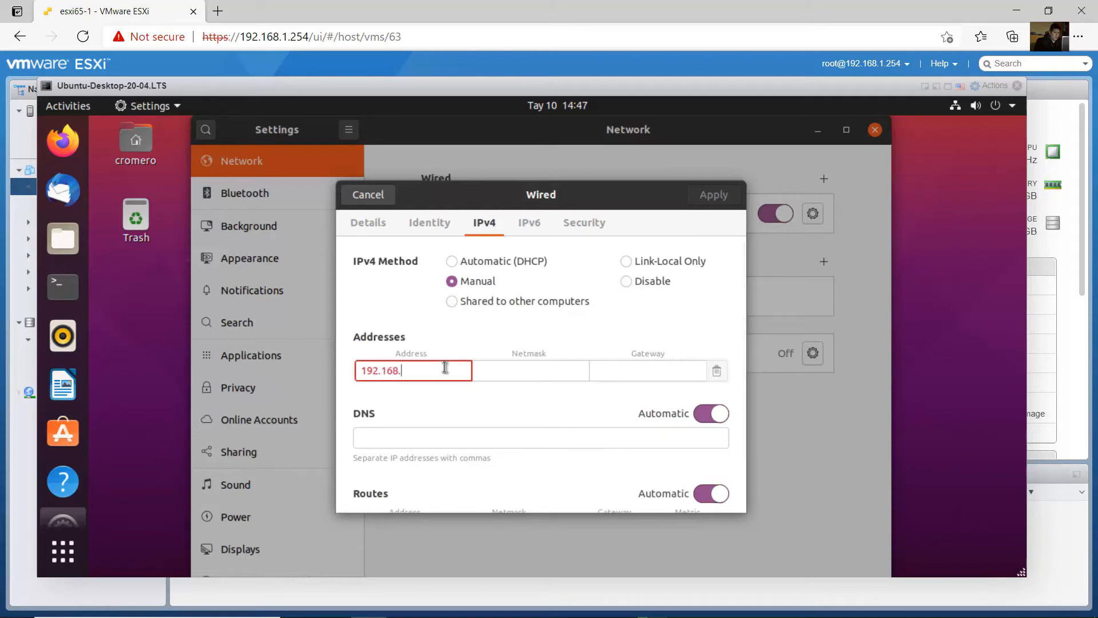
pyautogui.write('1.')
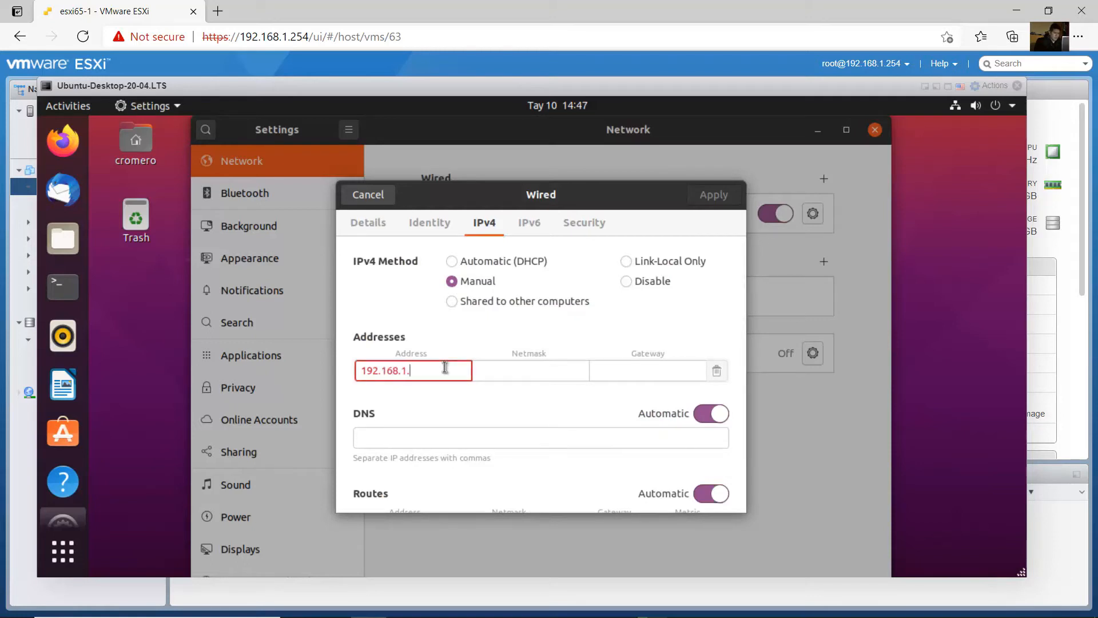
pyautogui.write('22')
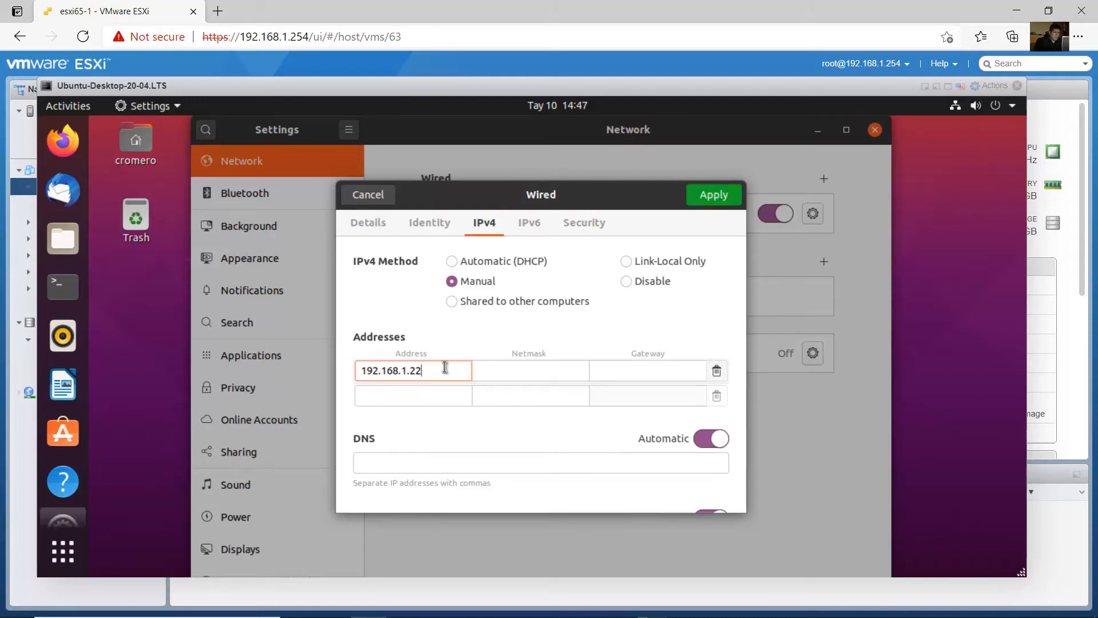
pyautogui.write('6')
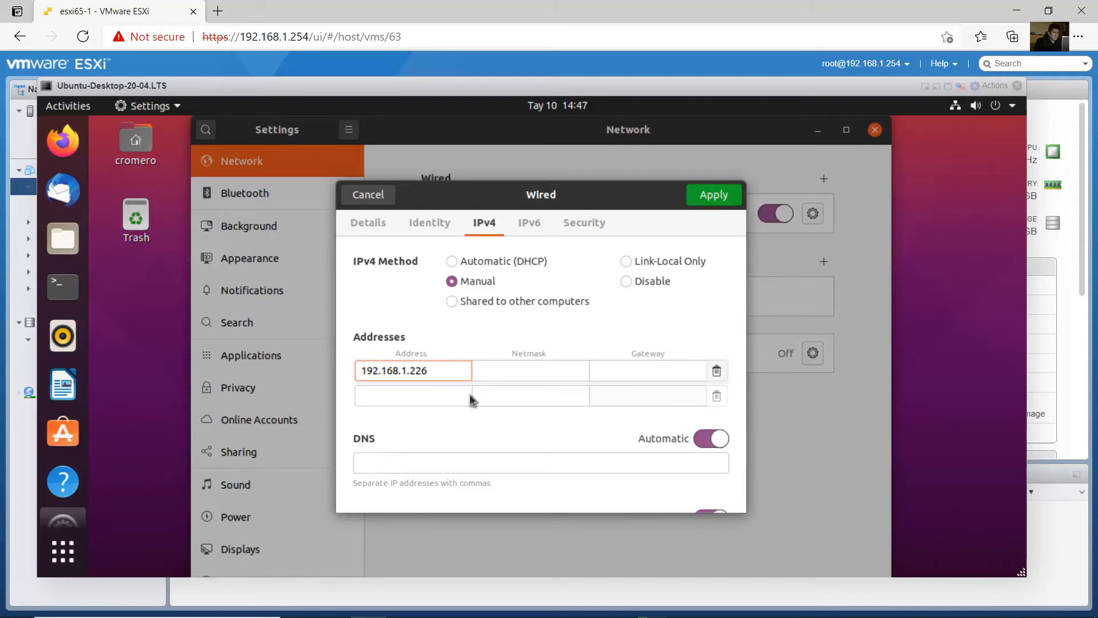
pyautogui.click(530, 371)
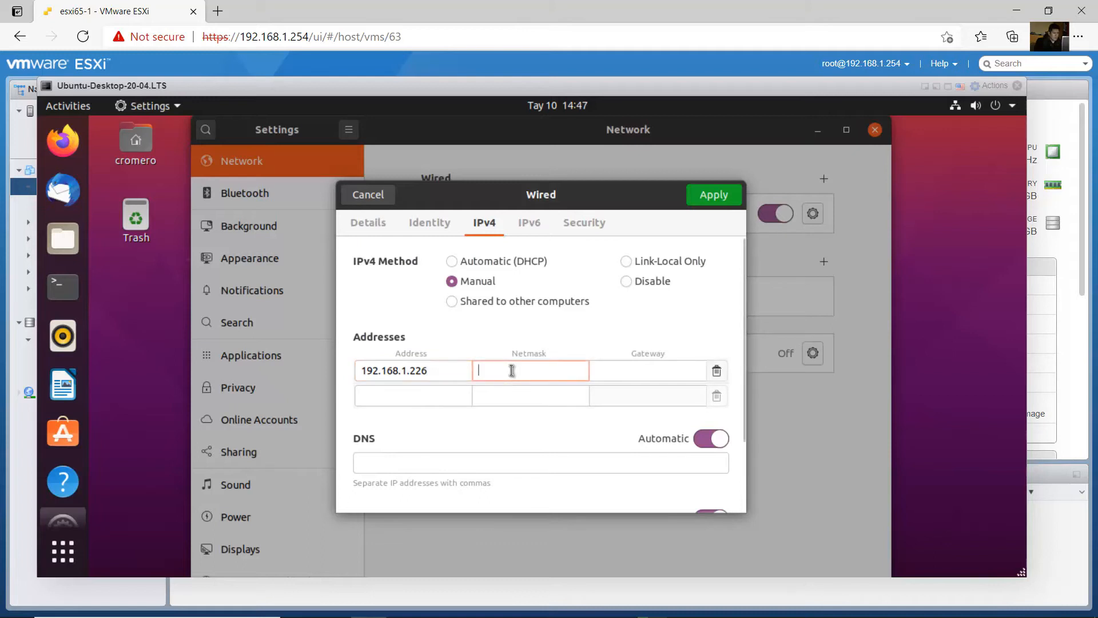
pyautogui.write('/24')
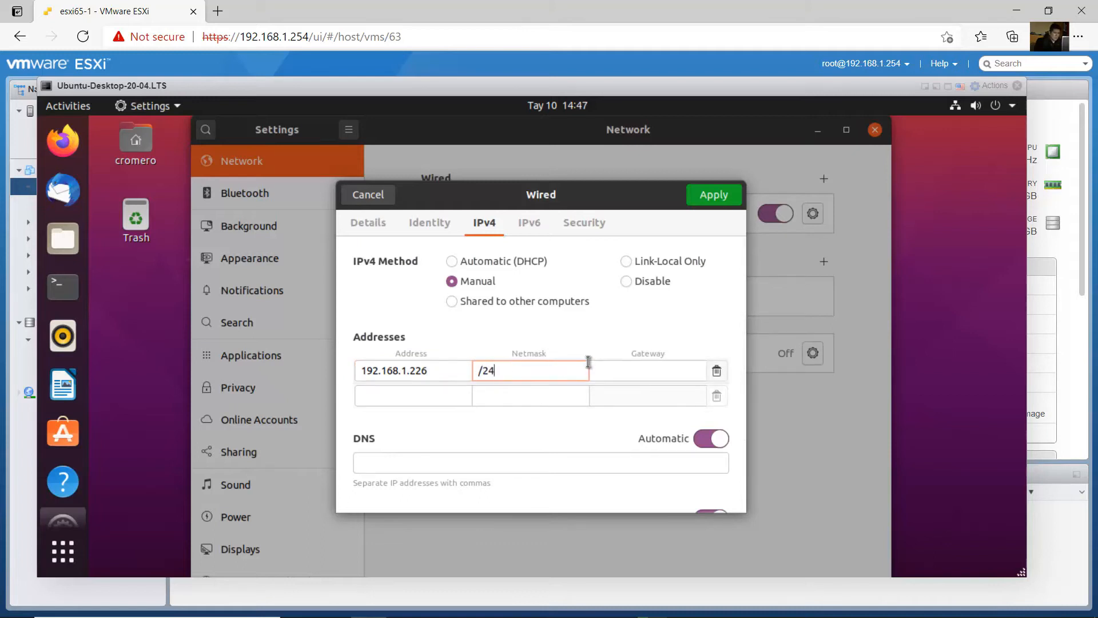
pyautogui.press('Backspace')
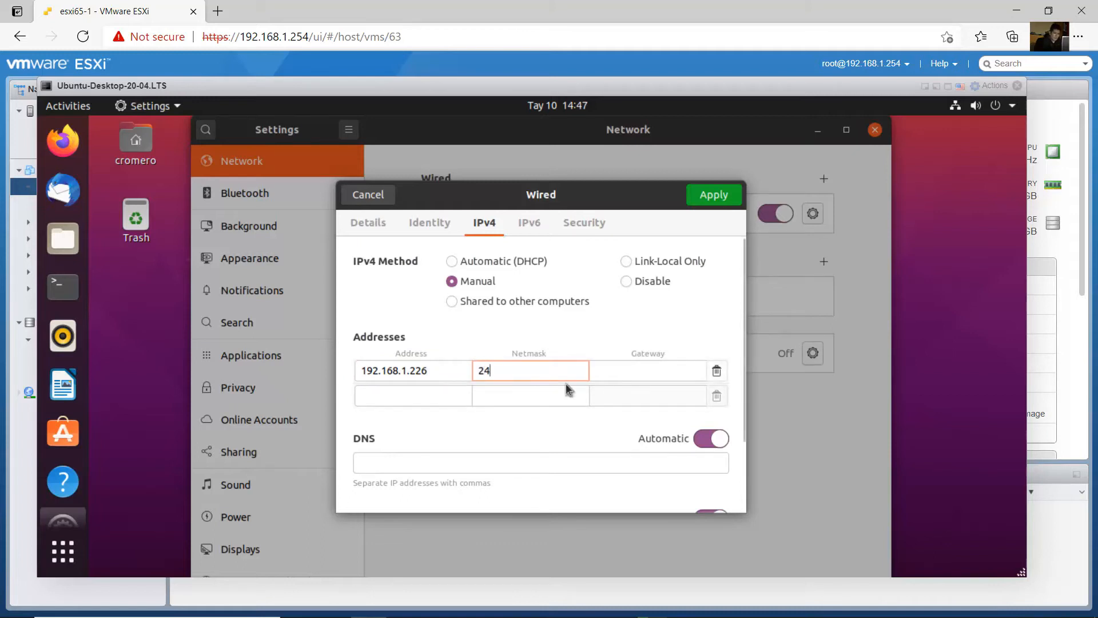
pyautogui.click(647, 370)
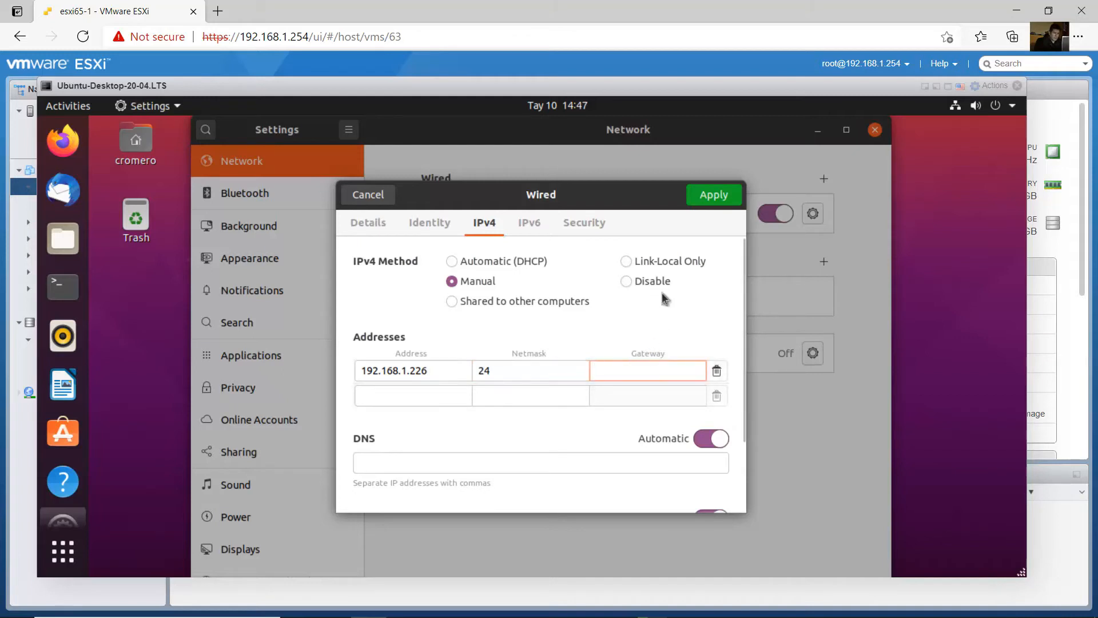
pyautogui.write('192.168.1.1')
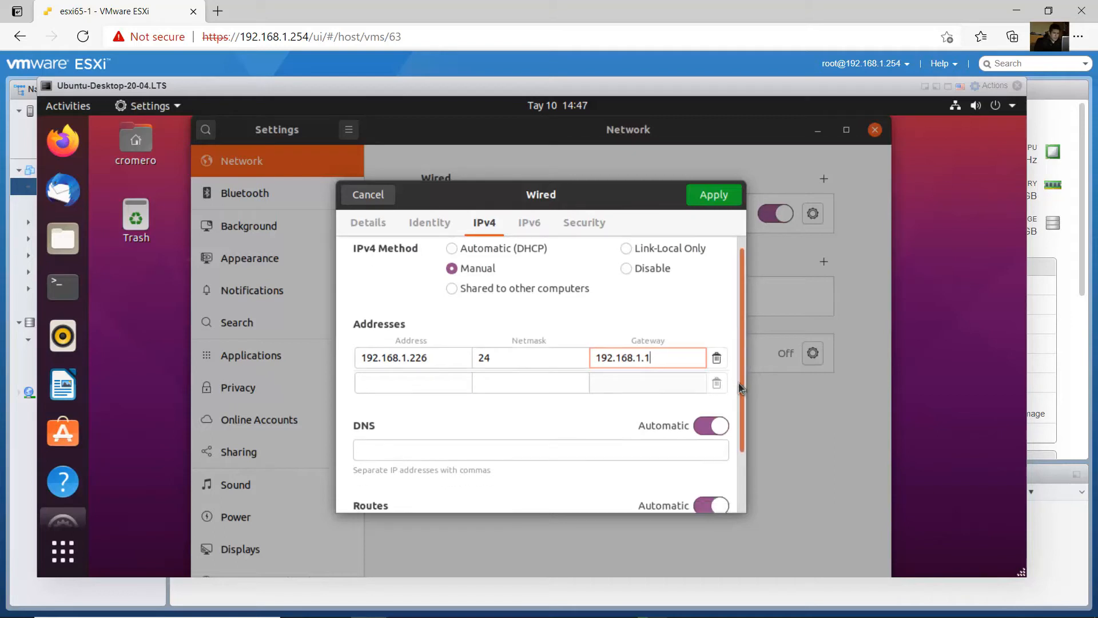
pyautogui.scroll(-3)
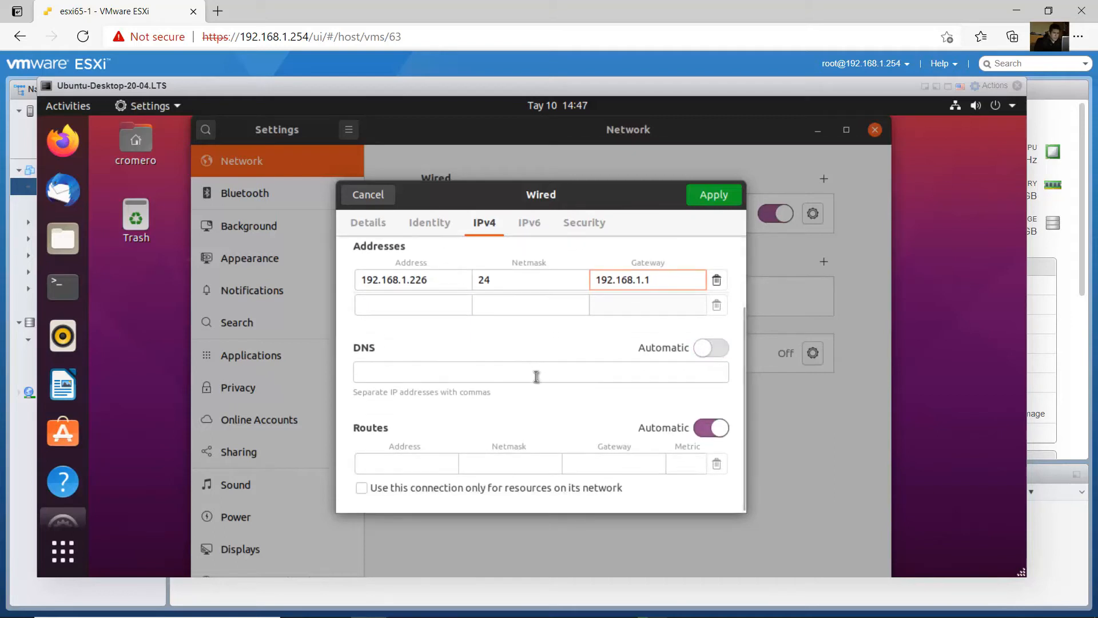
# - Enter IPv4 DNS servers 190.113.220.54, 190.113.220.51 for the wired connection
pyautogui.click(540, 371)
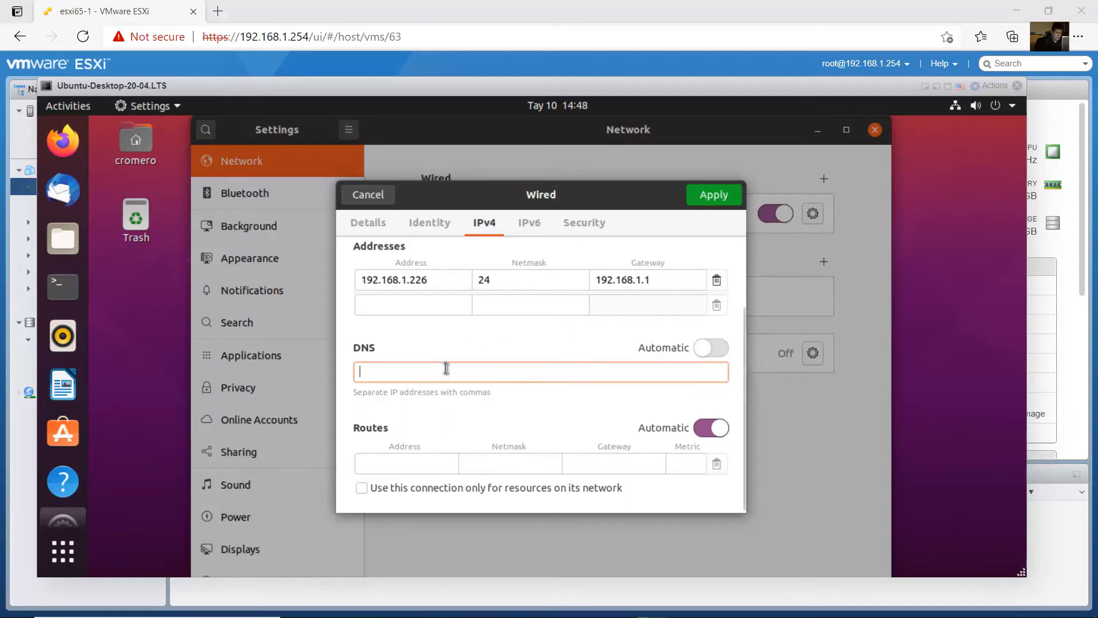
pyautogui.write('190.')
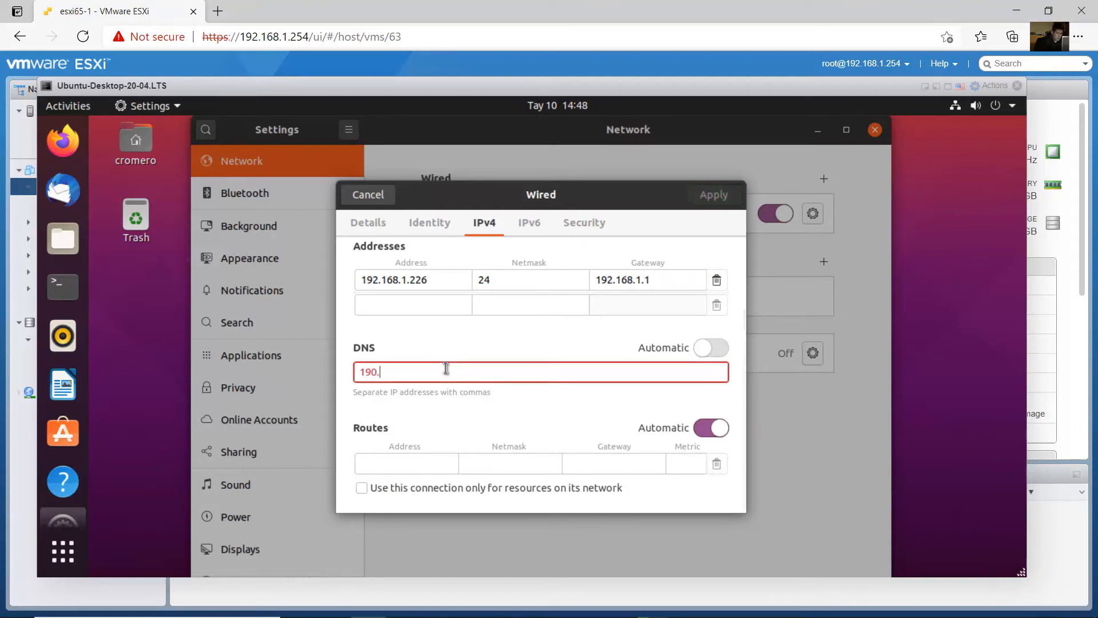
pyautogui.write('113.220')
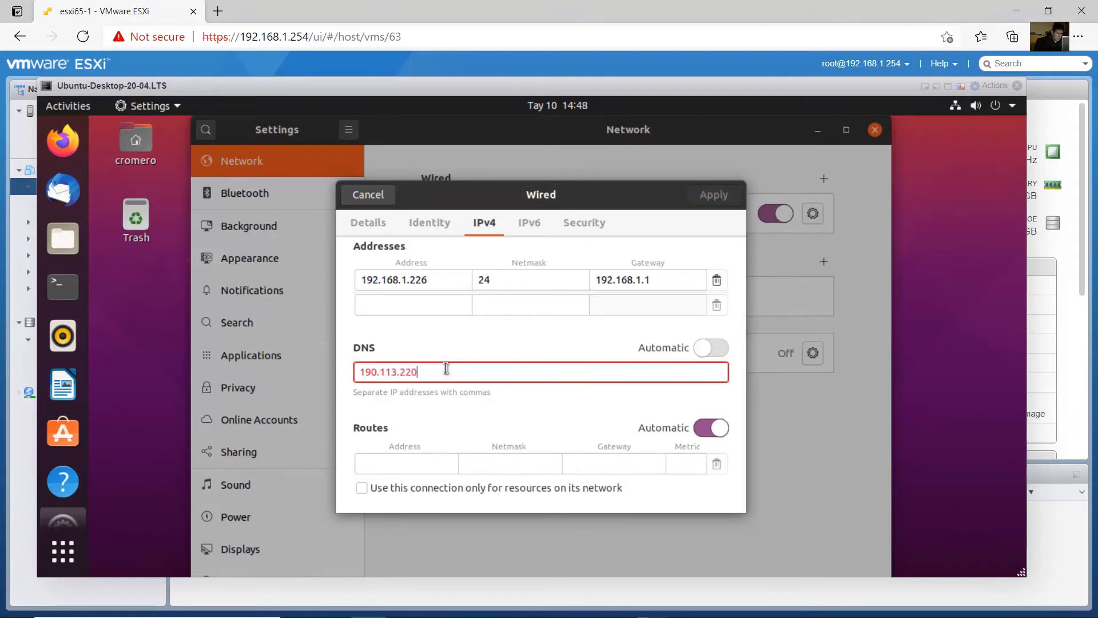
pyautogui.write('.54')
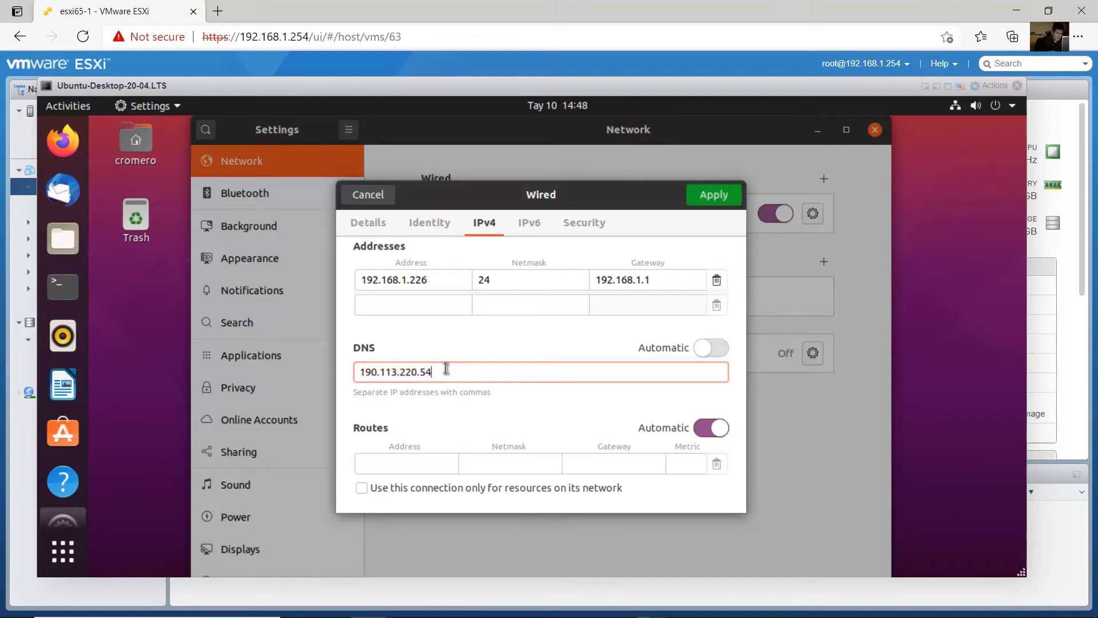
pyautogui.write(',')
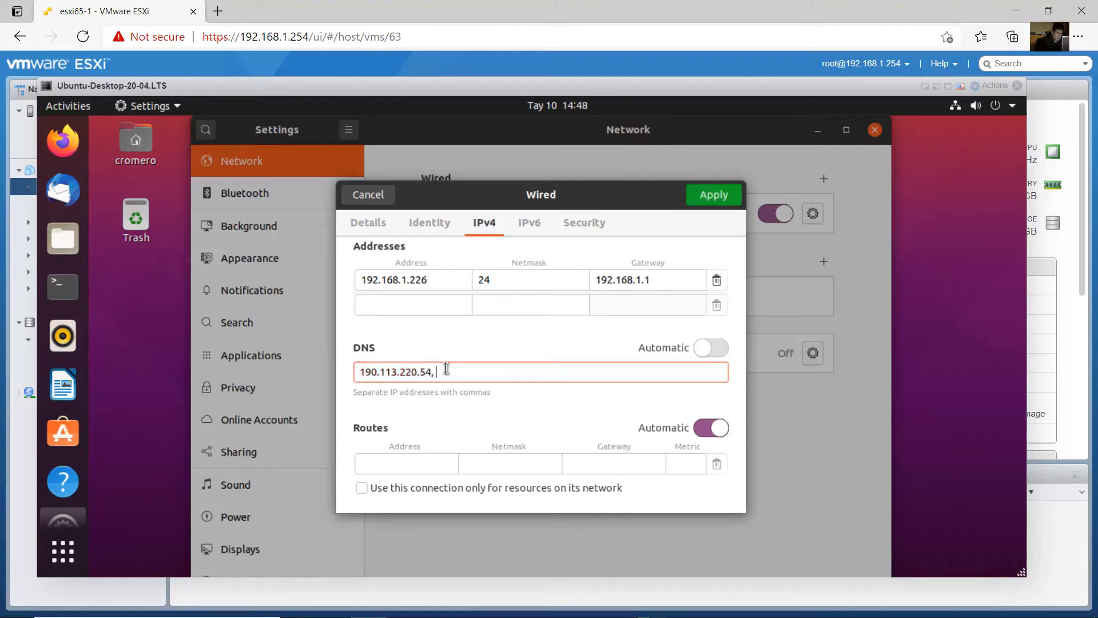
pyautogui.write('190.113.')
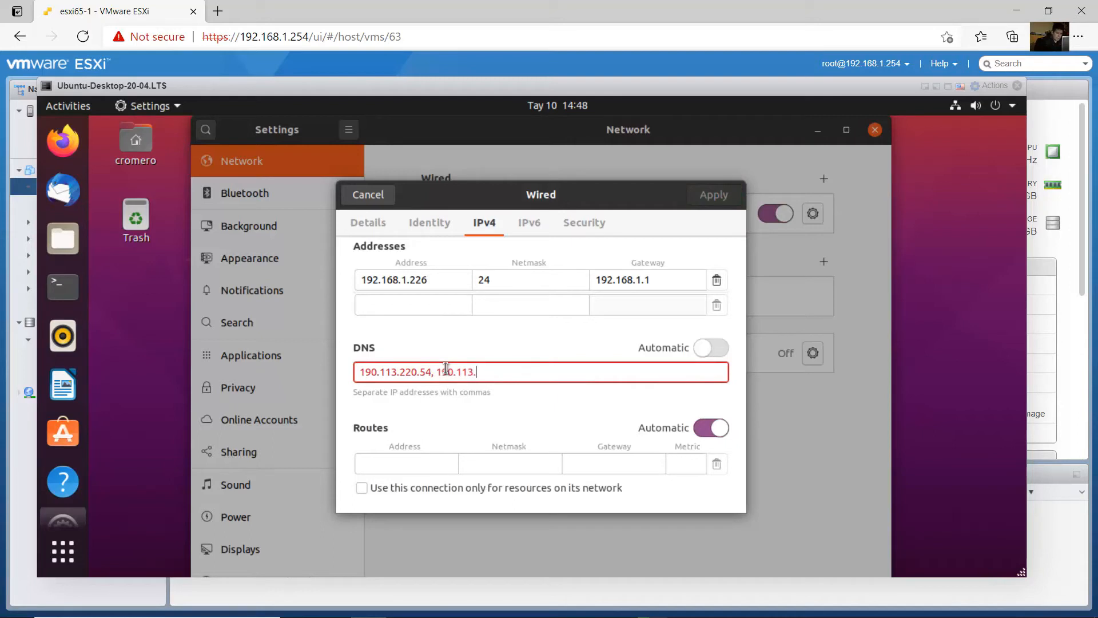
pyautogui.write('220.51')
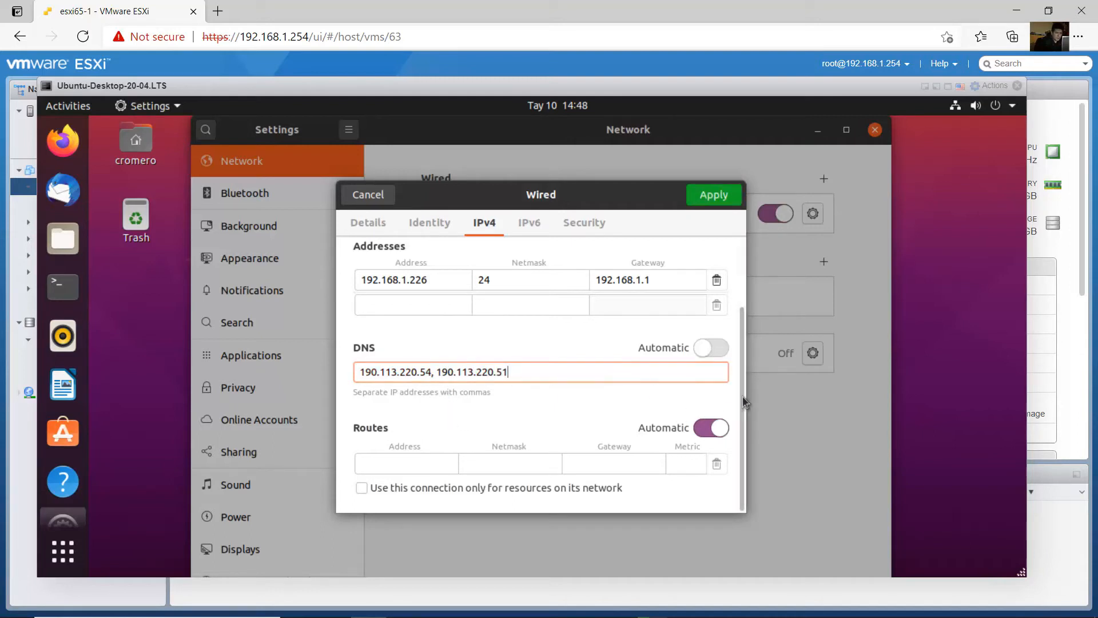
# - On the IPv6 tab, enter the manual address 2800:200:f5c0:1570::226
pyautogui.click(529, 221)
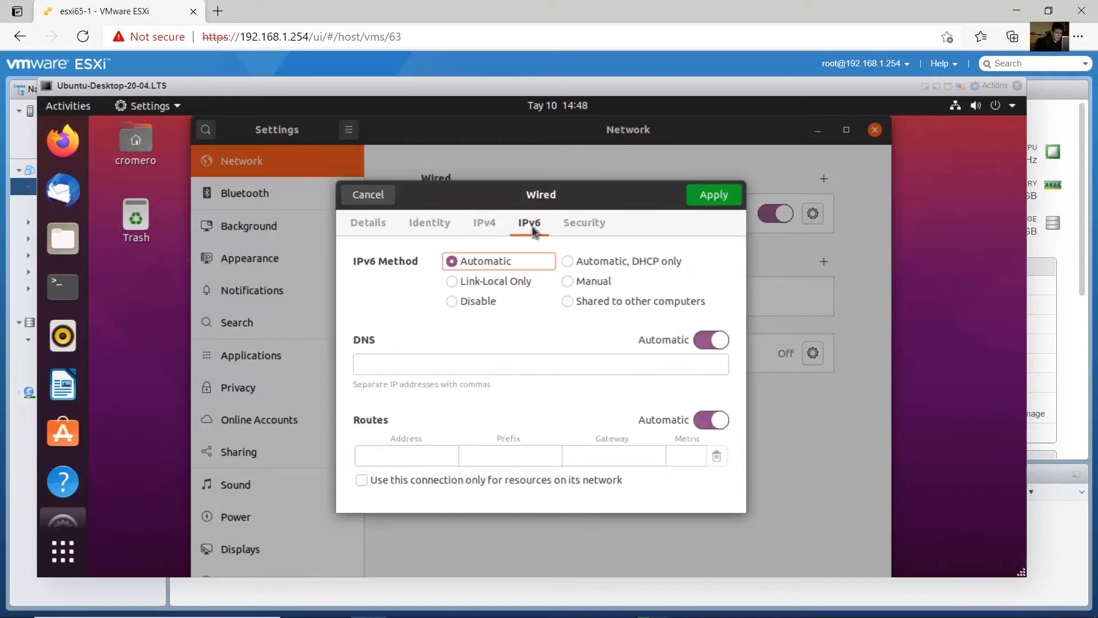
pyautogui.moveTo(580, 293)
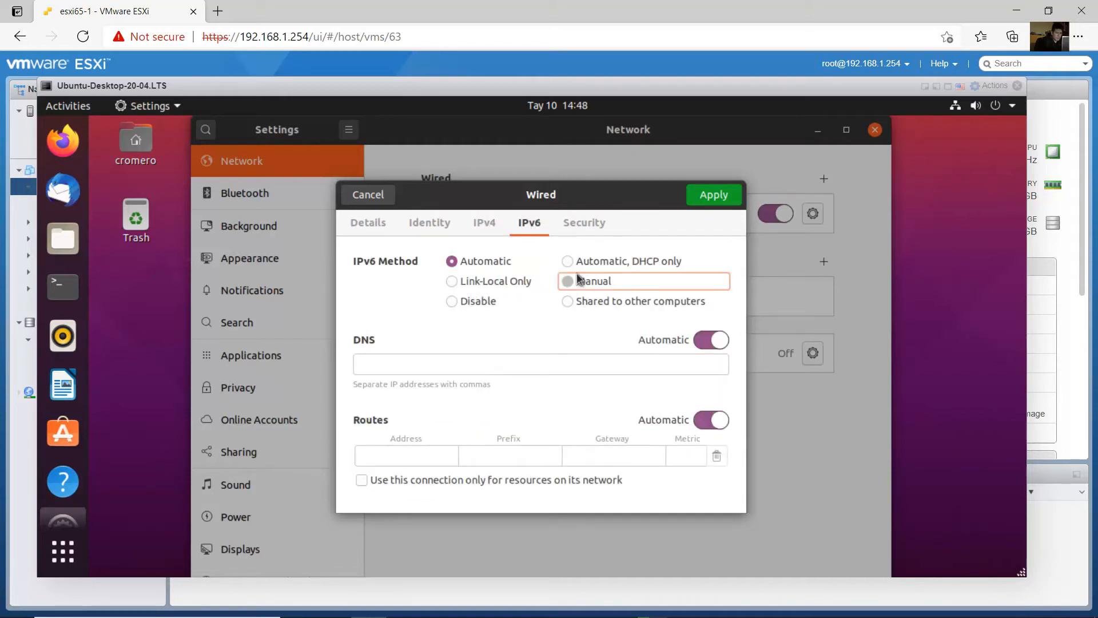
pyautogui.click(568, 281)
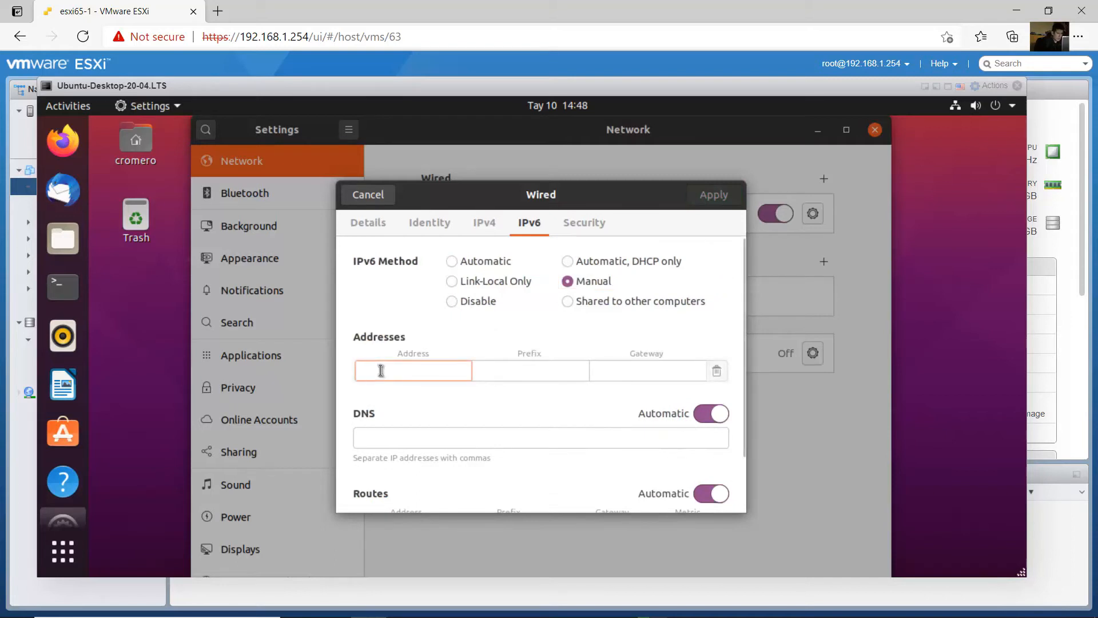
pyautogui.write('2')
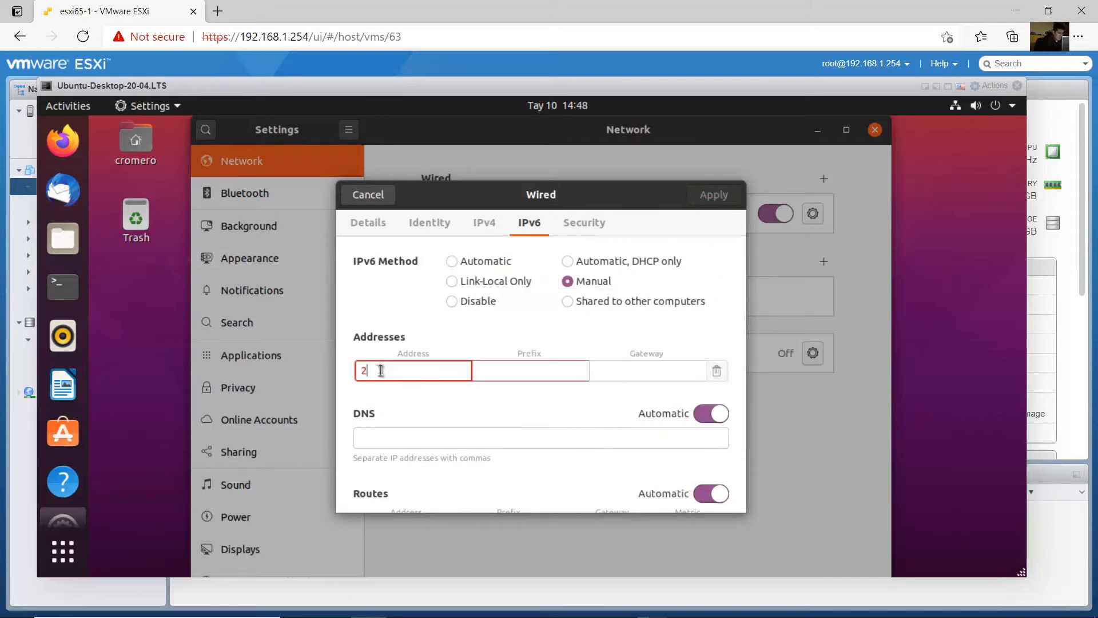
pyautogui.write('800:2')
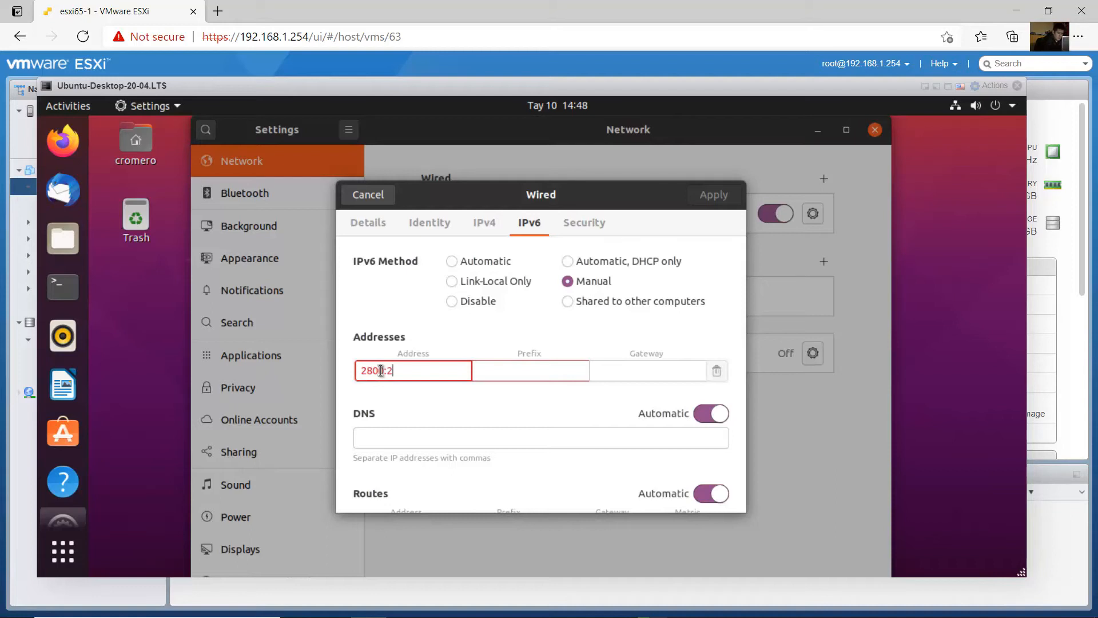
pyautogui.write('00:')
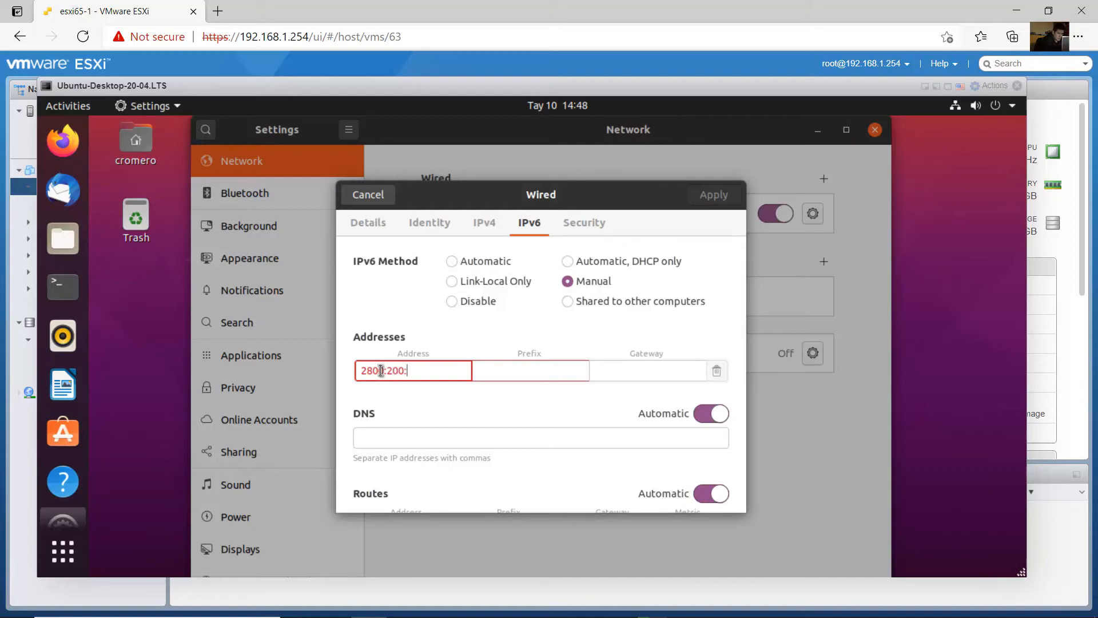
pyautogui.write('f5c')
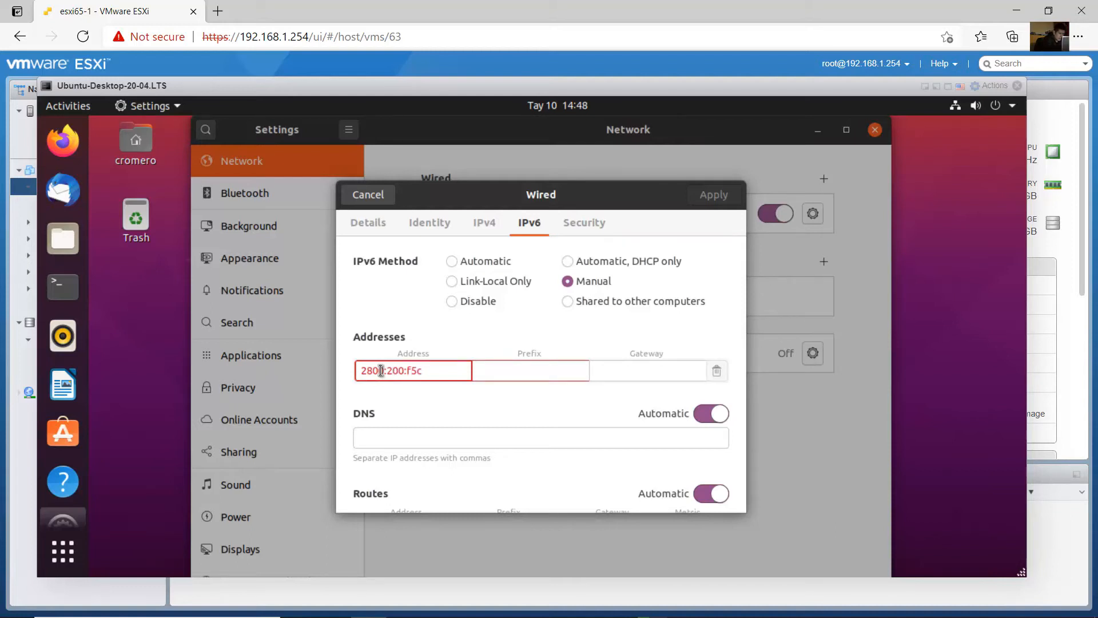
pyautogui.write('0:1')
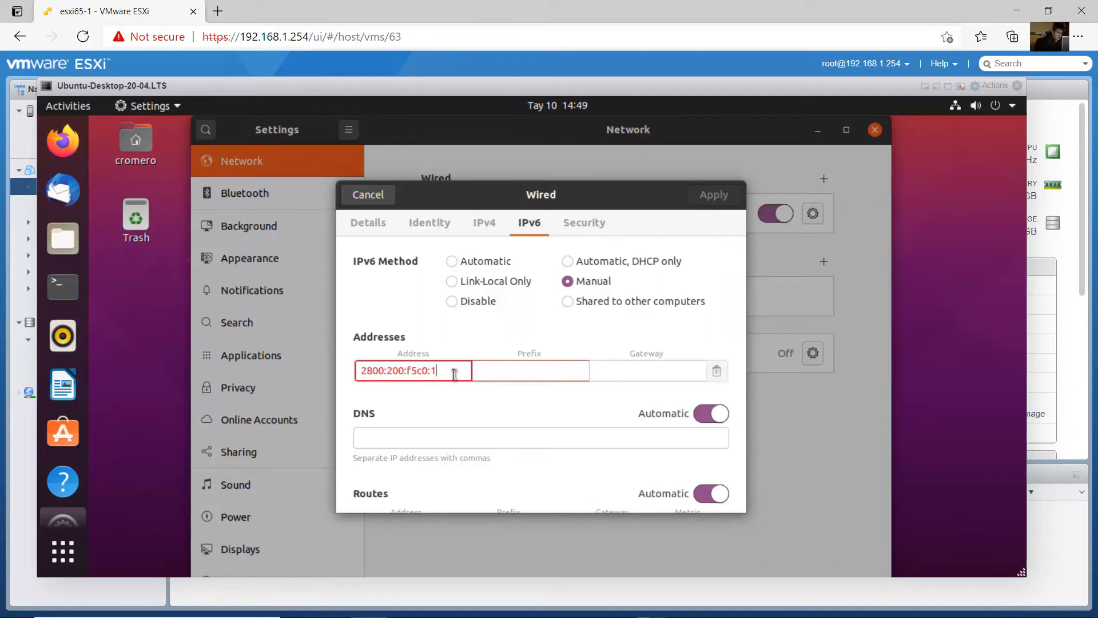
pyautogui.write('57')
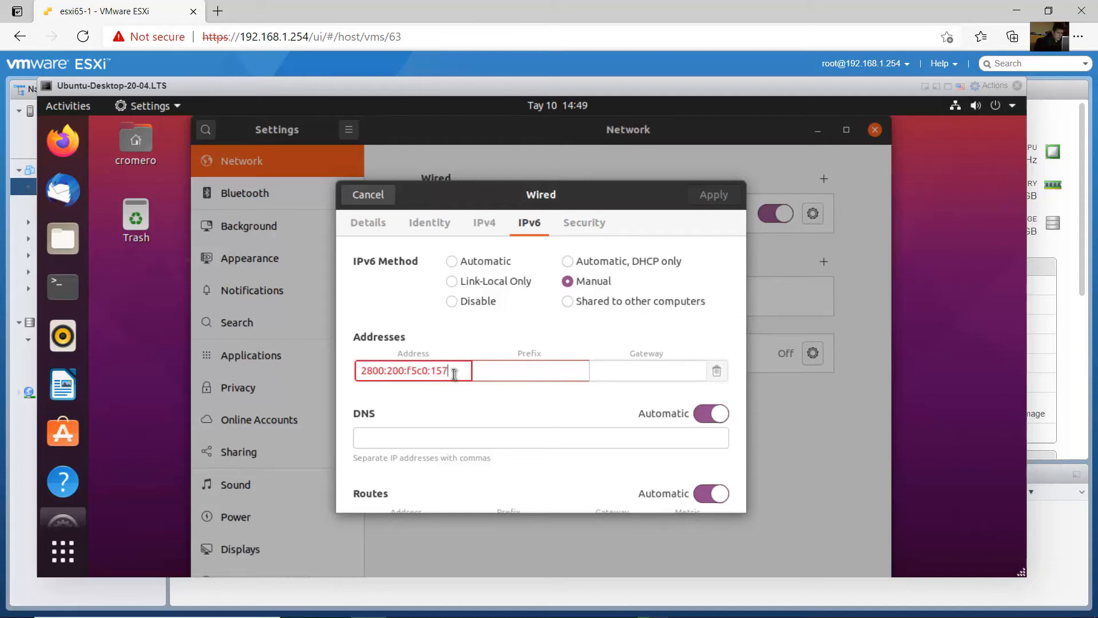
pyautogui.write('0')
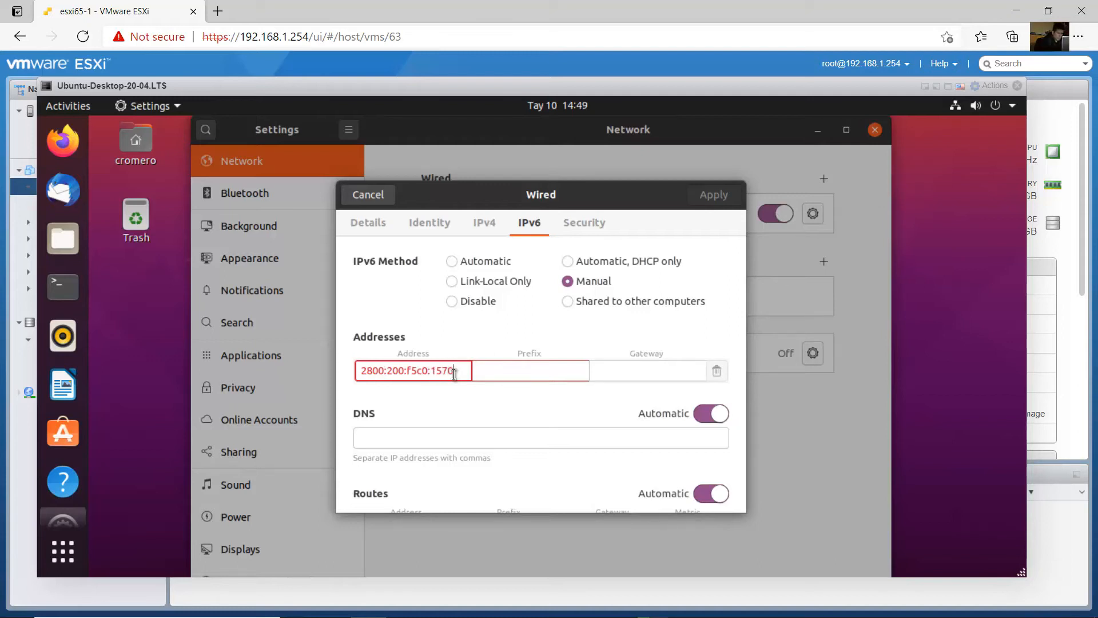
pyautogui.write(':')
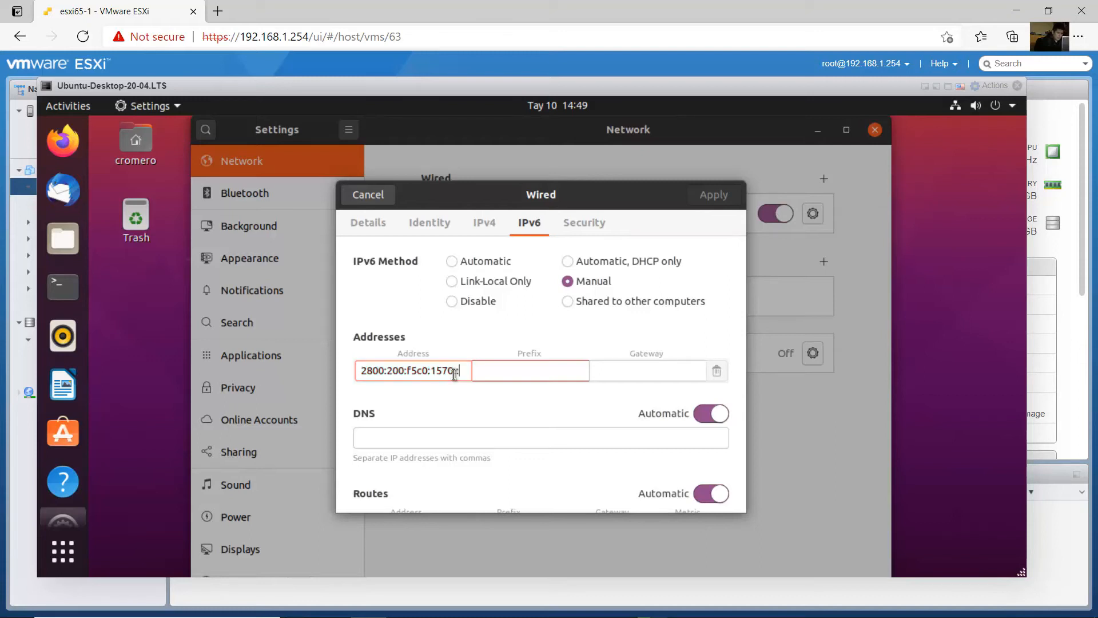
pyautogui.write('::226')
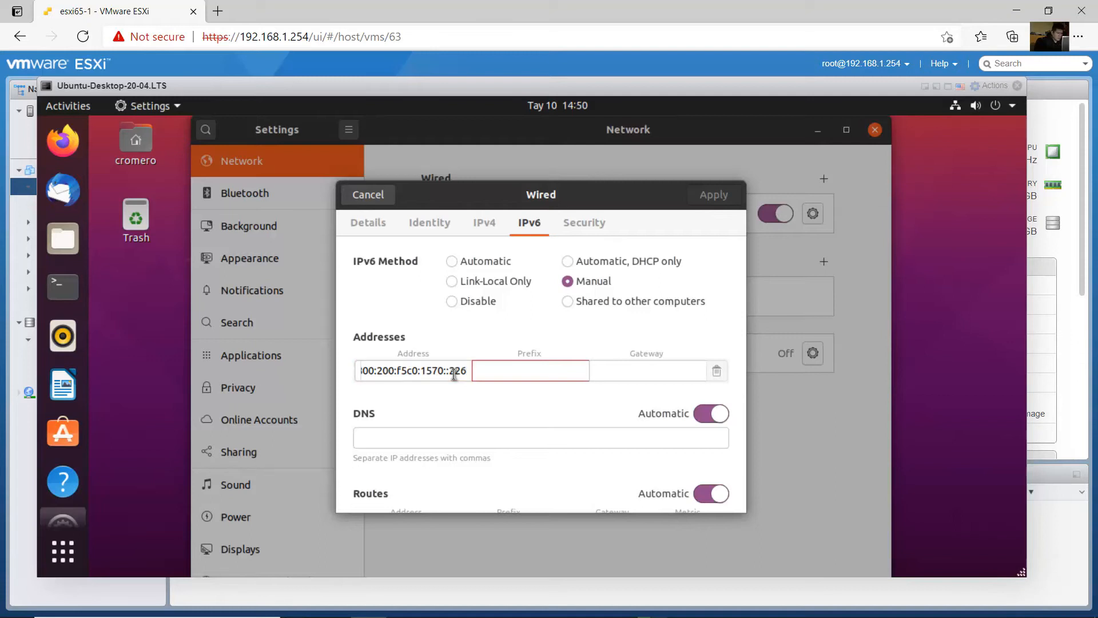
# - Enter IPv6 prefix 64 and gateway fe80::f64b:2aff:feeb:83b3
pyautogui.click(531, 371)
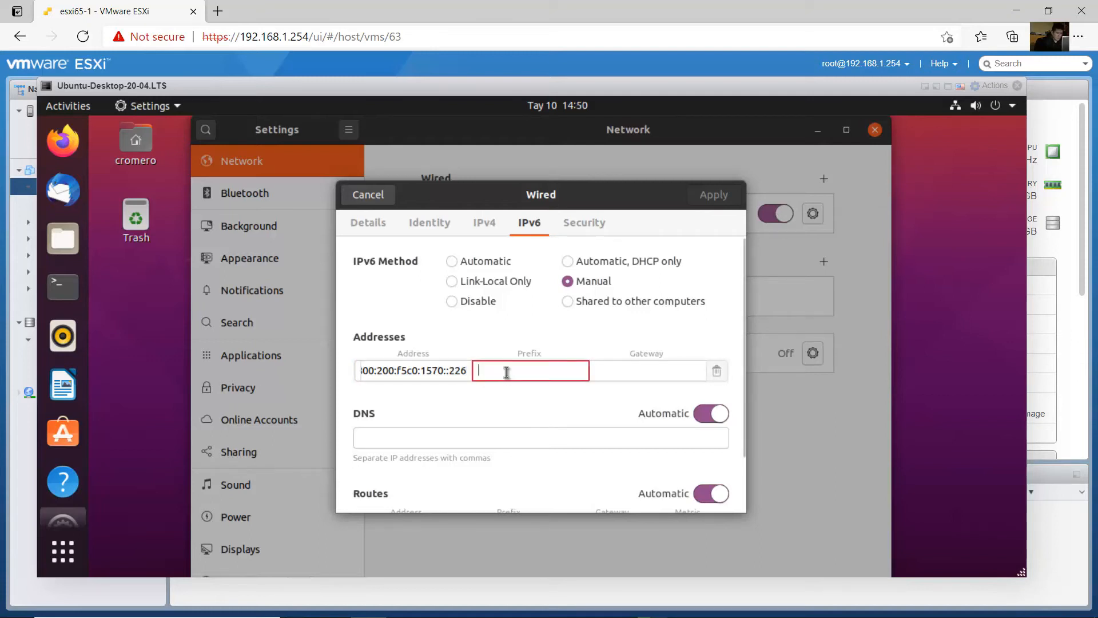
pyautogui.write('64')
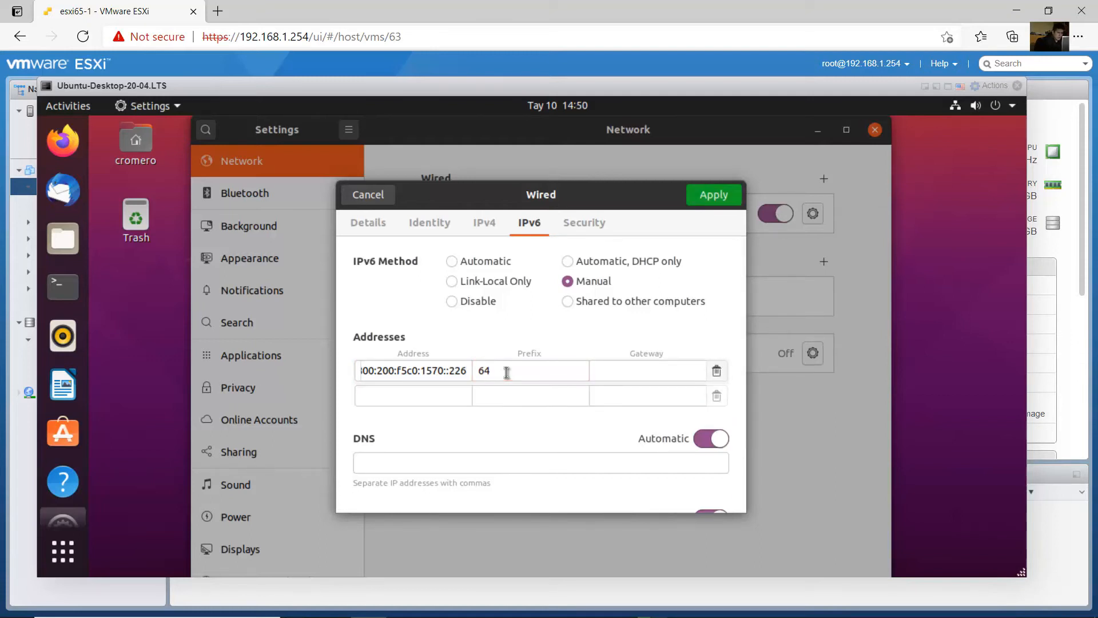
pyautogui.click(647, 370)
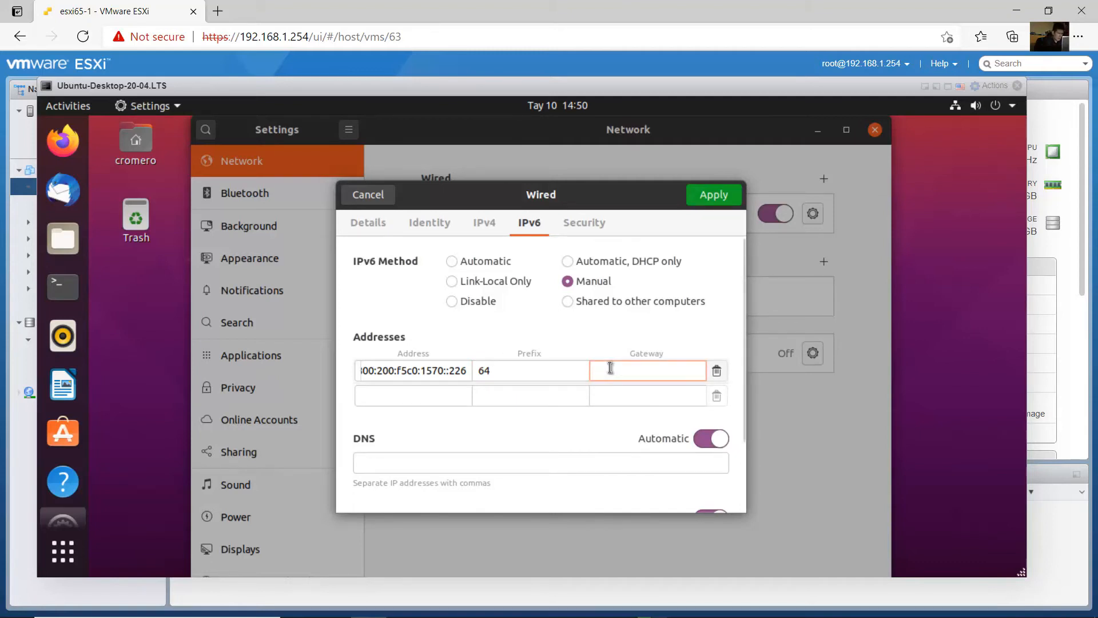
pyautogui.click(646, 370)
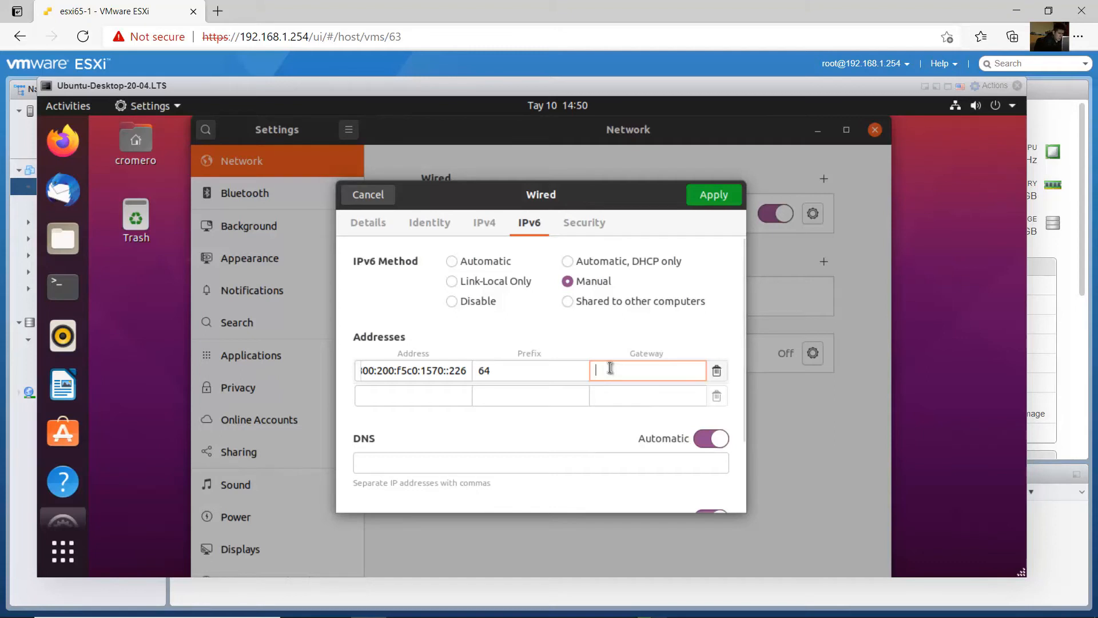
pyautogui.write('fe')
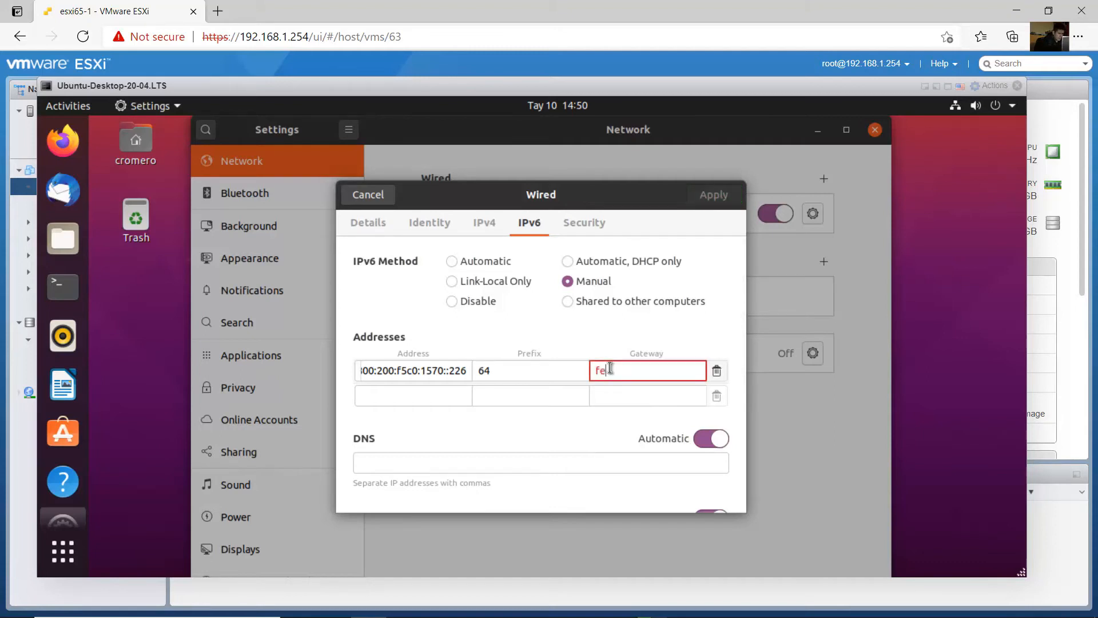
pyautogui.write('80::')
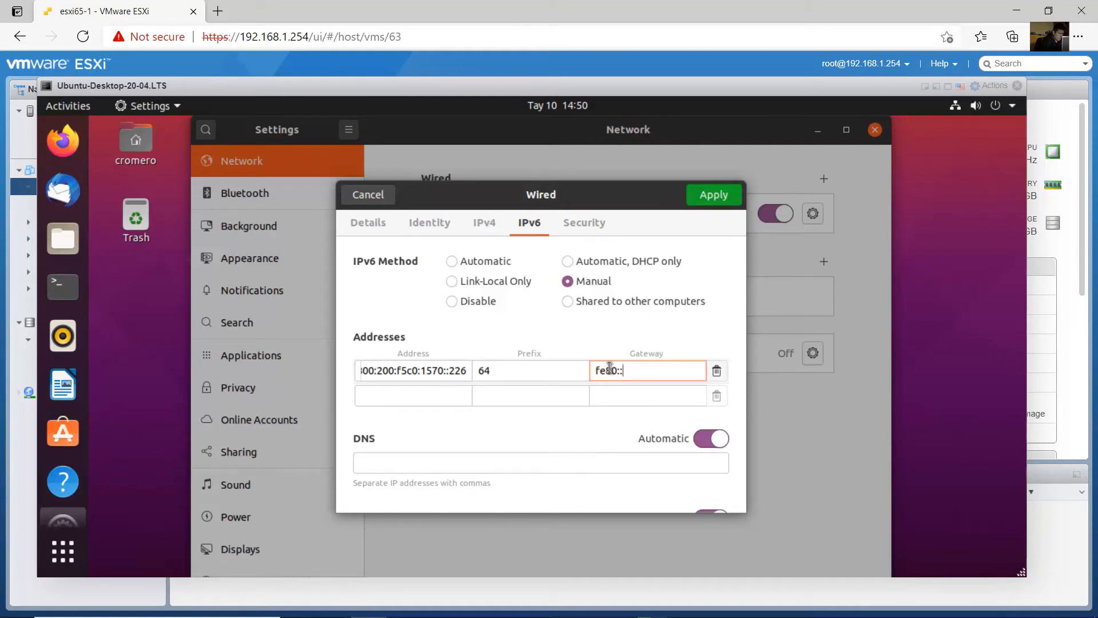
pyautogui.write('f')
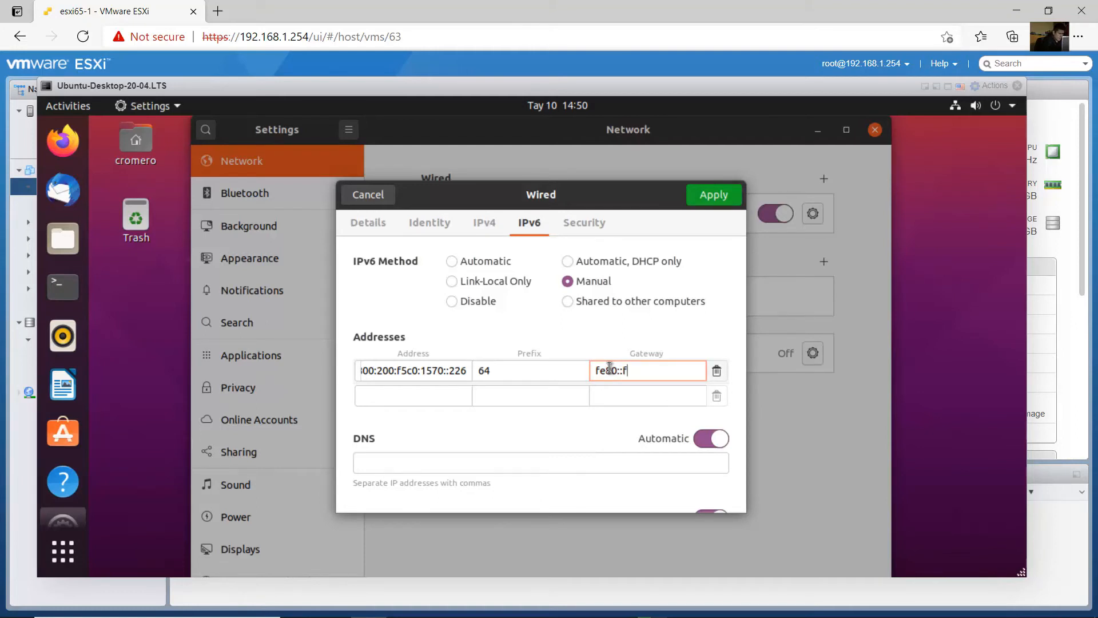
pyautogui.write('64b')
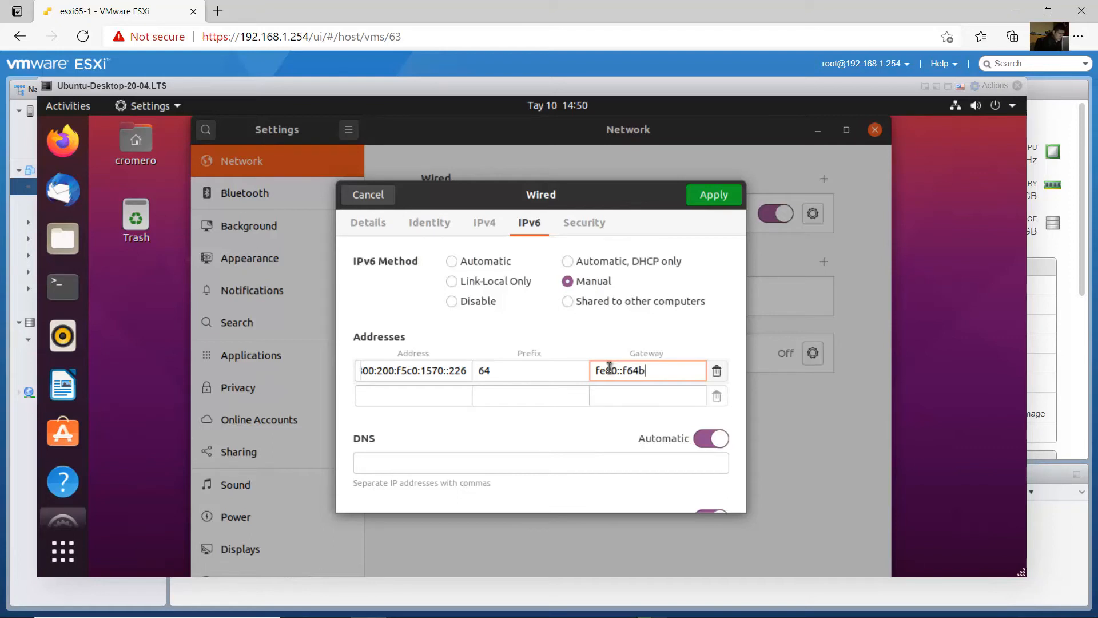
pyautogui.write(':2')
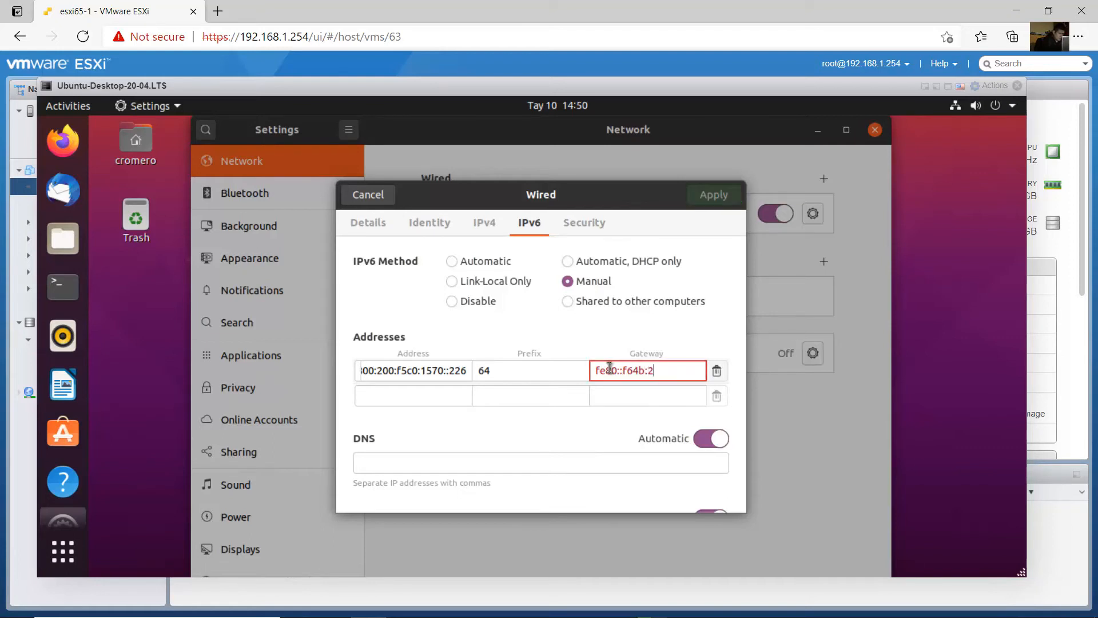
pyautogui.write('af')
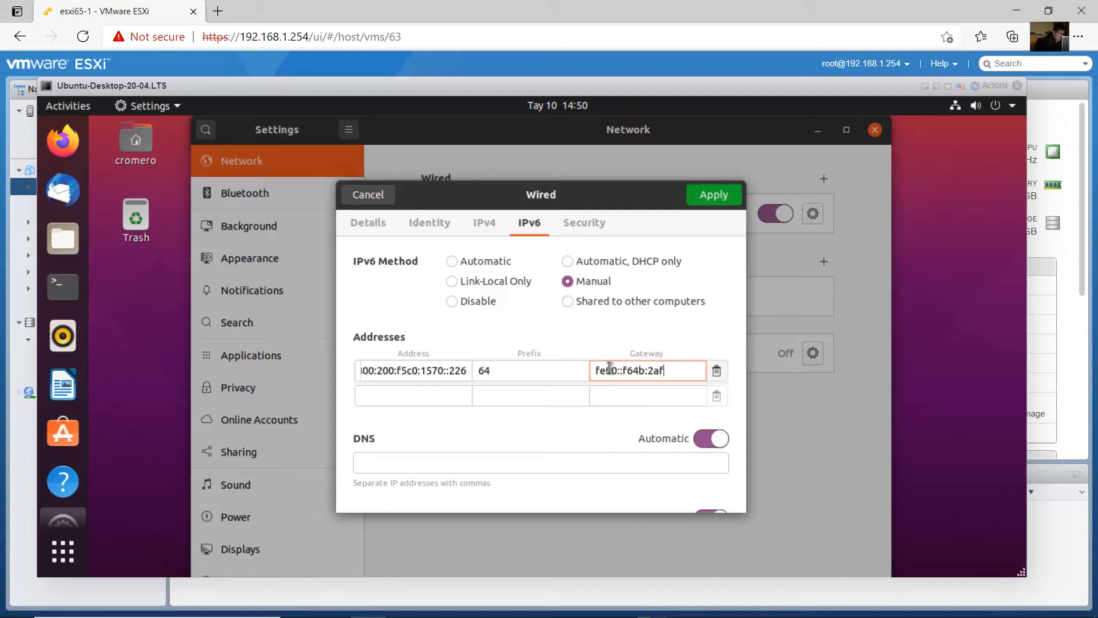
pyautogui.write('f:feeb:83')
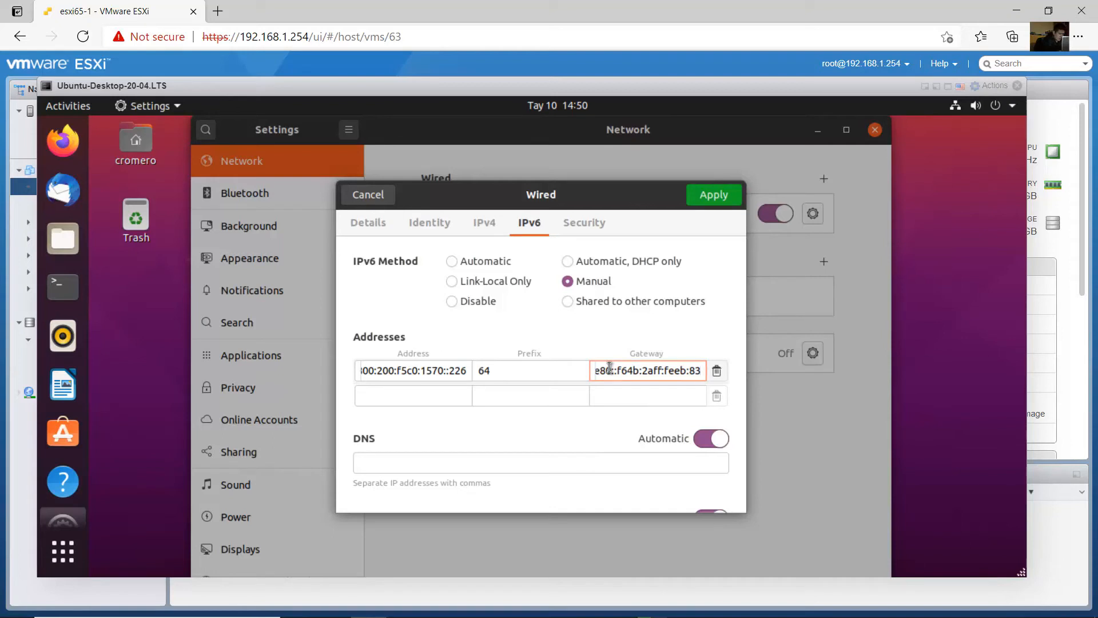
pyautogui.write('b3')
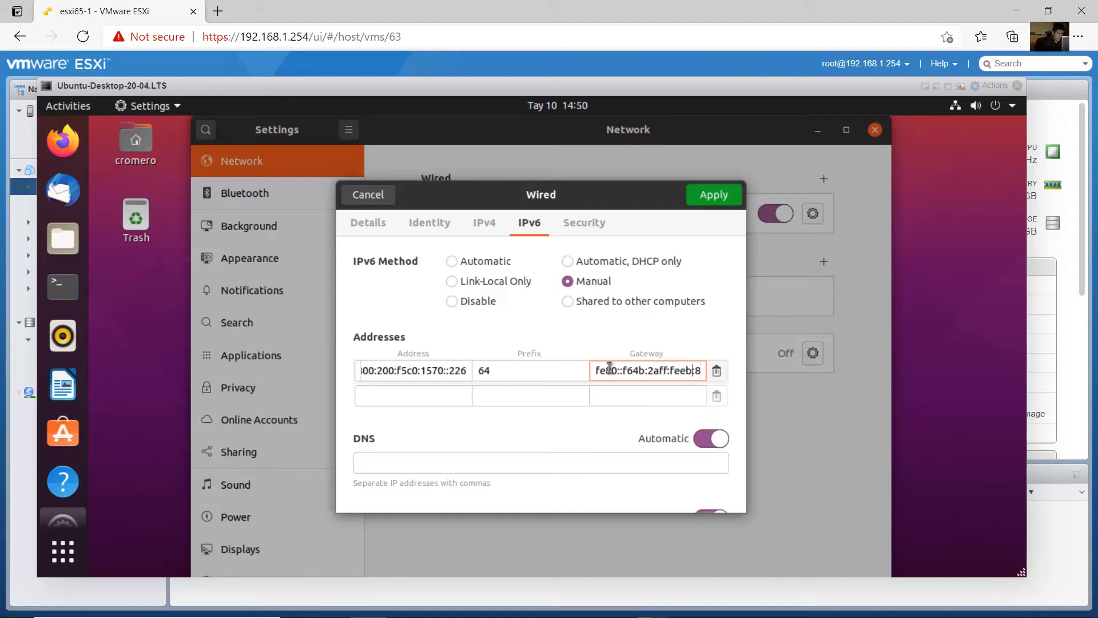
pyautogui.write('83b3')
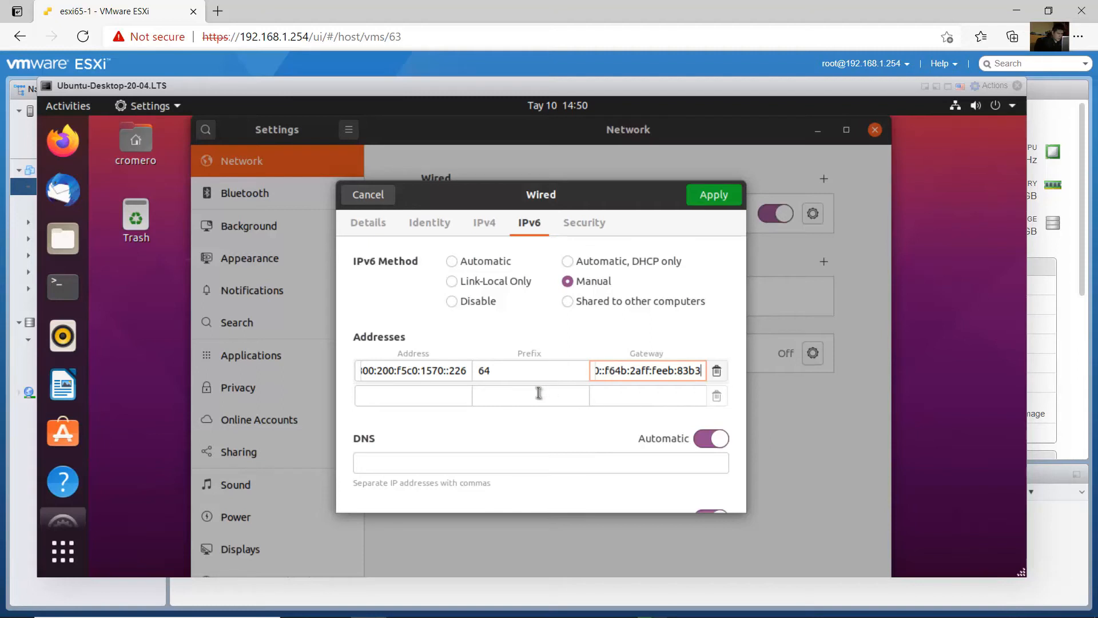
# - Turn off automatic IPv6 DNS and enter 2800:200:2000::410, 2800:200:2000::d0
pyautogui.click(540, 462)
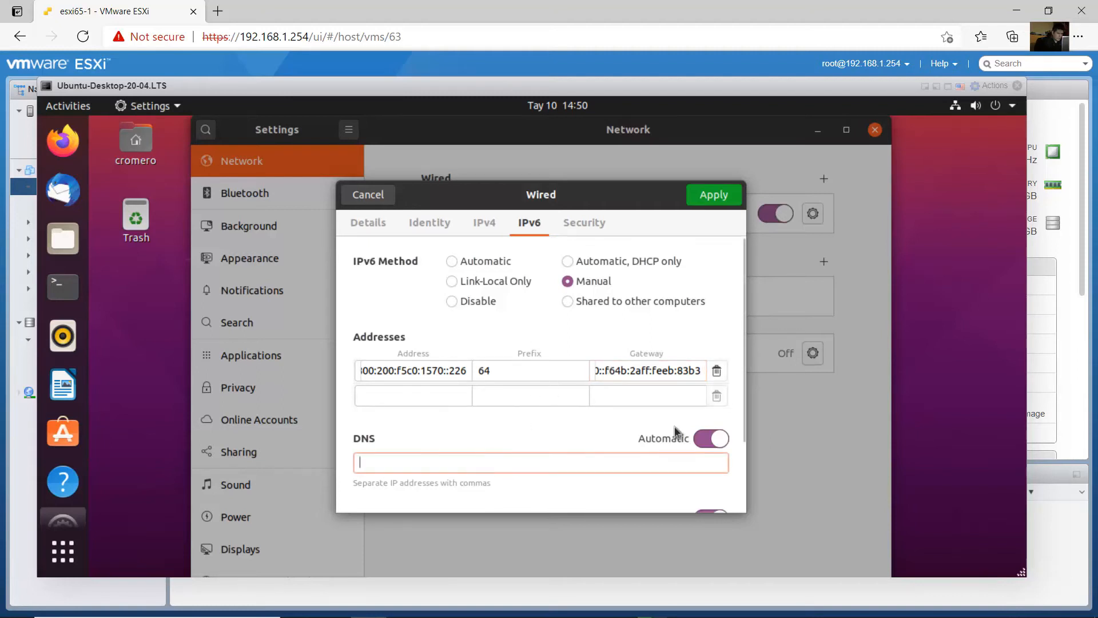
pyautogui.click(709, 438)
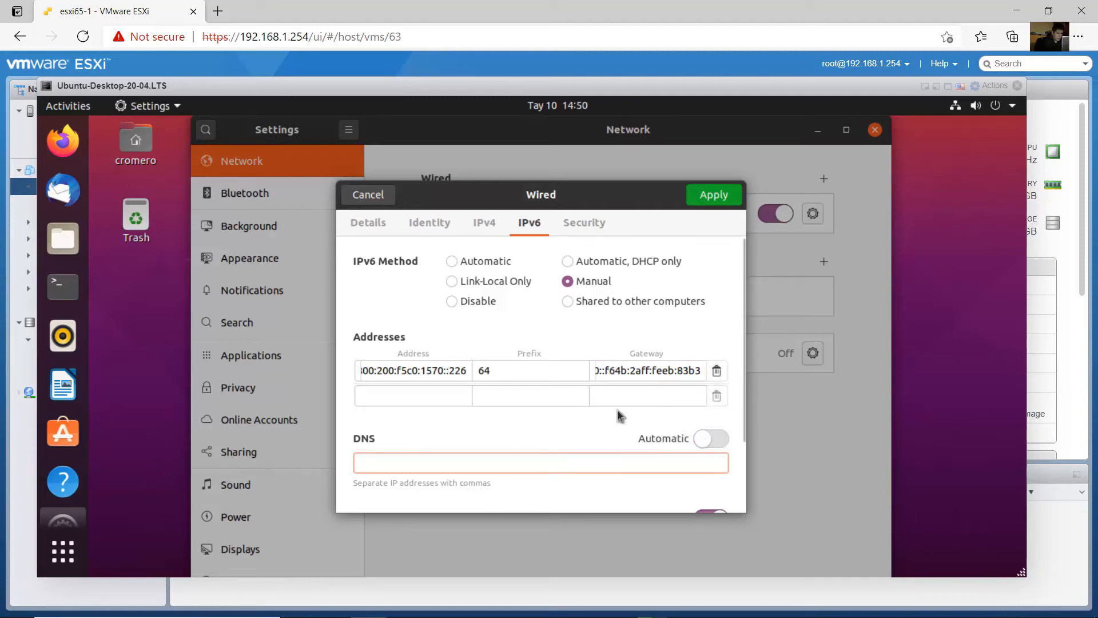
pyautogui.write('2800:2')
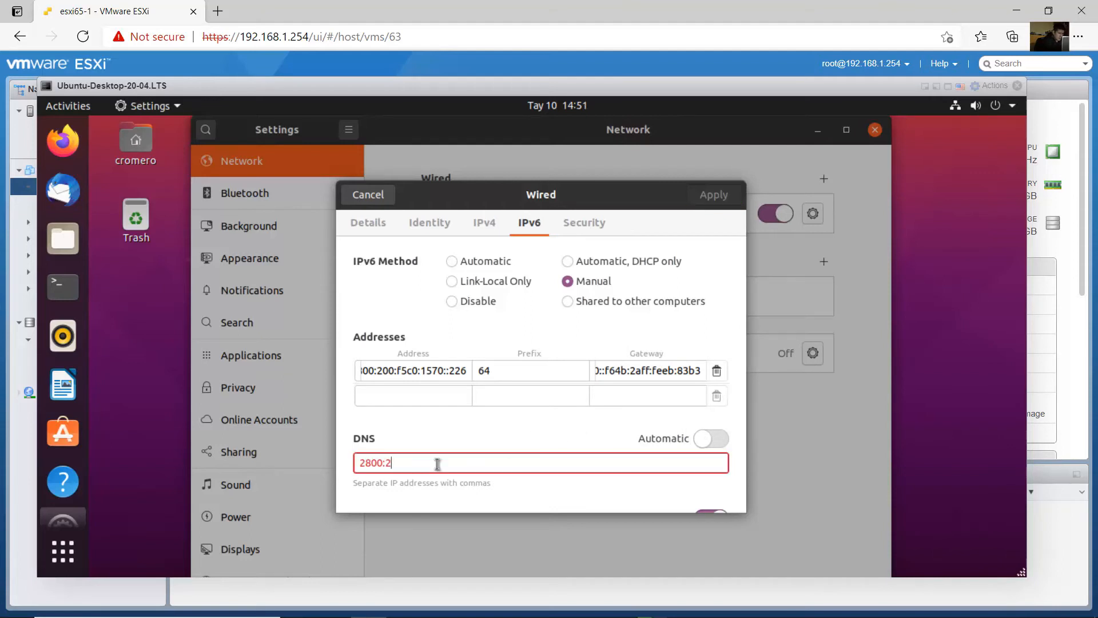
pyautogui.write('00')
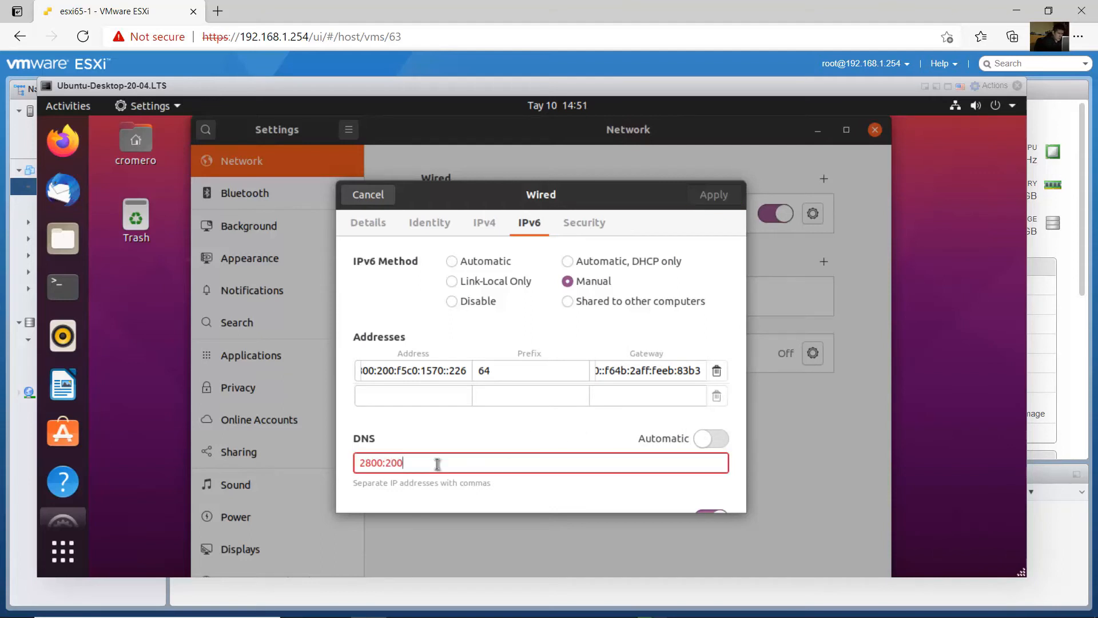
pyautogui.write('2000')
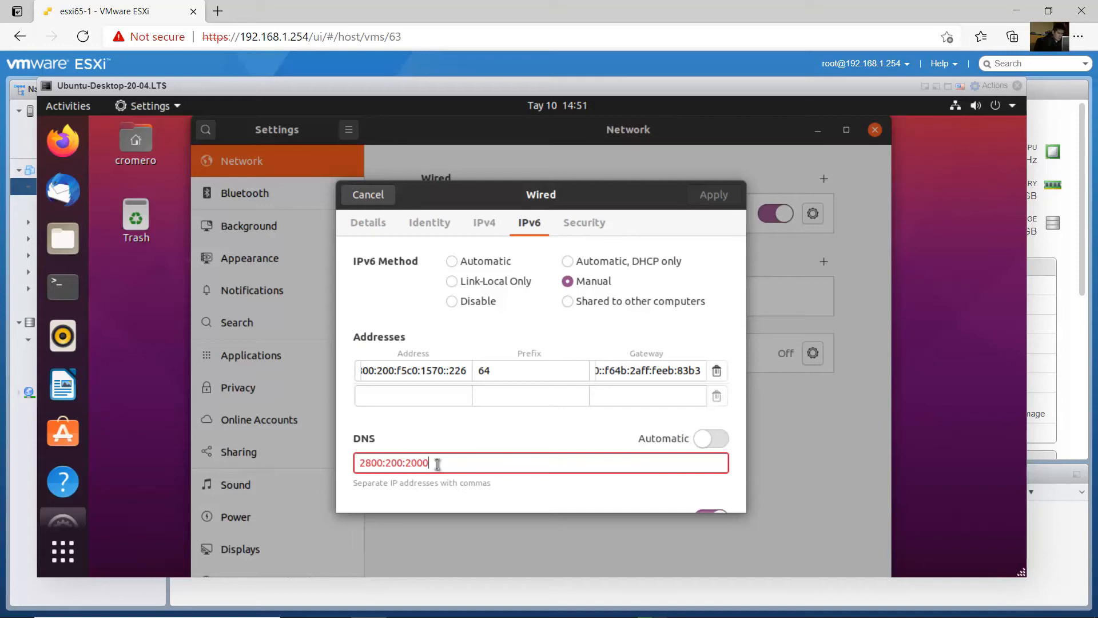
pyautogui.write('::')
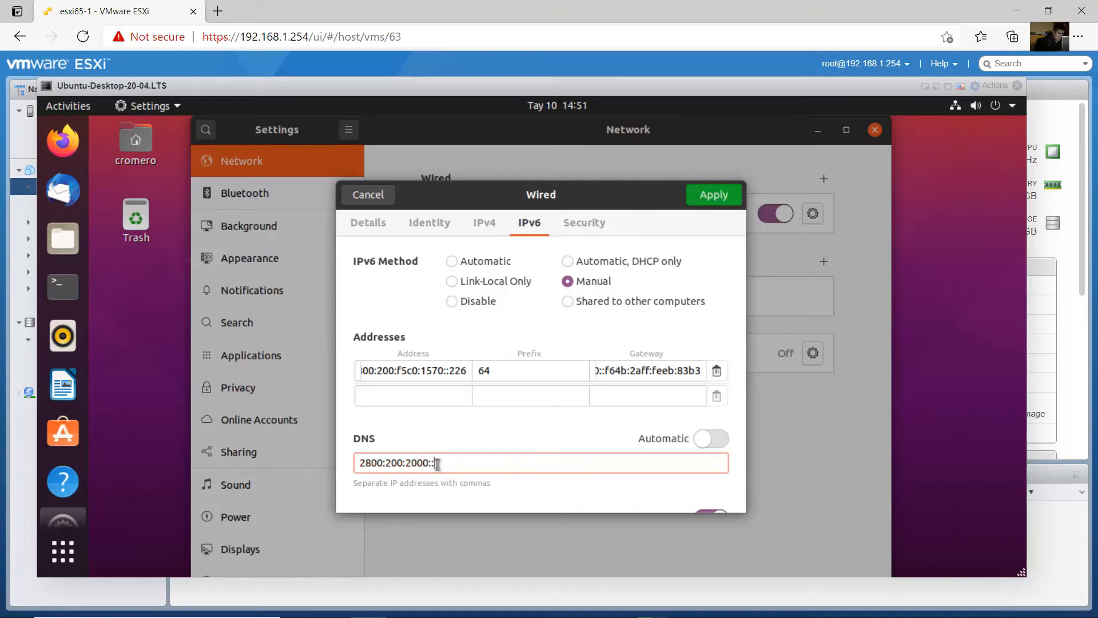
pyautogui.write('110')
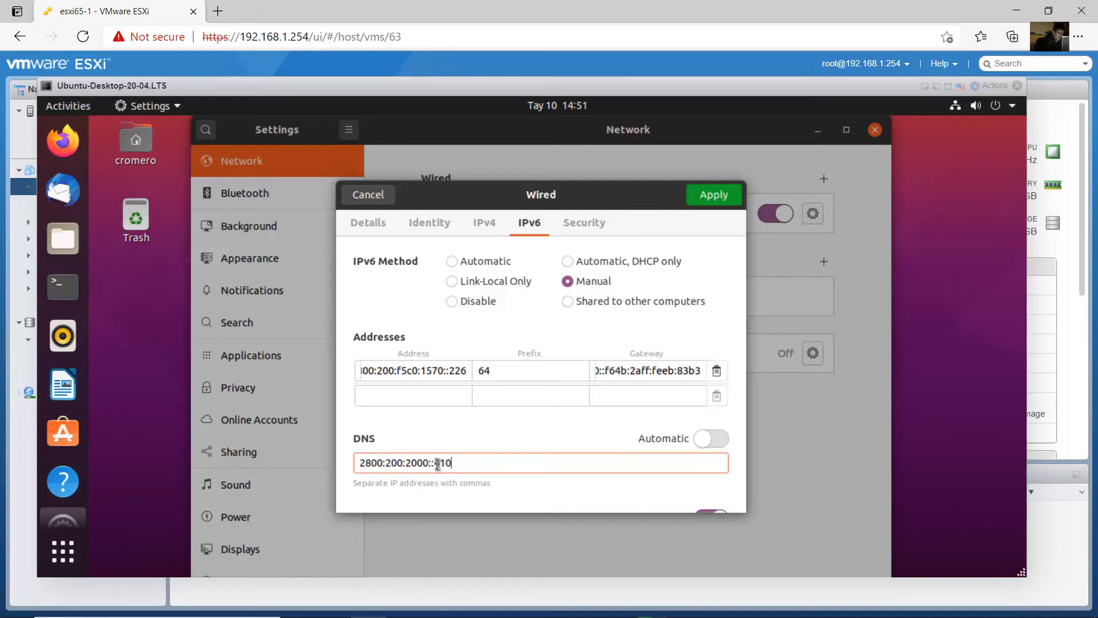
pyautogui.write(',20')
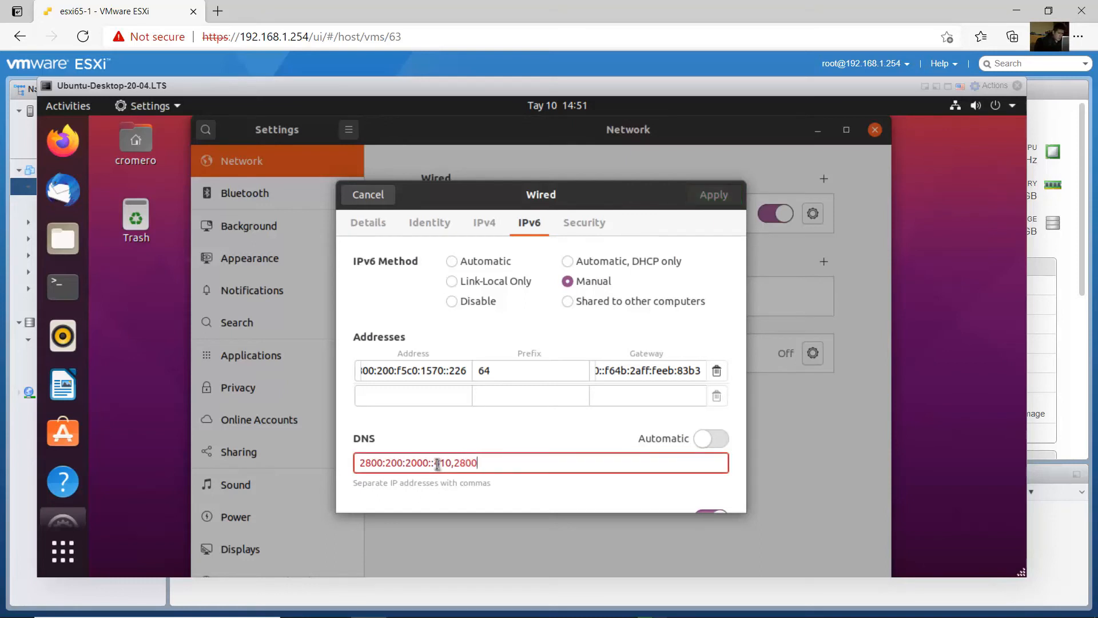
pyautogui.write(':200')
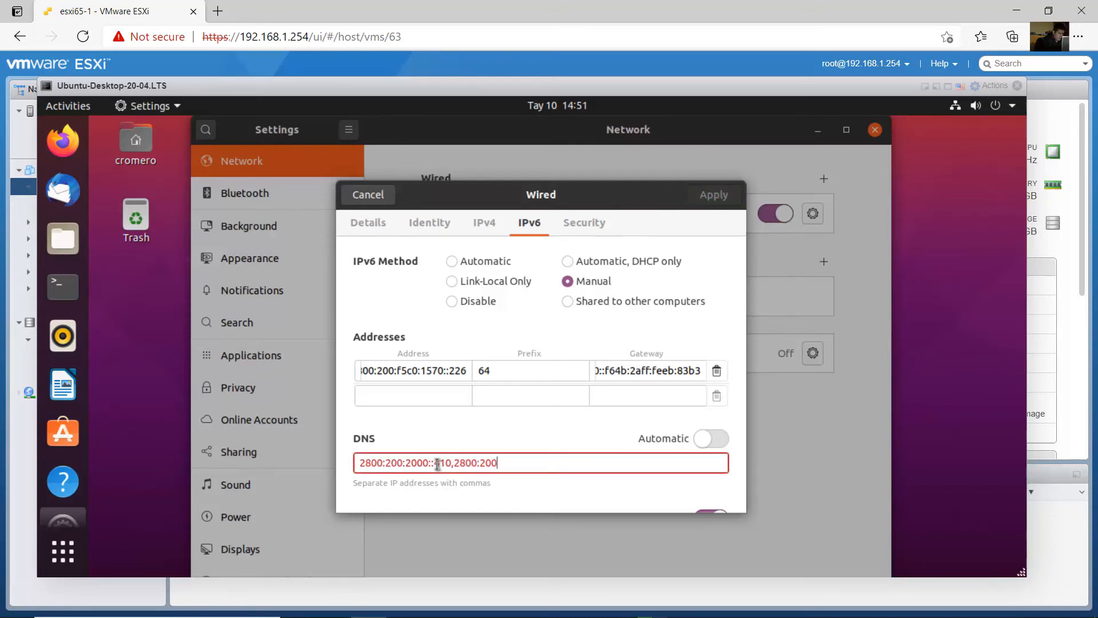
pyautogui.write(':2000')
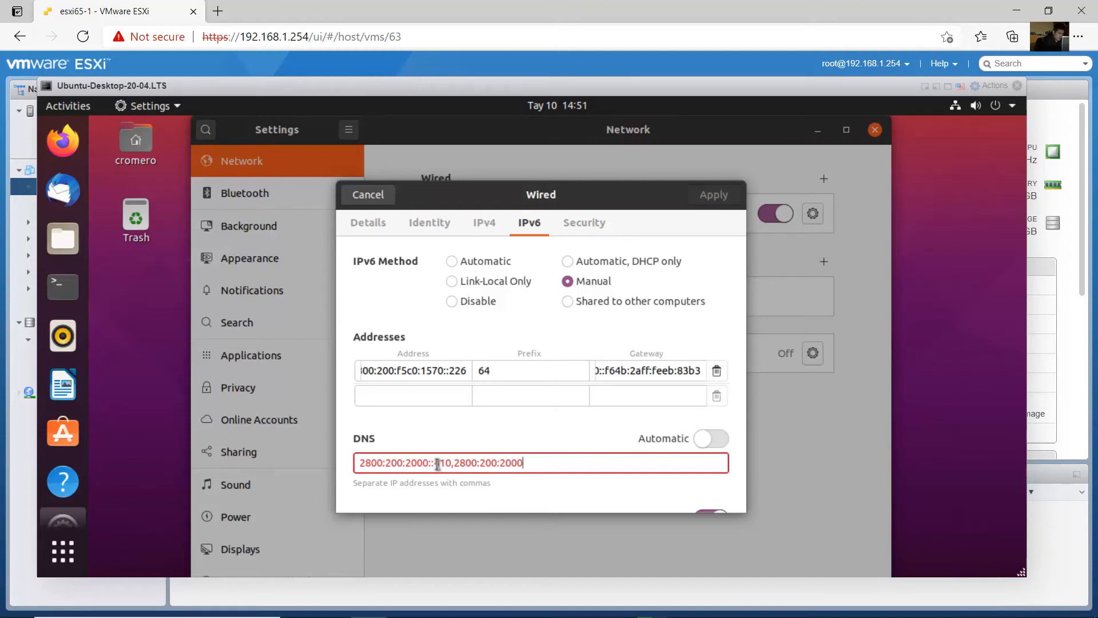
pyautogui.write(':d0')
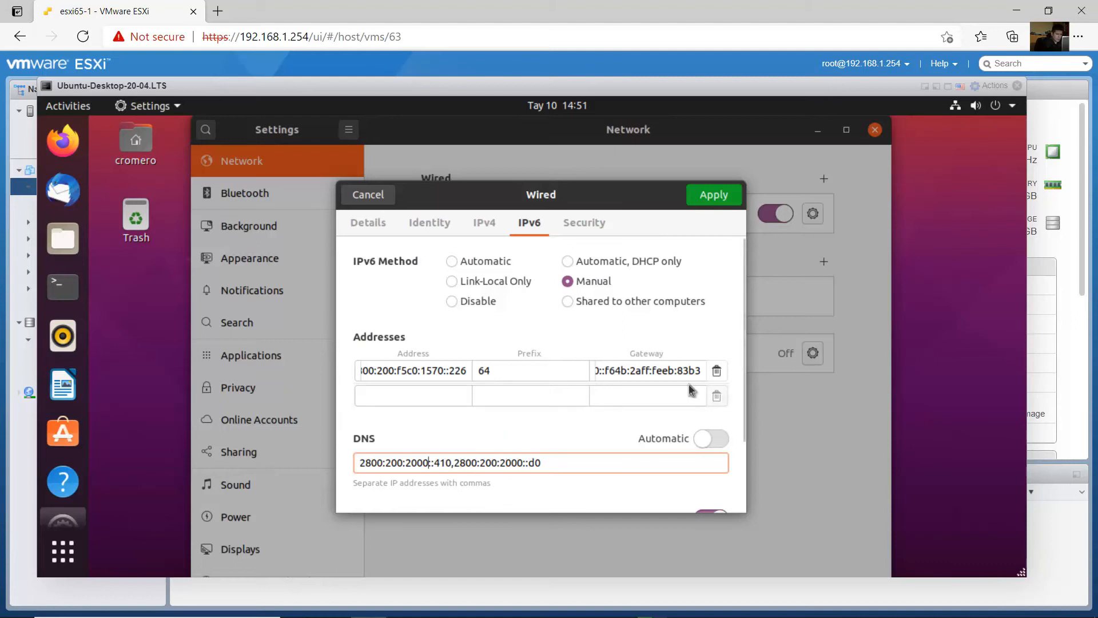
pyautogui.scroll(-3)
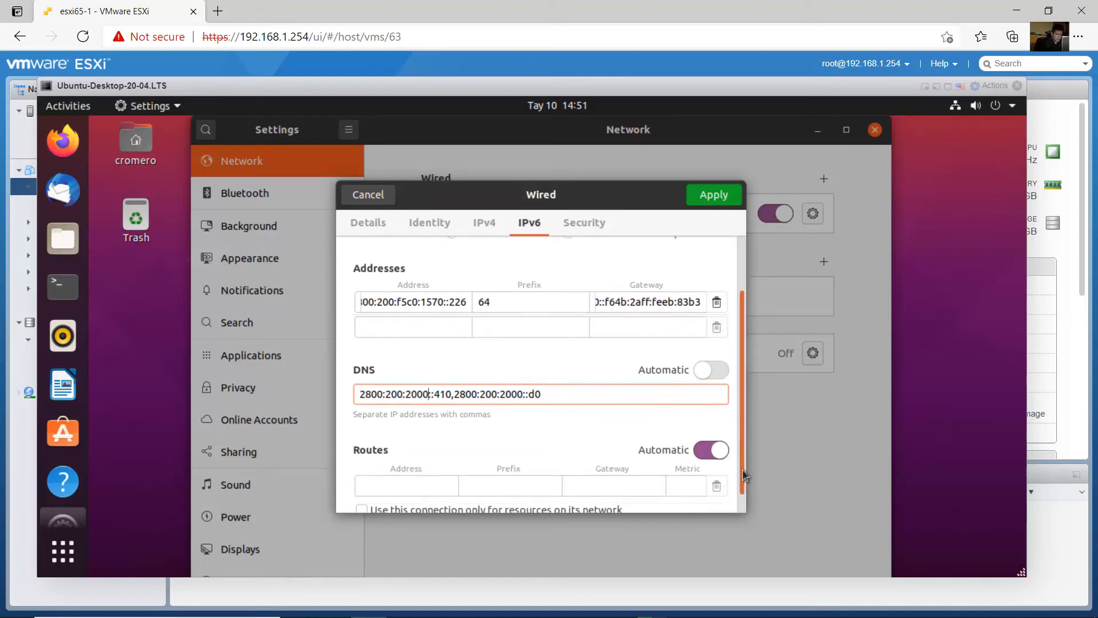
pyautogui.scroll(3)
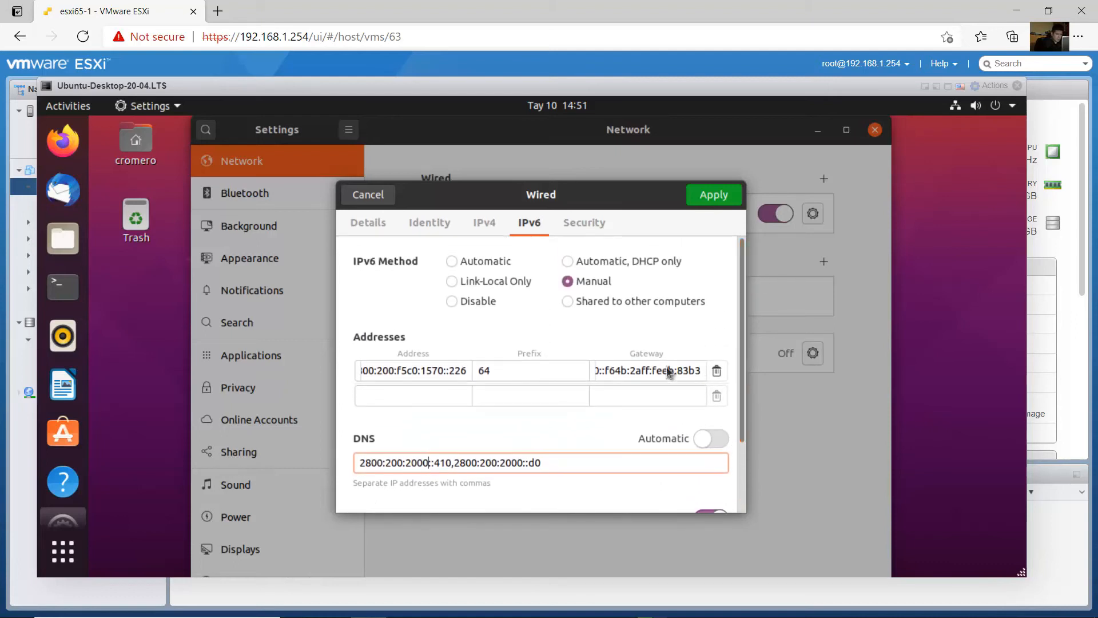
pyautogui.click(484, 222)
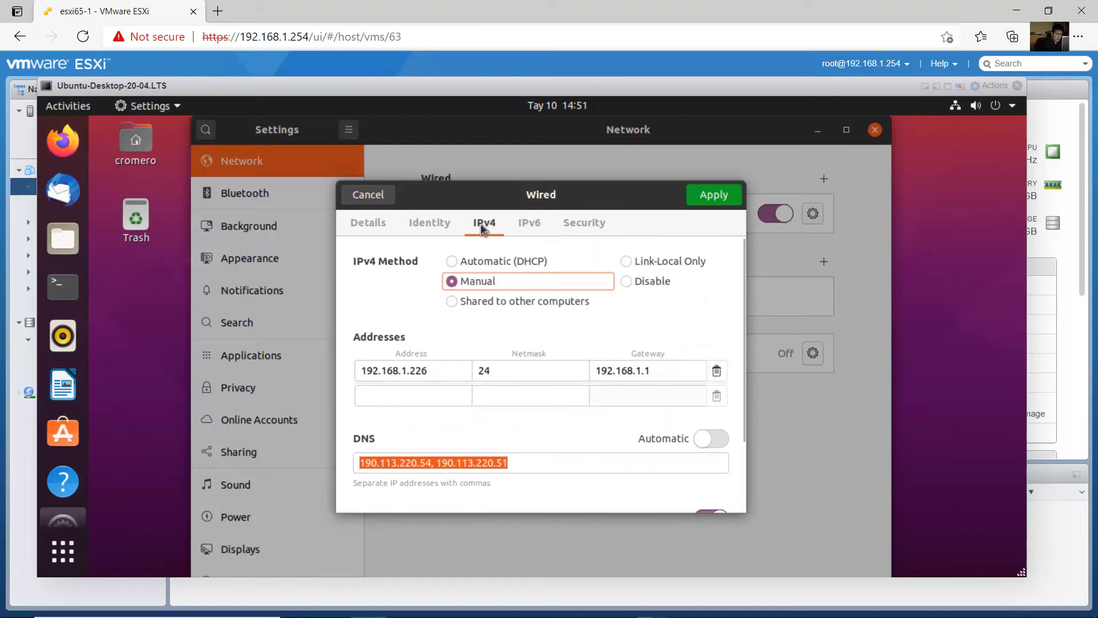
pyautogui.scroll(-3)
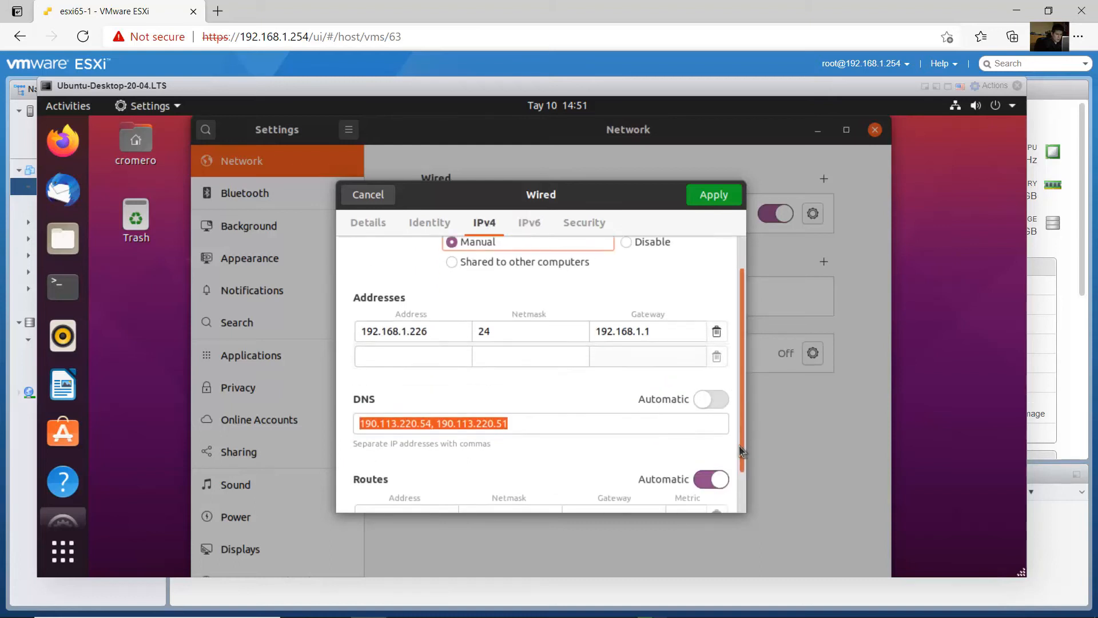
pyautogui.scroll(3)
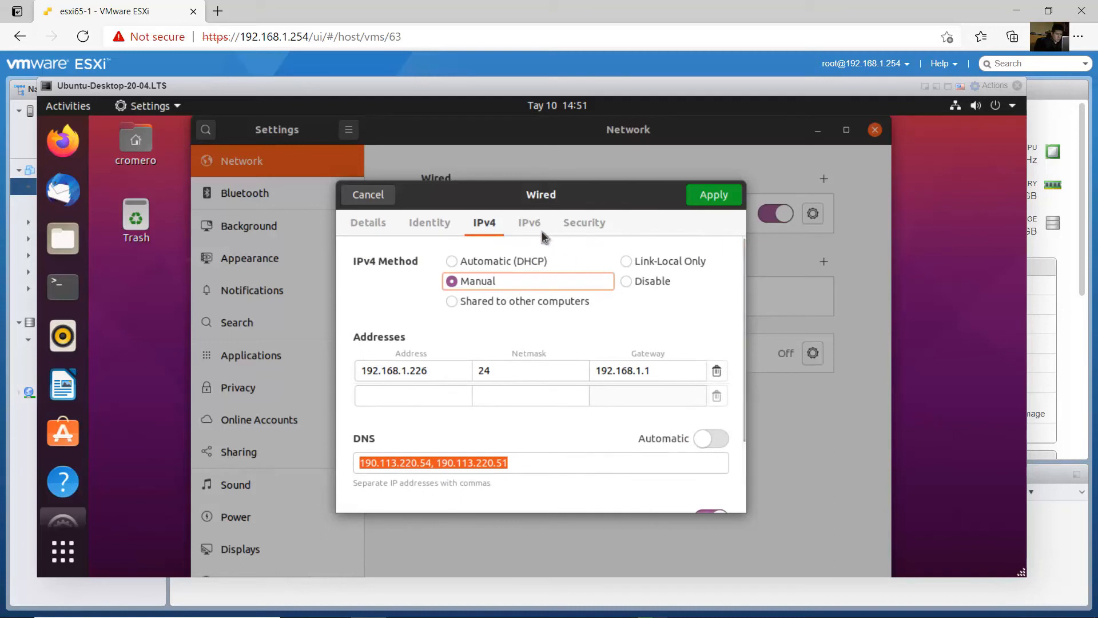
pyautogui.click(530, 222)
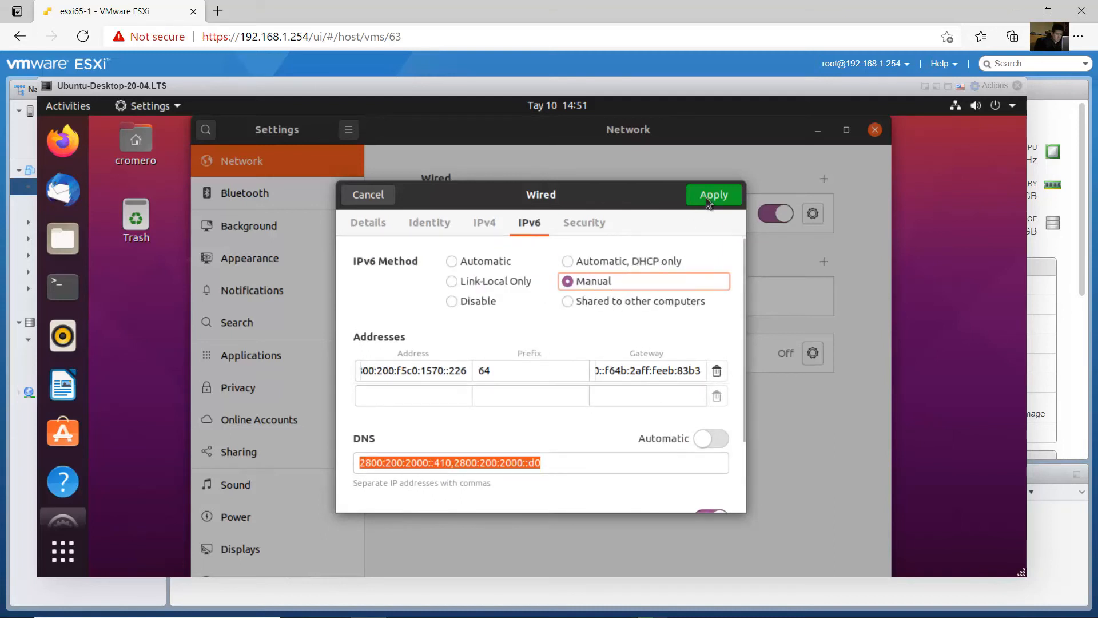
# - Apply the network settings, close Settings, and list addresses with ip address in Terminal
pyautogui.click(712, 194)
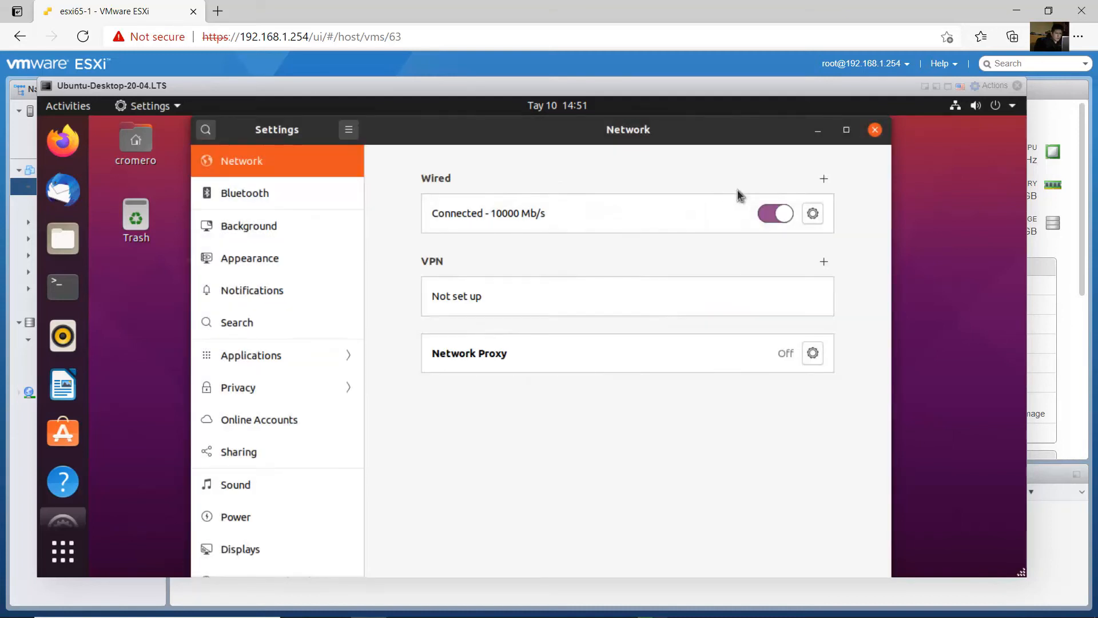
pyautogui.moveTo(790, 194)
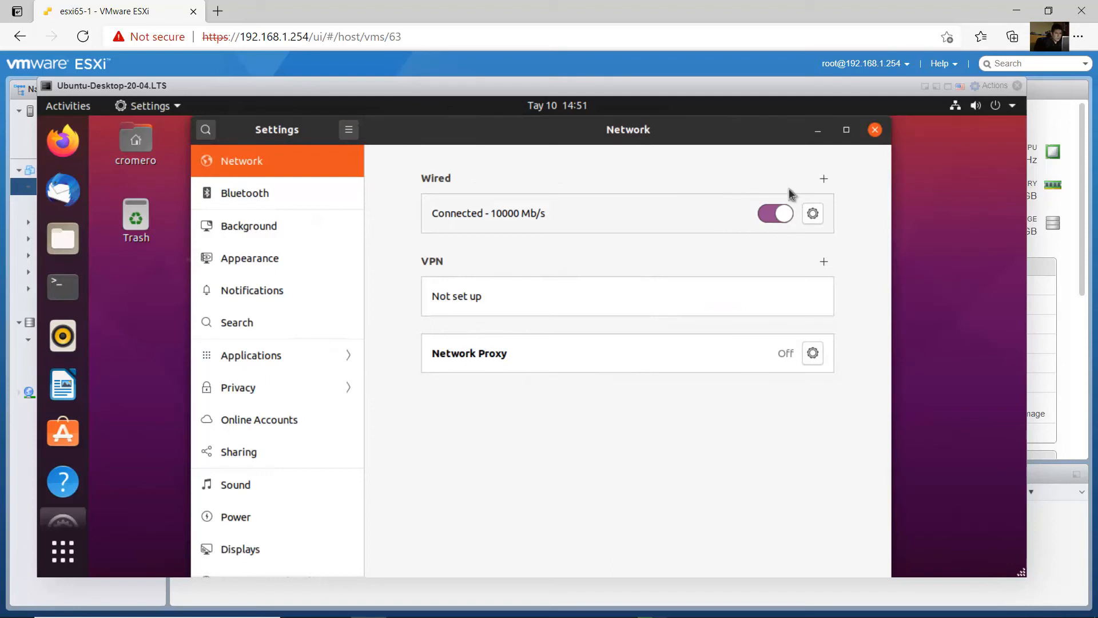
pyautogui.click(874, 130)
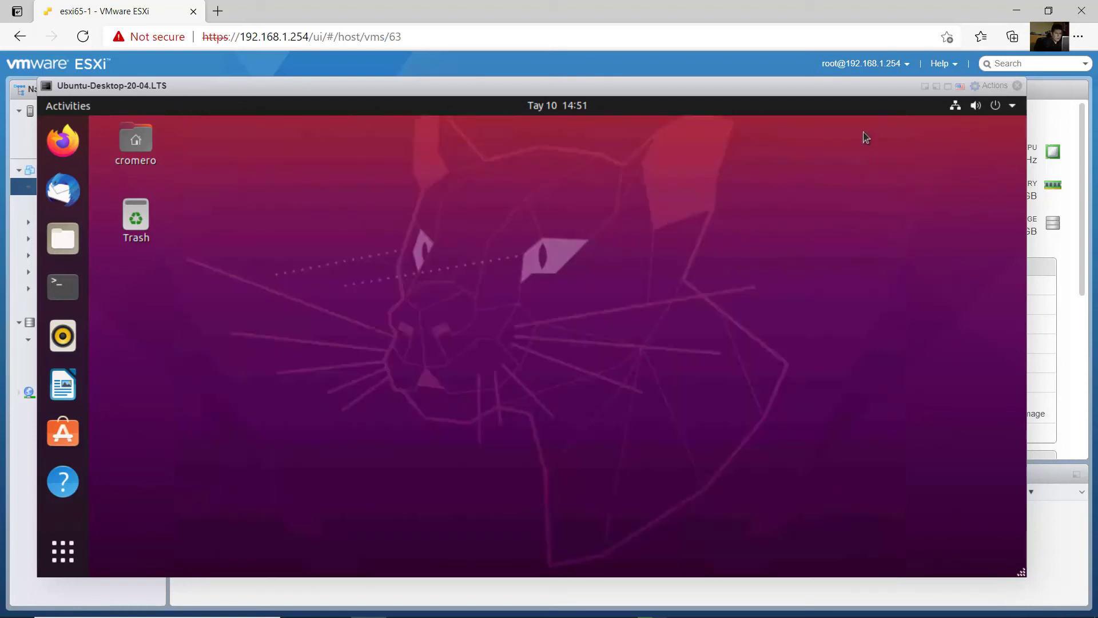
pyautogui.click(63, 286)
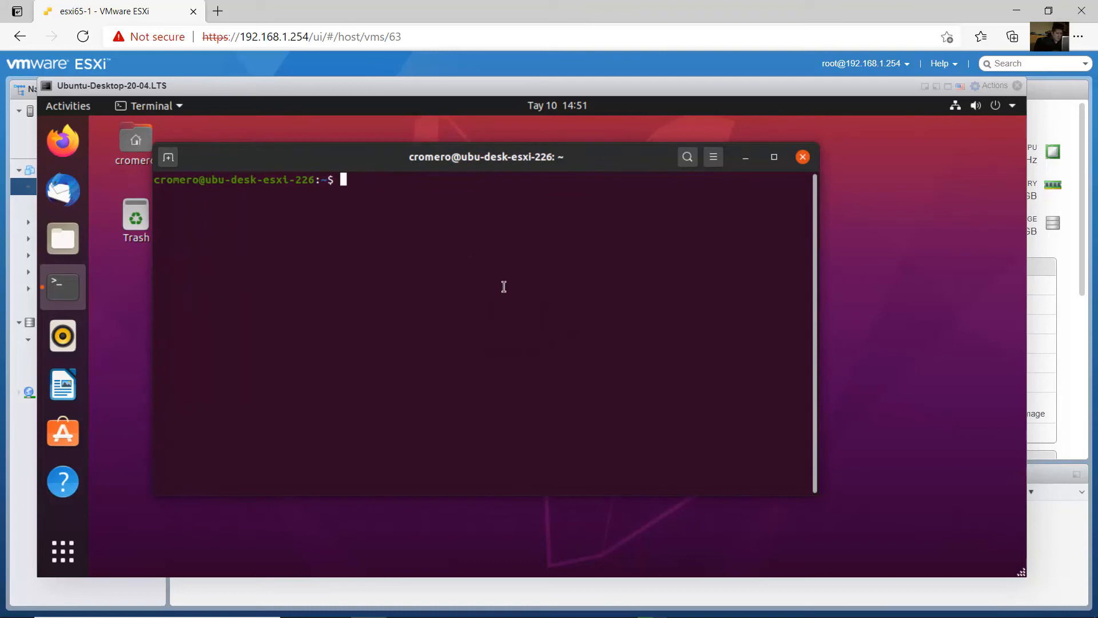
pyautogui.press('Return')
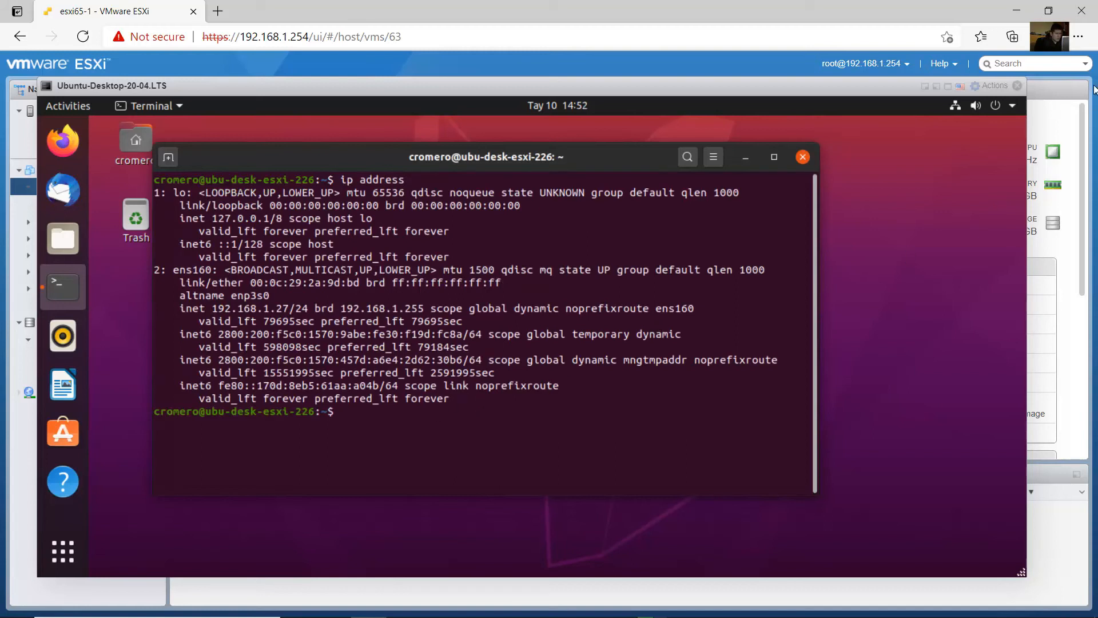
# - Reconnect the wired network and recheck addresses showing 192.168.1.226 and 2800:200:f5c0:1570::226
pyautogui.click(994, 105)
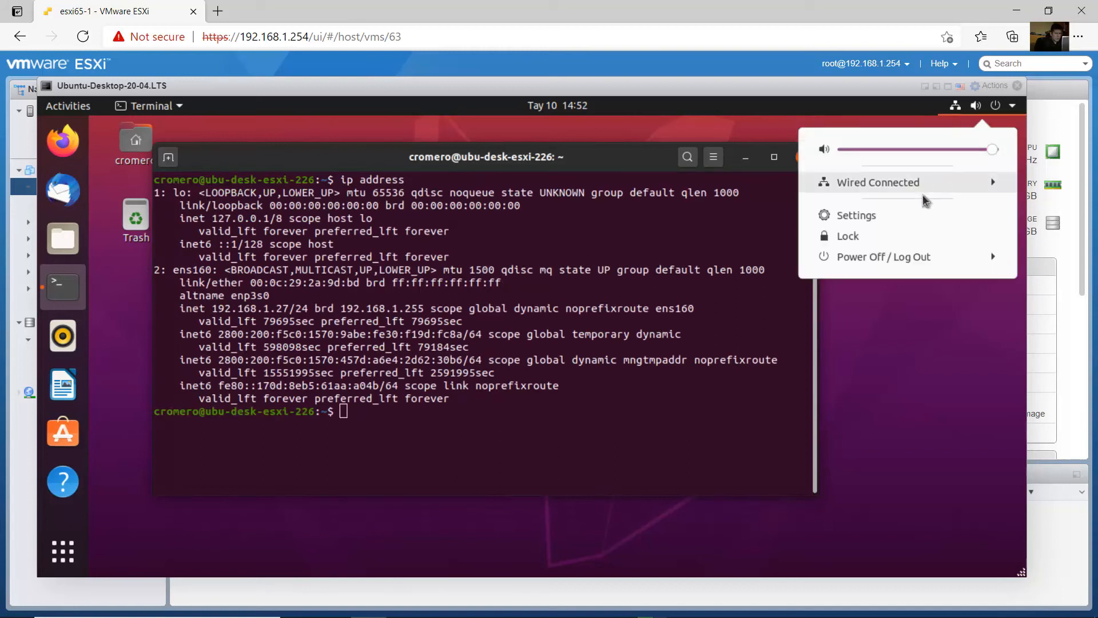
pyautogui.click(855, 215)
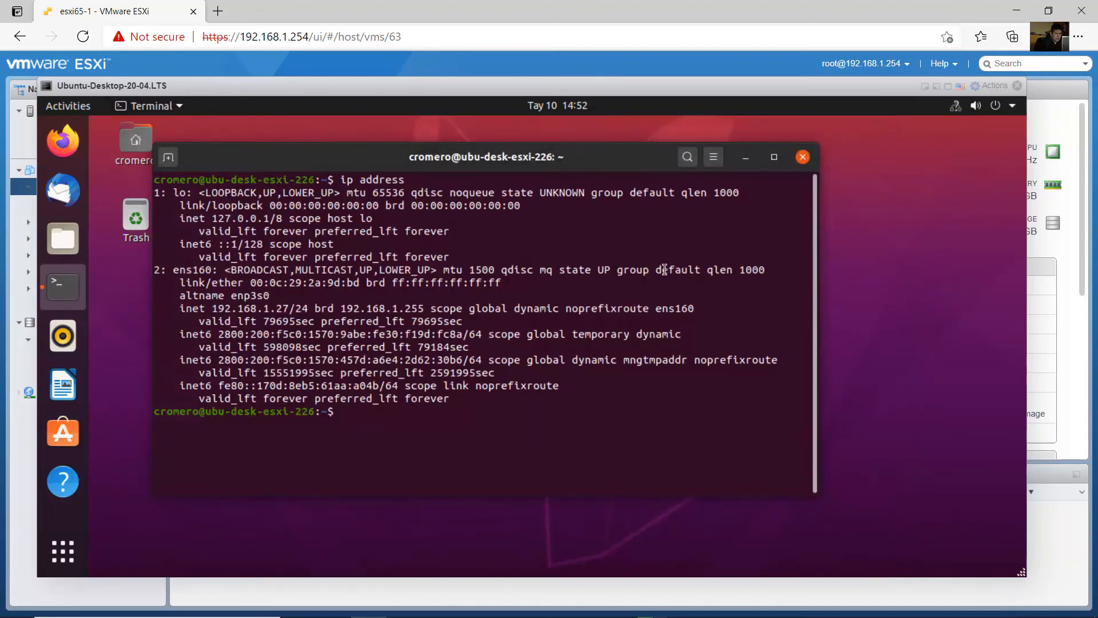
pyautogui.press('Return')
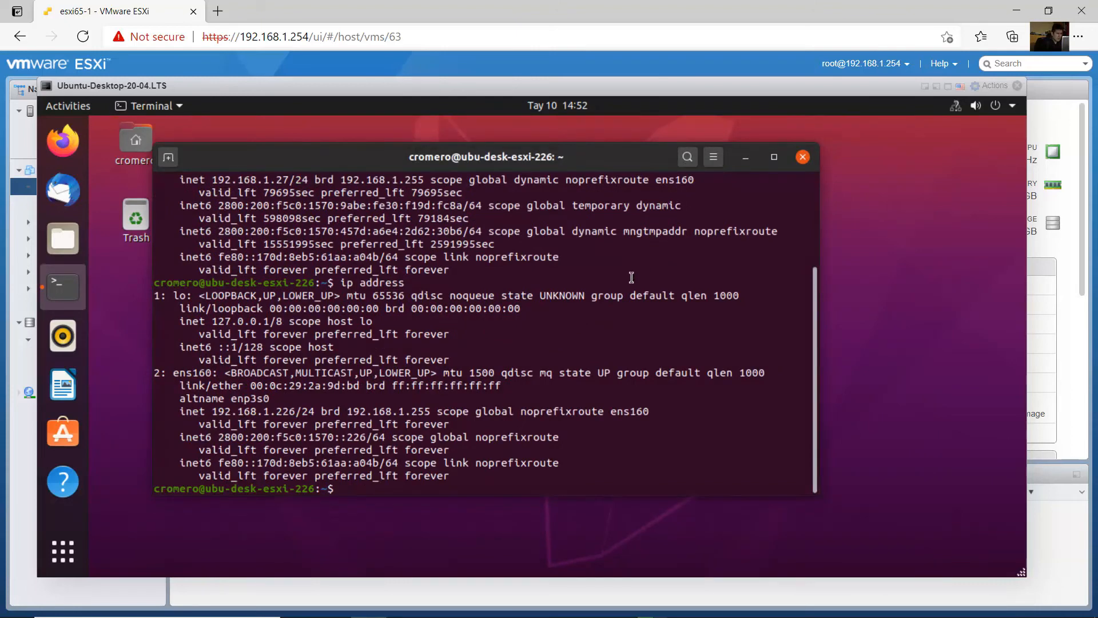
pyautogui.doubleClick(257, 412)
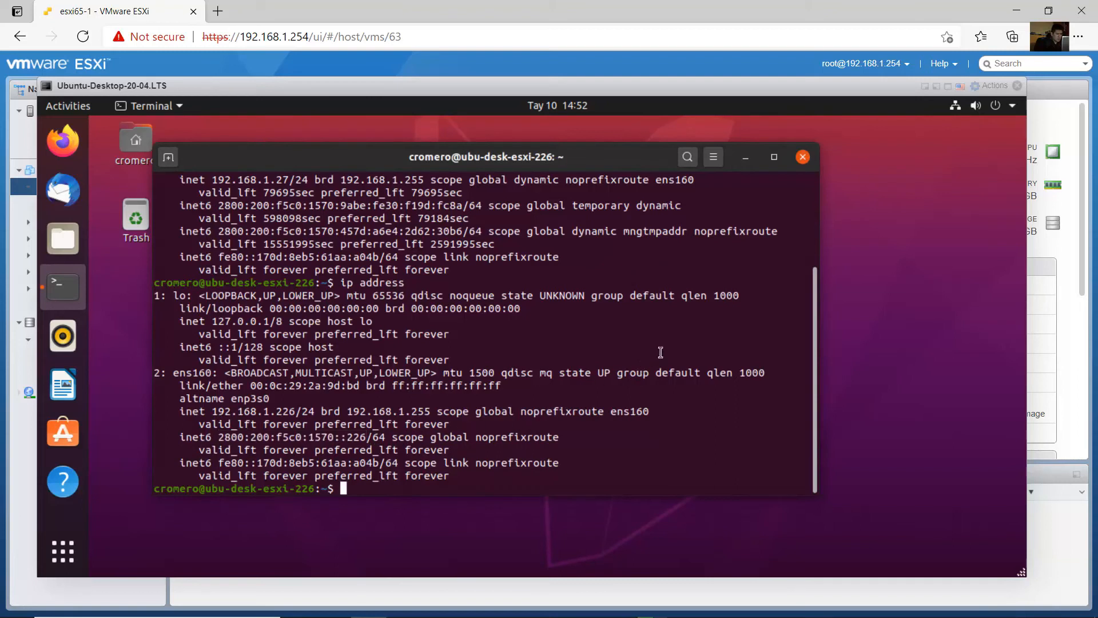
pyautogui.moveTo(605, 296)
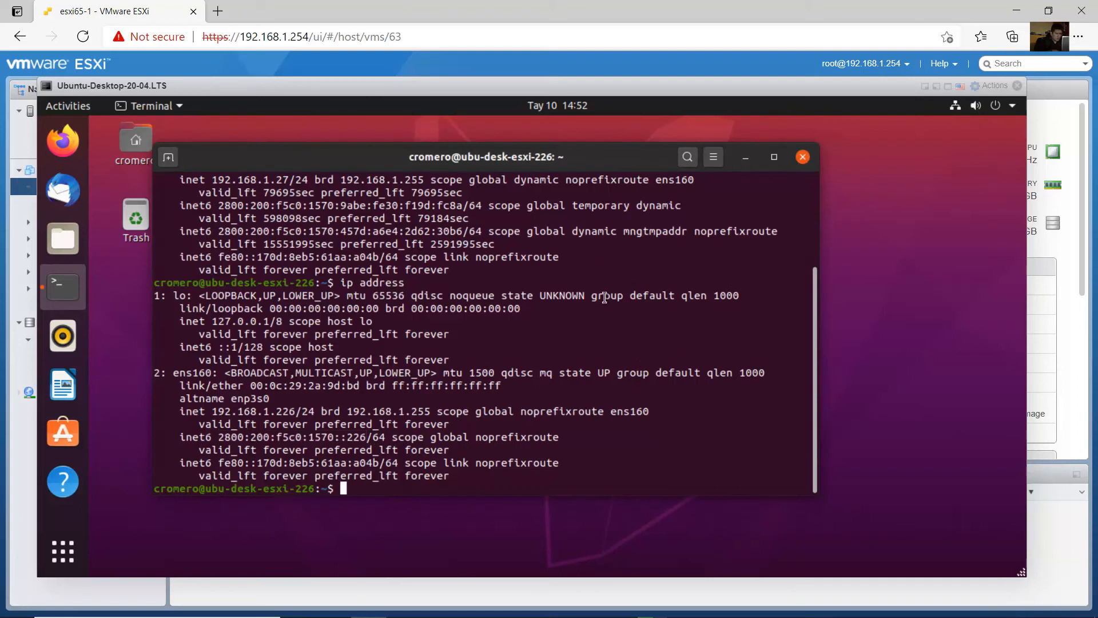
pyautogui.write('ping yahoo.com')
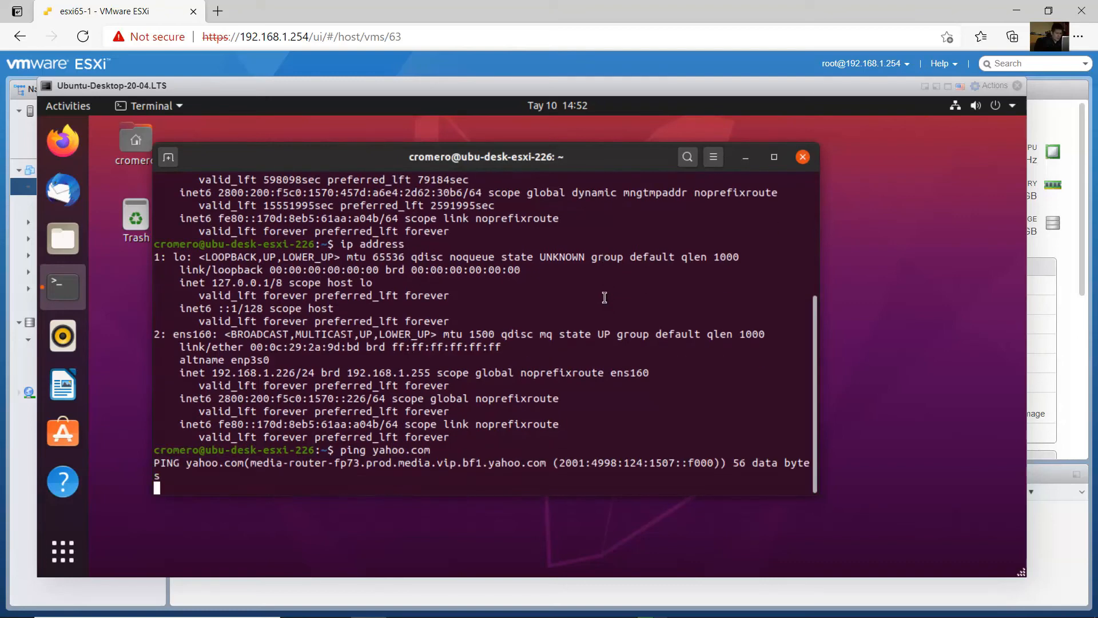
# - Stop the IPv6 ping to yahoo.com, then run ping -4 yahoo.com
pyautogui.press('ctrl+c')
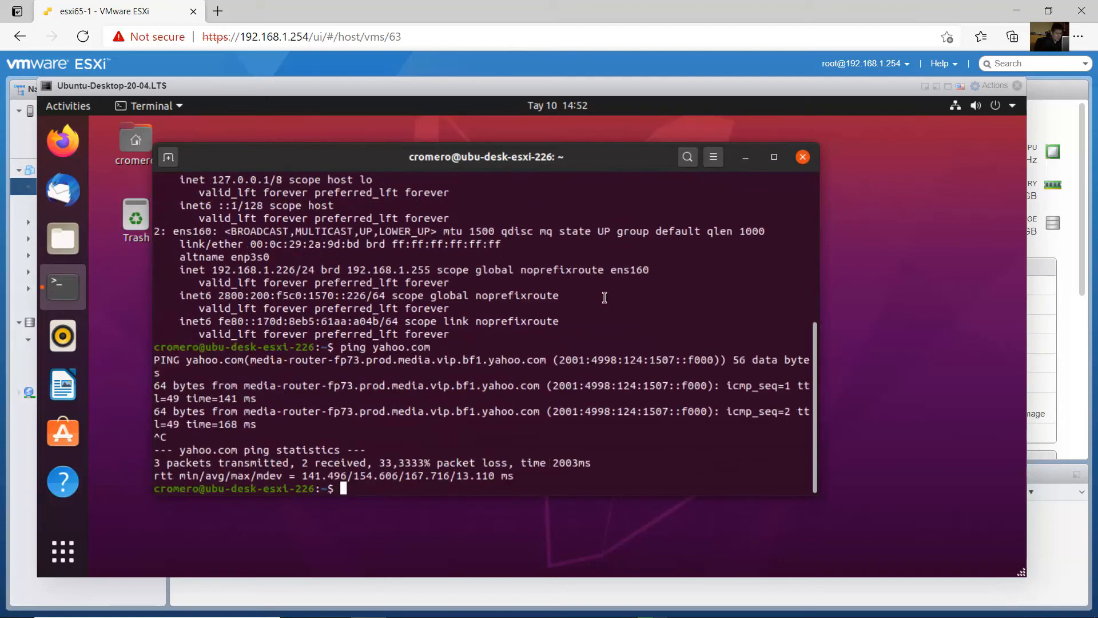
pyautogui.write('ping yahoo.com')
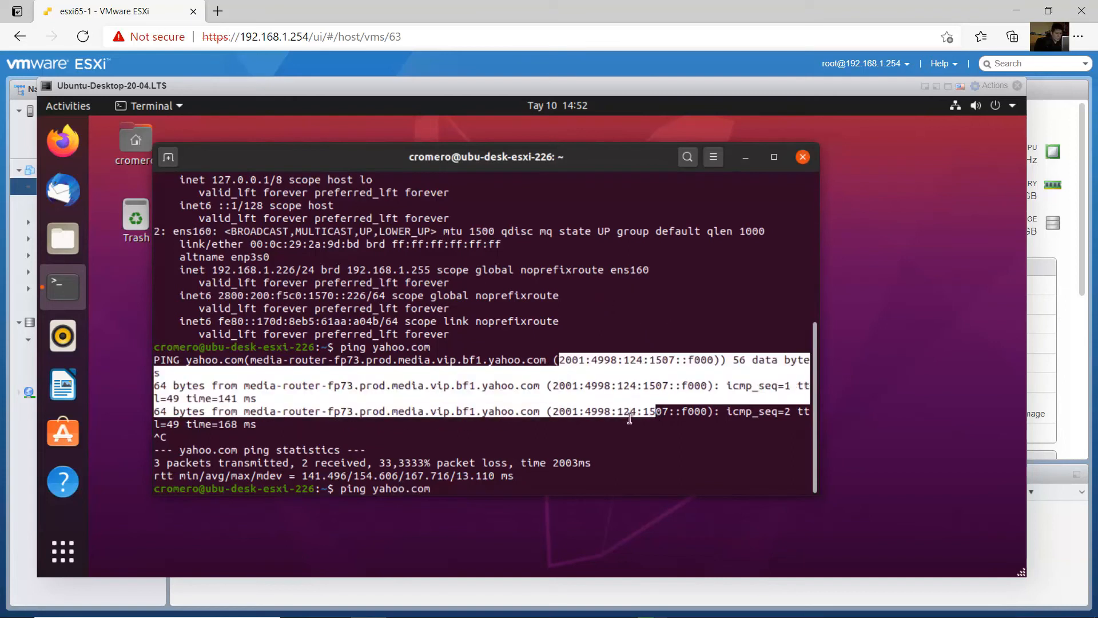
pyautogui.write('-')
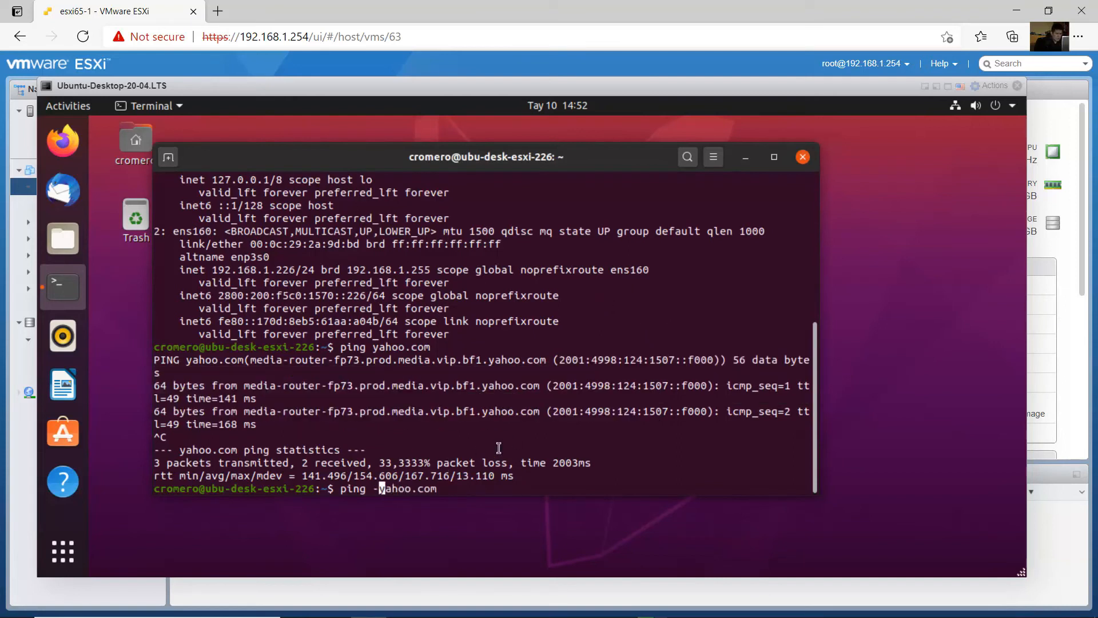
pyautogui.press('Return')
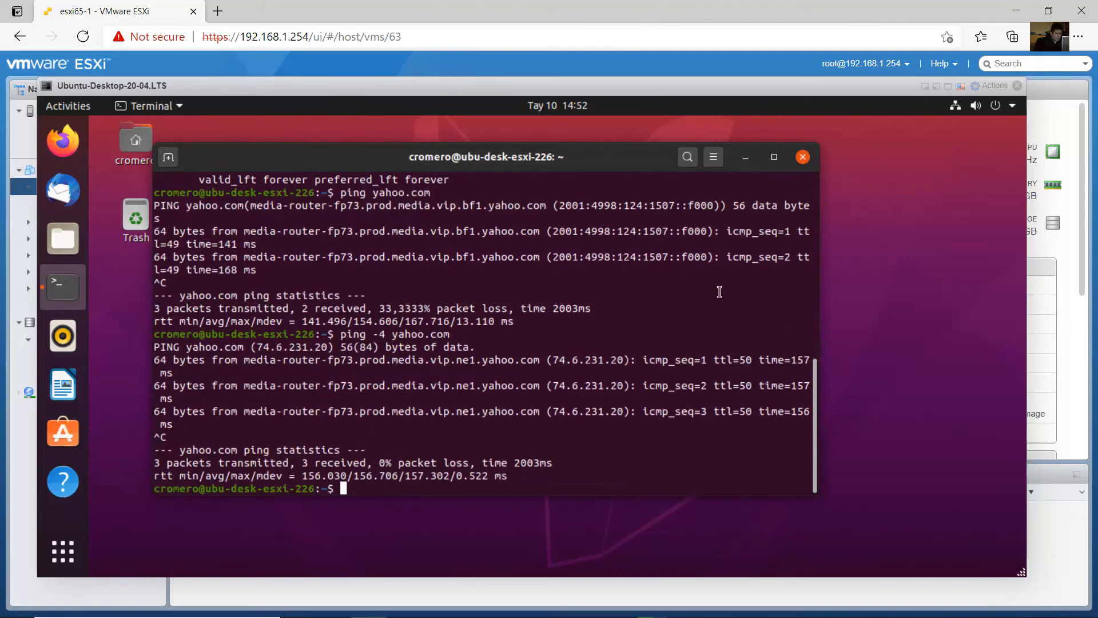
pyautogui.moveTo(824, 155)
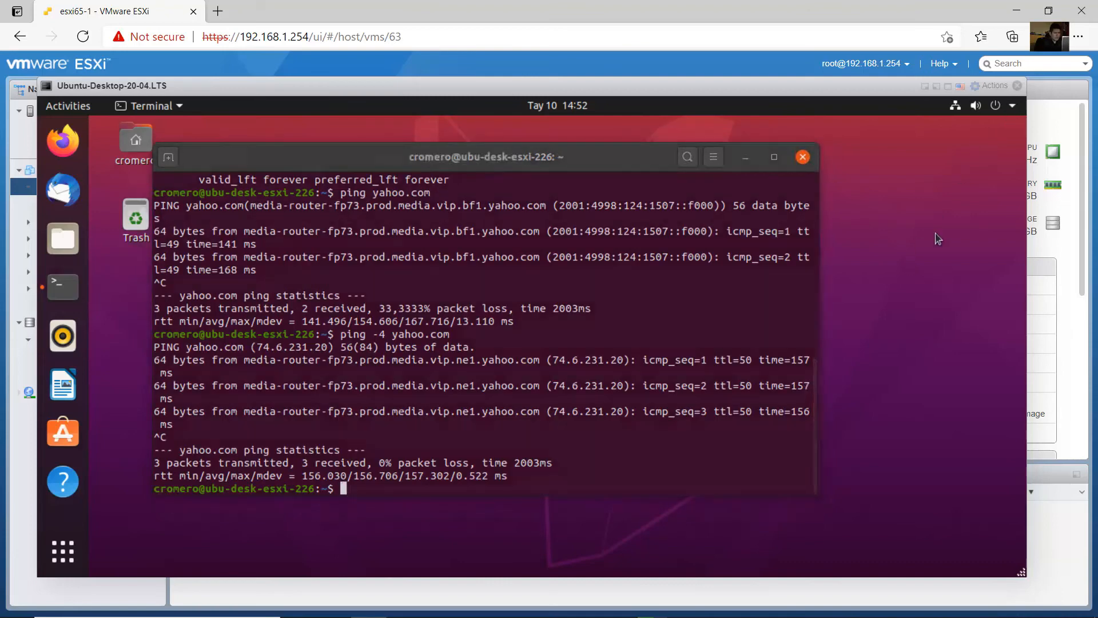
pyautogui.click(259, 12)
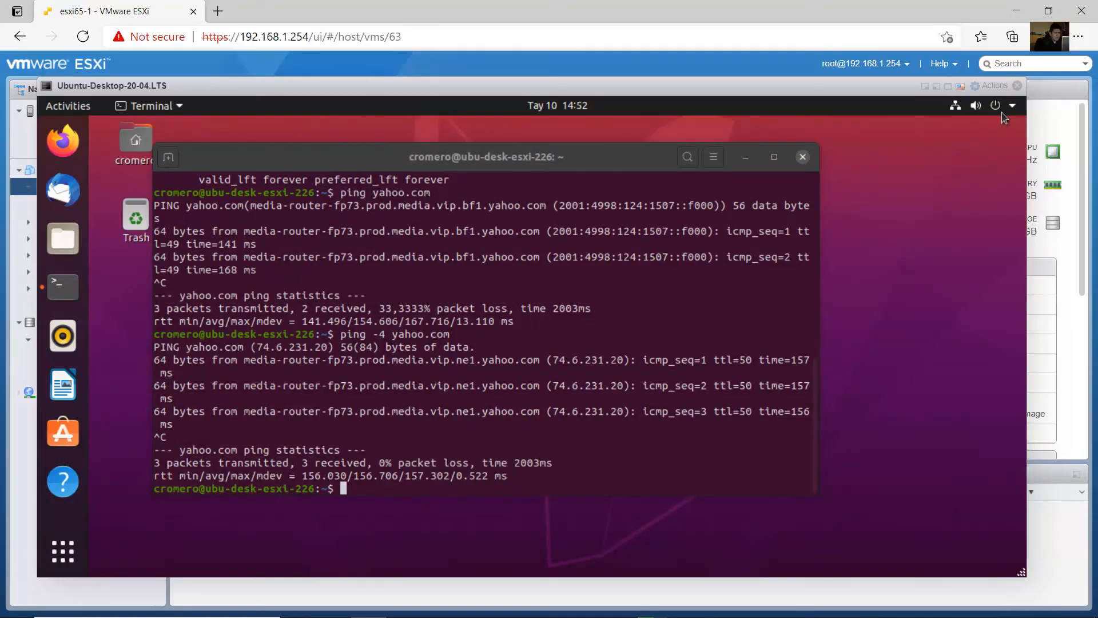
# - Restart Ubuntu from the system menu's Power Off / Log Out options
pyautogui.click(1011, 106)
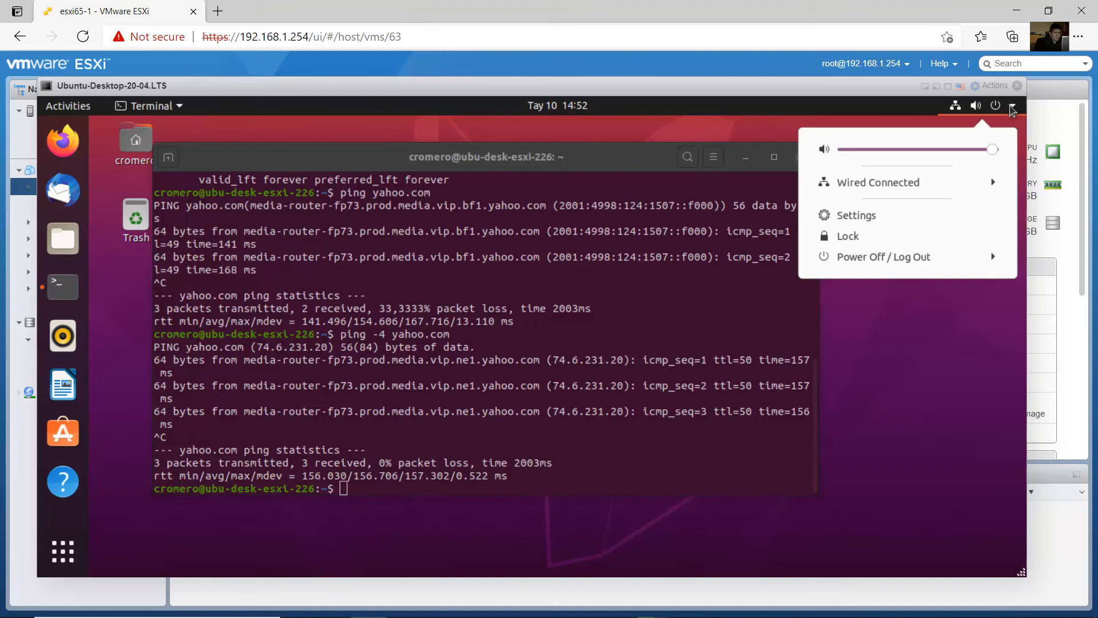
pyautogui.click(883, 256)
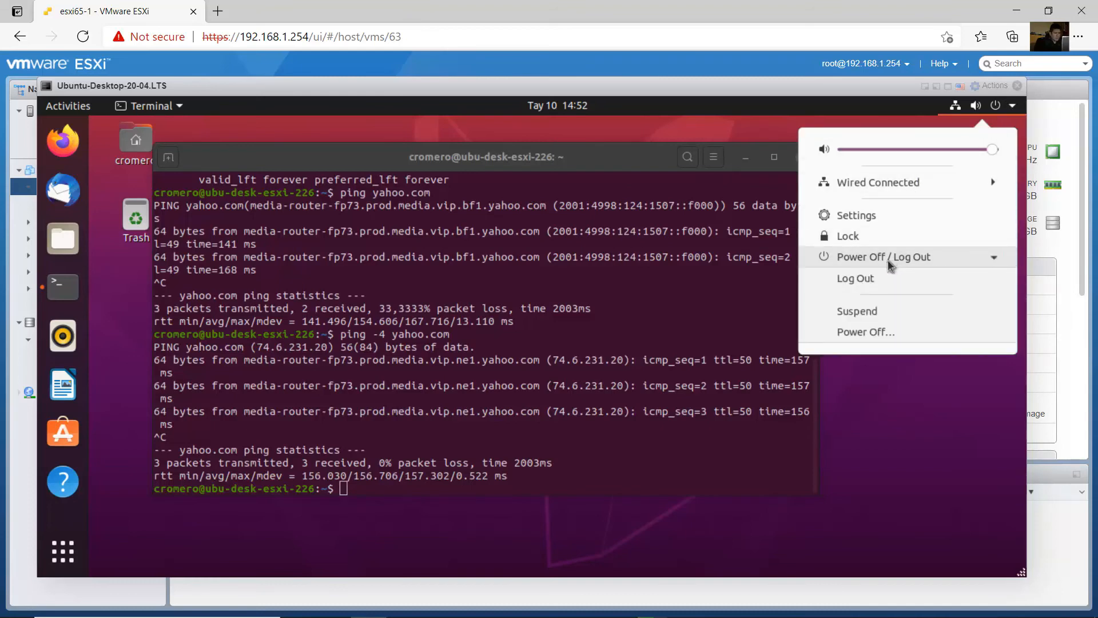
pyautogui.click(865, 331)
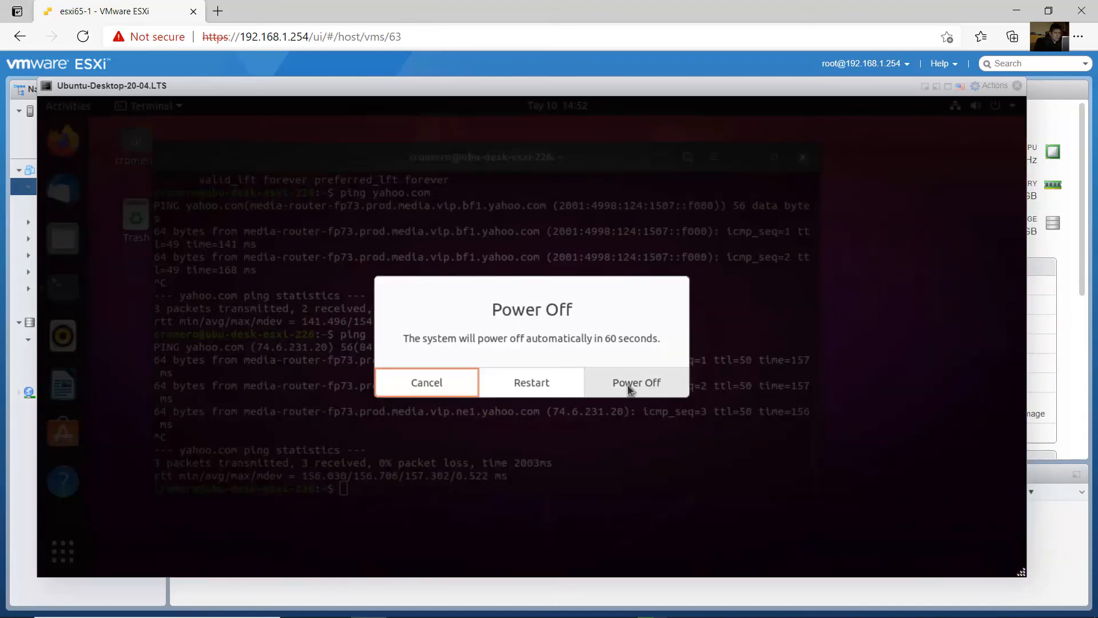
pyautogui.click(636, 382)
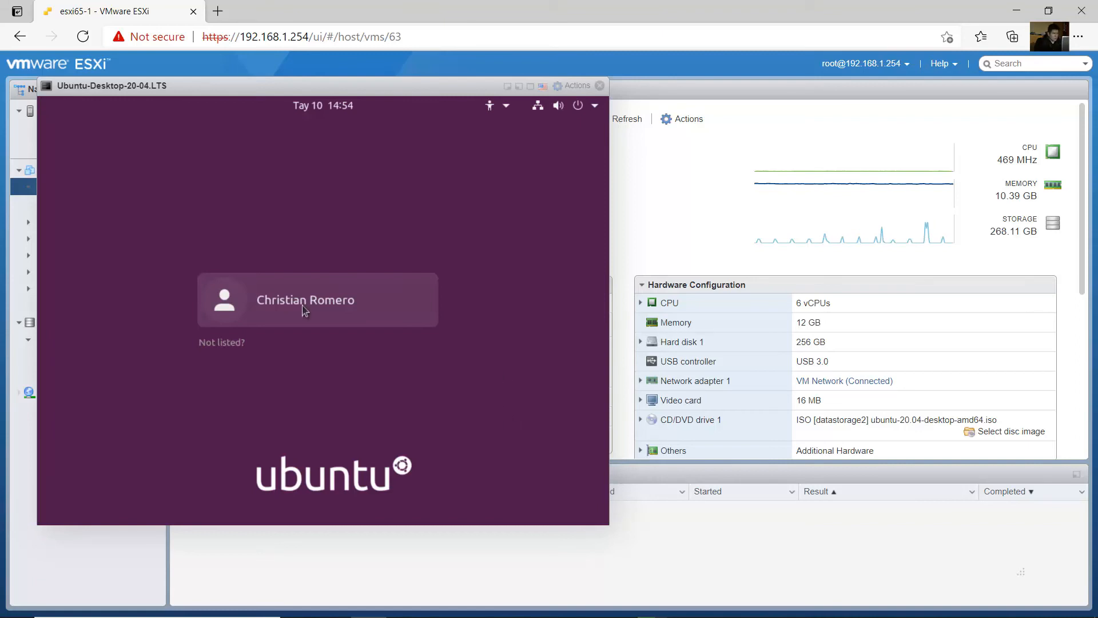
pyautogui.moveTo(306, 296)
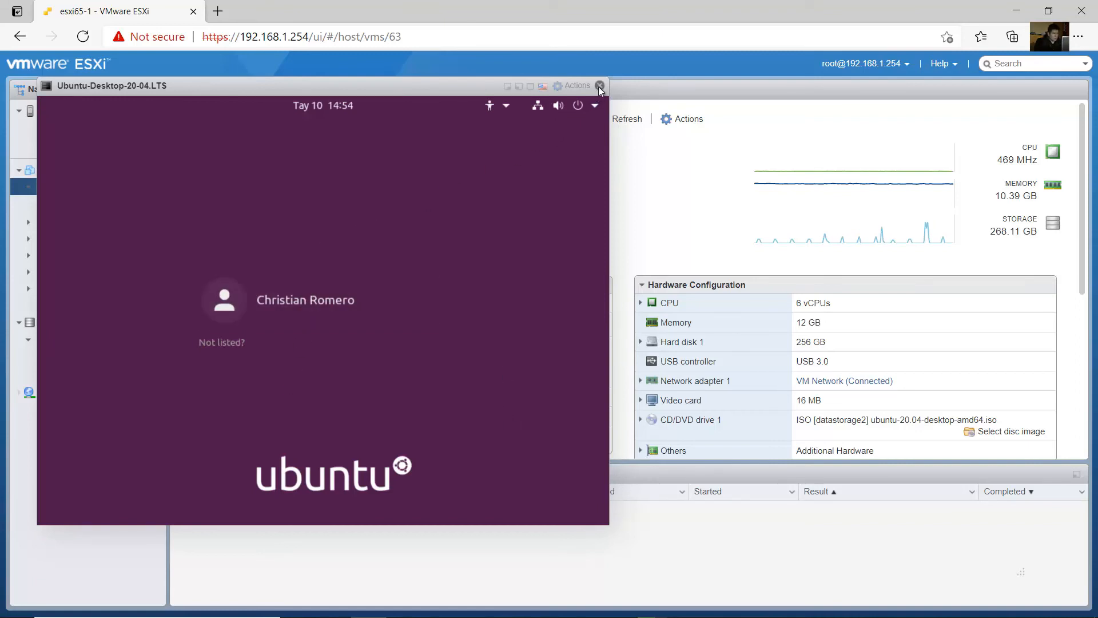
# - Enable autostart for the Ubuntu-Desktop-20-04.LTS VM
pyautogui.click(600, 85)
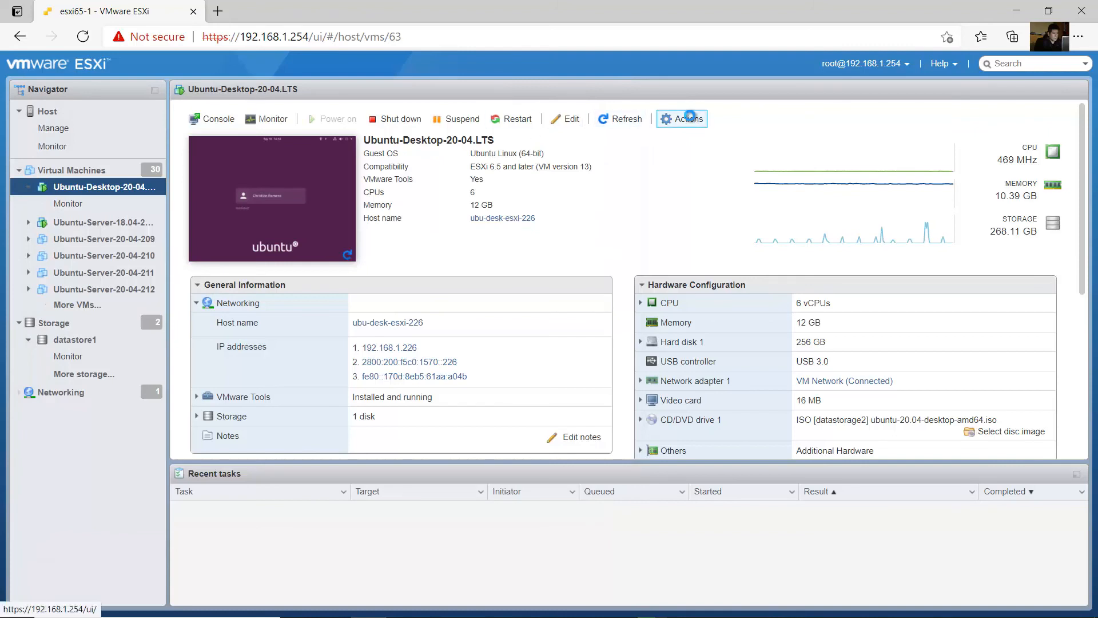
pyautogui.click(680, 118)
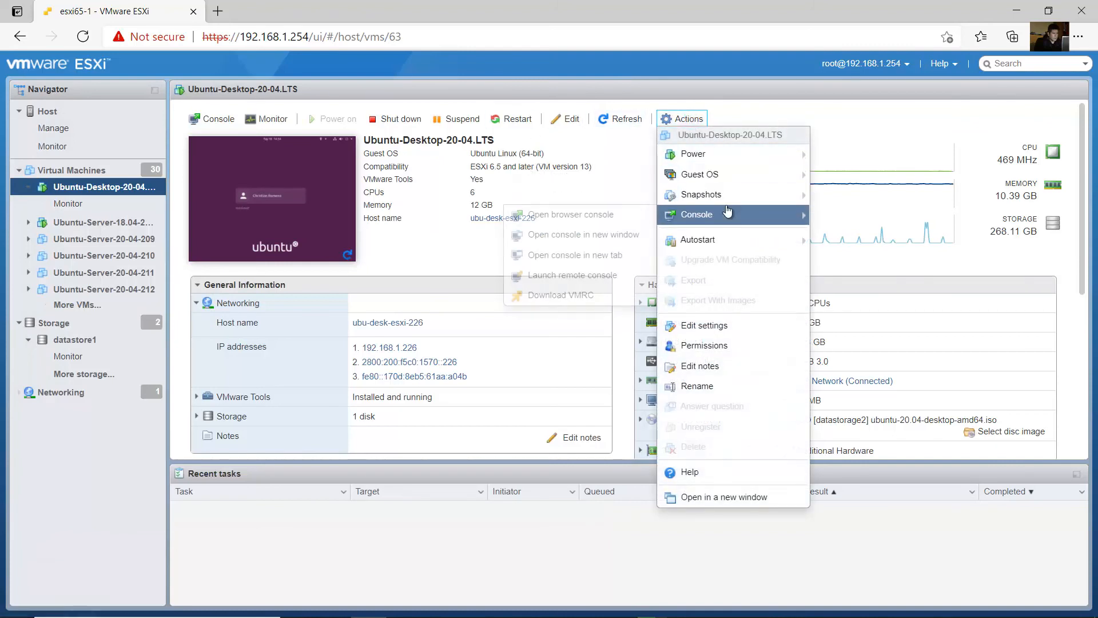
pyautogui.moveTo(631, 237)
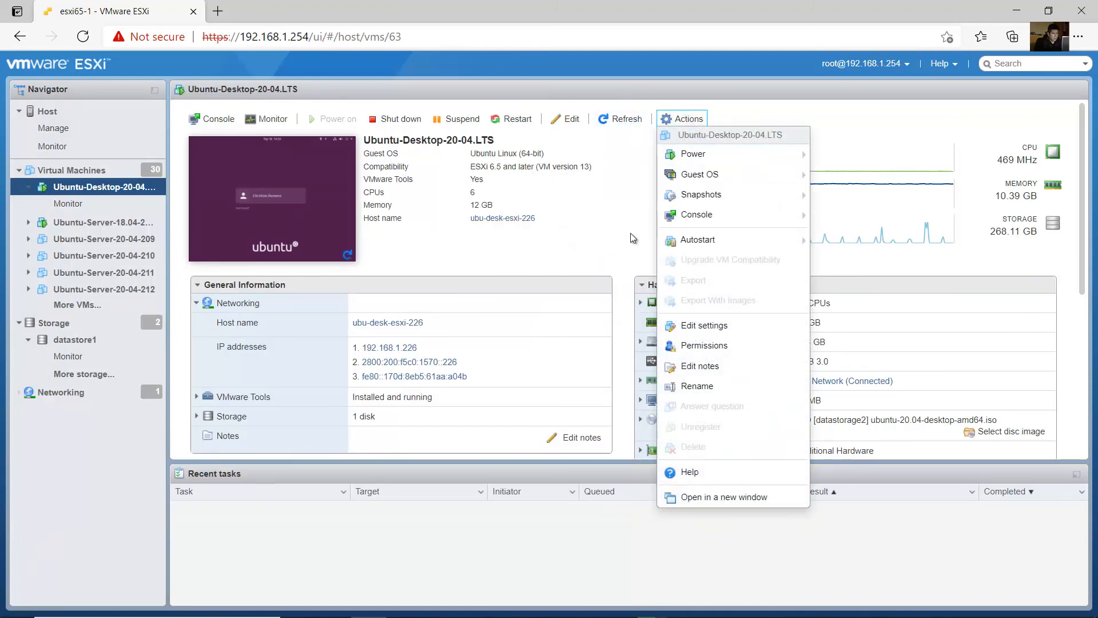
pyautogui.click(697, 240)
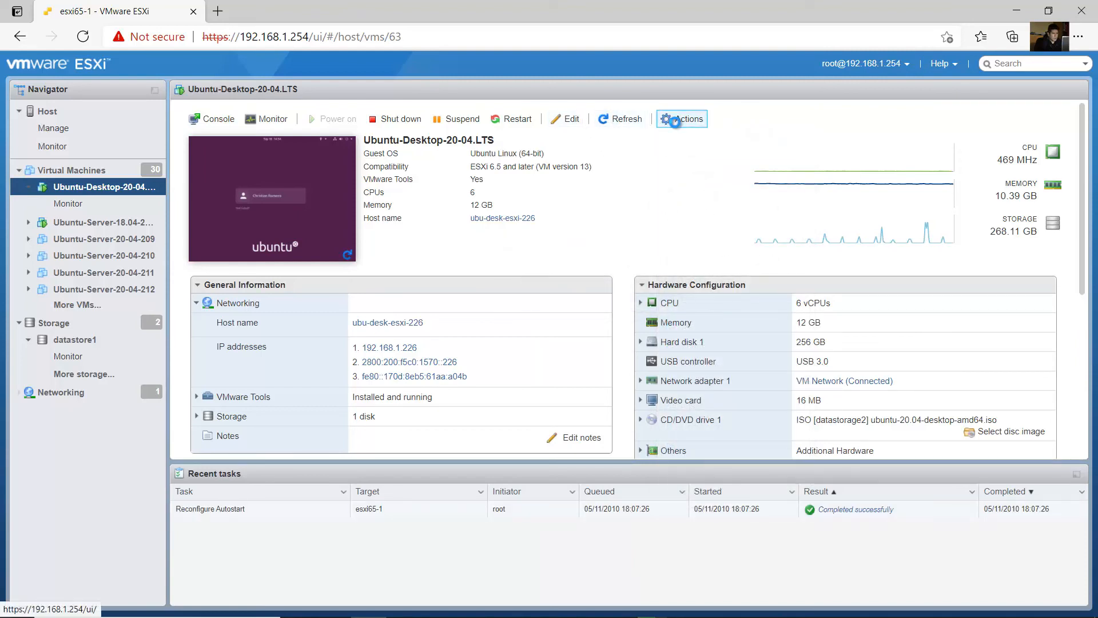
# - Check the virtual machine list and confirm Ubuntu-Desktop-20-04.LTS has autostart order 2
pyautogui.click(681, 118)
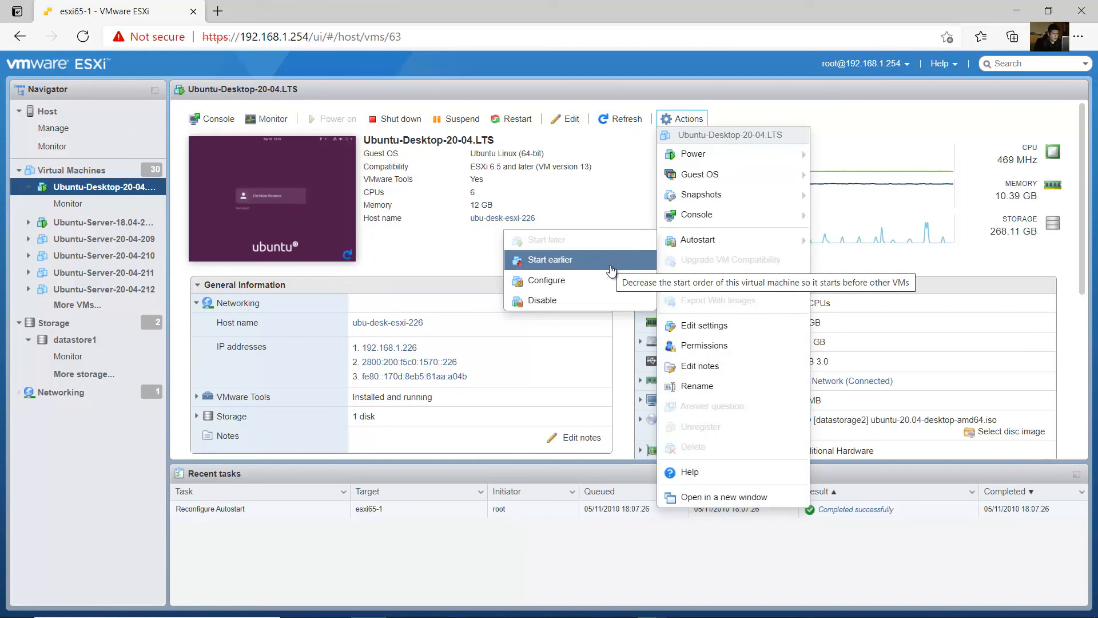
pyautogui.click(72, 169)
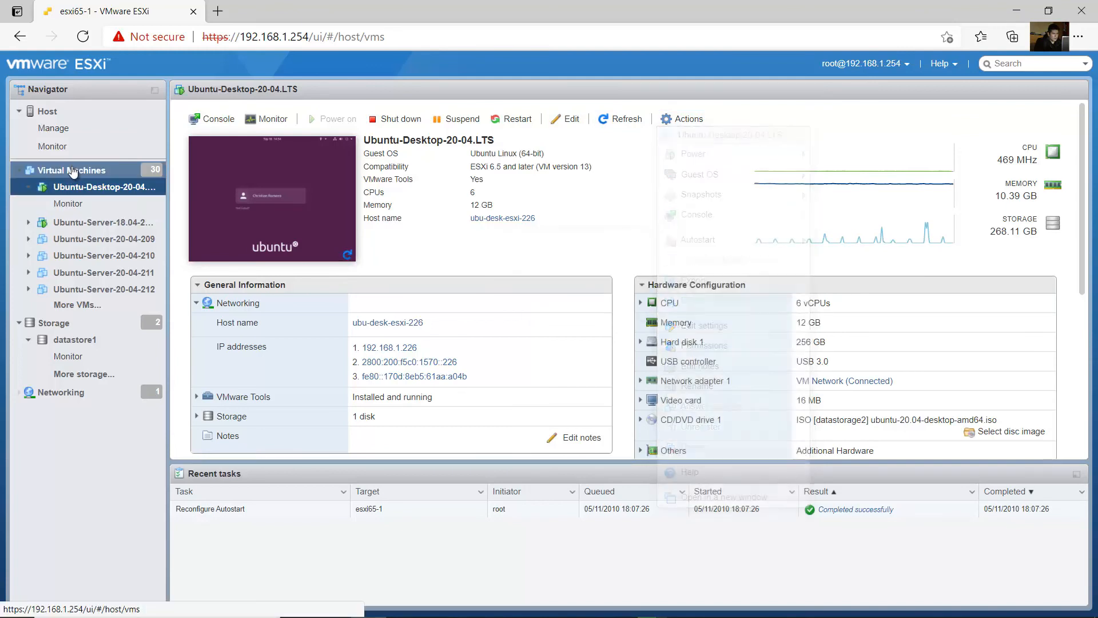
pyautogui.click(70, 169)
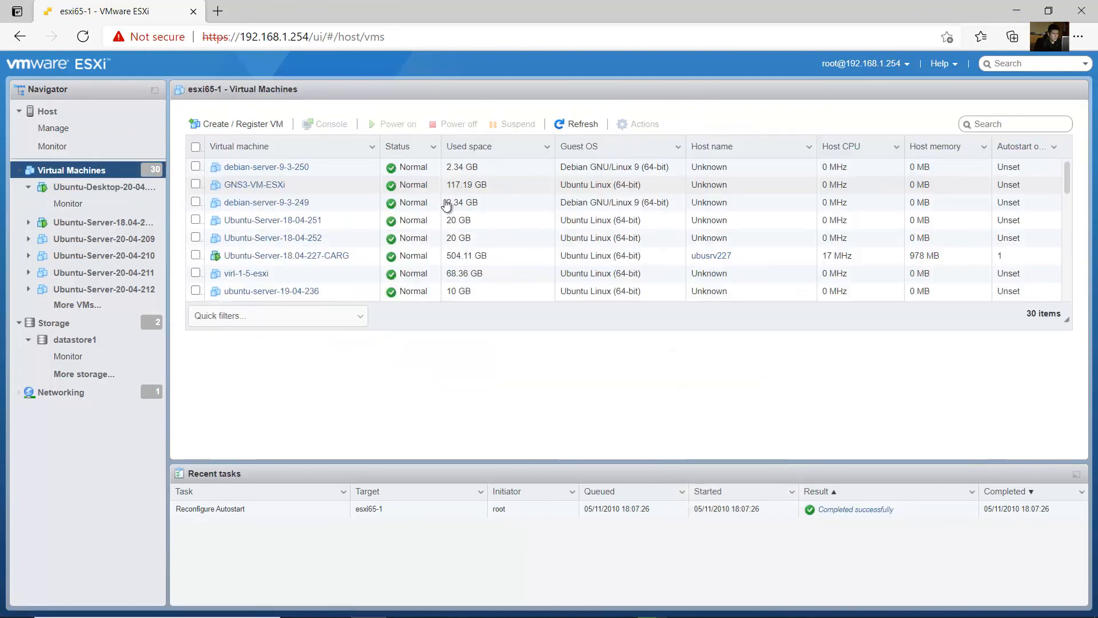
pyautogui.scroll(-3)
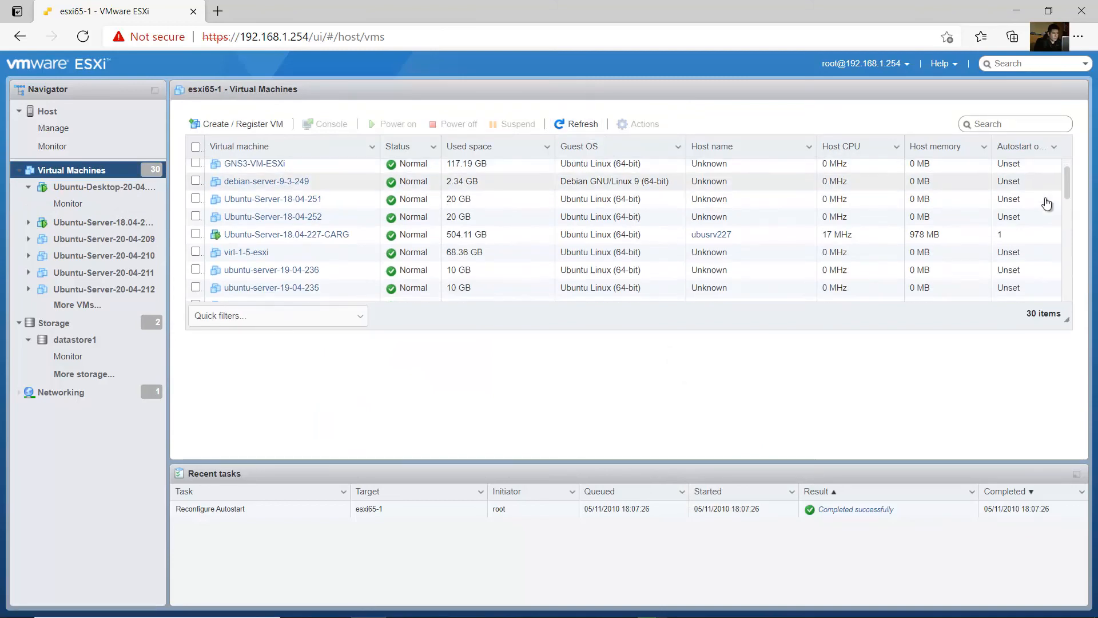
pyautogui.scroll(-3)
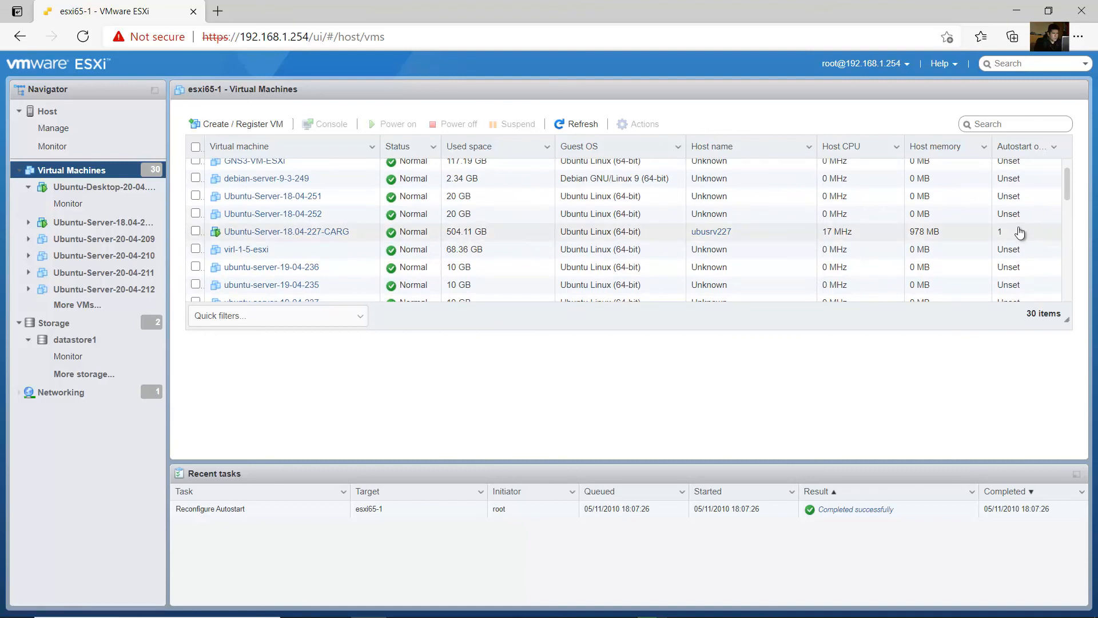
pyautogui.scroll(-3)
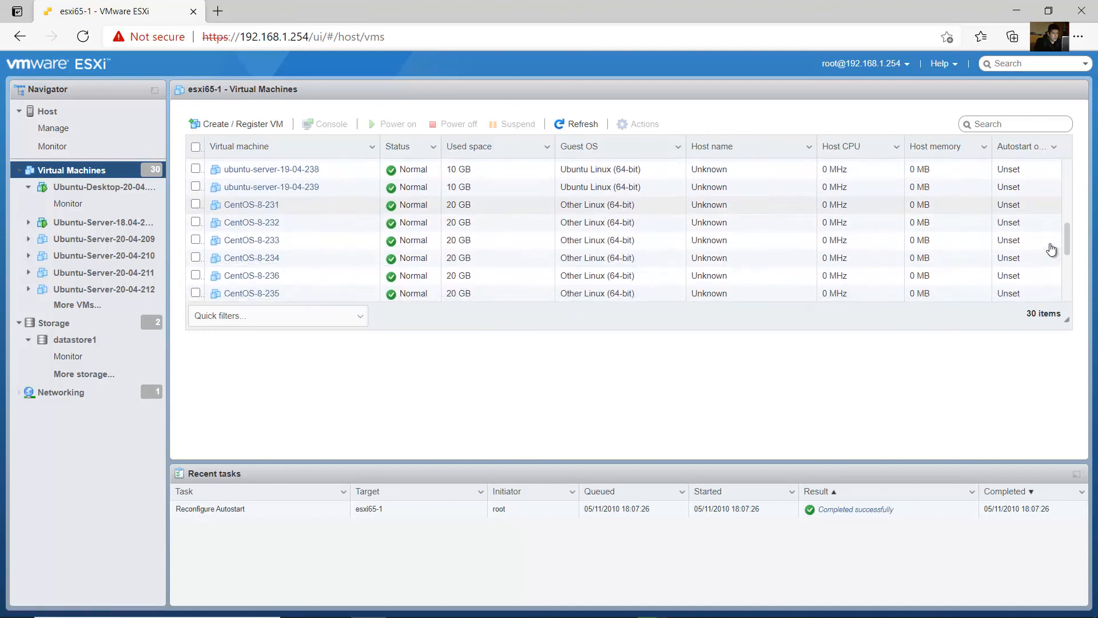
pyautogui.scroll(-3)
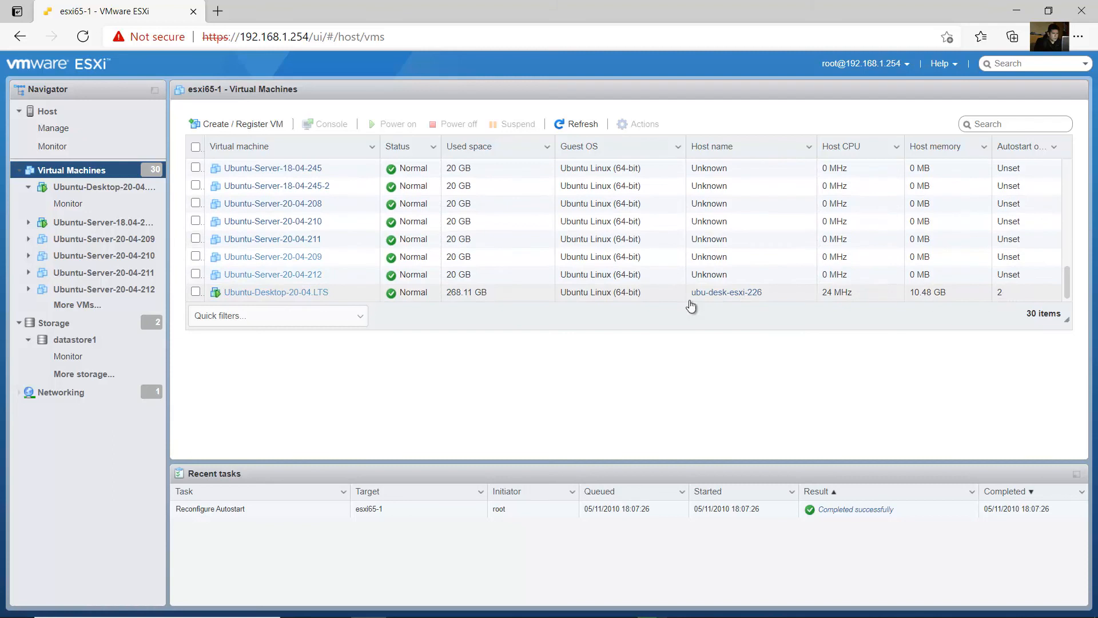
pyautogui.moveTo(1016, 295)
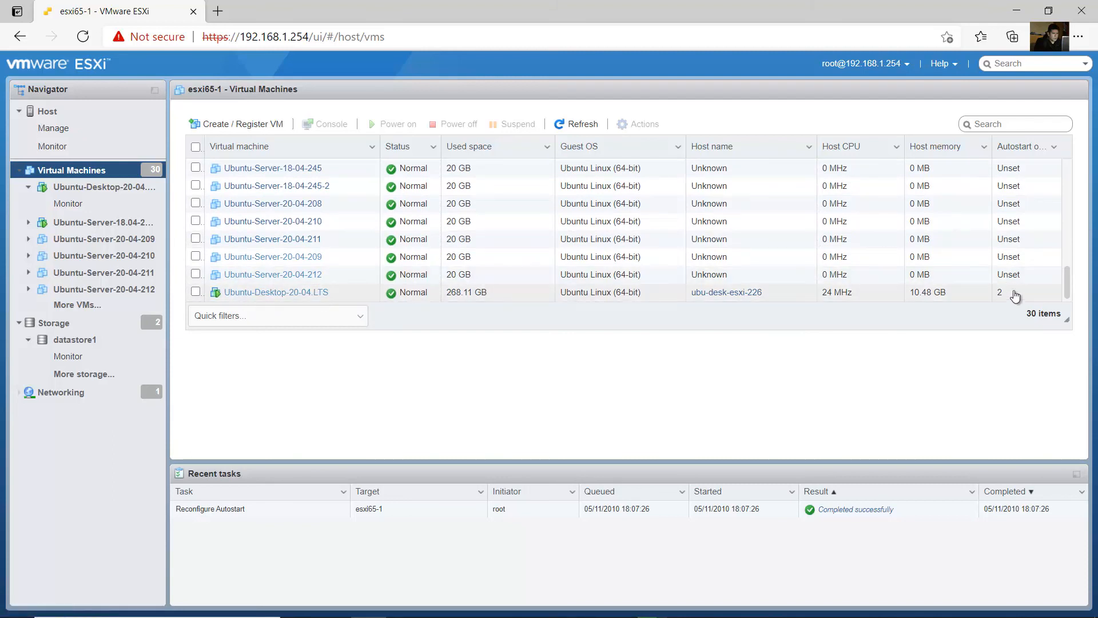
pyautogui.moveTo(1002, 297)
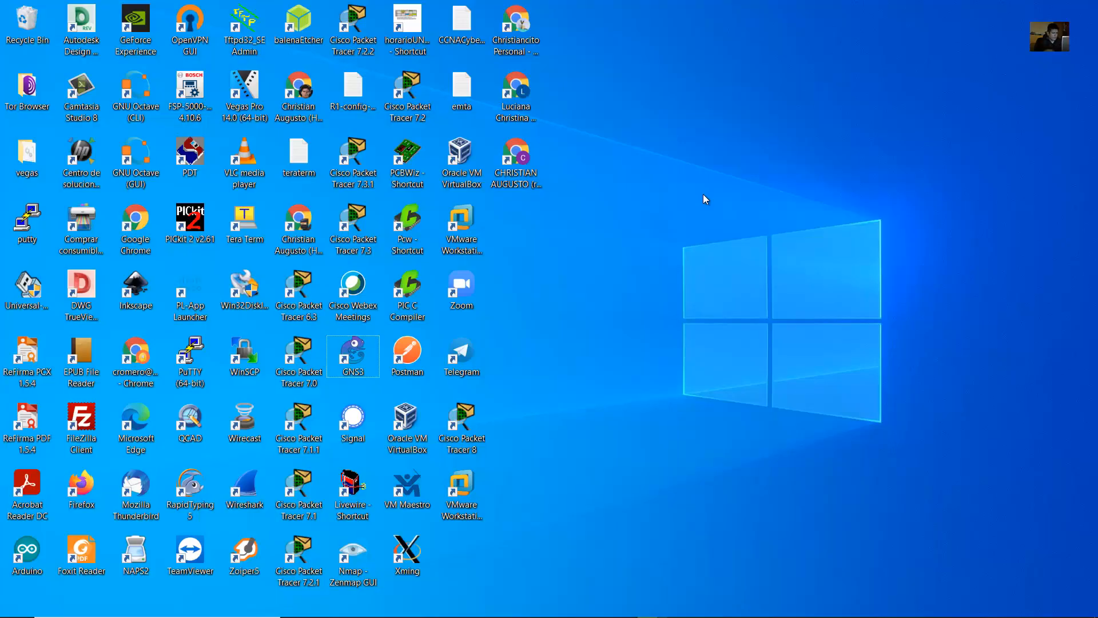
# - Connect Remote Desktop to 192.168.1.226, accepting the unverified certificate warning
pyautogui.write('remote')
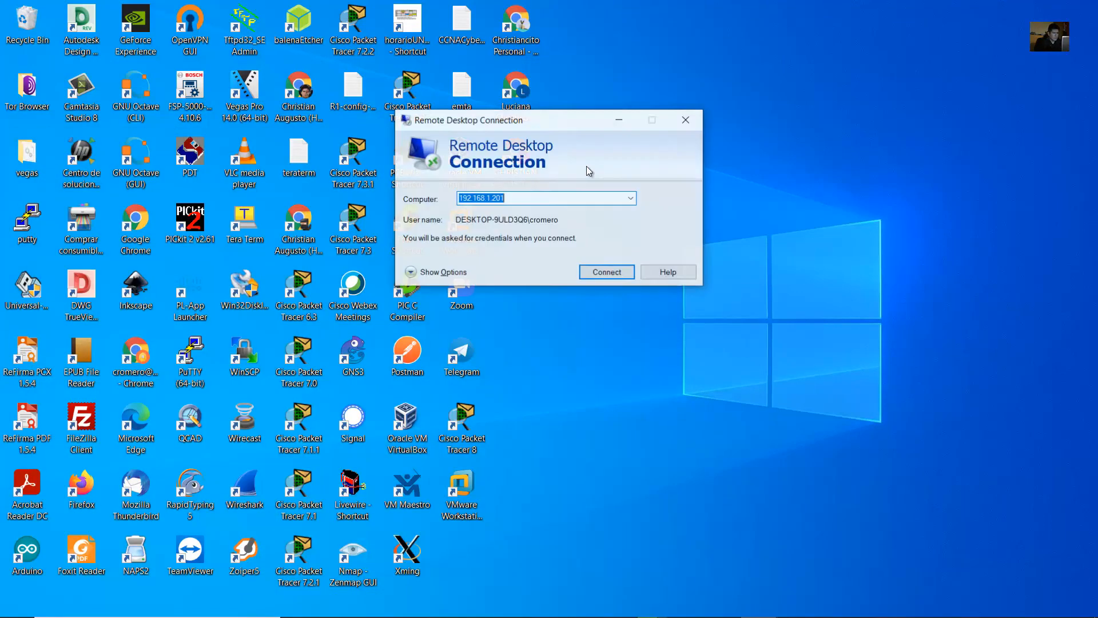
pyautogui.click(545, 198)
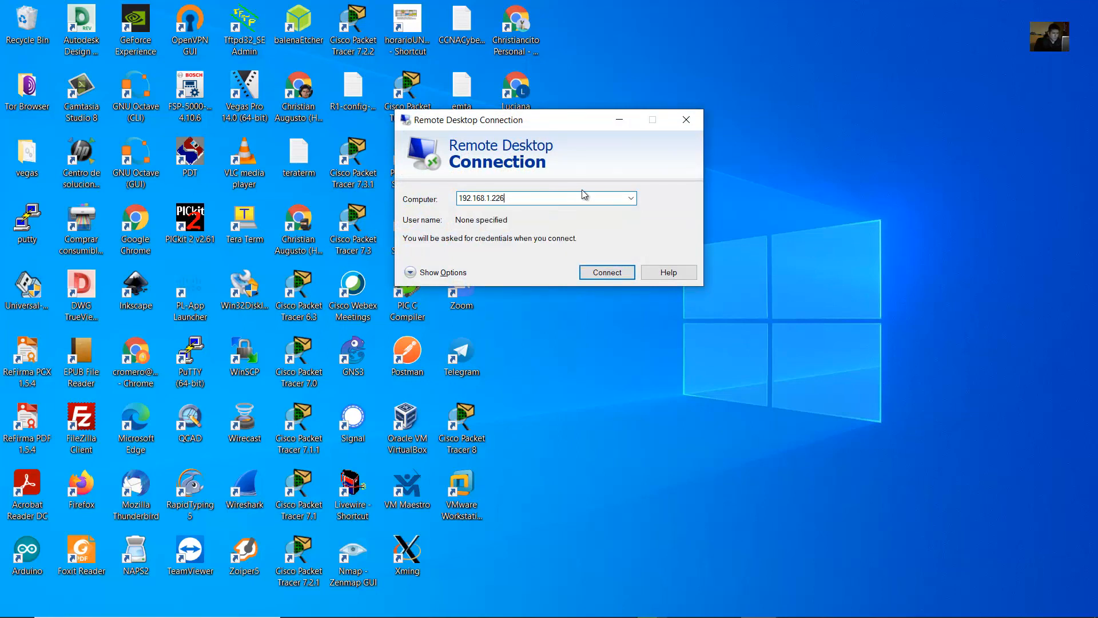
pyautogui.moveTo(643, 242)
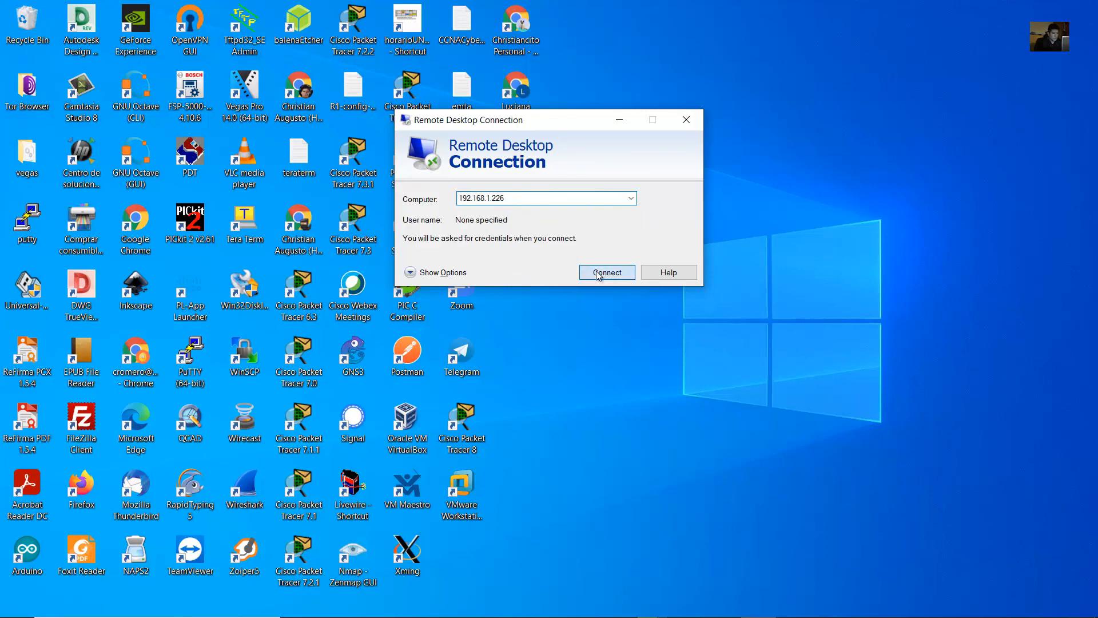
pyautogui.click(606, 271)
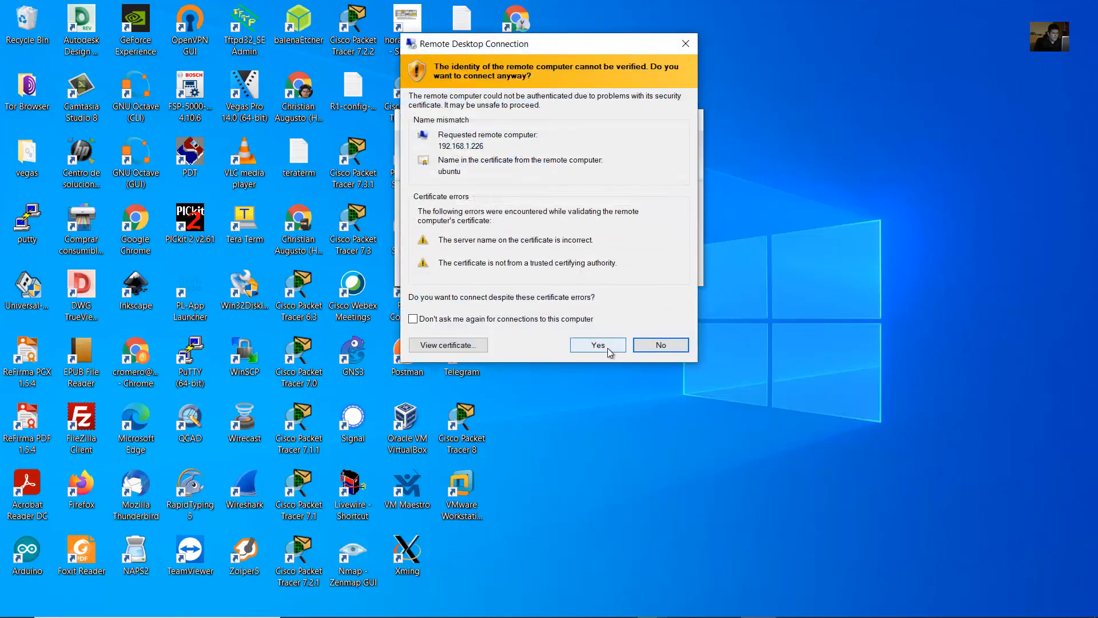
pyautogui.click(596, 344)
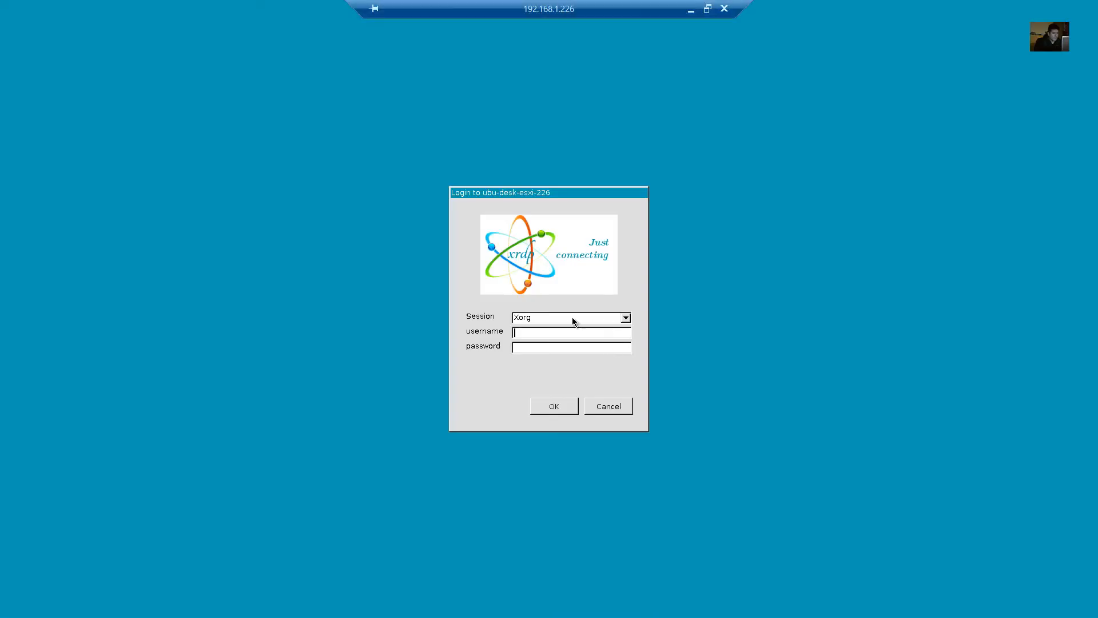
pyautogui.moveTo(543, 334)
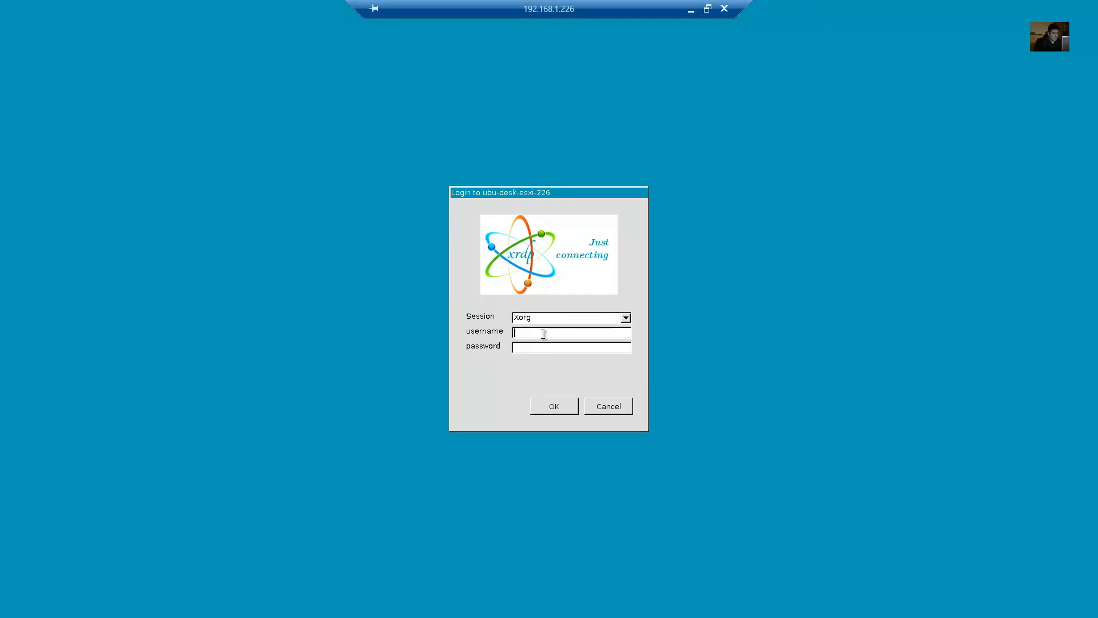
# - Log in to xrdp as cromero and authenticate the color managed device prompt
pyautogui.write('cromero')
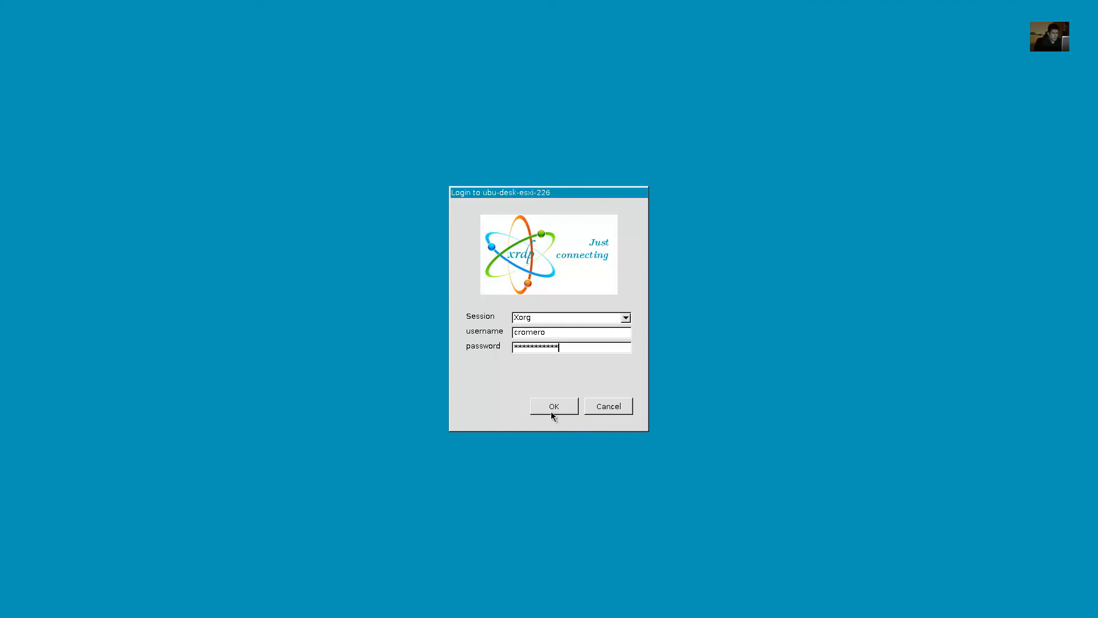
pyautogui.click(553, 406)
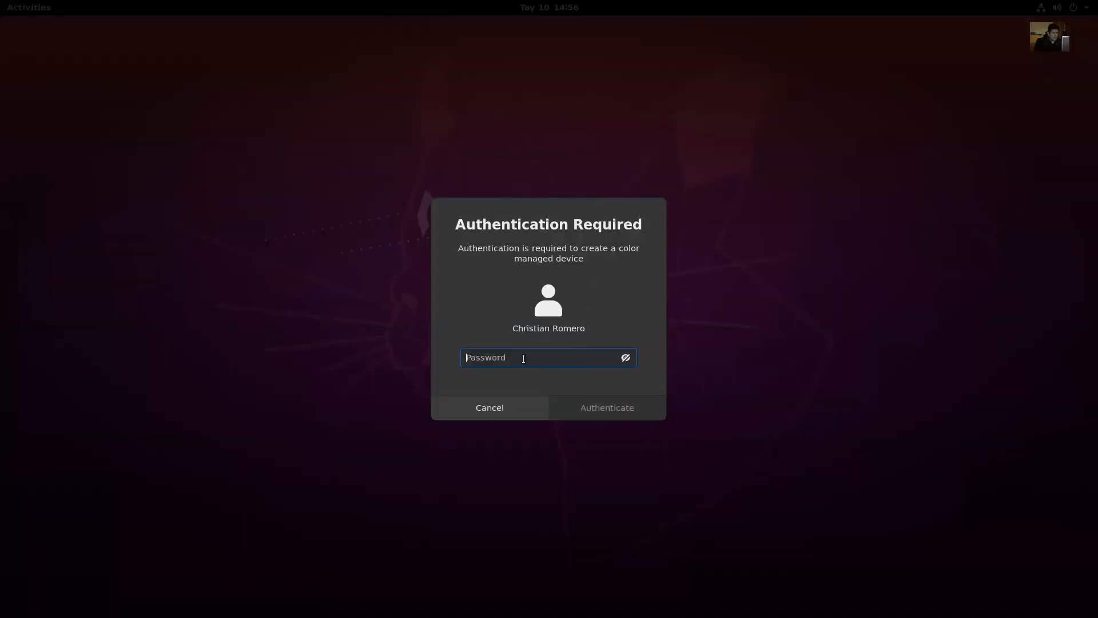
pyautogui.write('password')
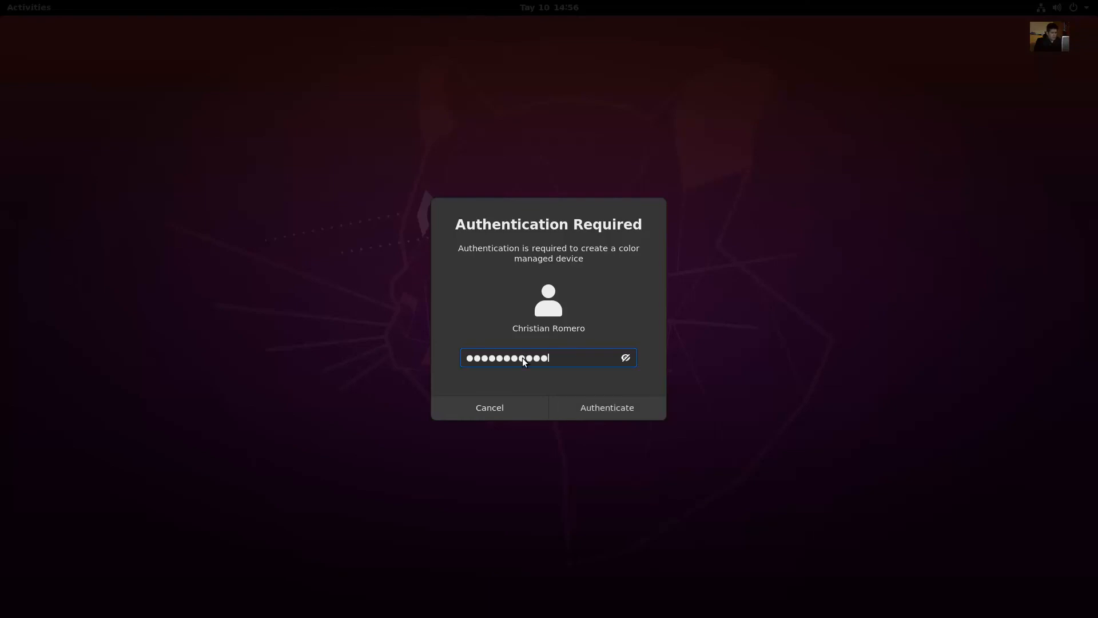
pyautogui.click(606, 406)
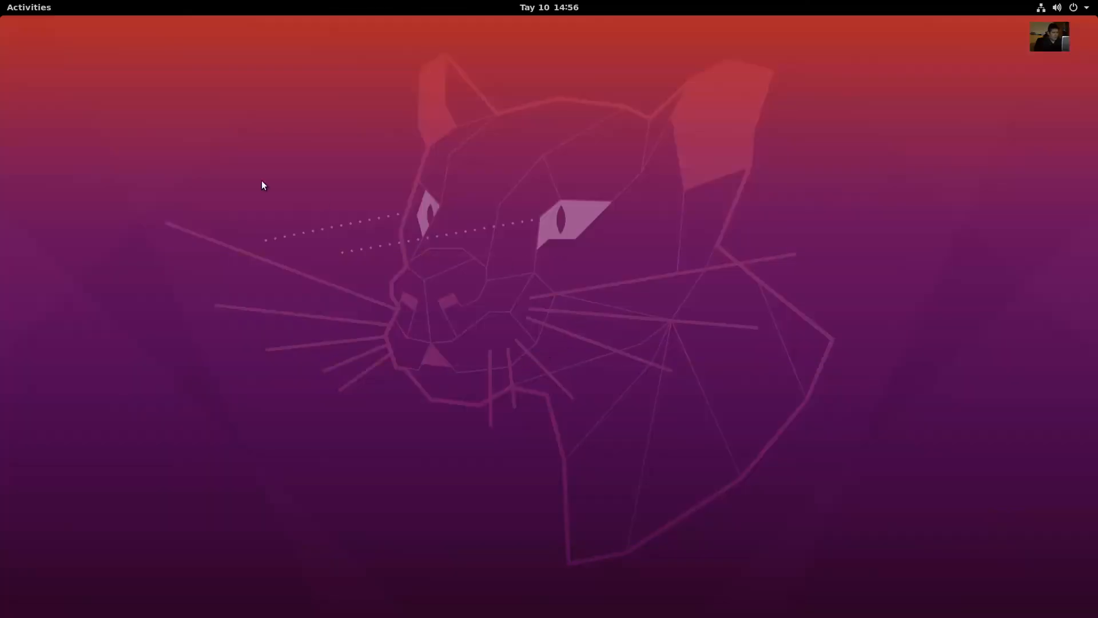
# - Launch a Terminal from the Activities overview on the Ubuntu desktop
pyautogui.click(29, 7)
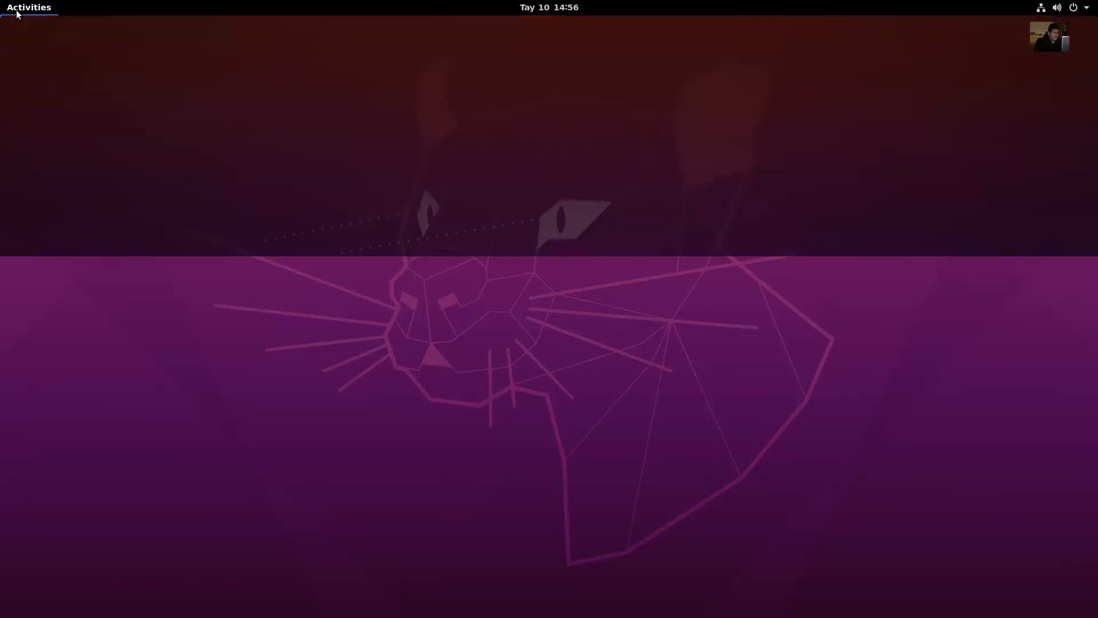
pyautogui.click(28, 6)
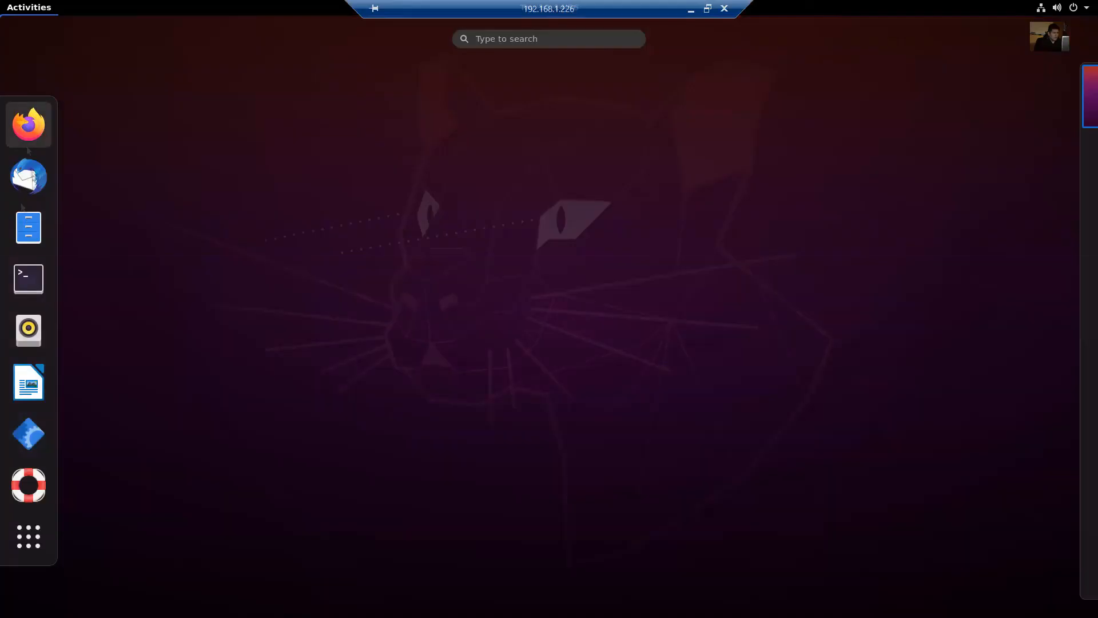
pyautogui.click(28, 278)
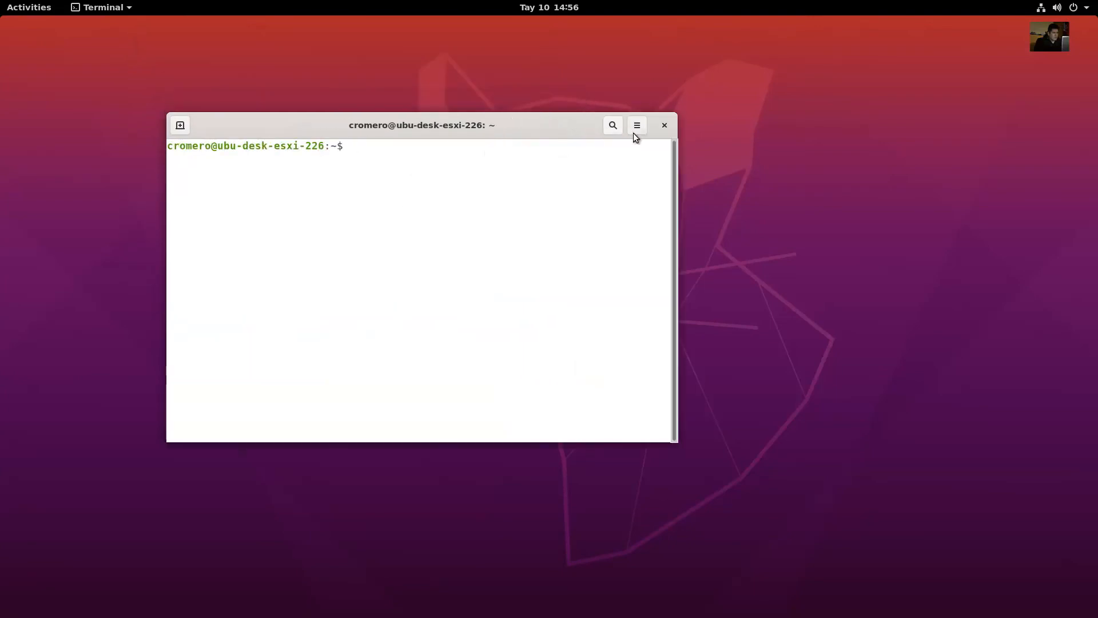